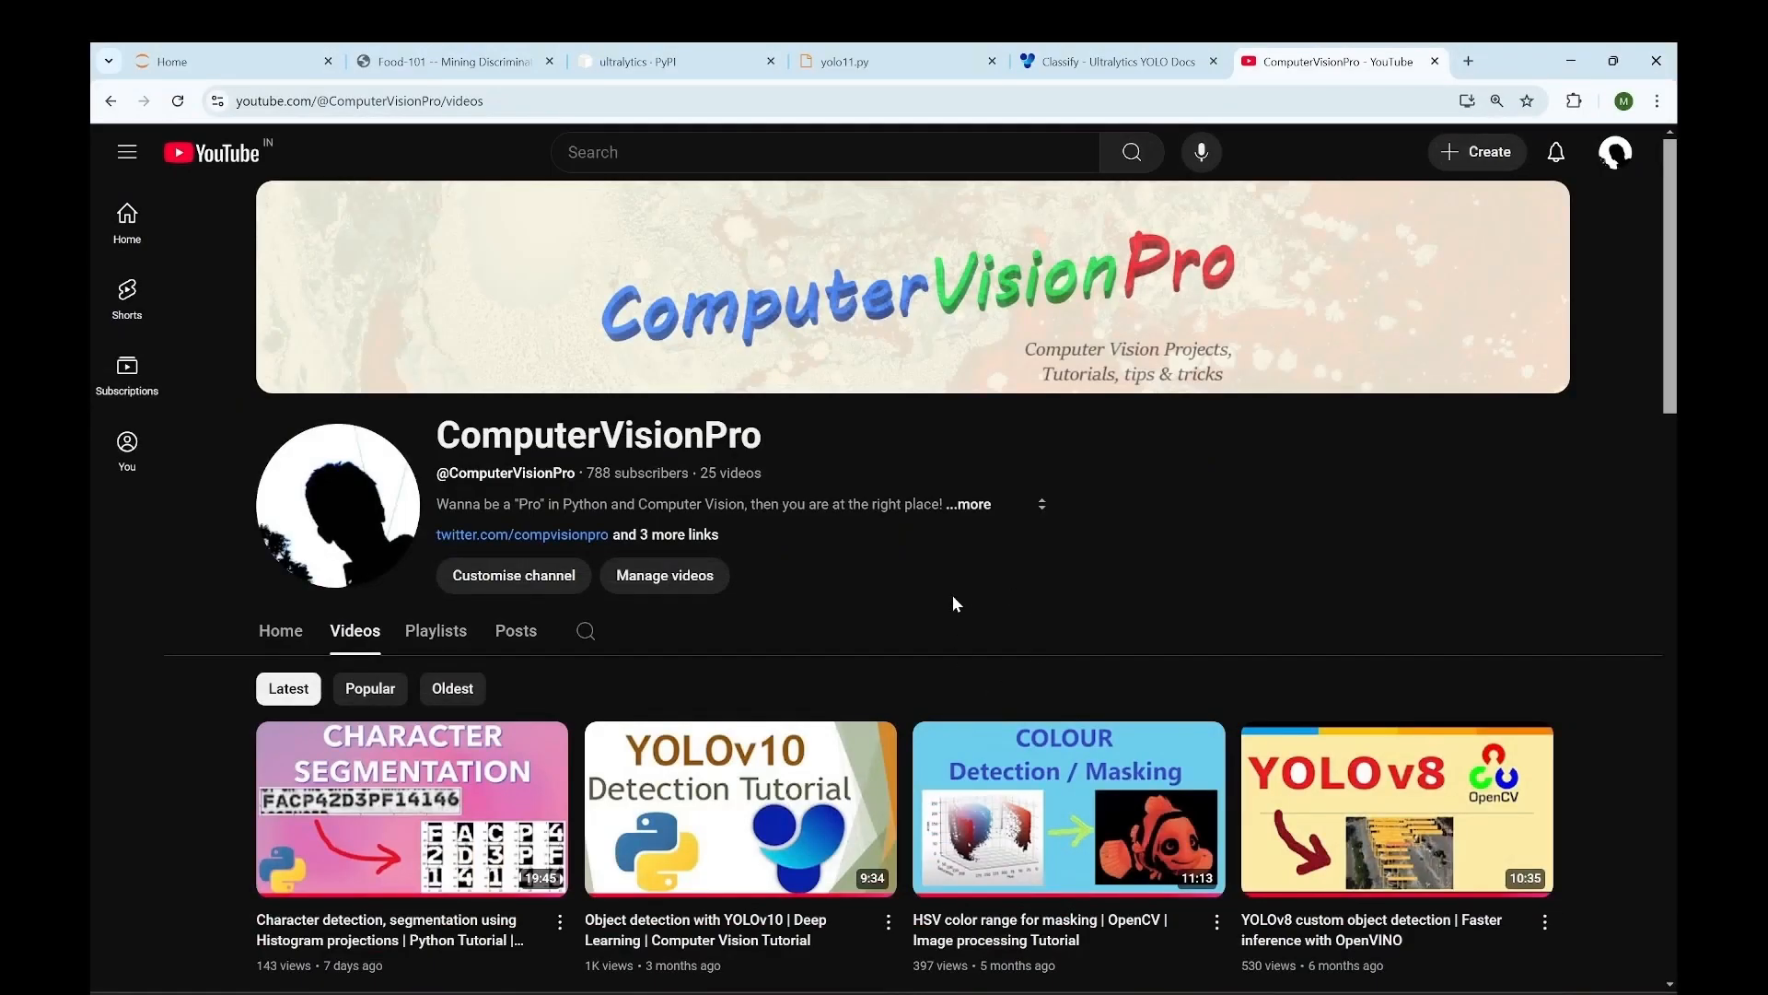
mouse_move(907, 542)
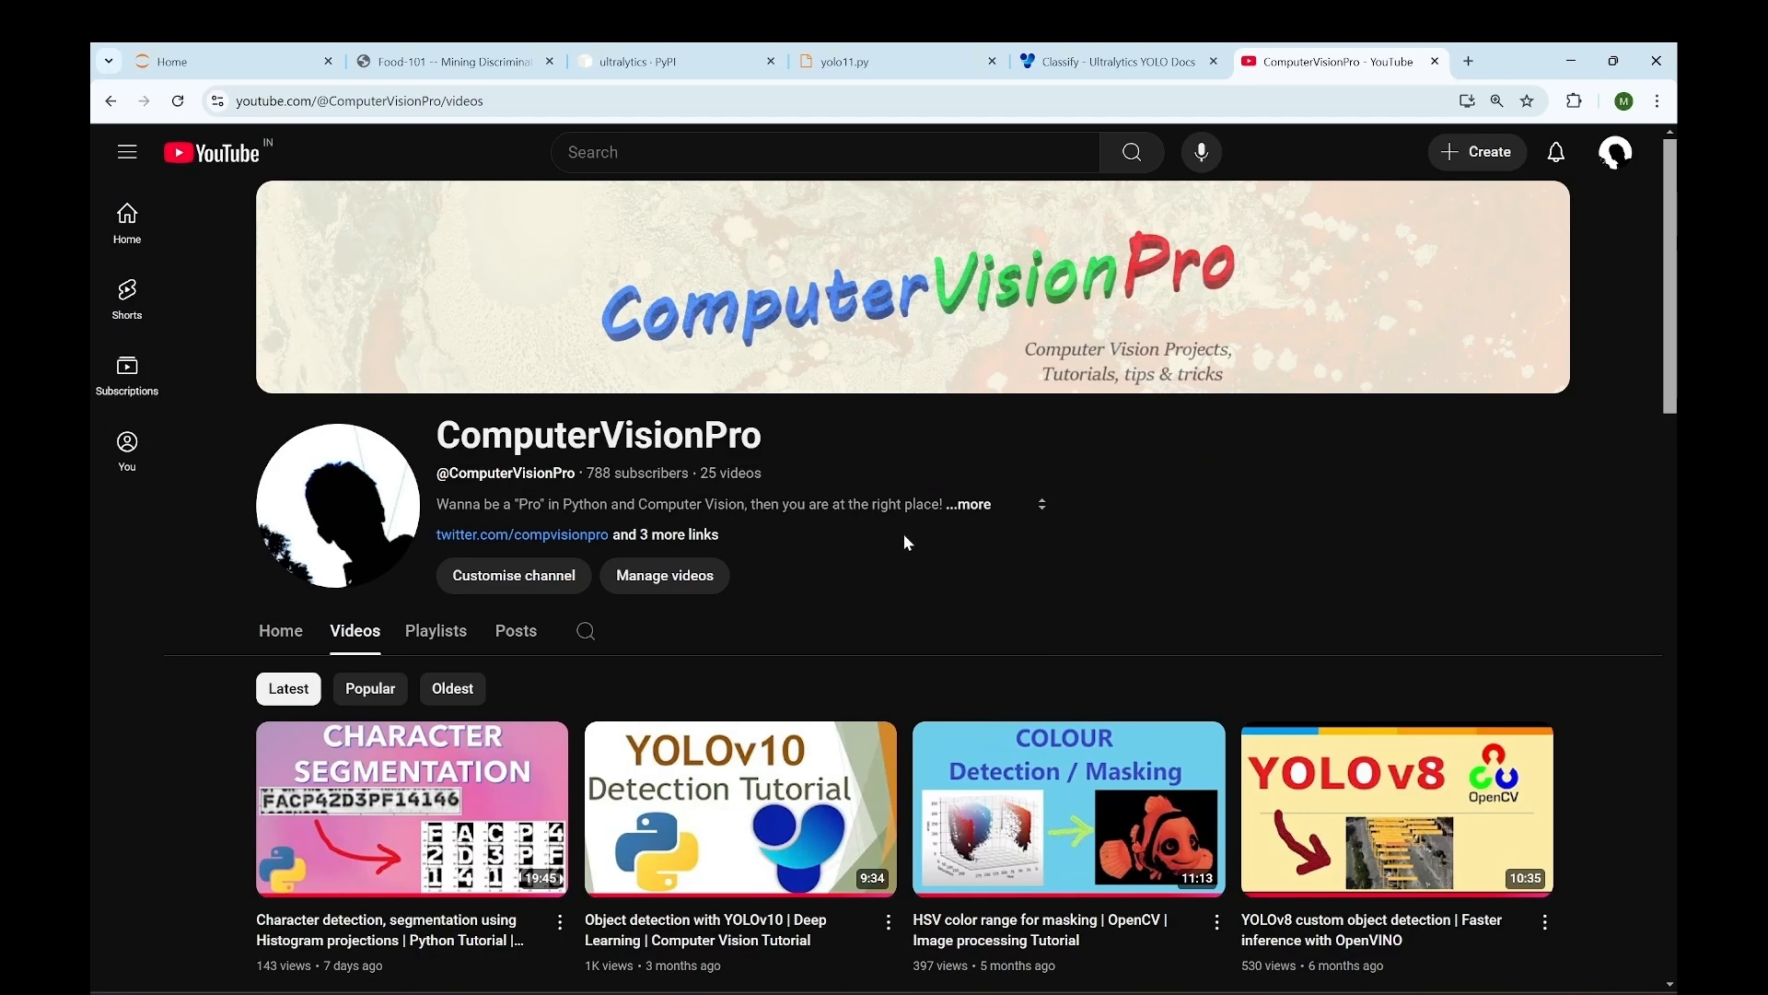
mouse_move(919, 548)
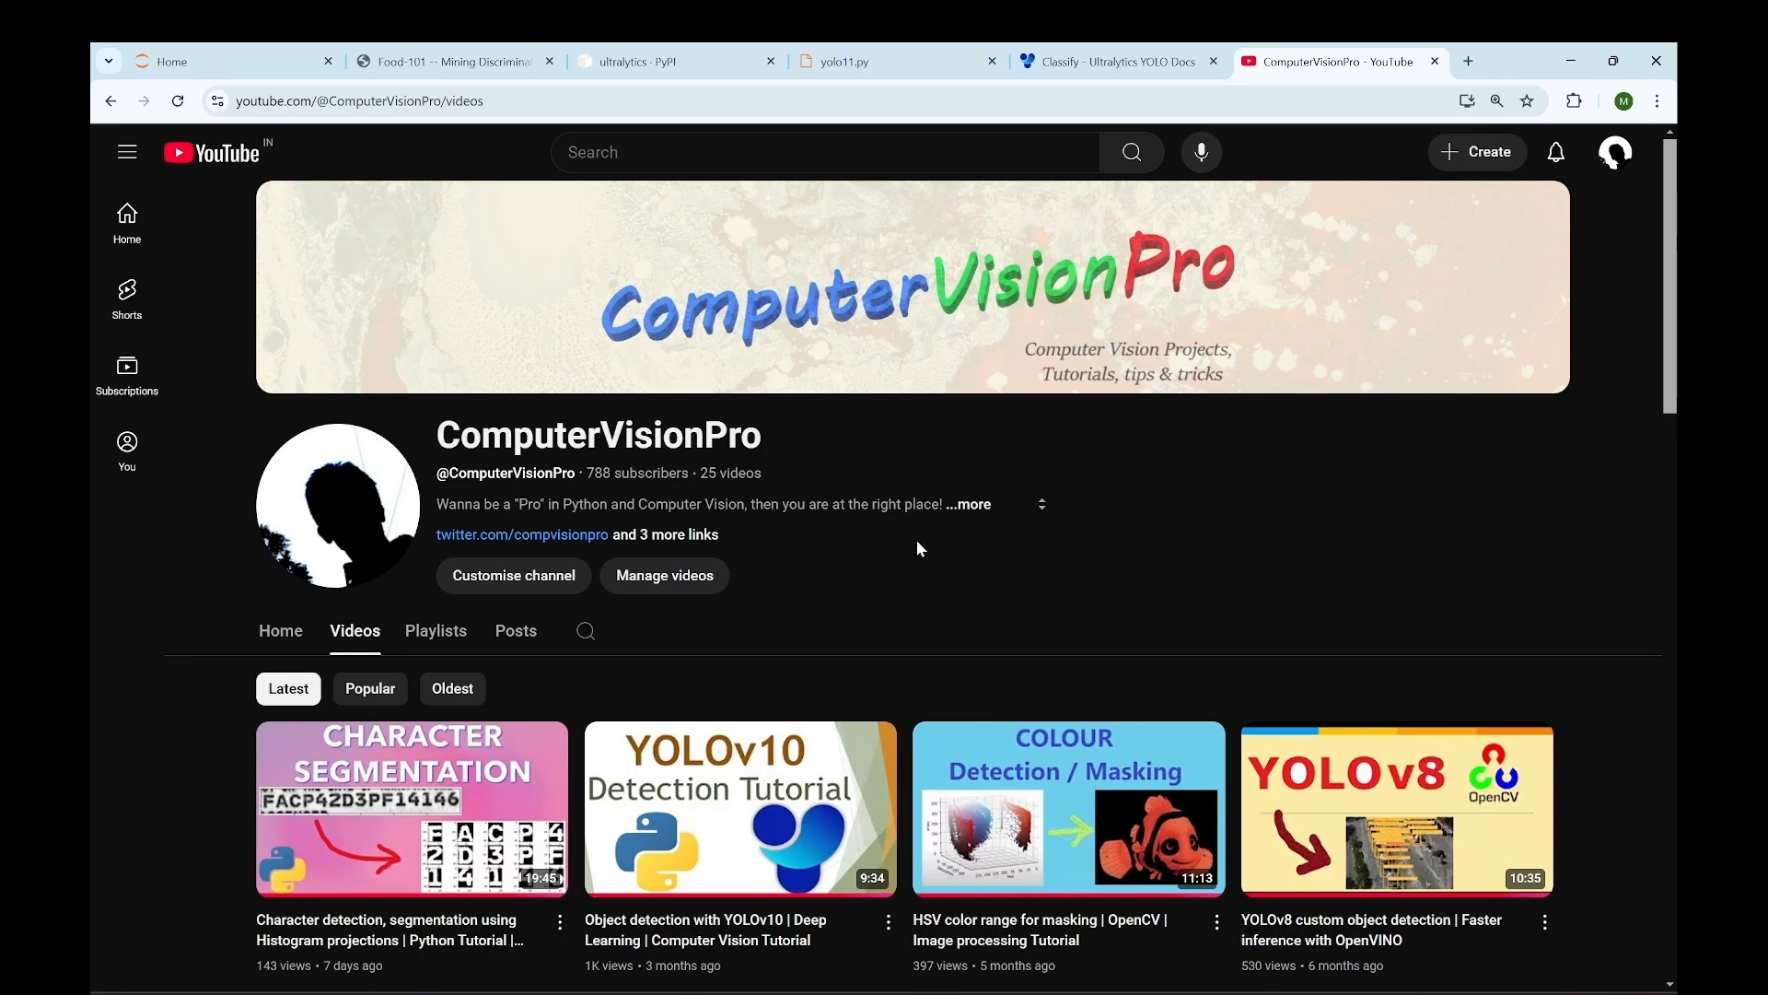
Step: Review the 101 food categories figure, the three class folders and the ultralytics package name
left_click(451, 61)
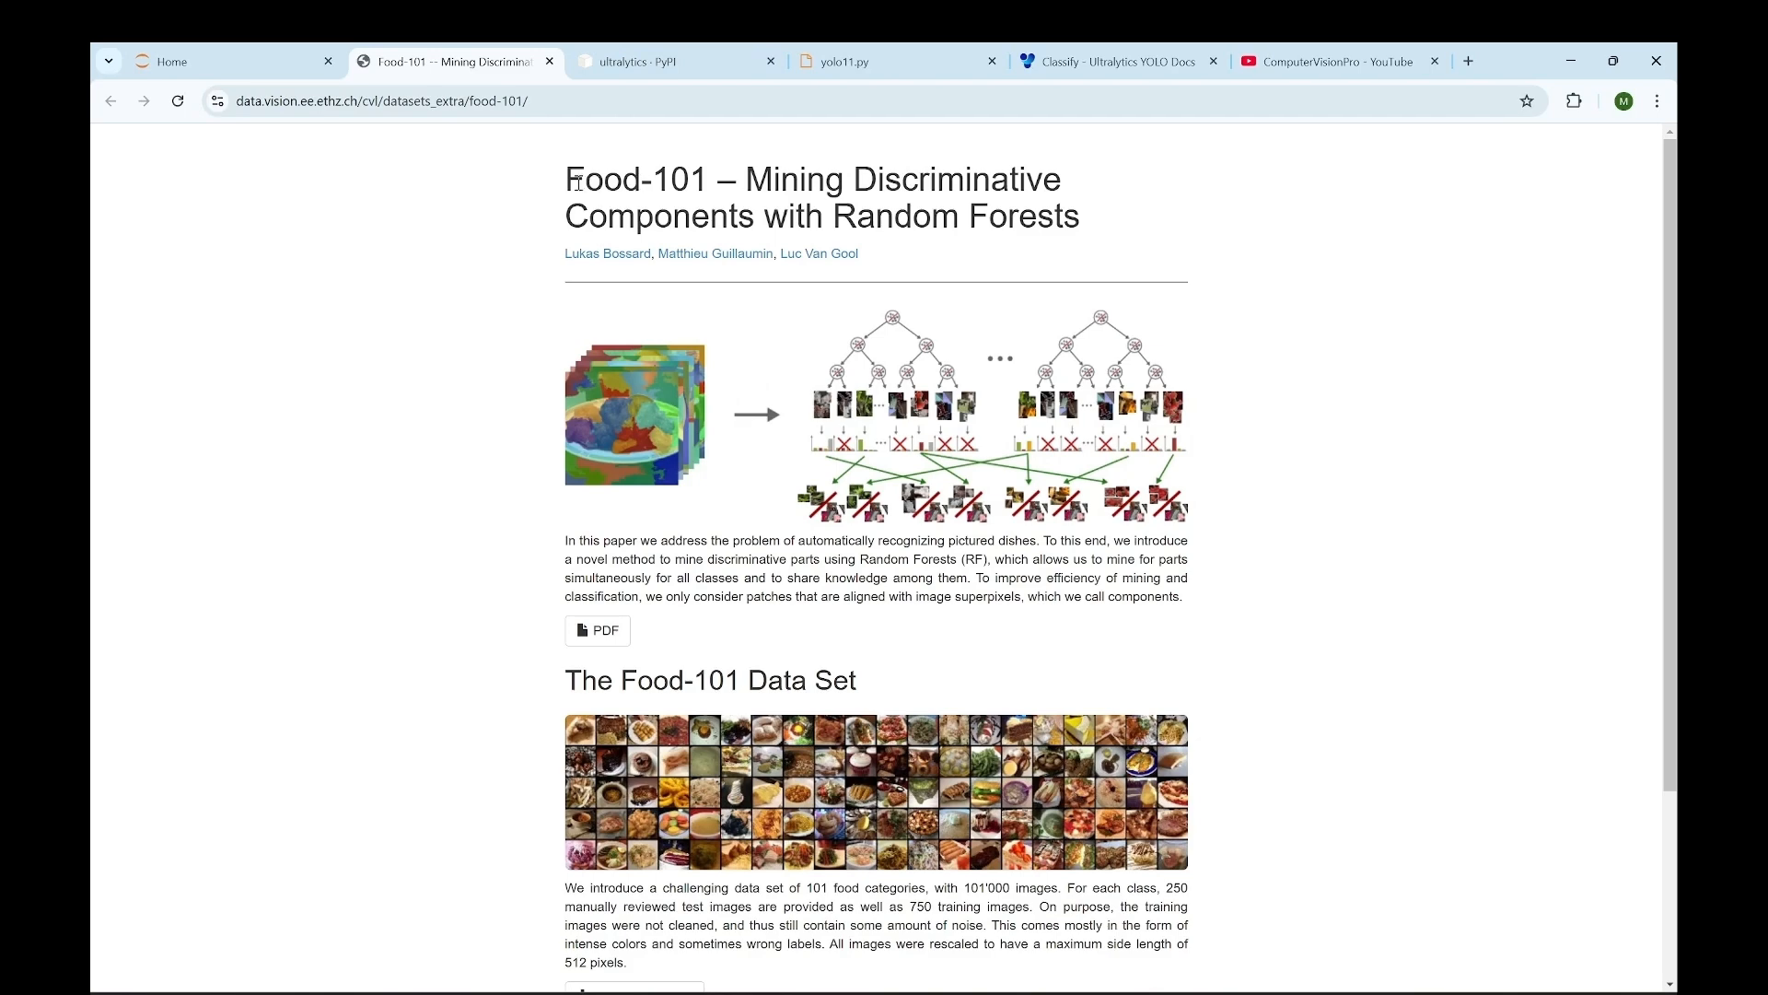
double_click(622, 179)
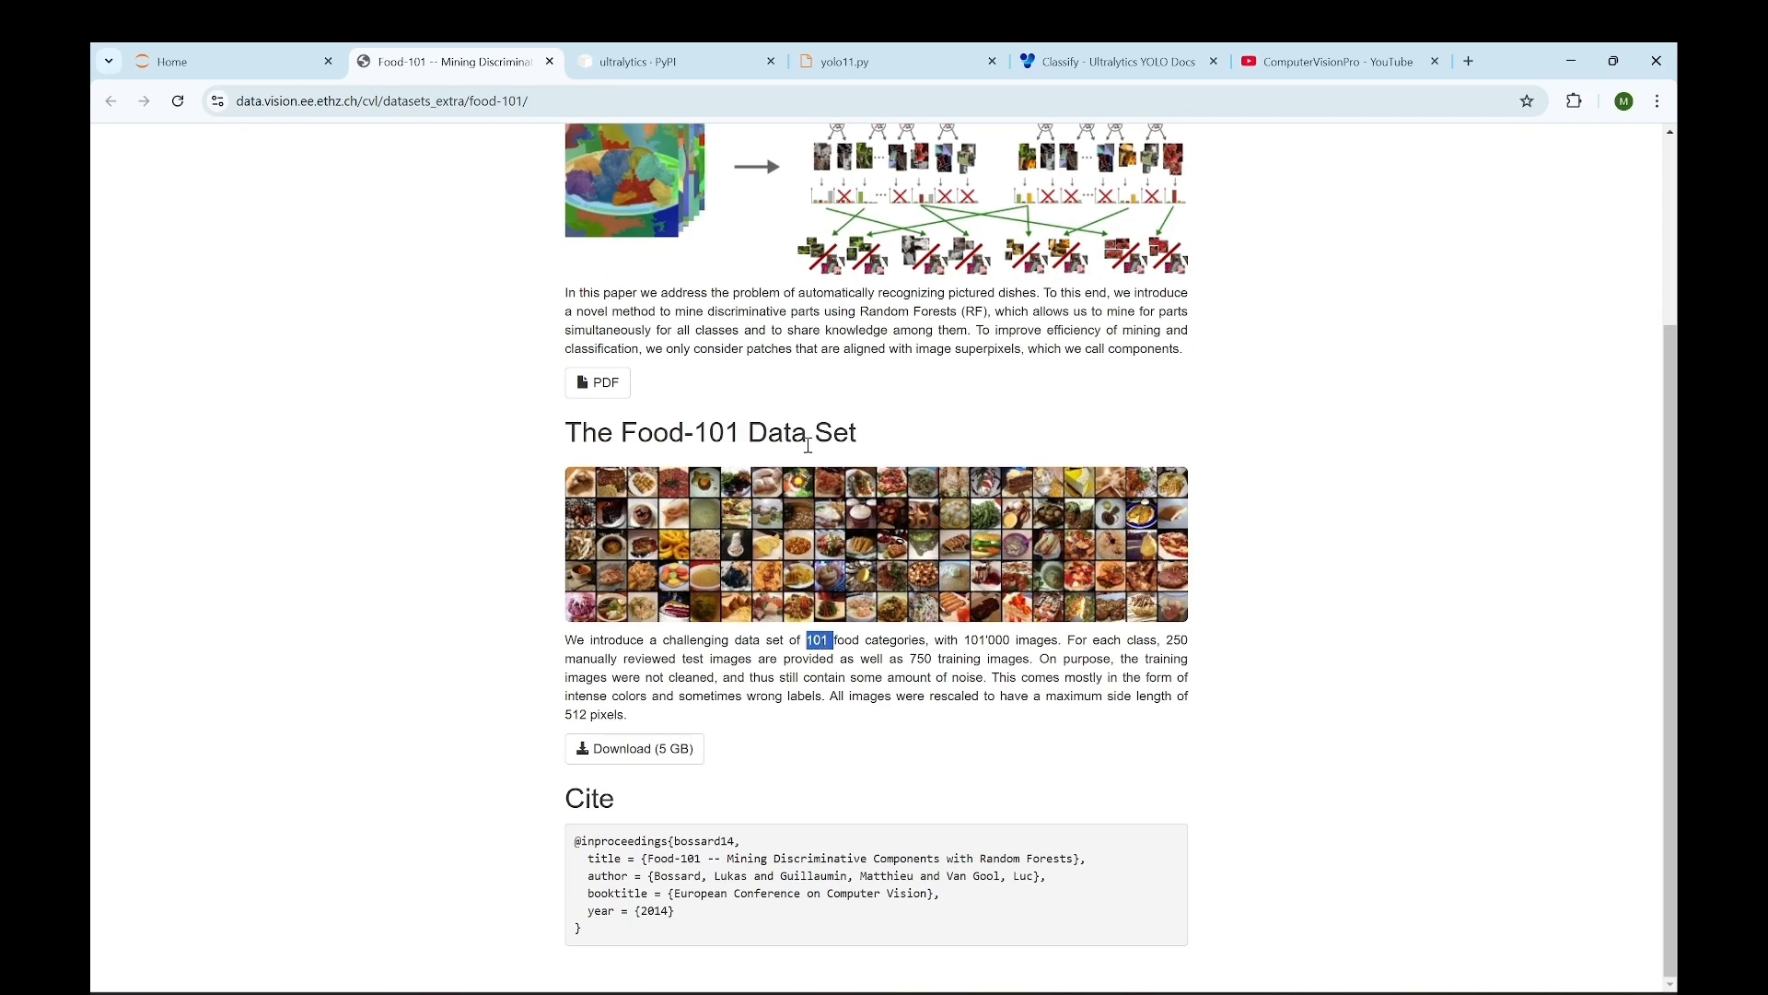
mouse_move(777, 432)
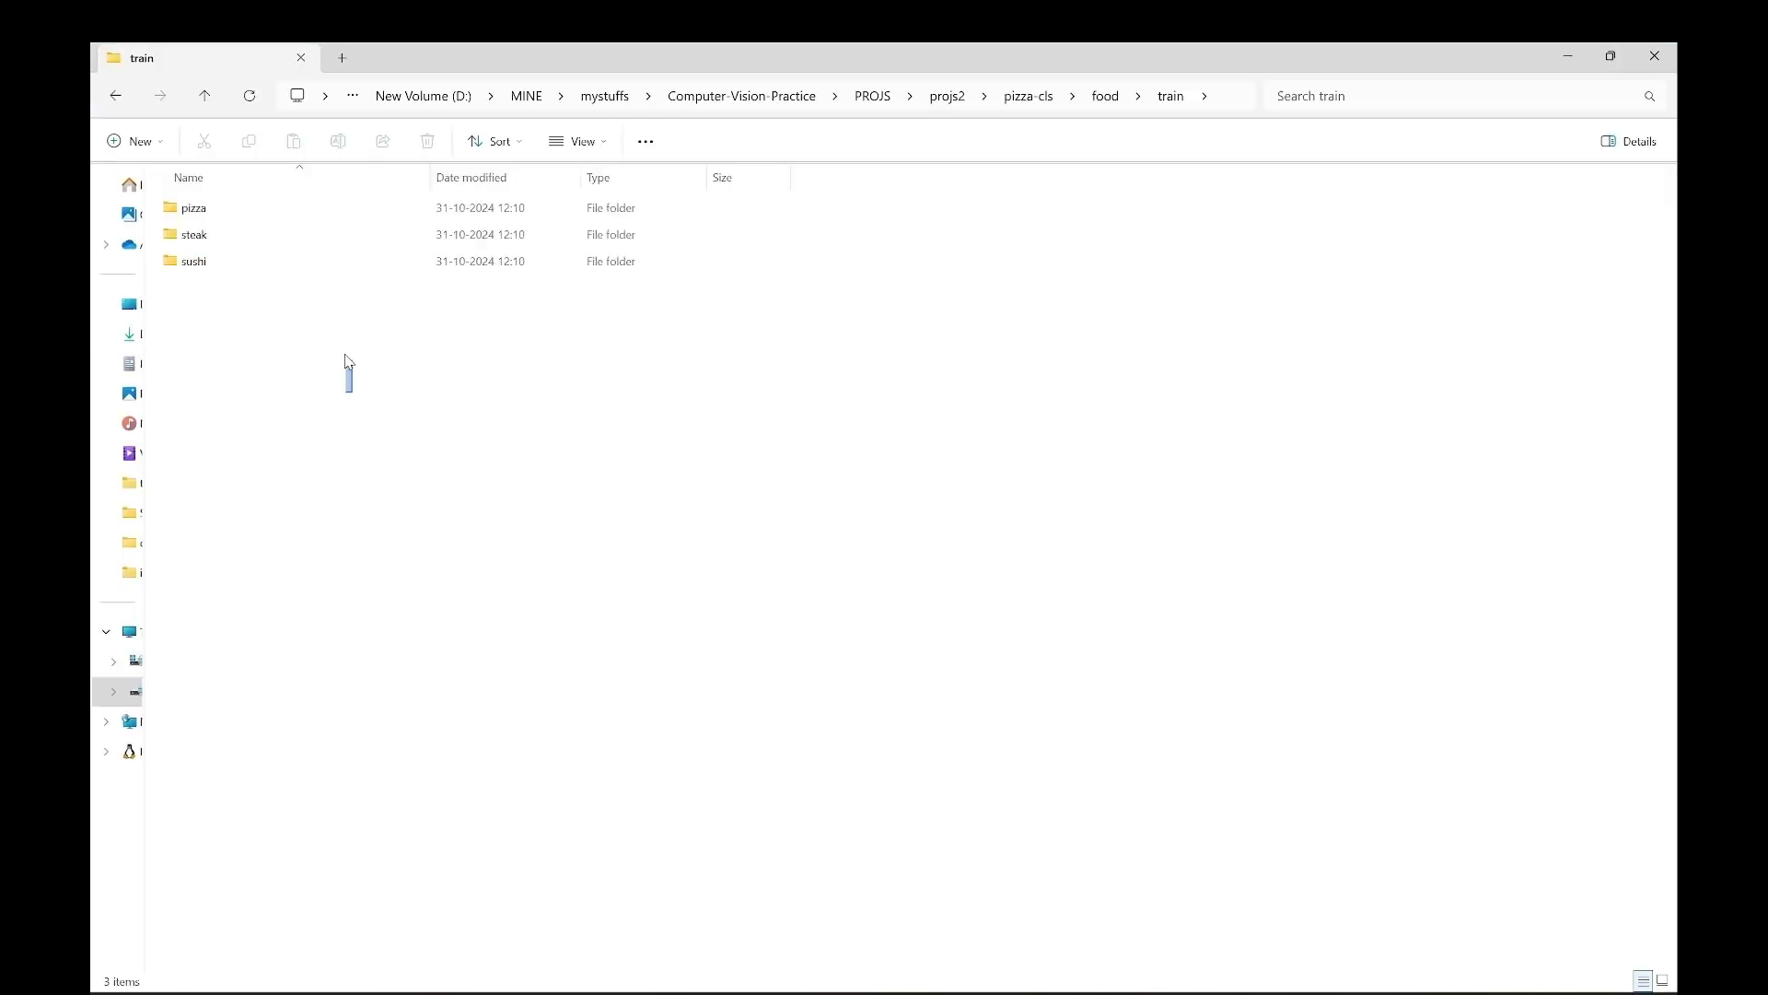
key("ctrl+a")
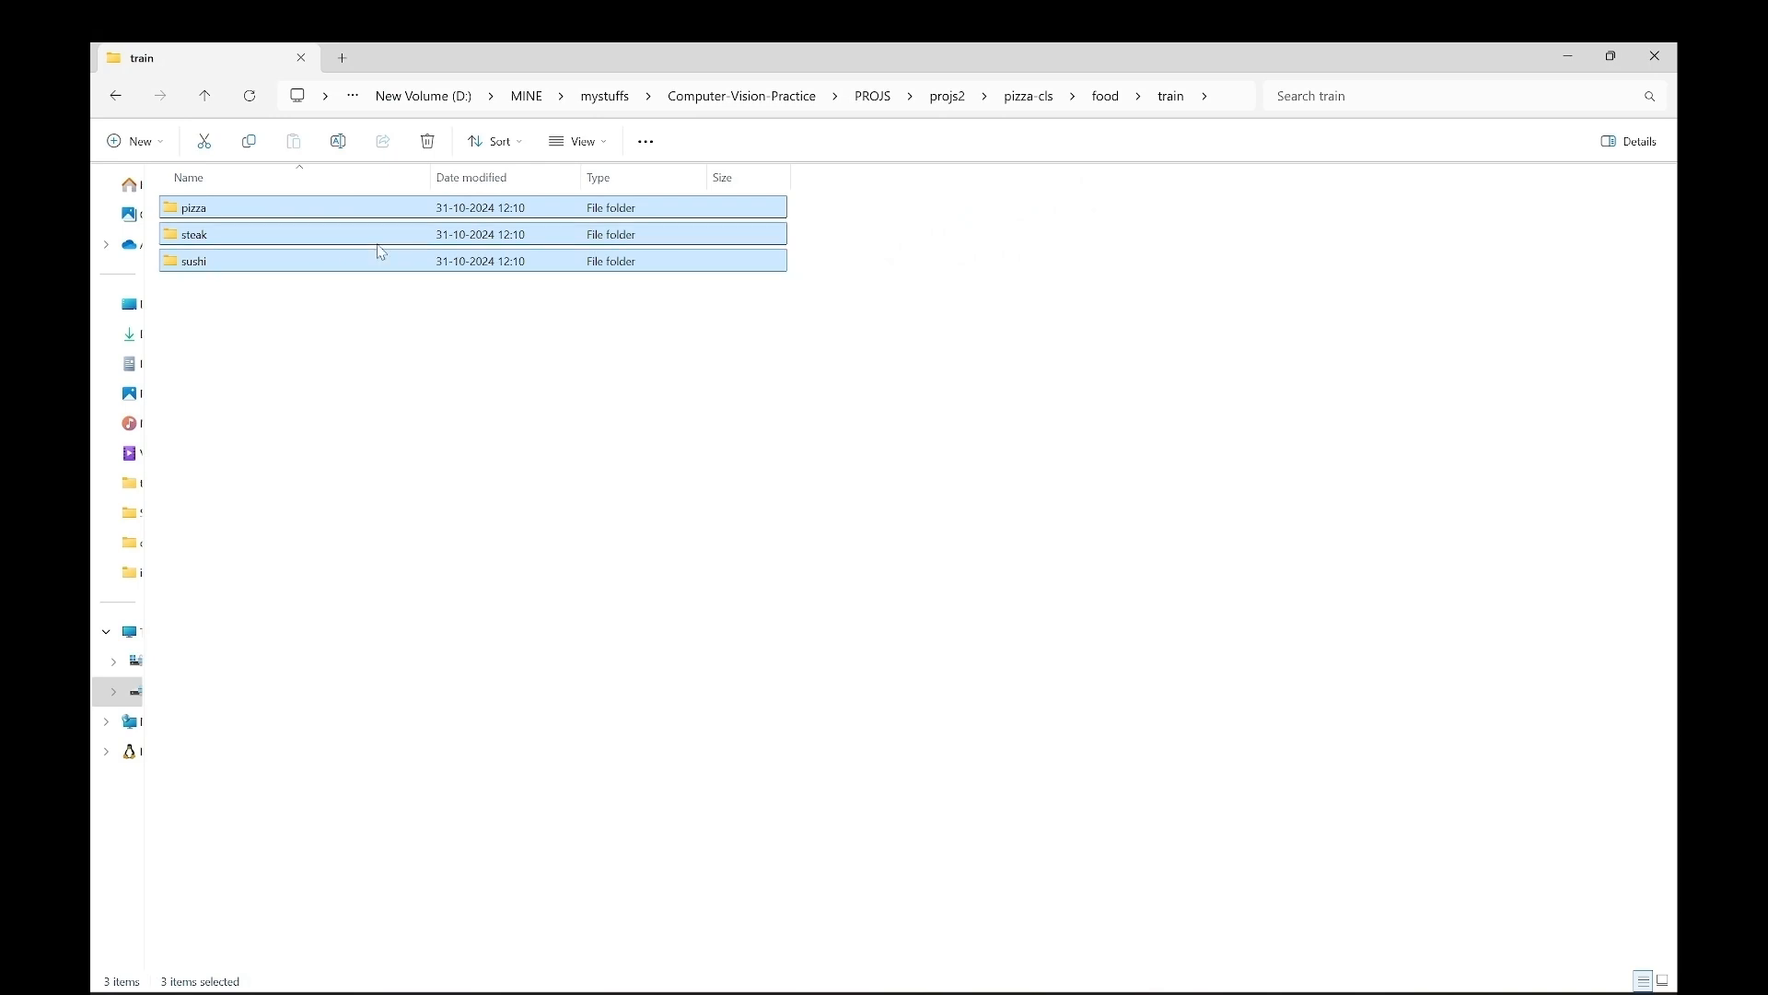
mouse_move(326, 260)
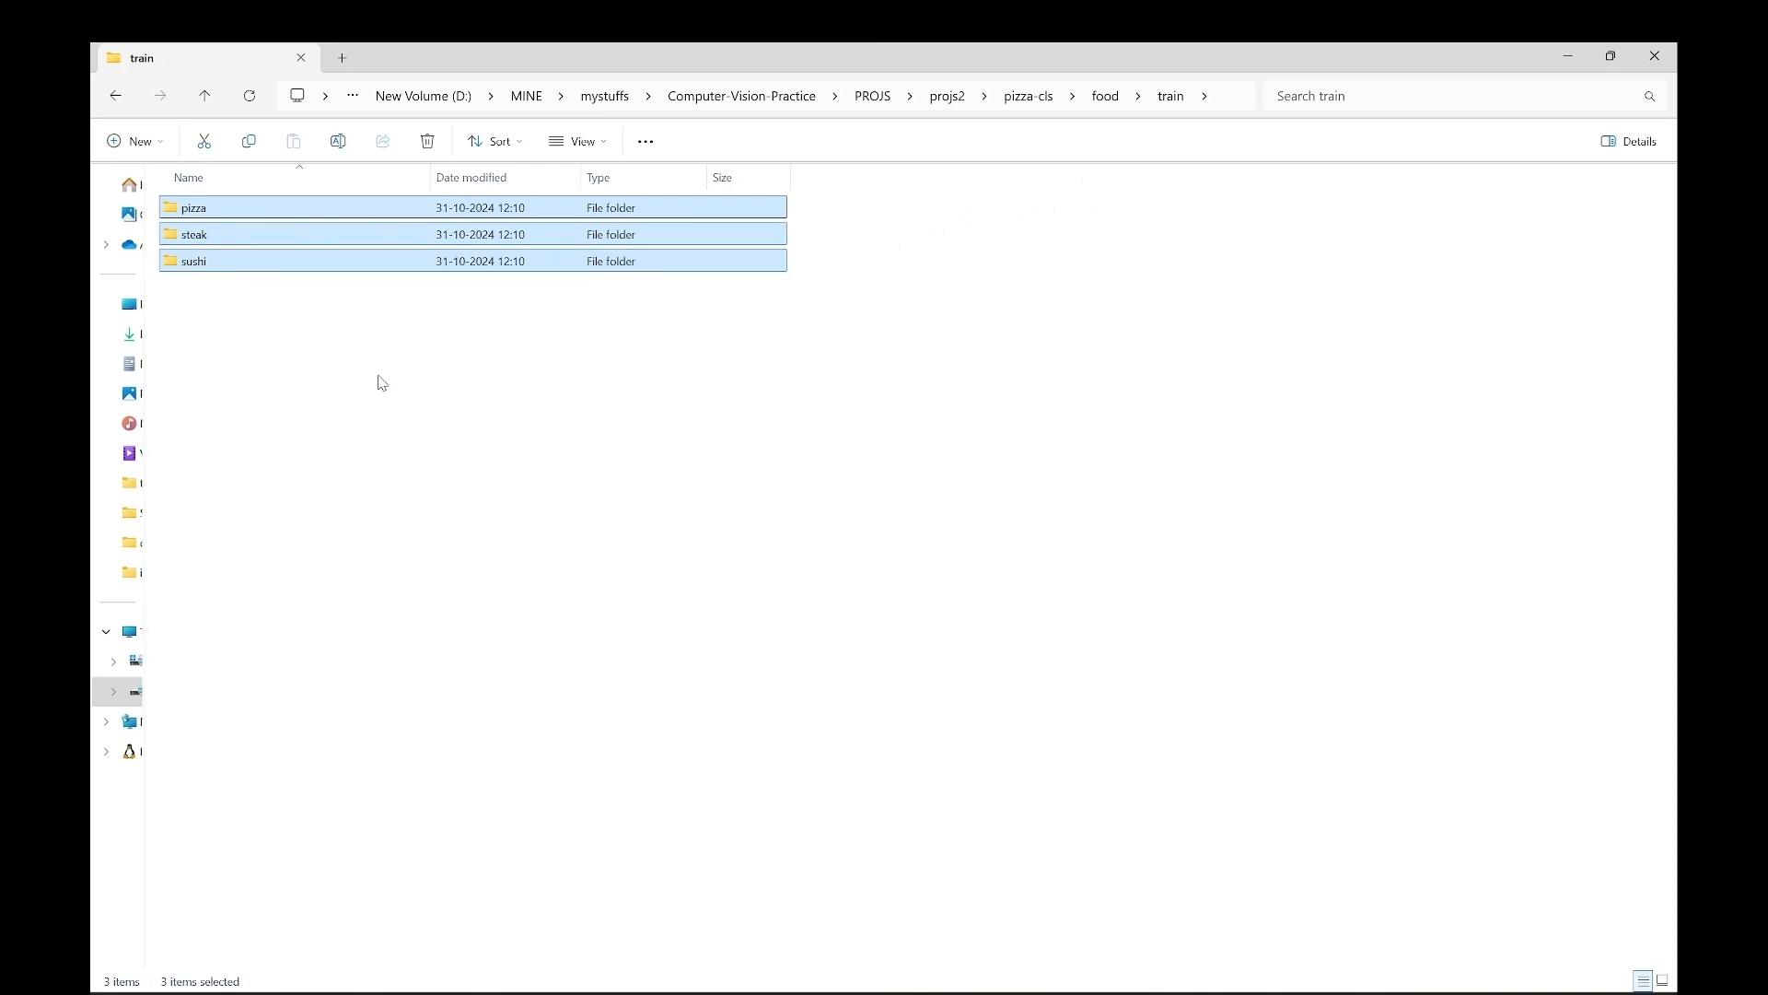
mouse_move(346, 317)
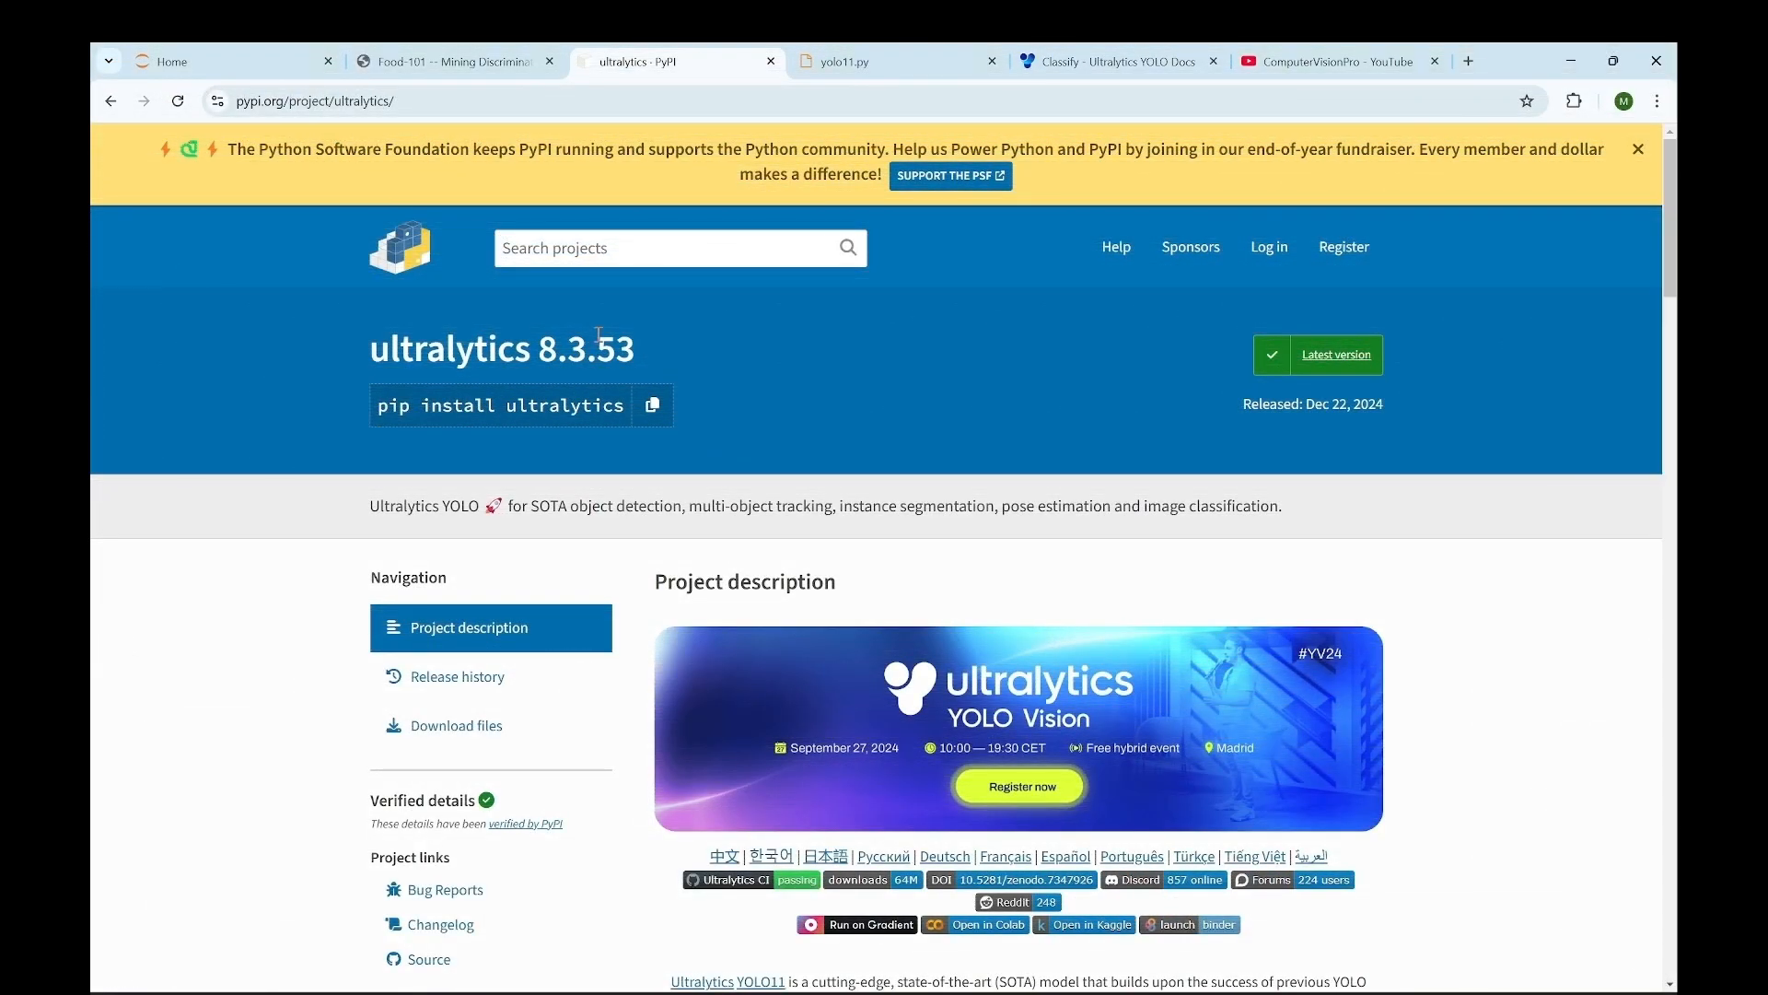
double_click(450, 350)
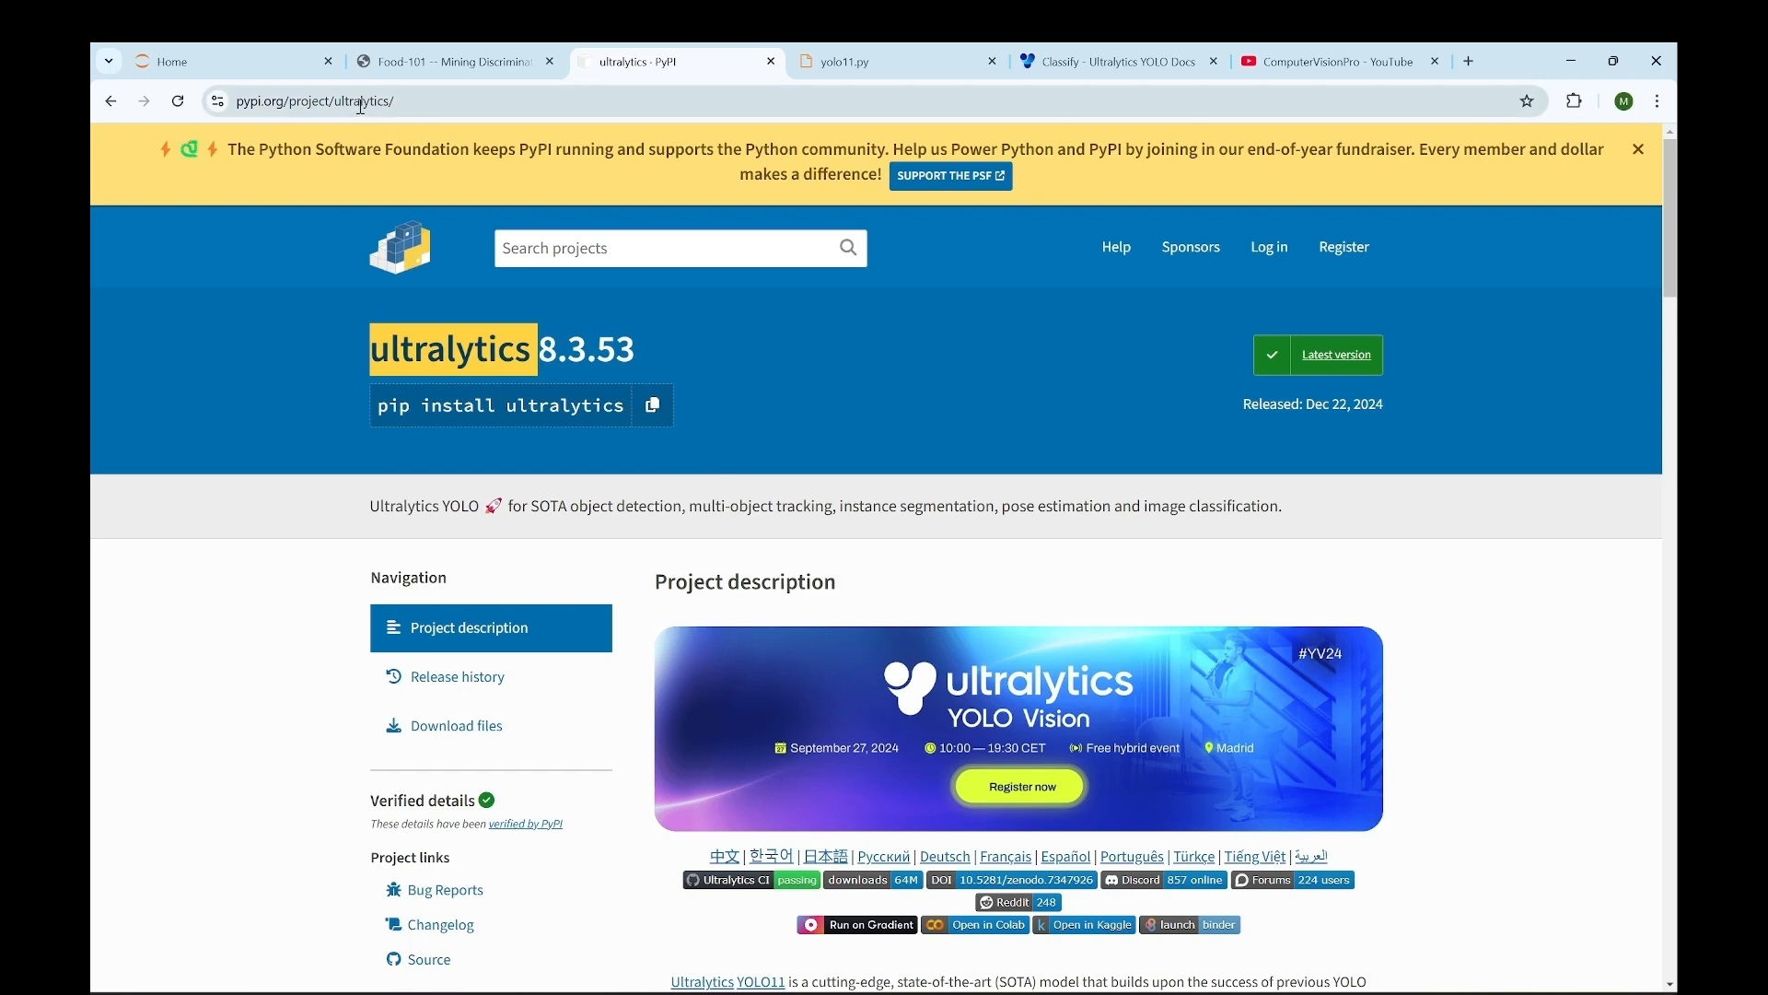
left_click(359, 101)
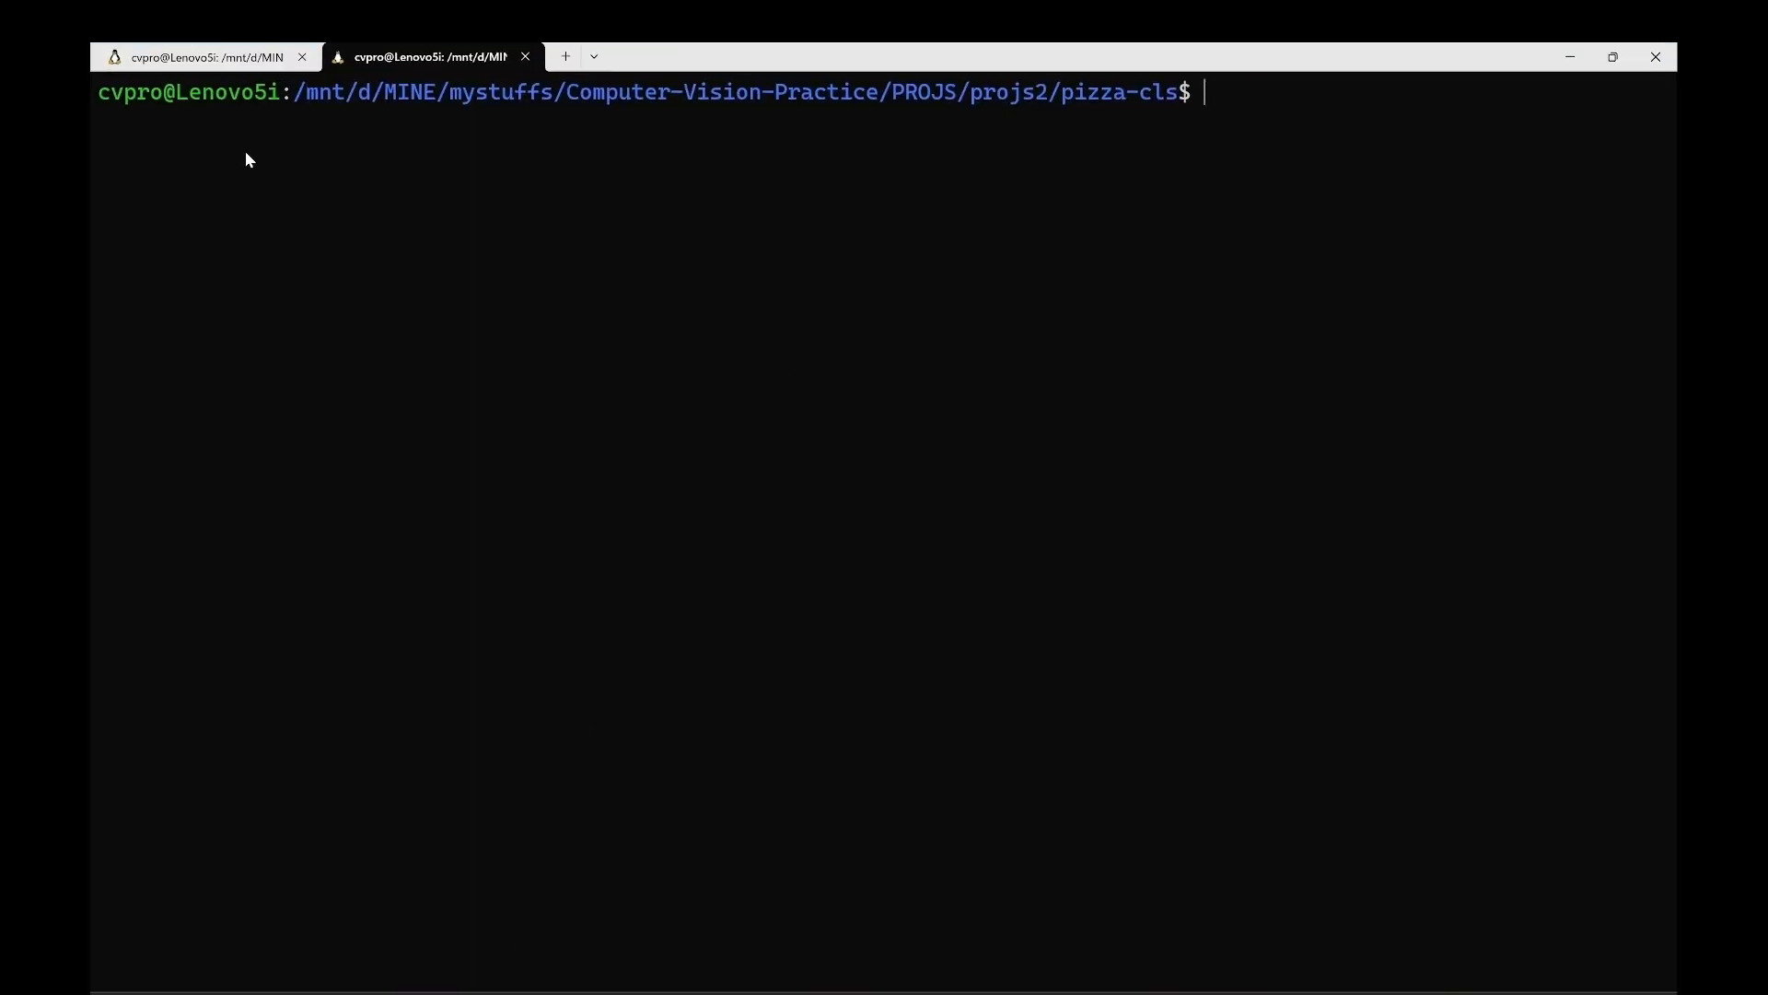
Step: Activate the open_vn conda environment from history and launch pip install ultralytics
key("Ctrl+r")
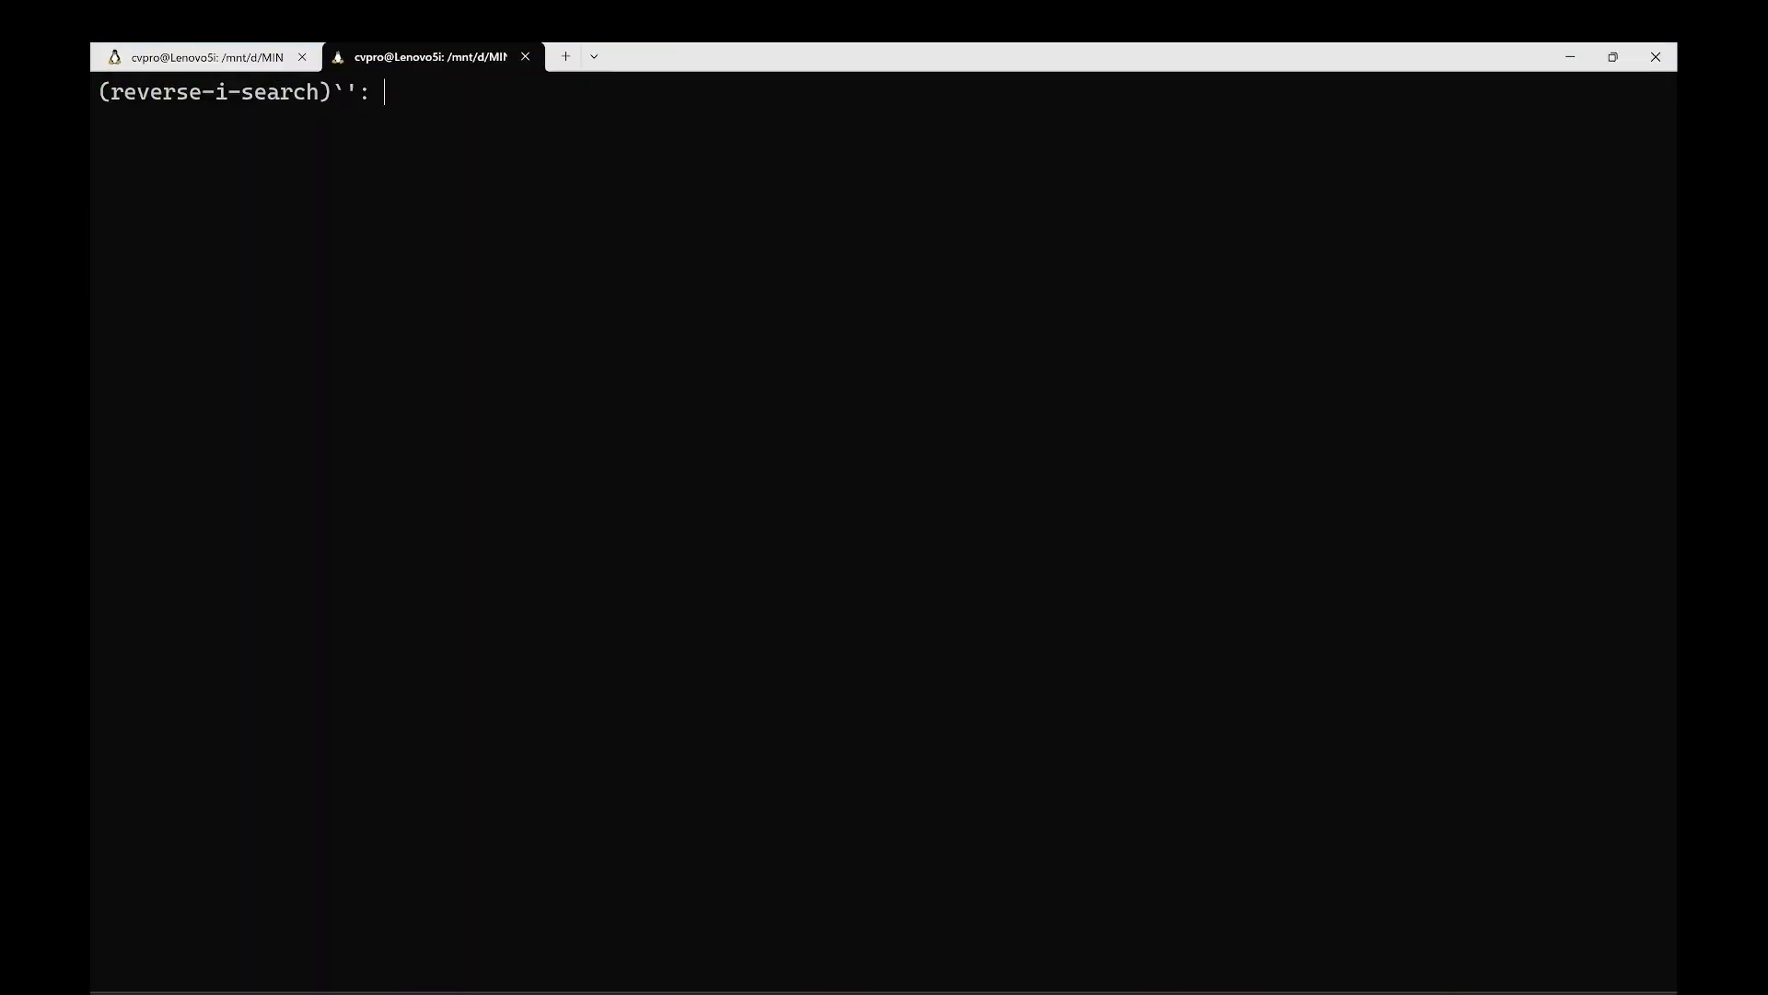
type("ac")
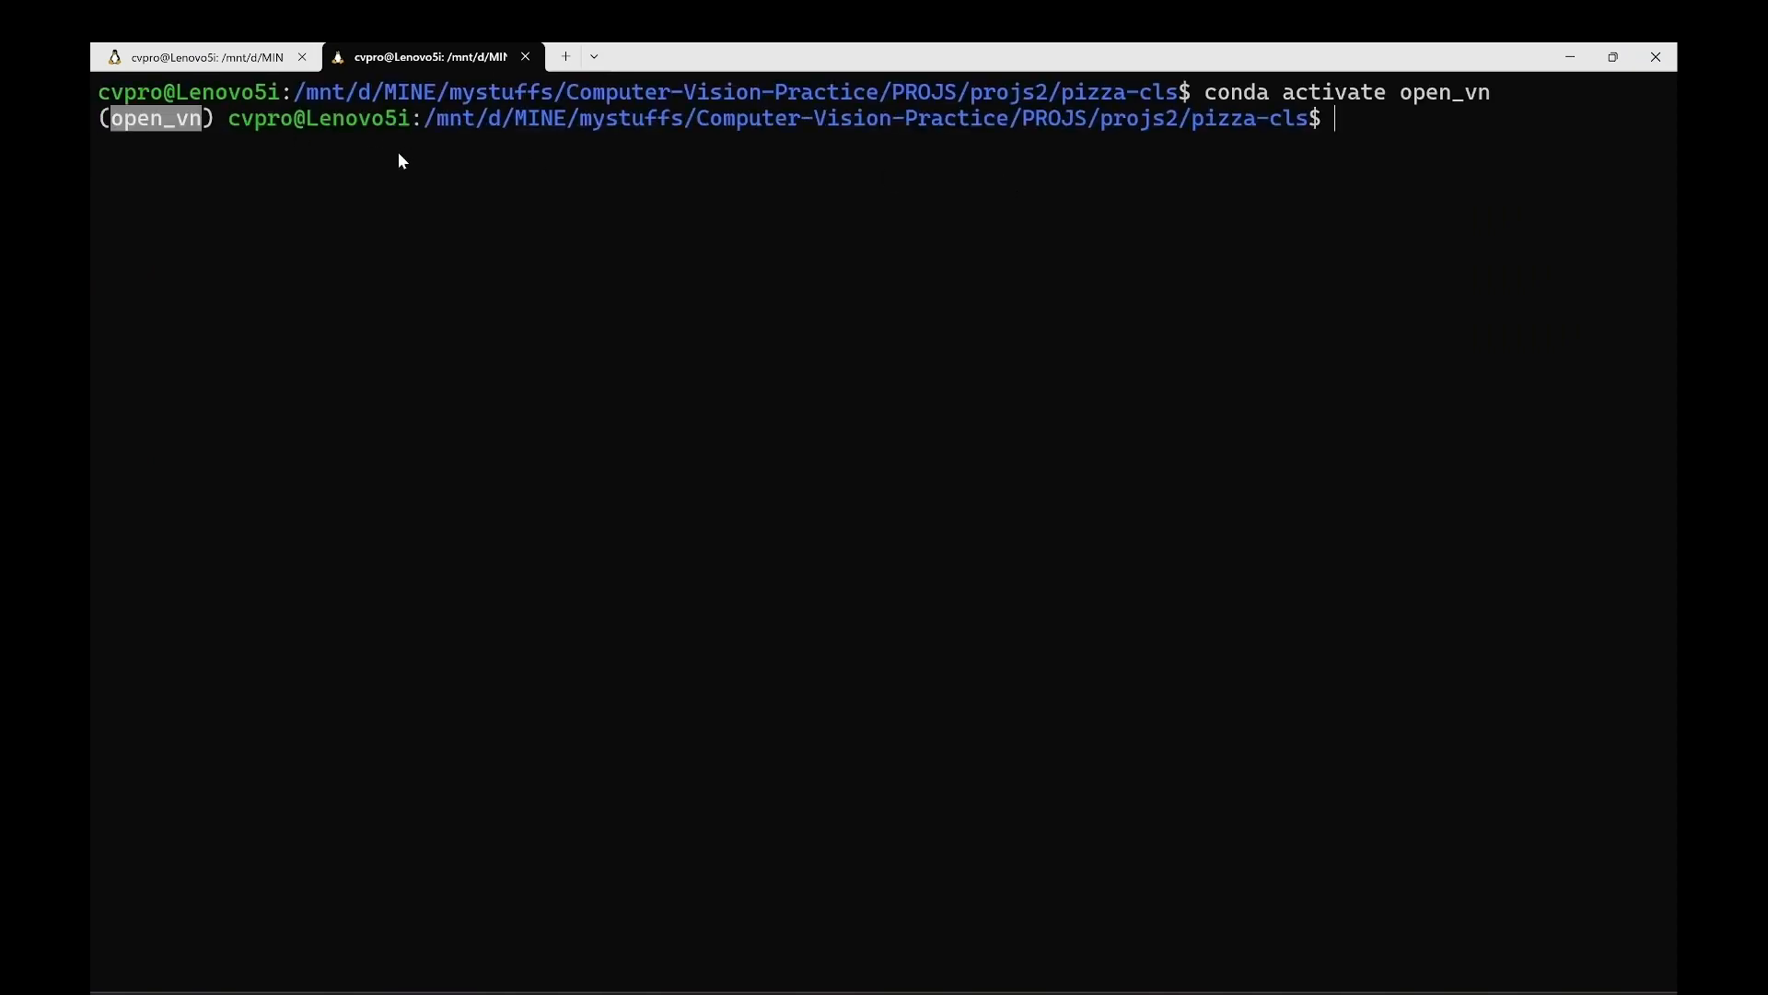
type("pip install ultralytics")
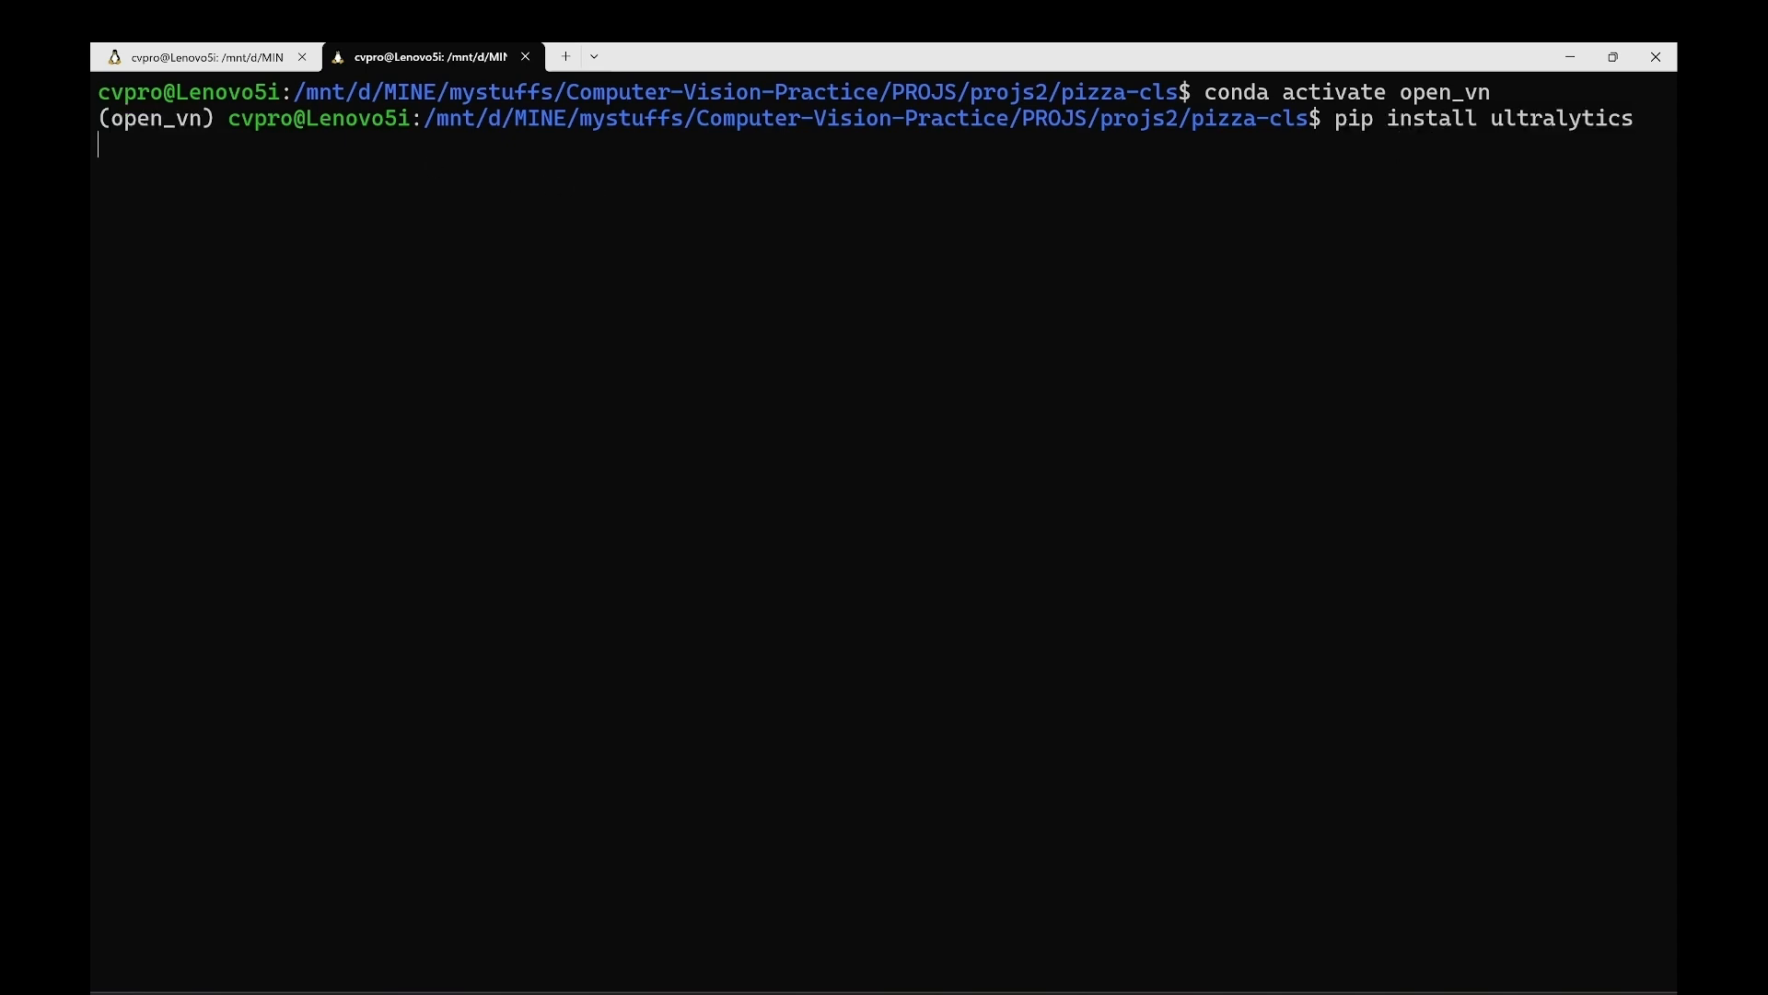
key("Enter")
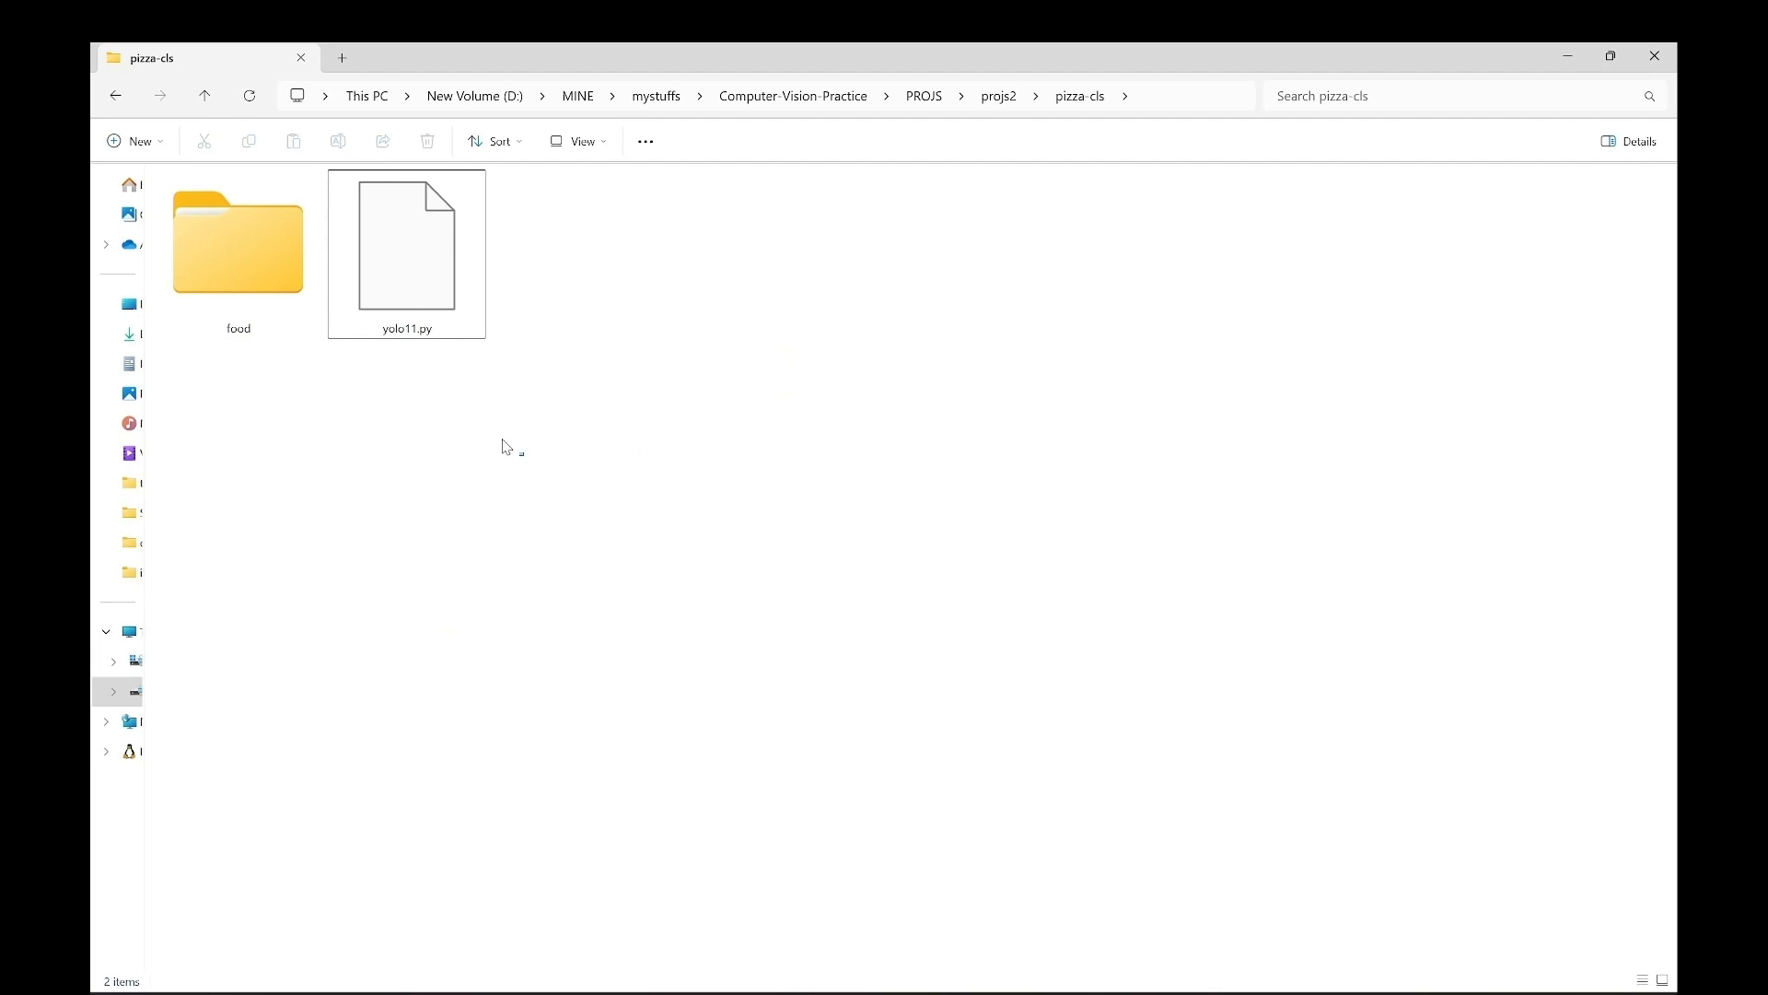
Step: Browse into the food dataset folder and its train split in pizza-cls
left_click(406, 249)
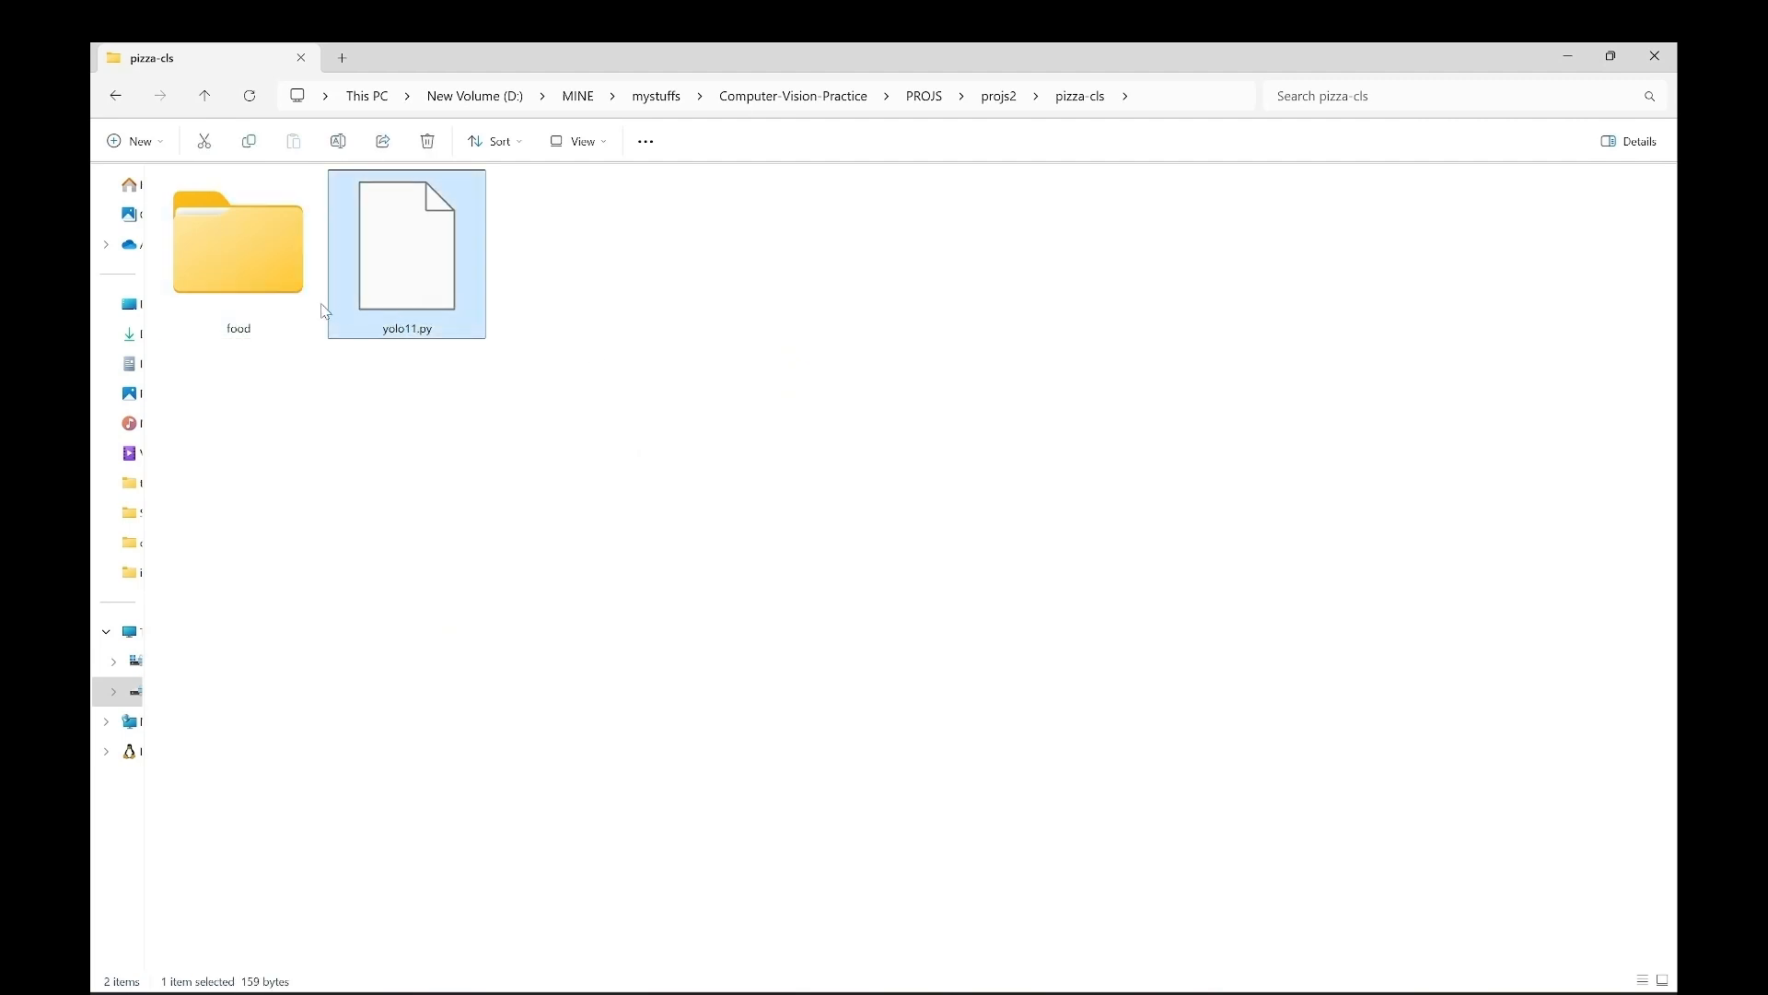
left_click(237, 249)
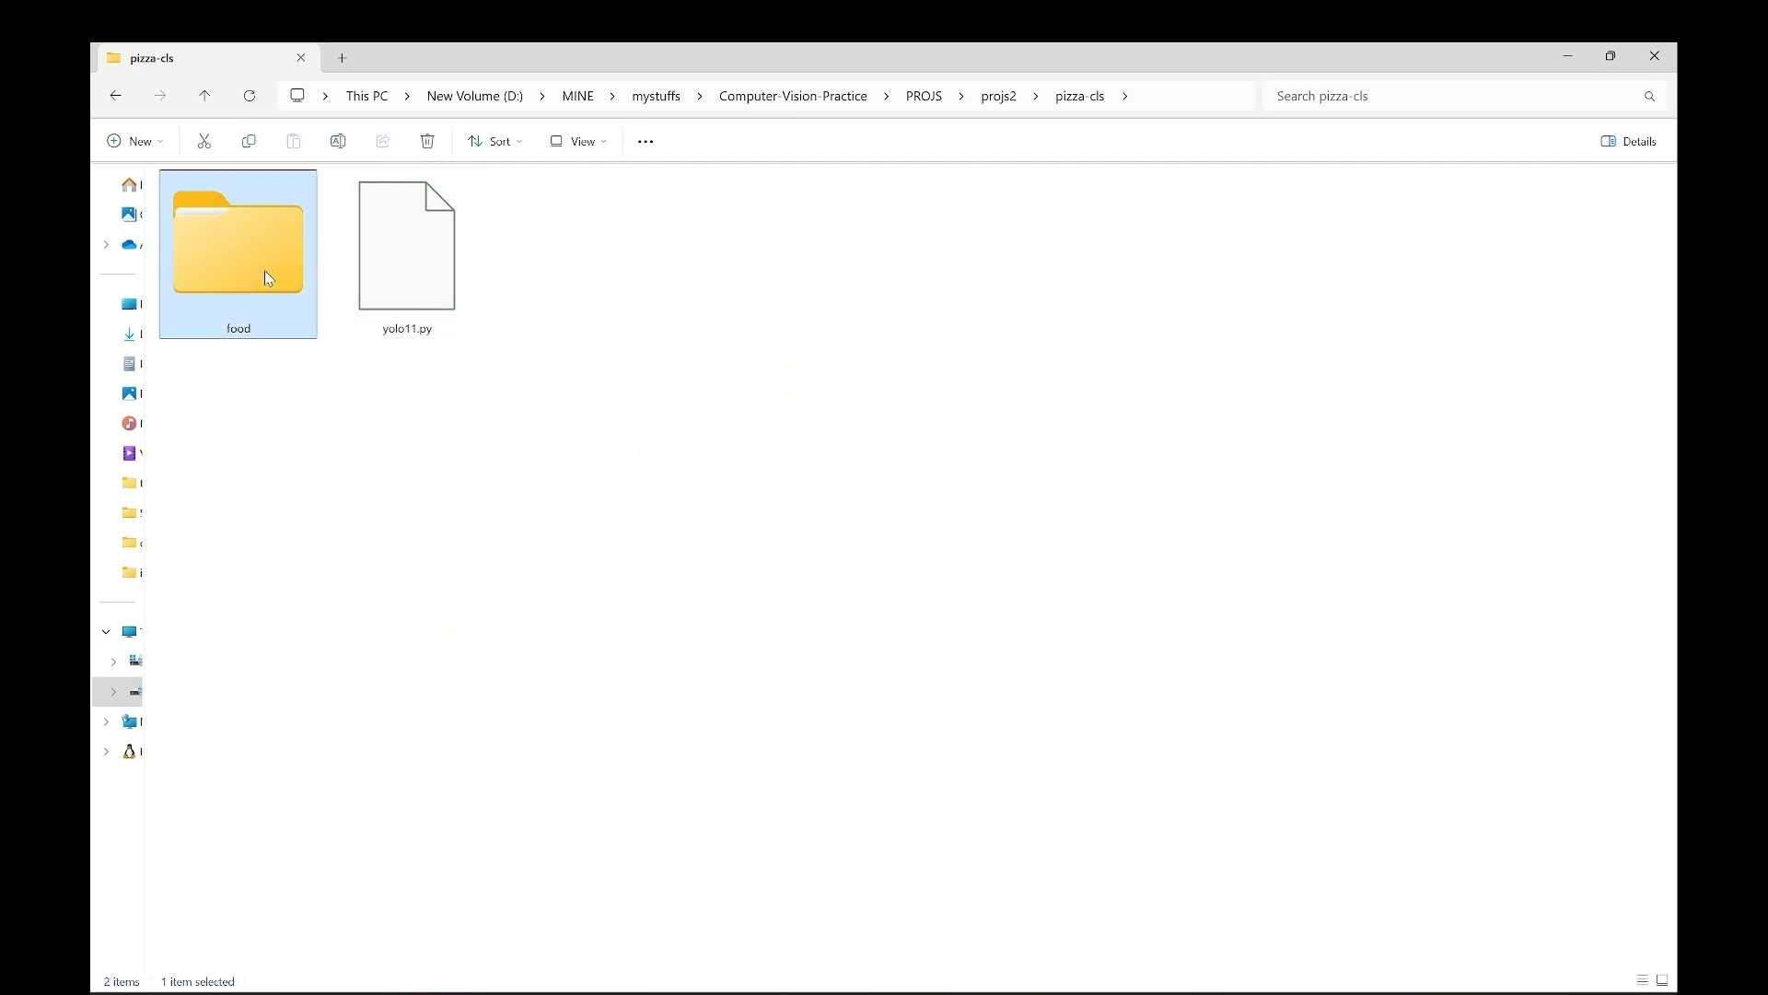
mouse_move(238, 258)
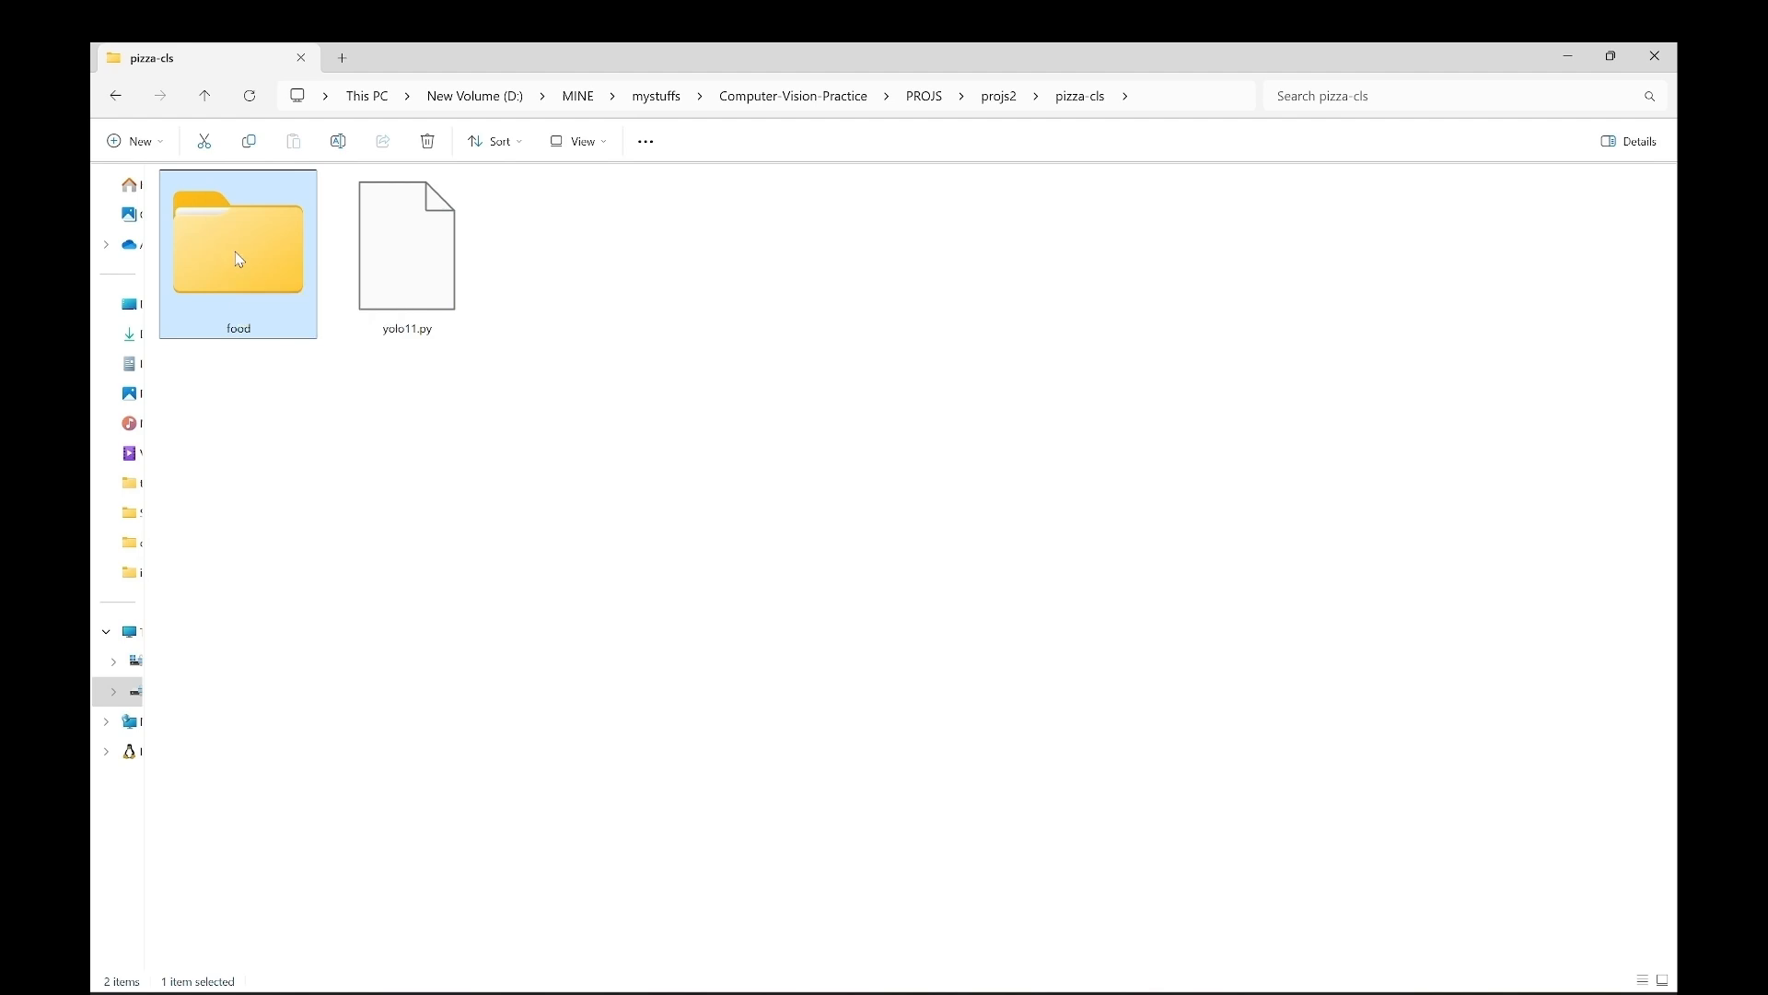
double_click(237, 248)
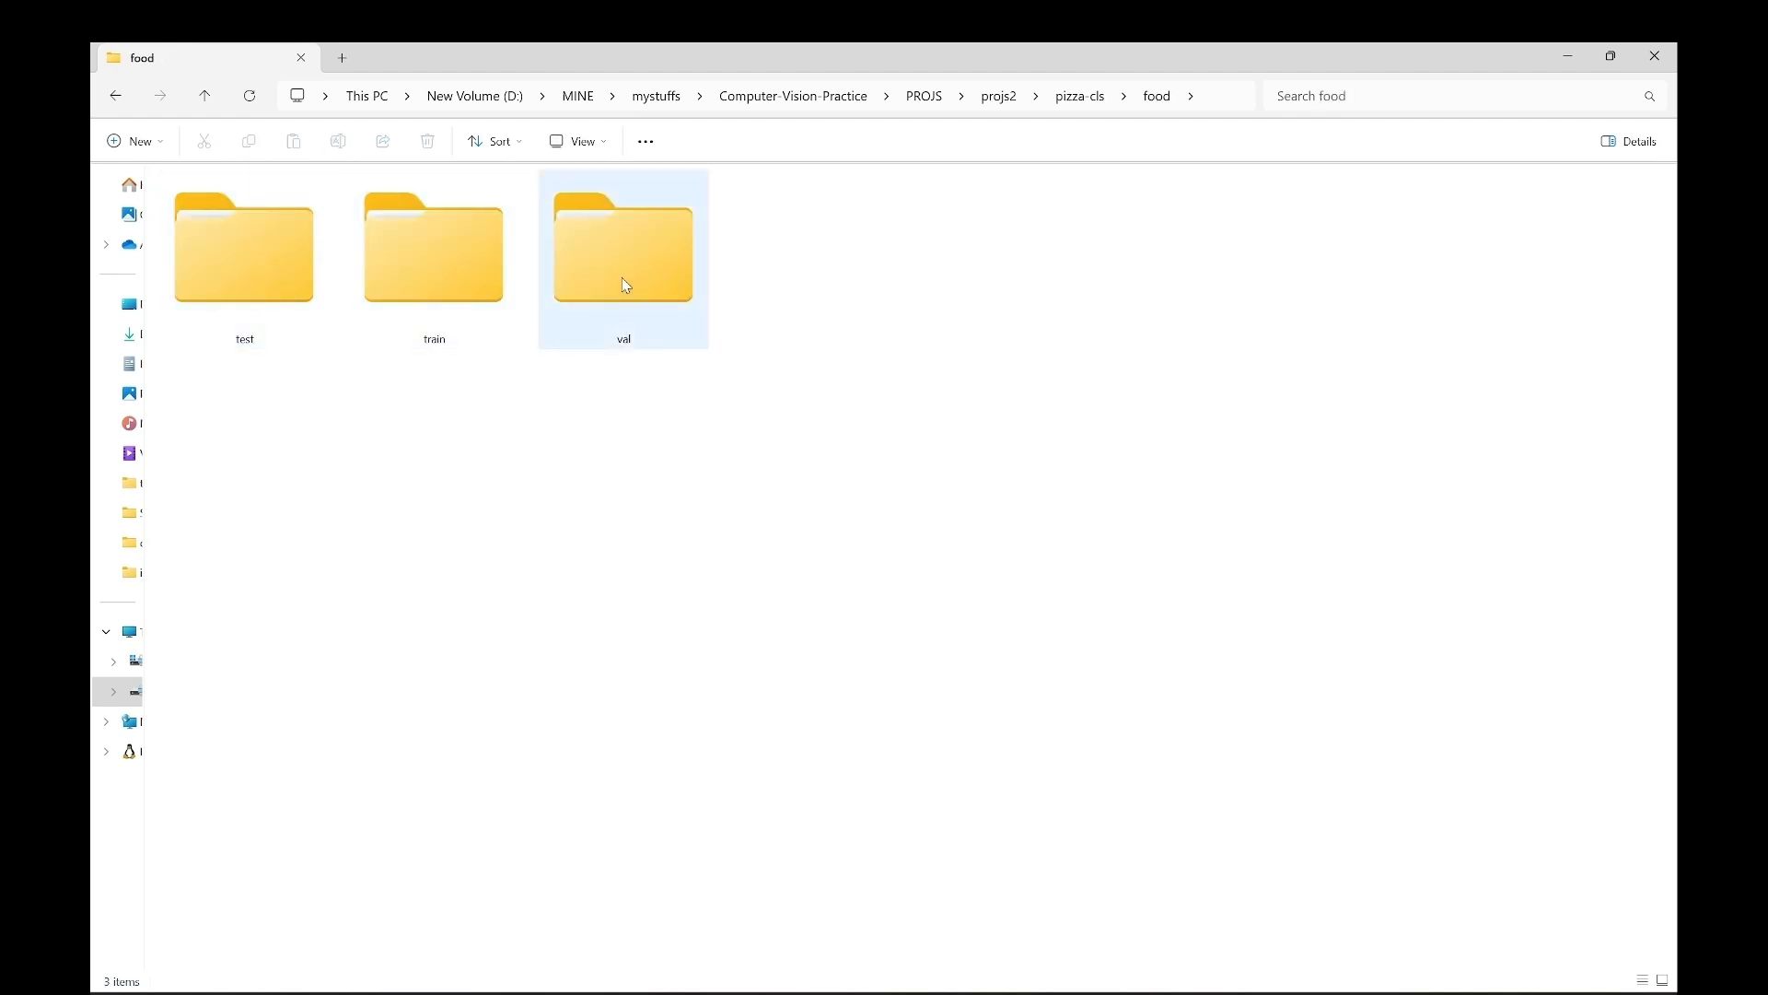
left_click(624, 261)
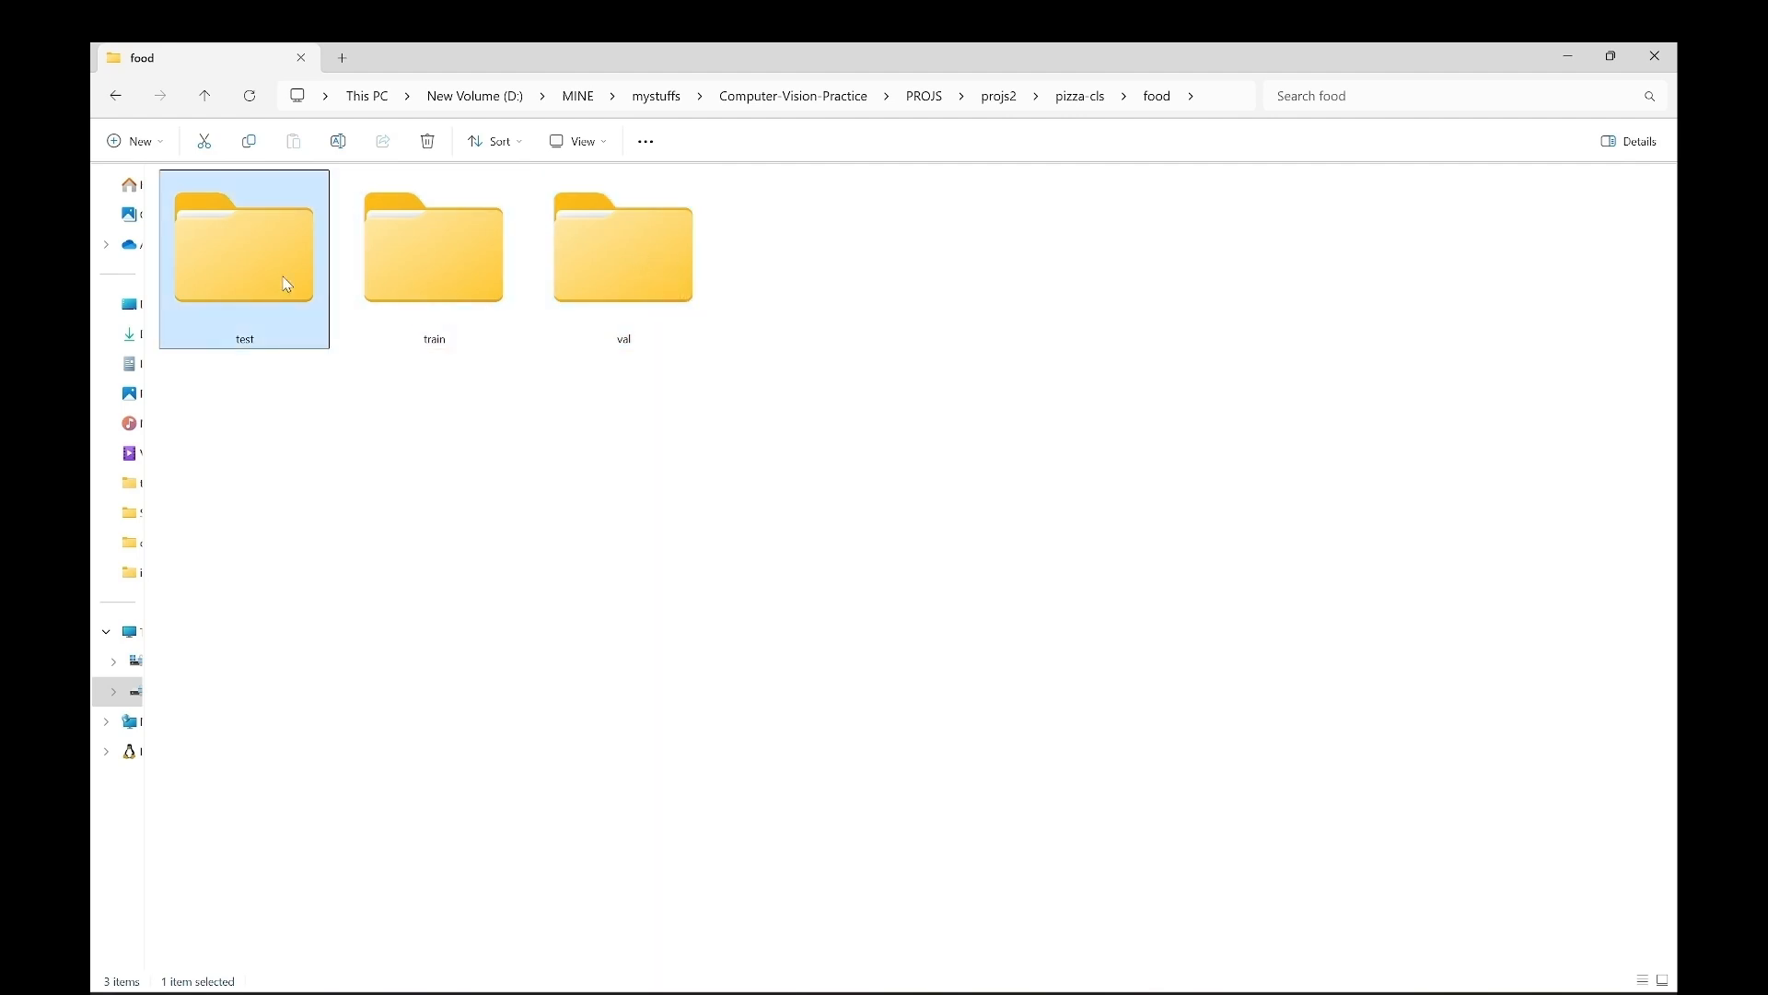
mouse_move(438, 260)
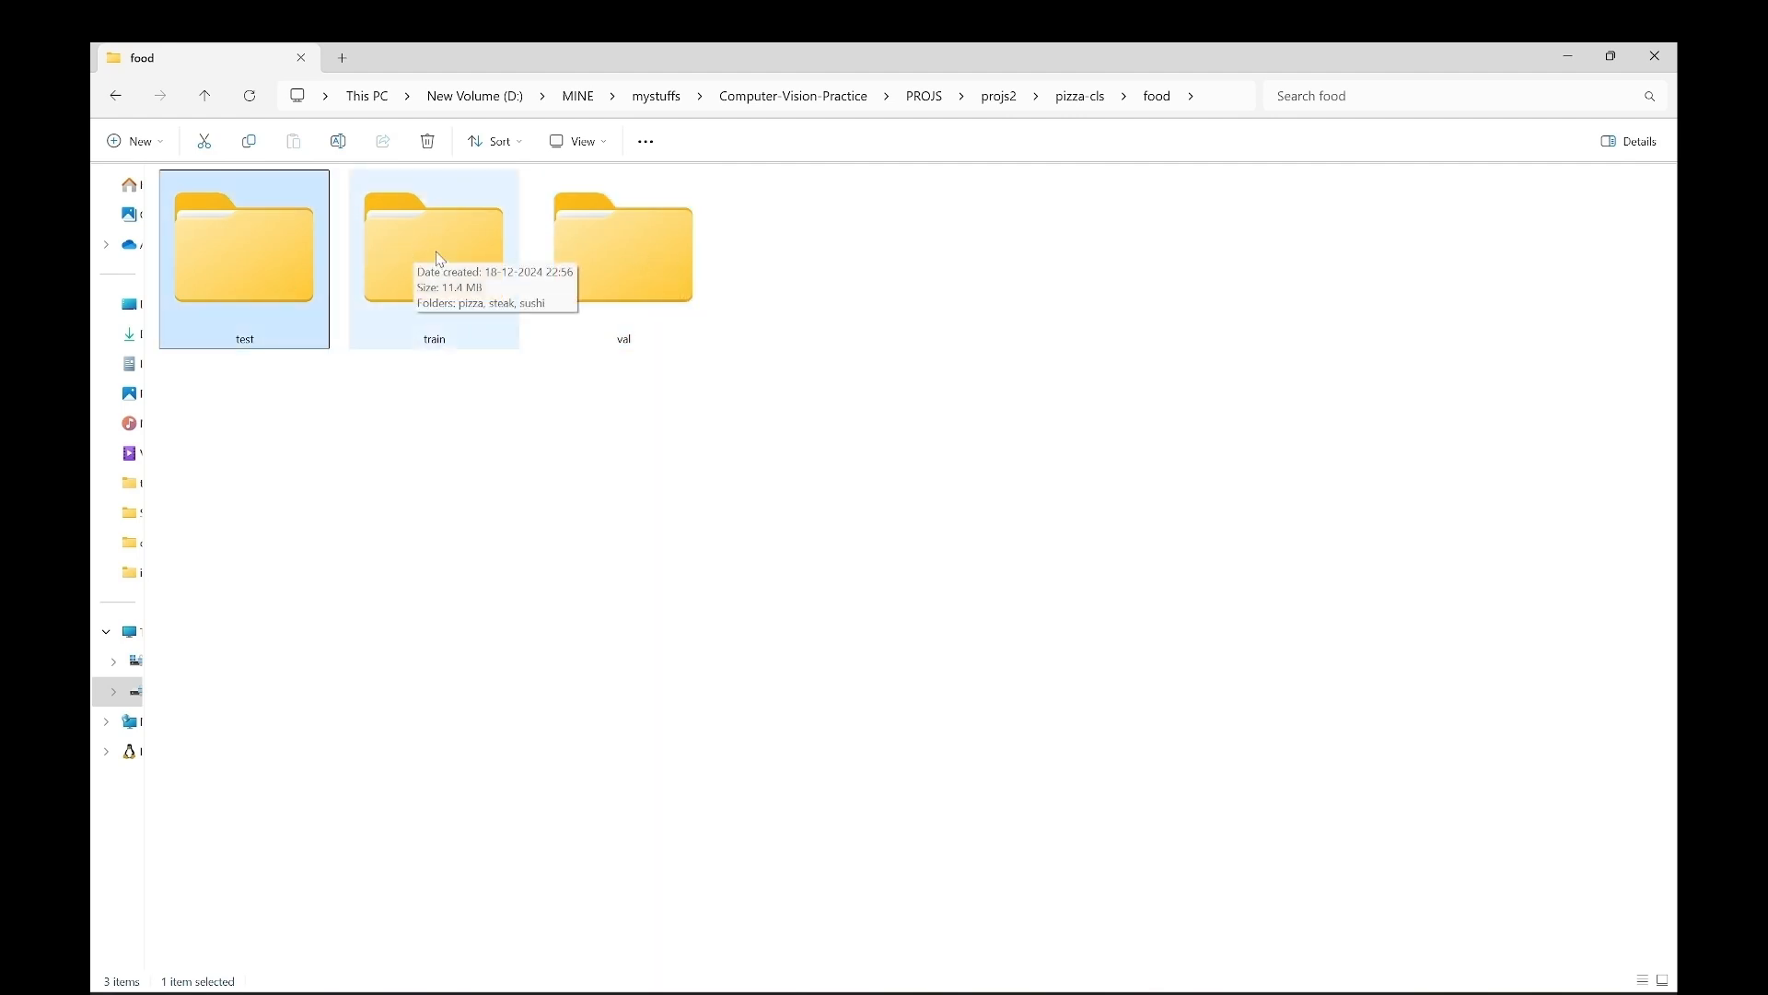
double_click(433, 240)
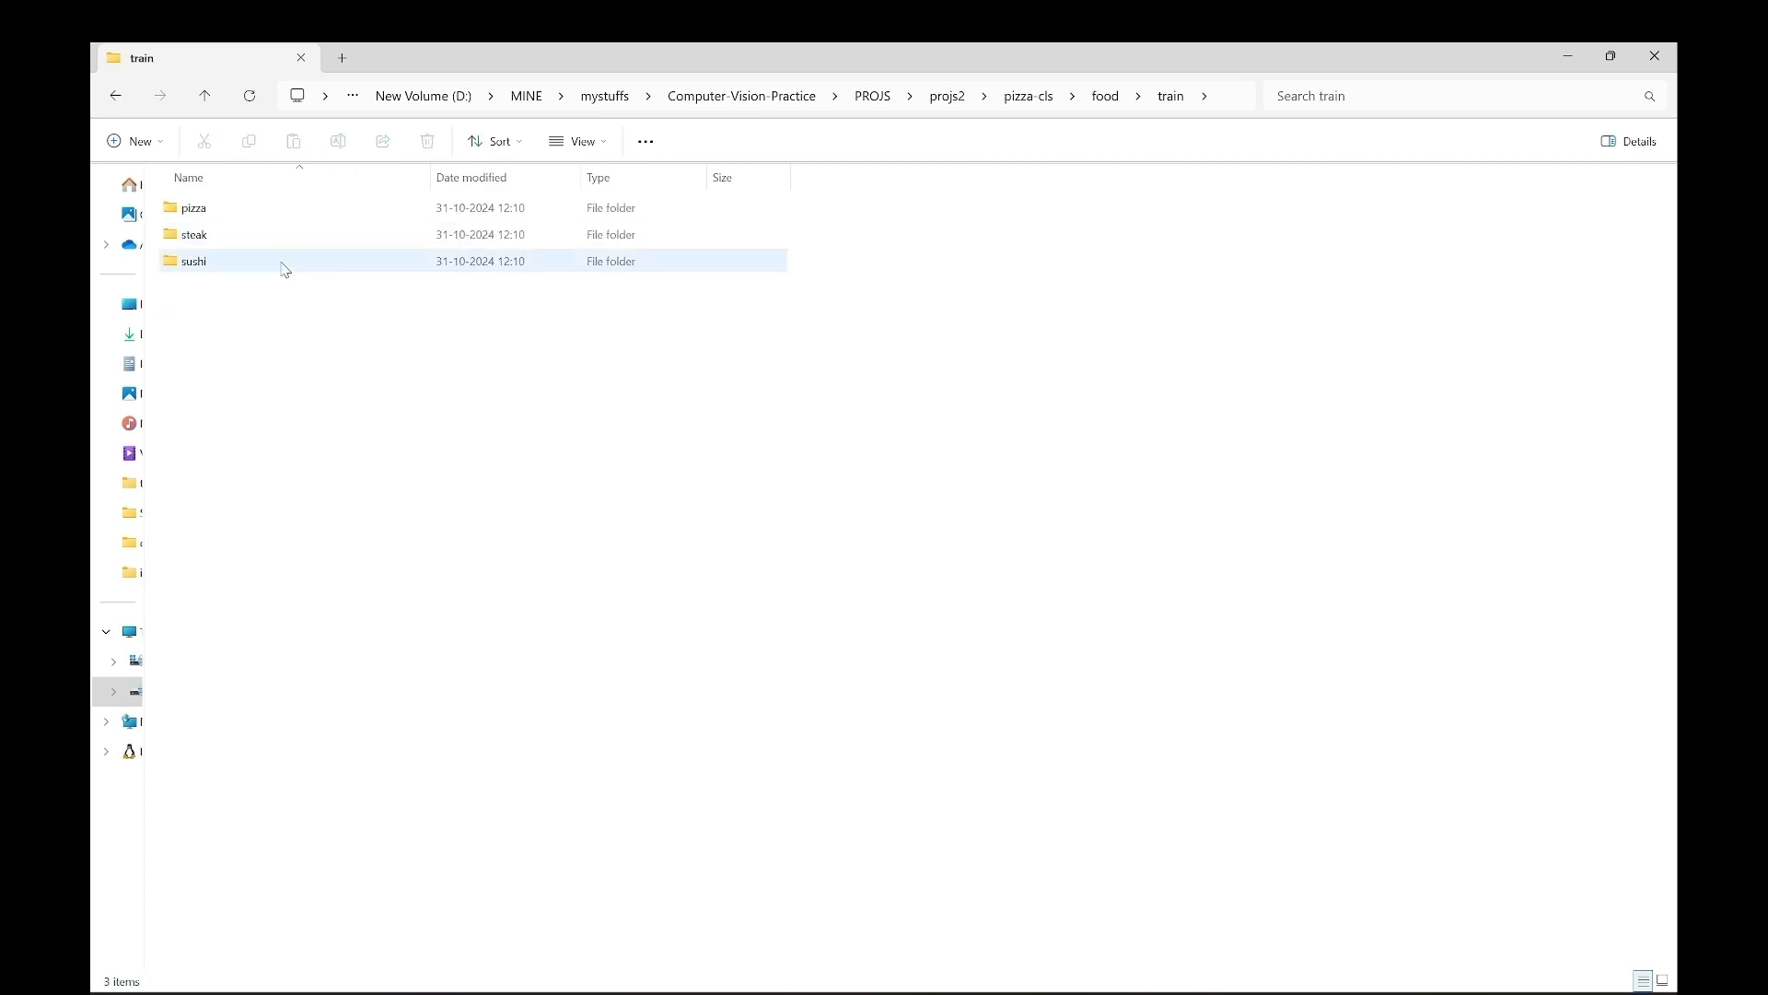
left_click(697, 213)
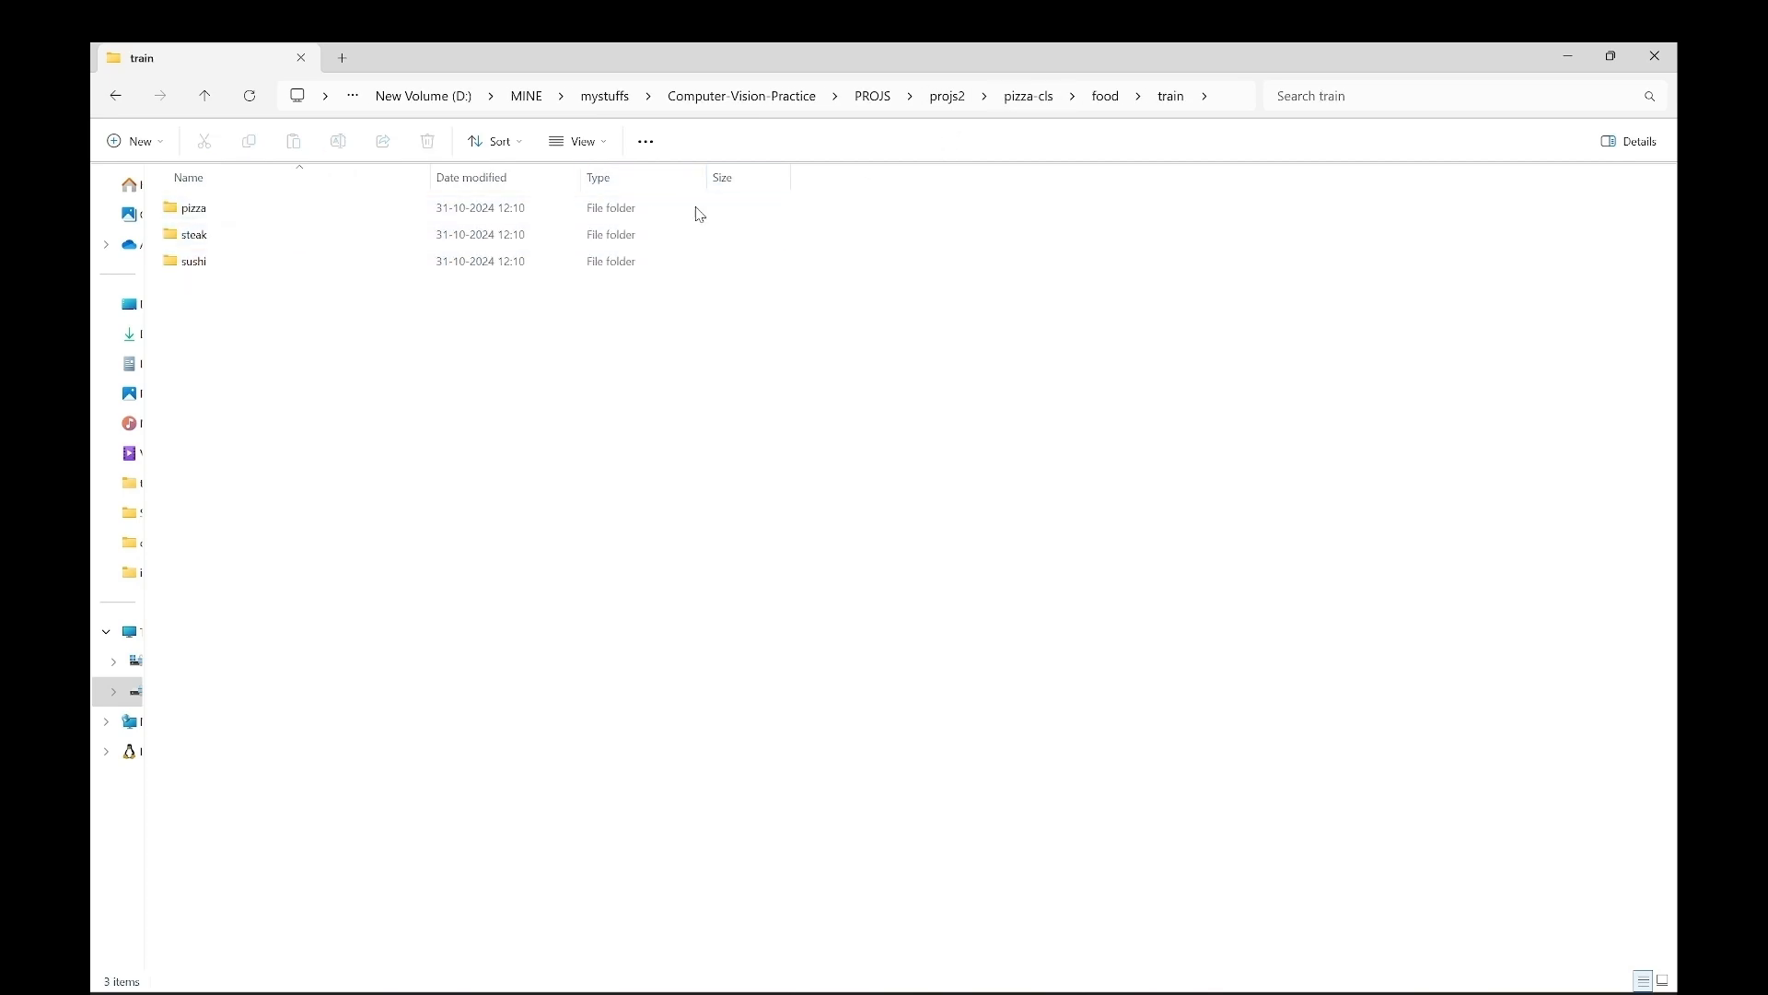
Step: Look through the pizza and steak training images, then load yolo11.py in the editor
left_click(193, 207)
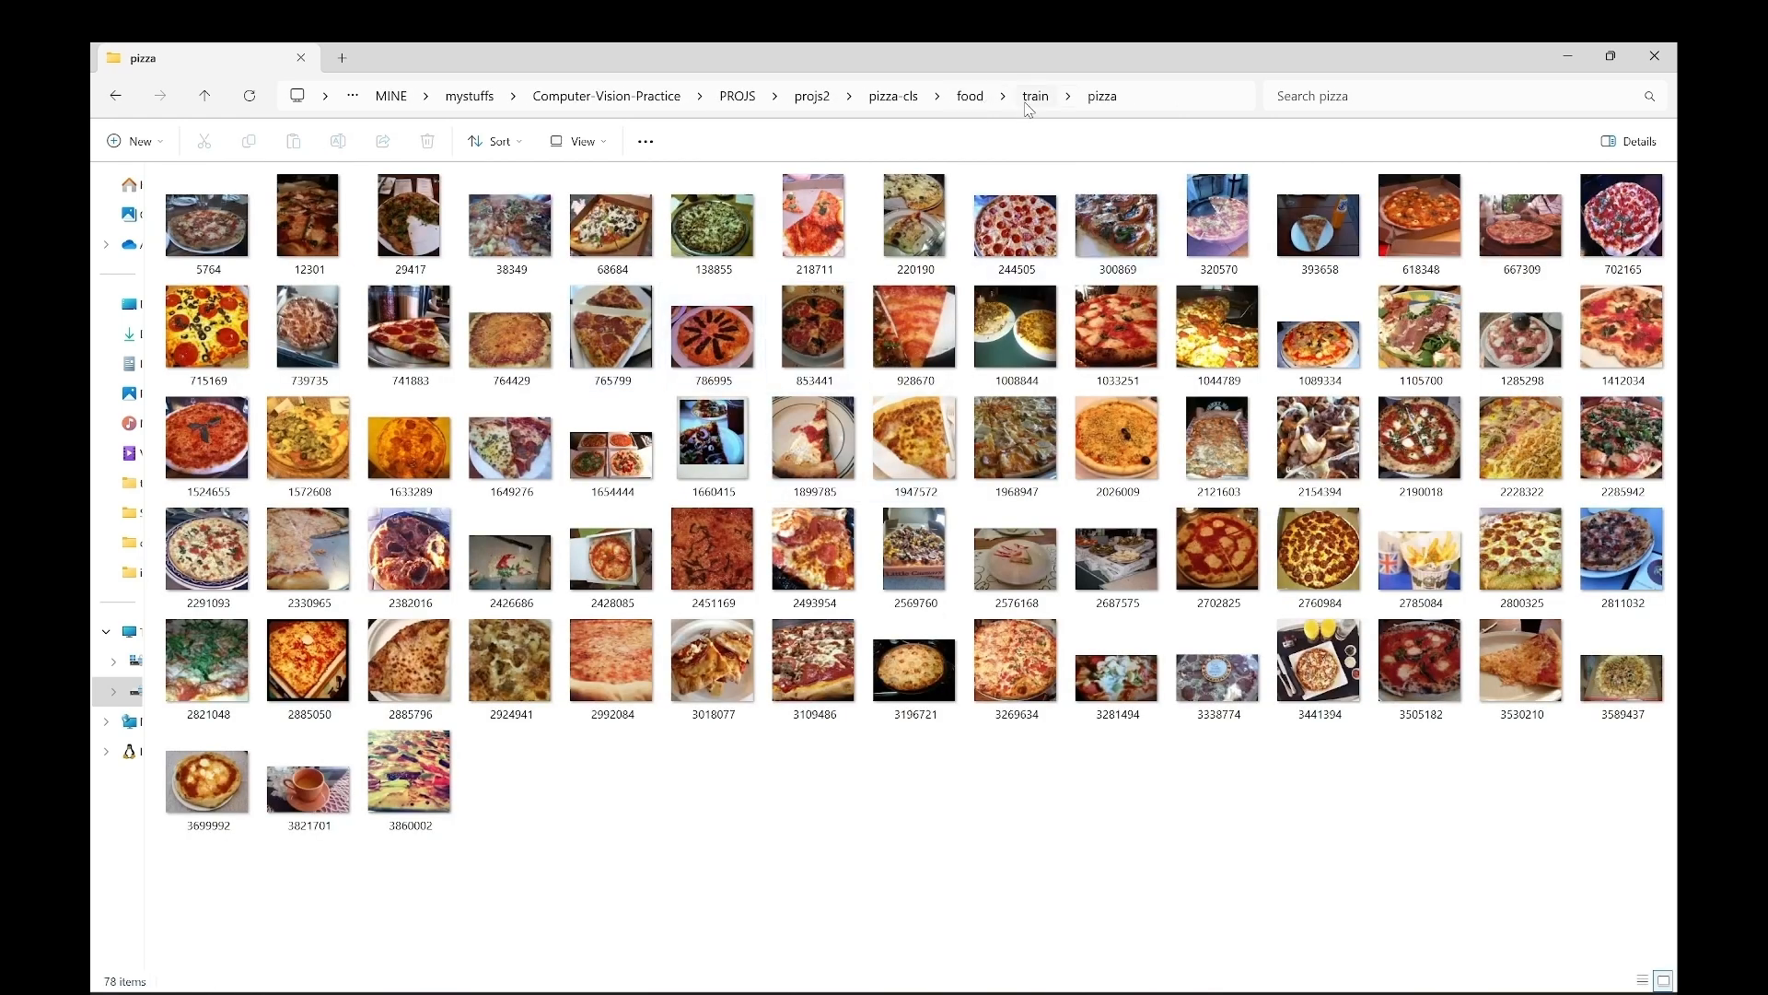
left_click(1036, 96)
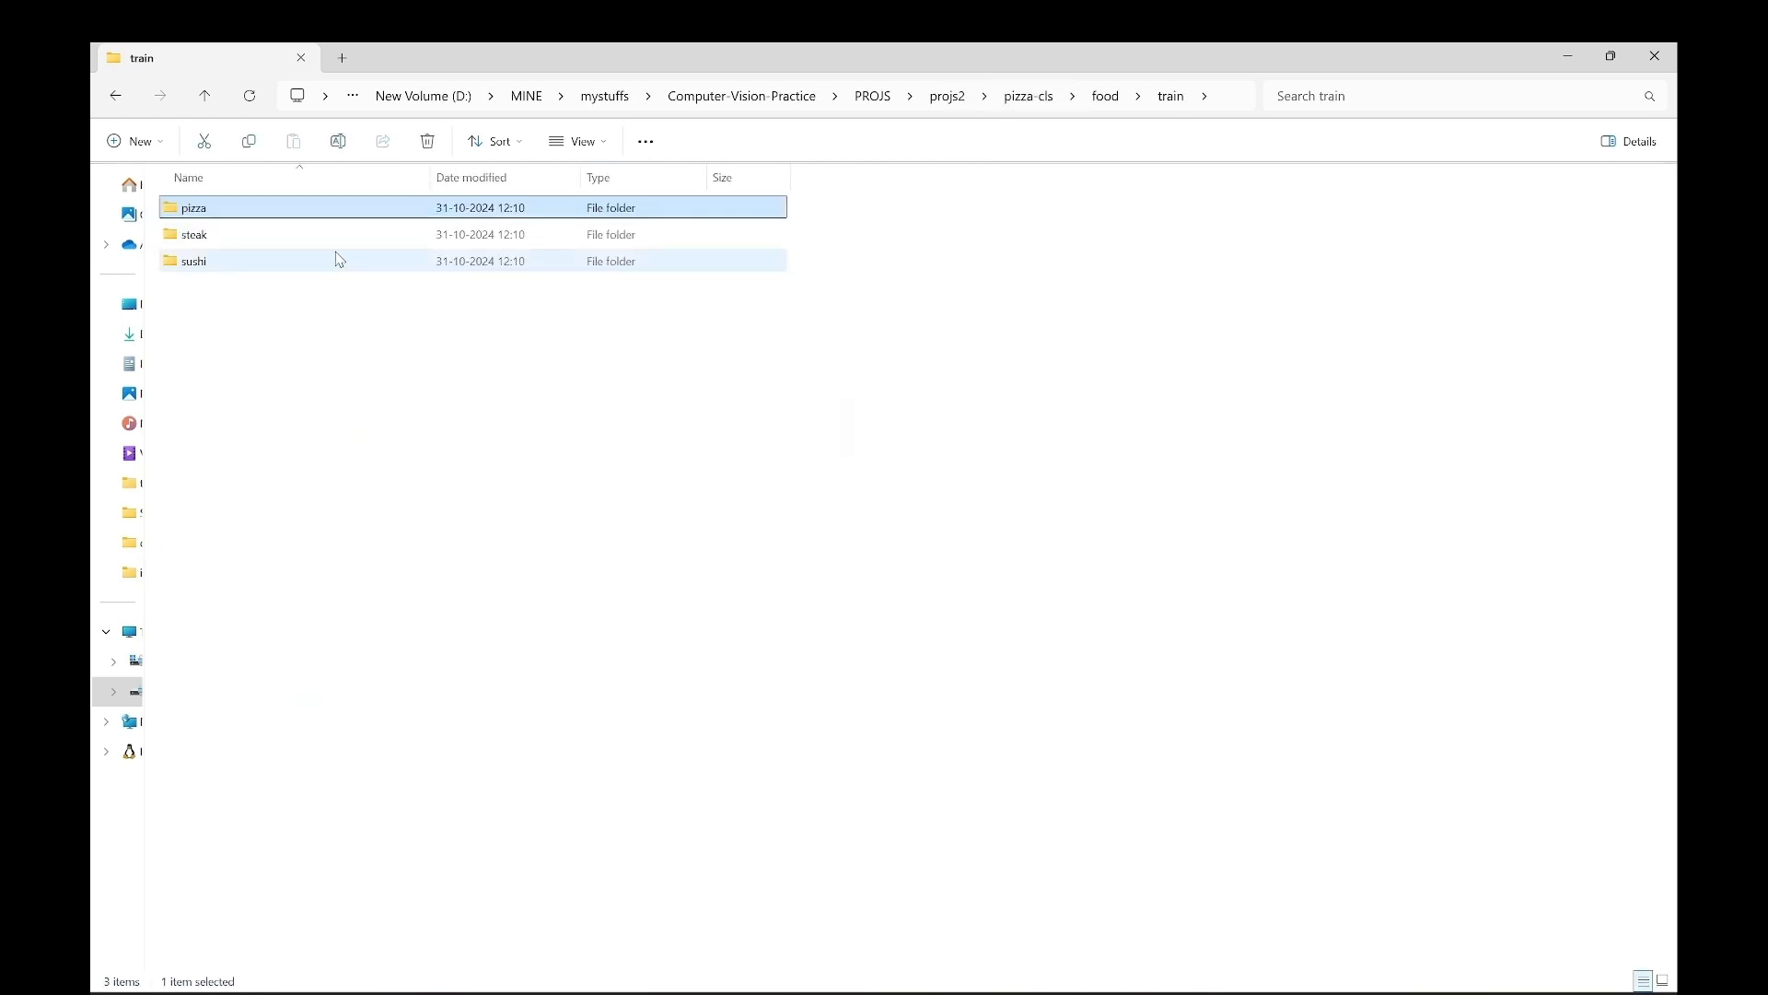
double_click(193, 234)
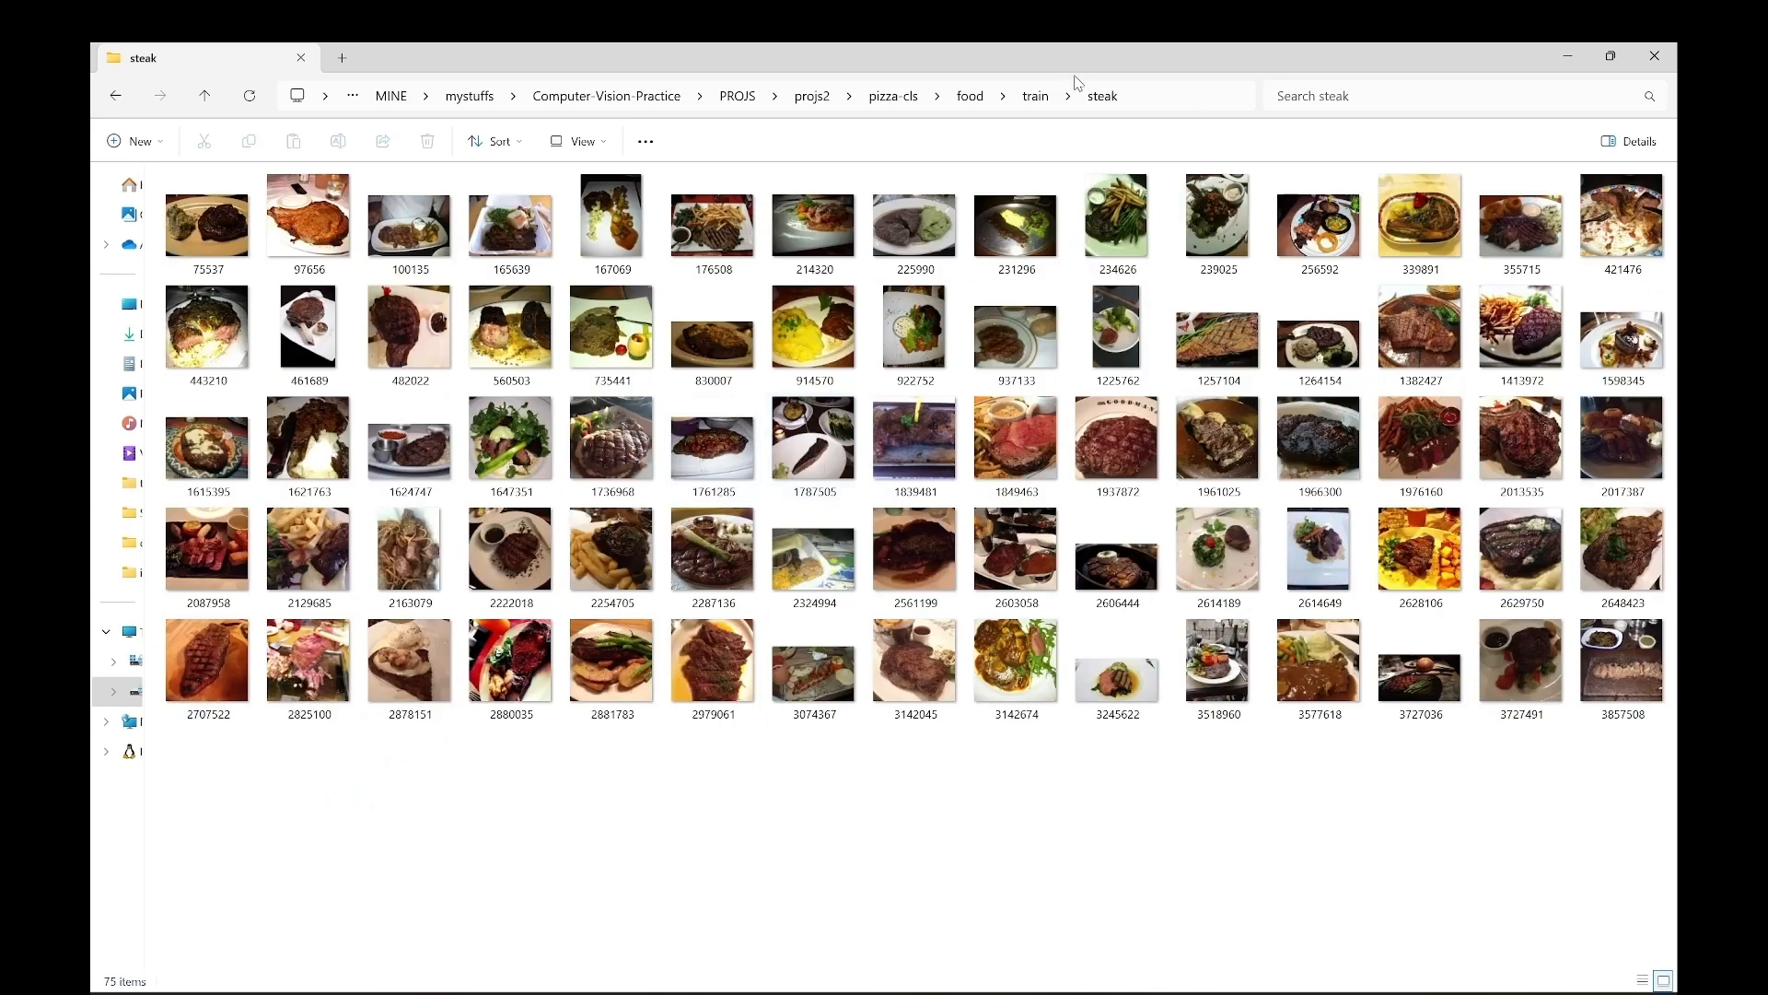
left_click(1035, 96)
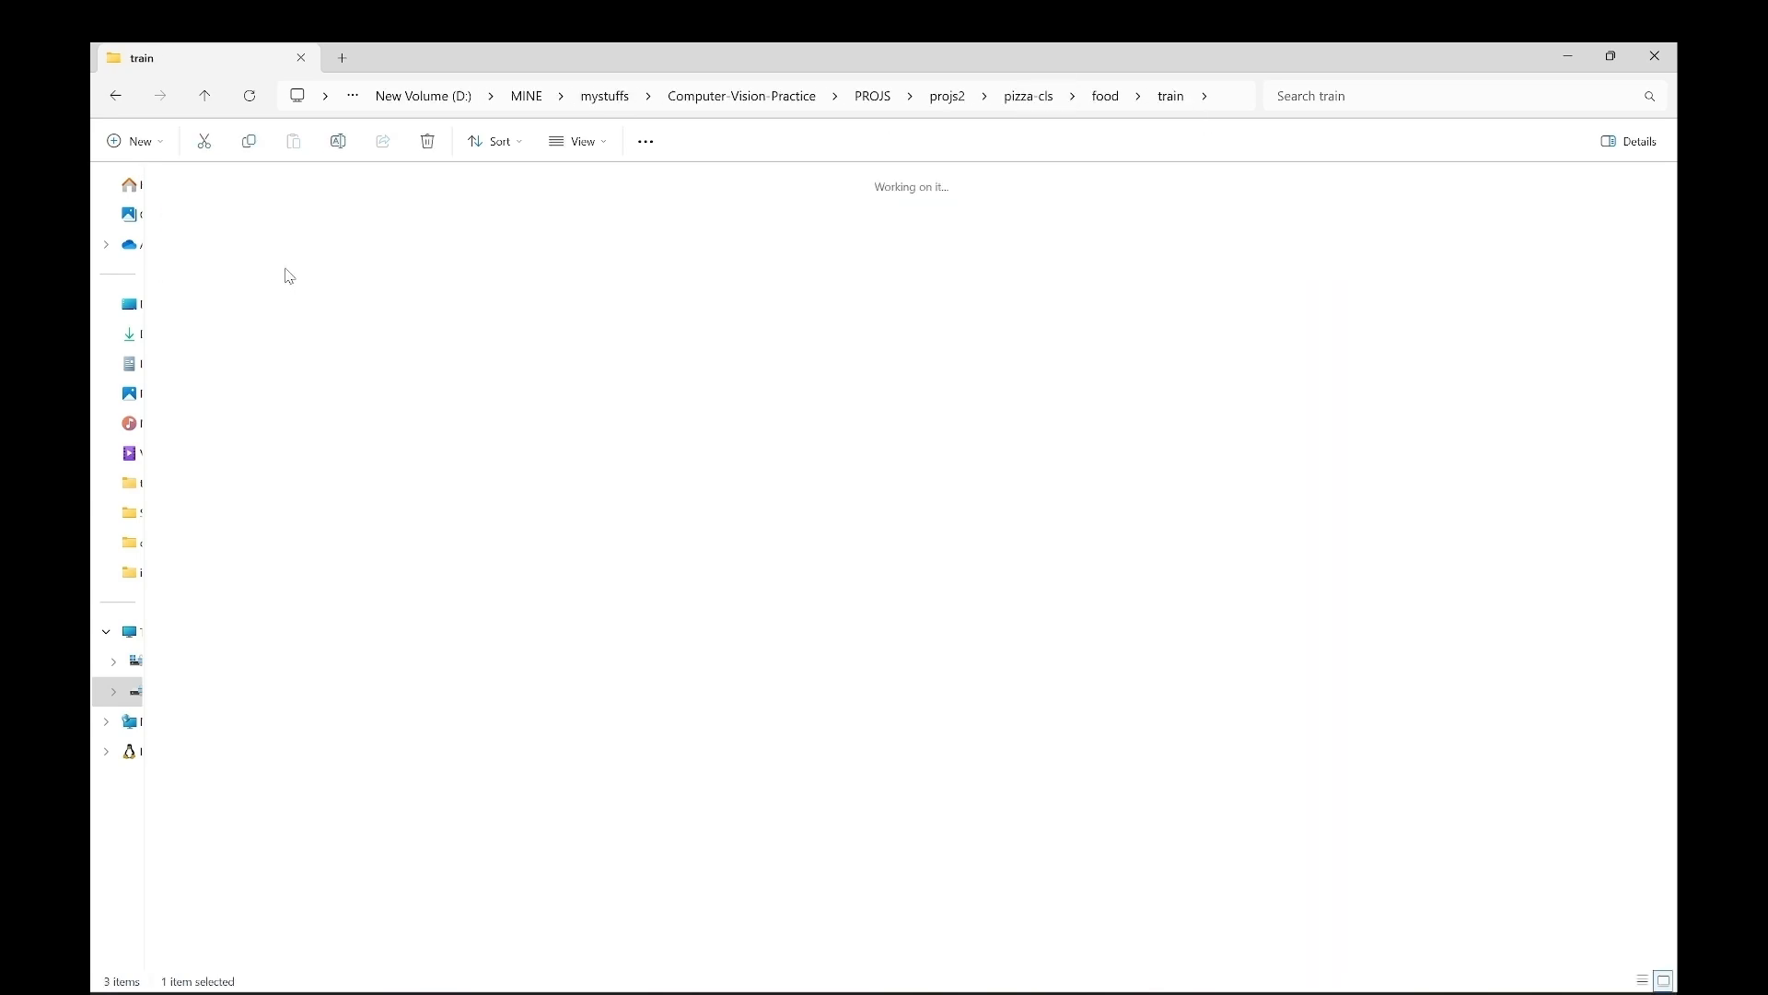
left_click(1028, 95)
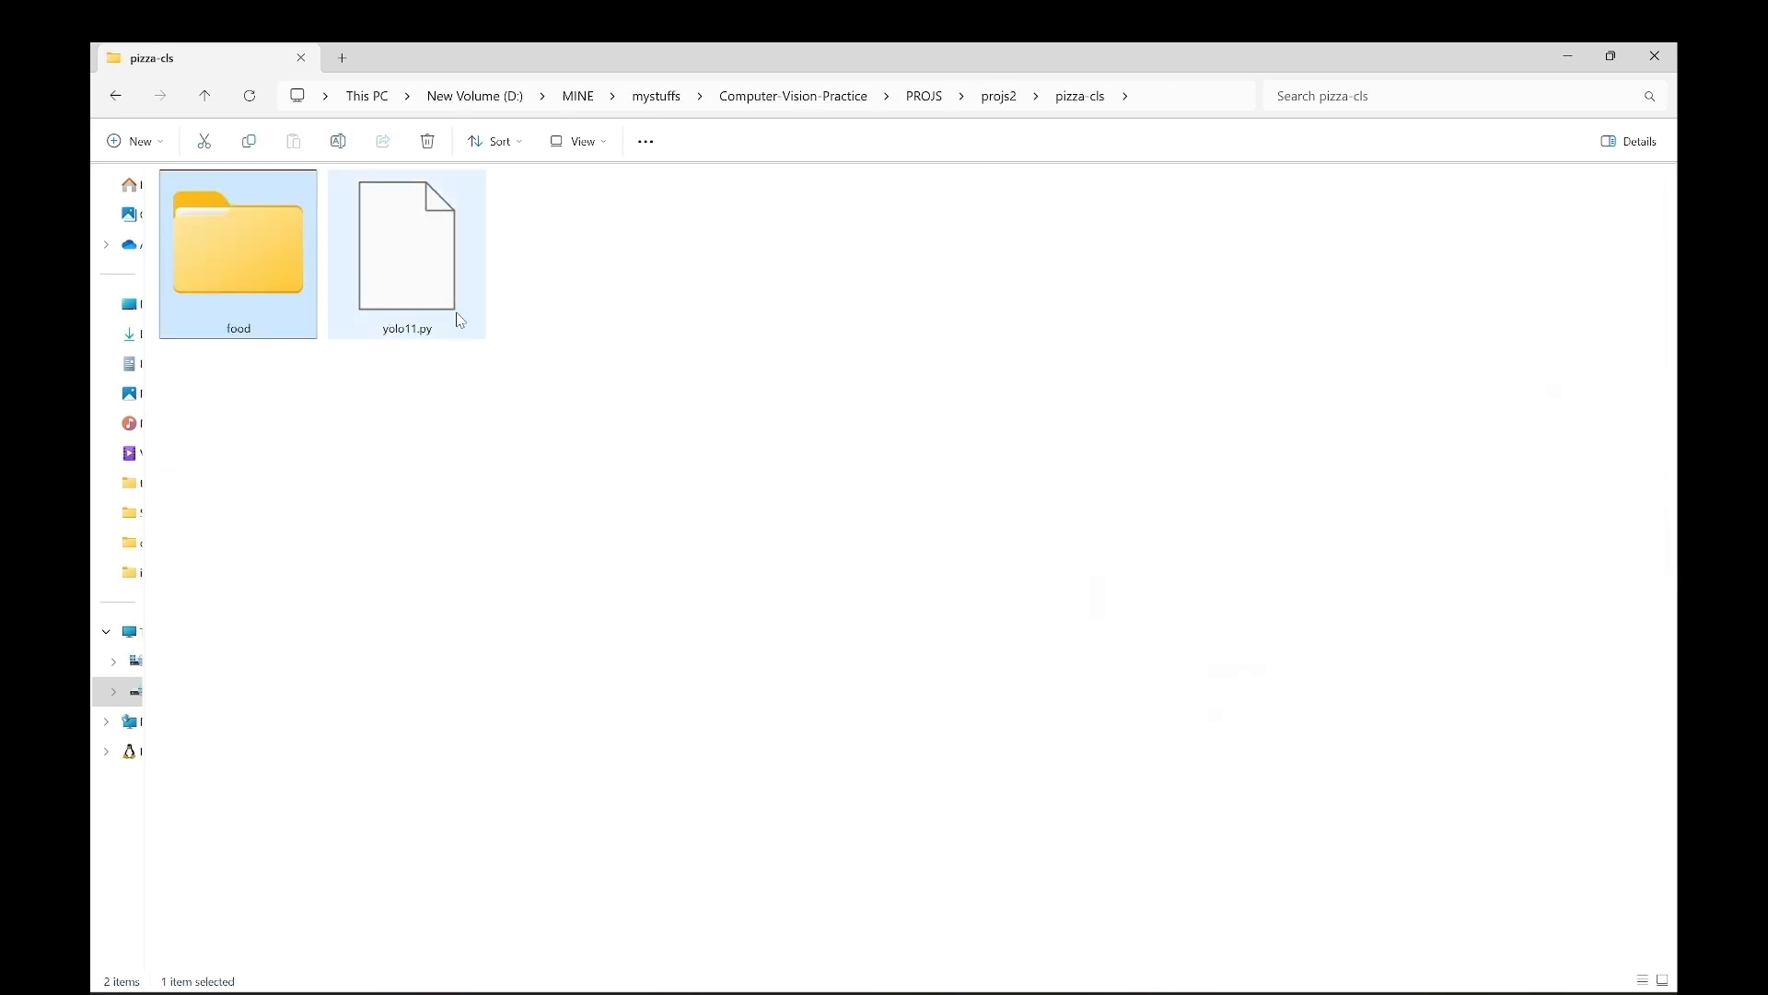
left_click(406, 248)
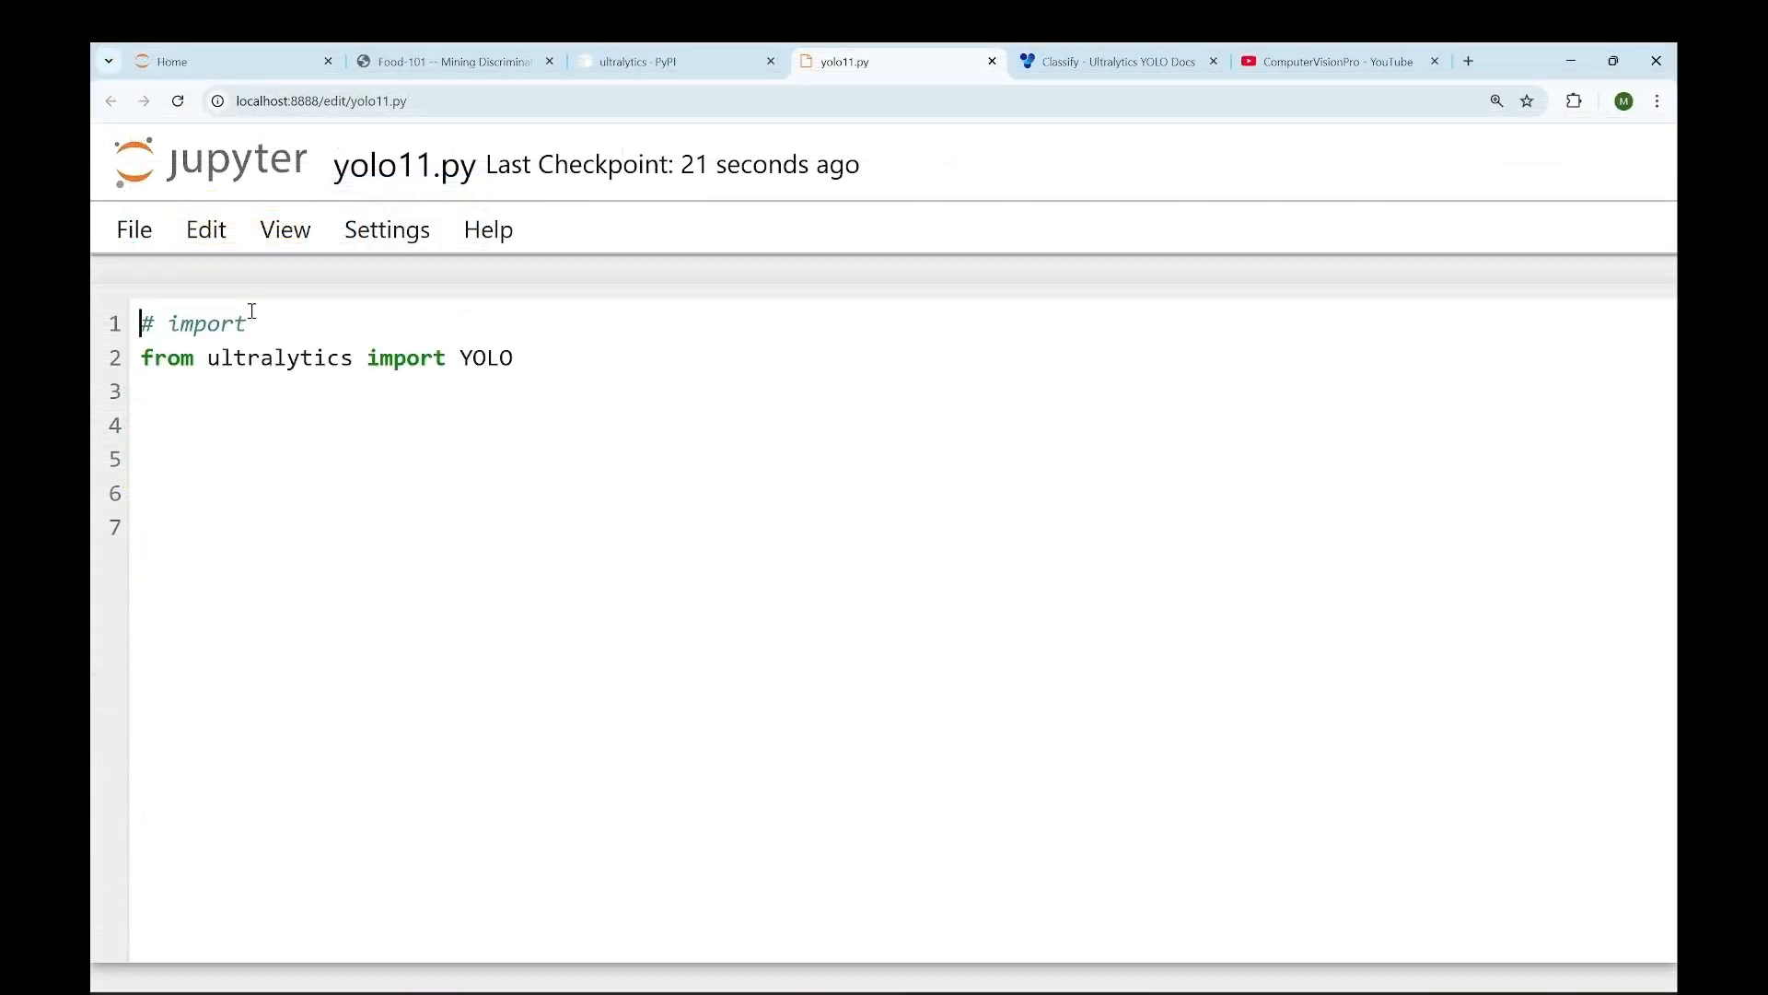
Step: Add the '# Load a model' comment and model.train(data="food", epochs=20, imgsz=64) for yolo11n-cls.pt
type("# Load a model")
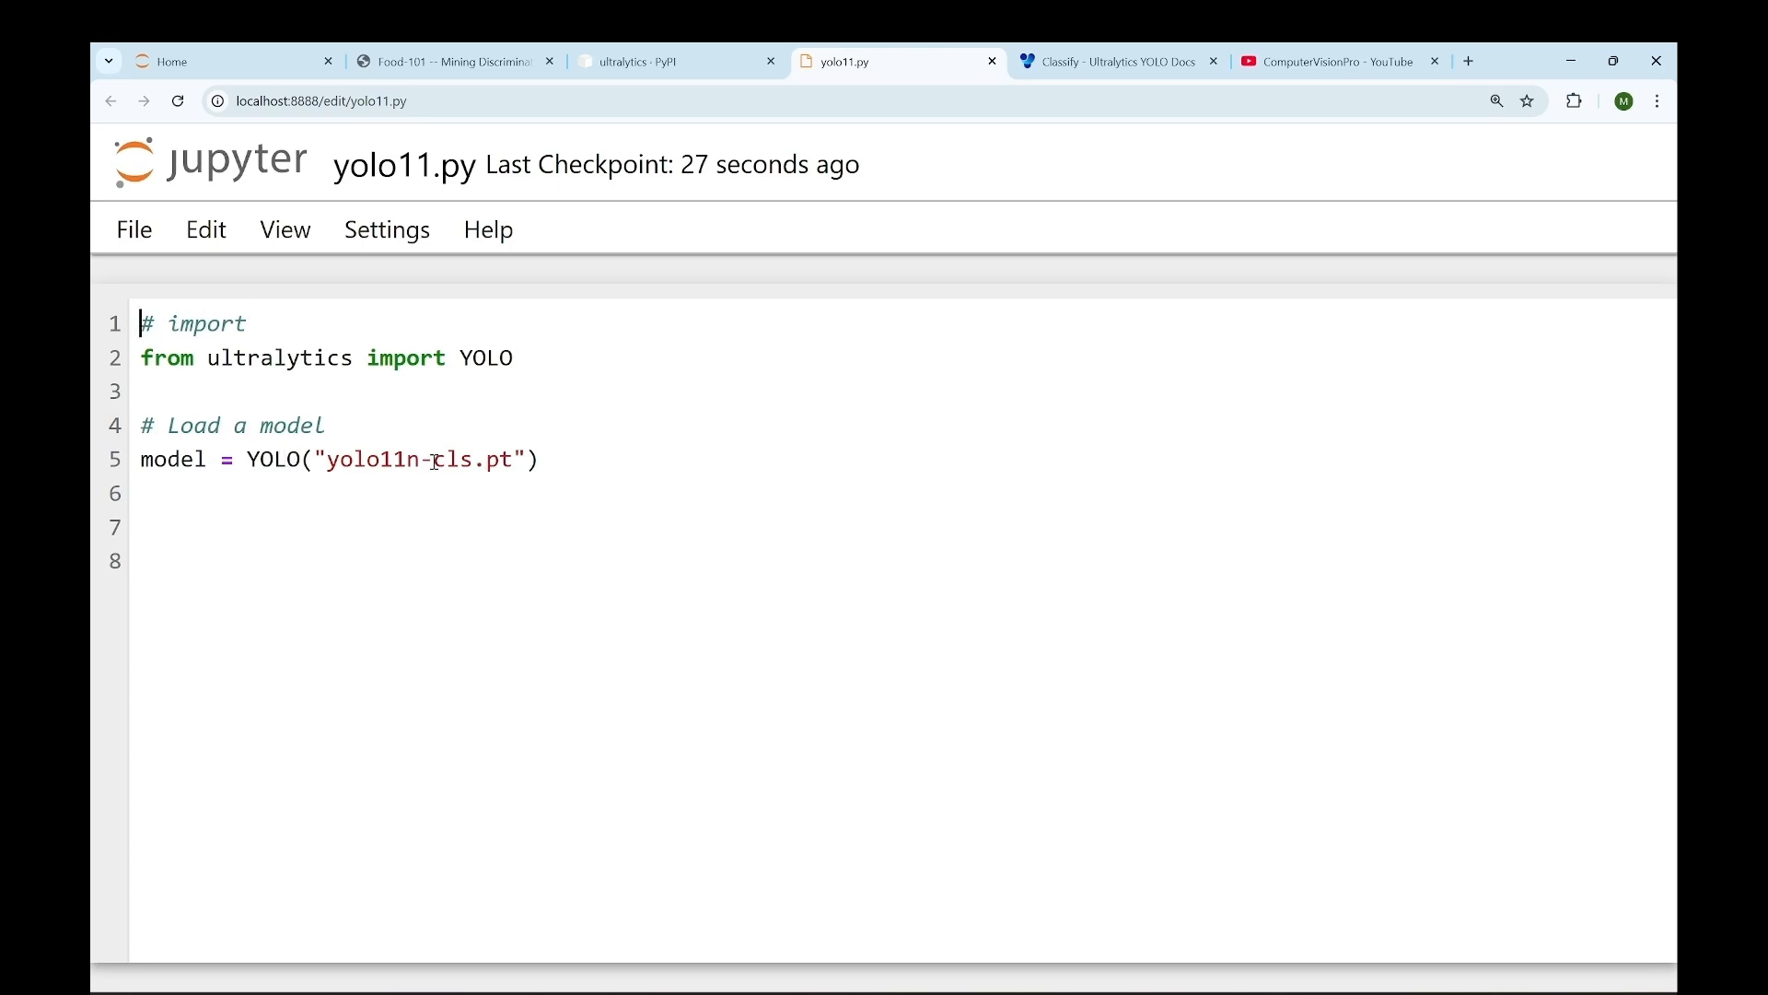
type("results = model.train(data=\"food\", epochs=20, imgsz=64)")
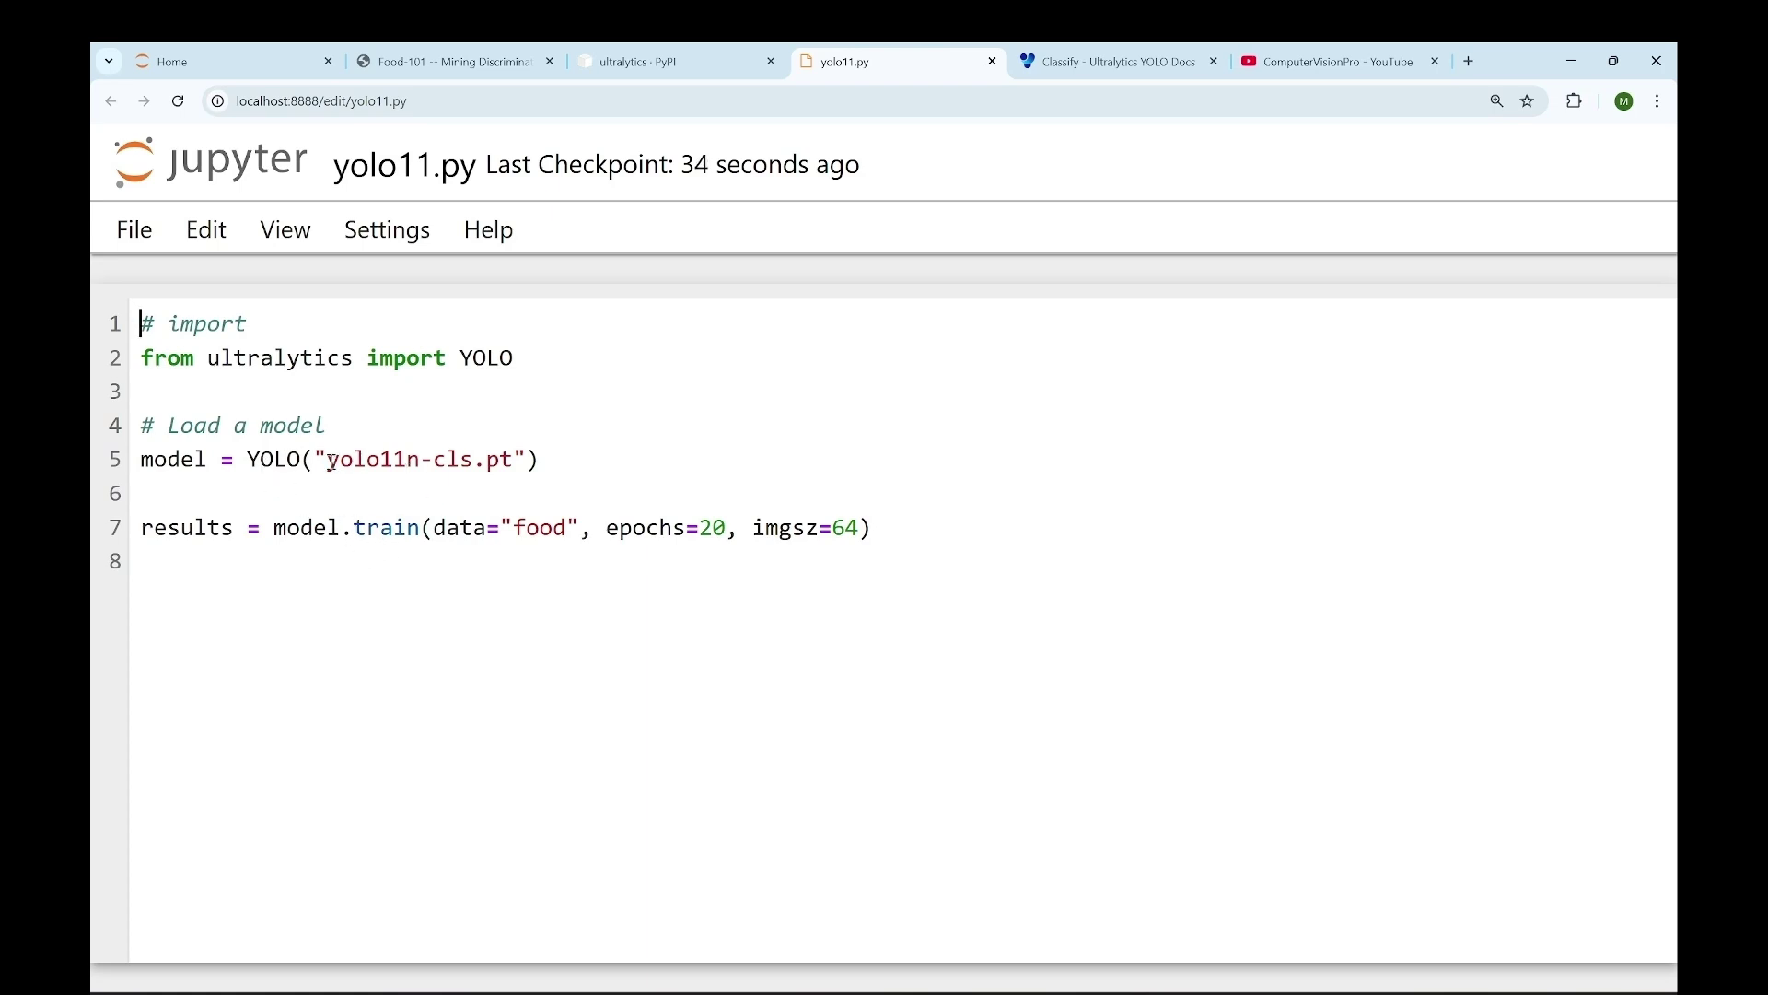
double_click(417, 459)
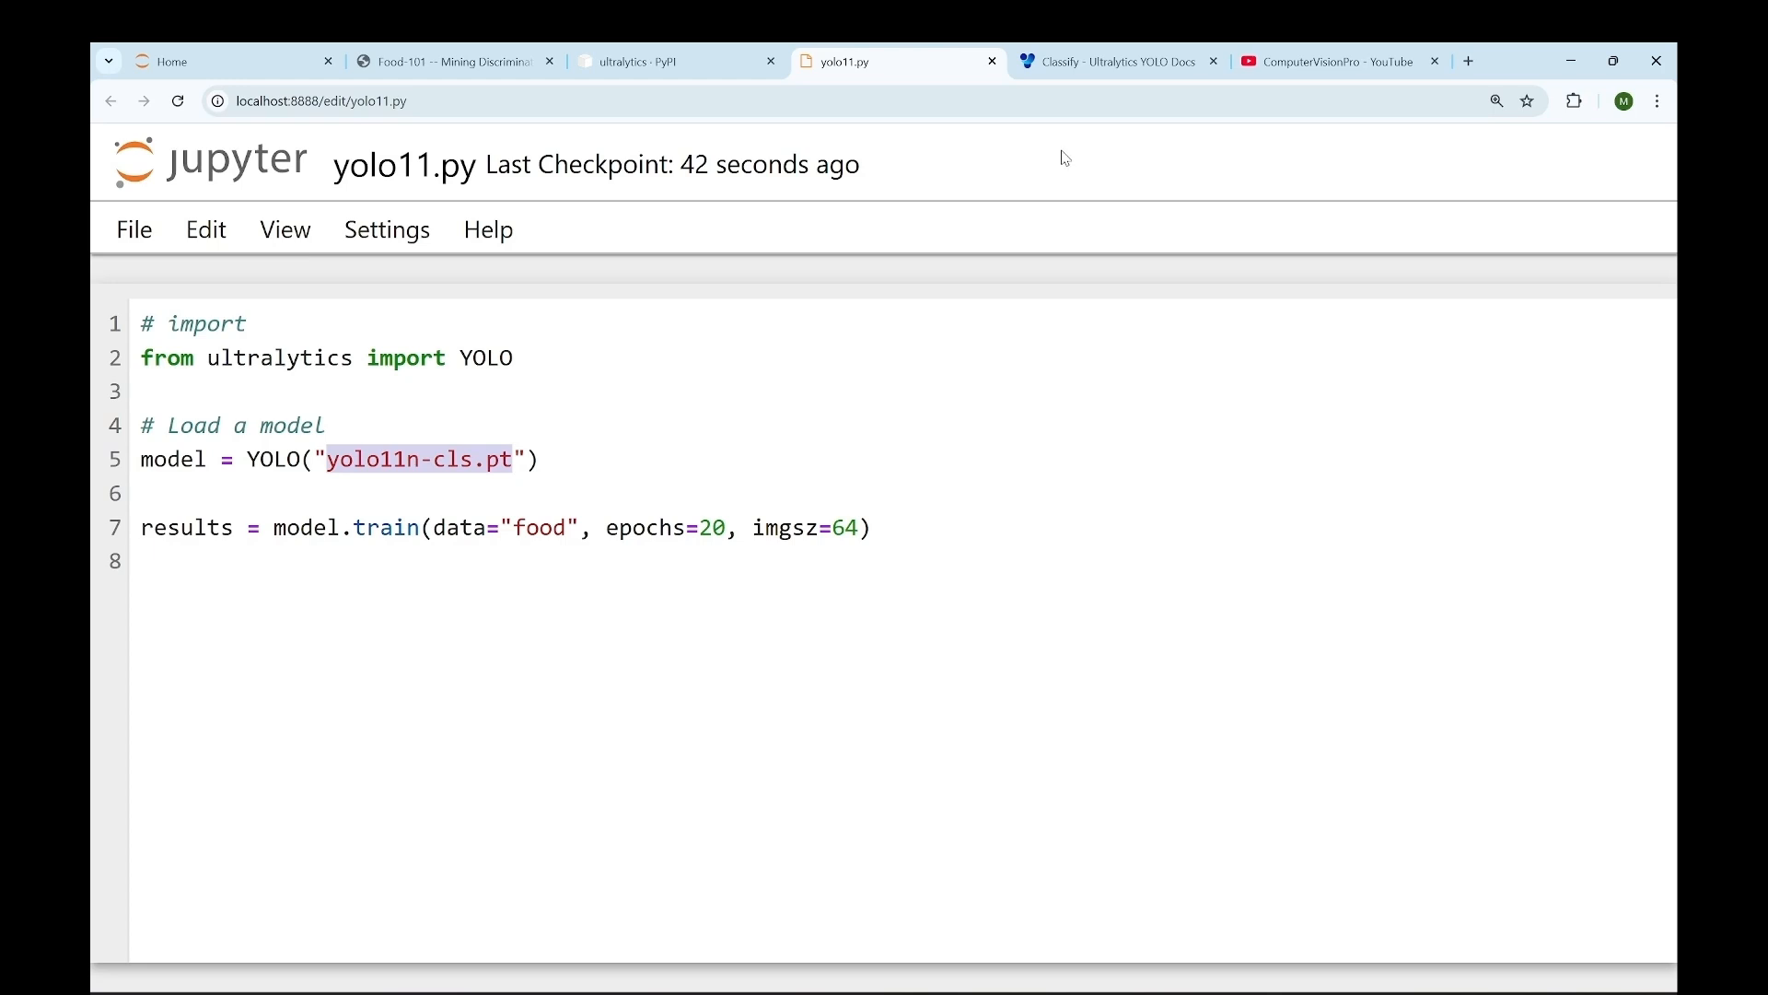
left_click(1125, 61)
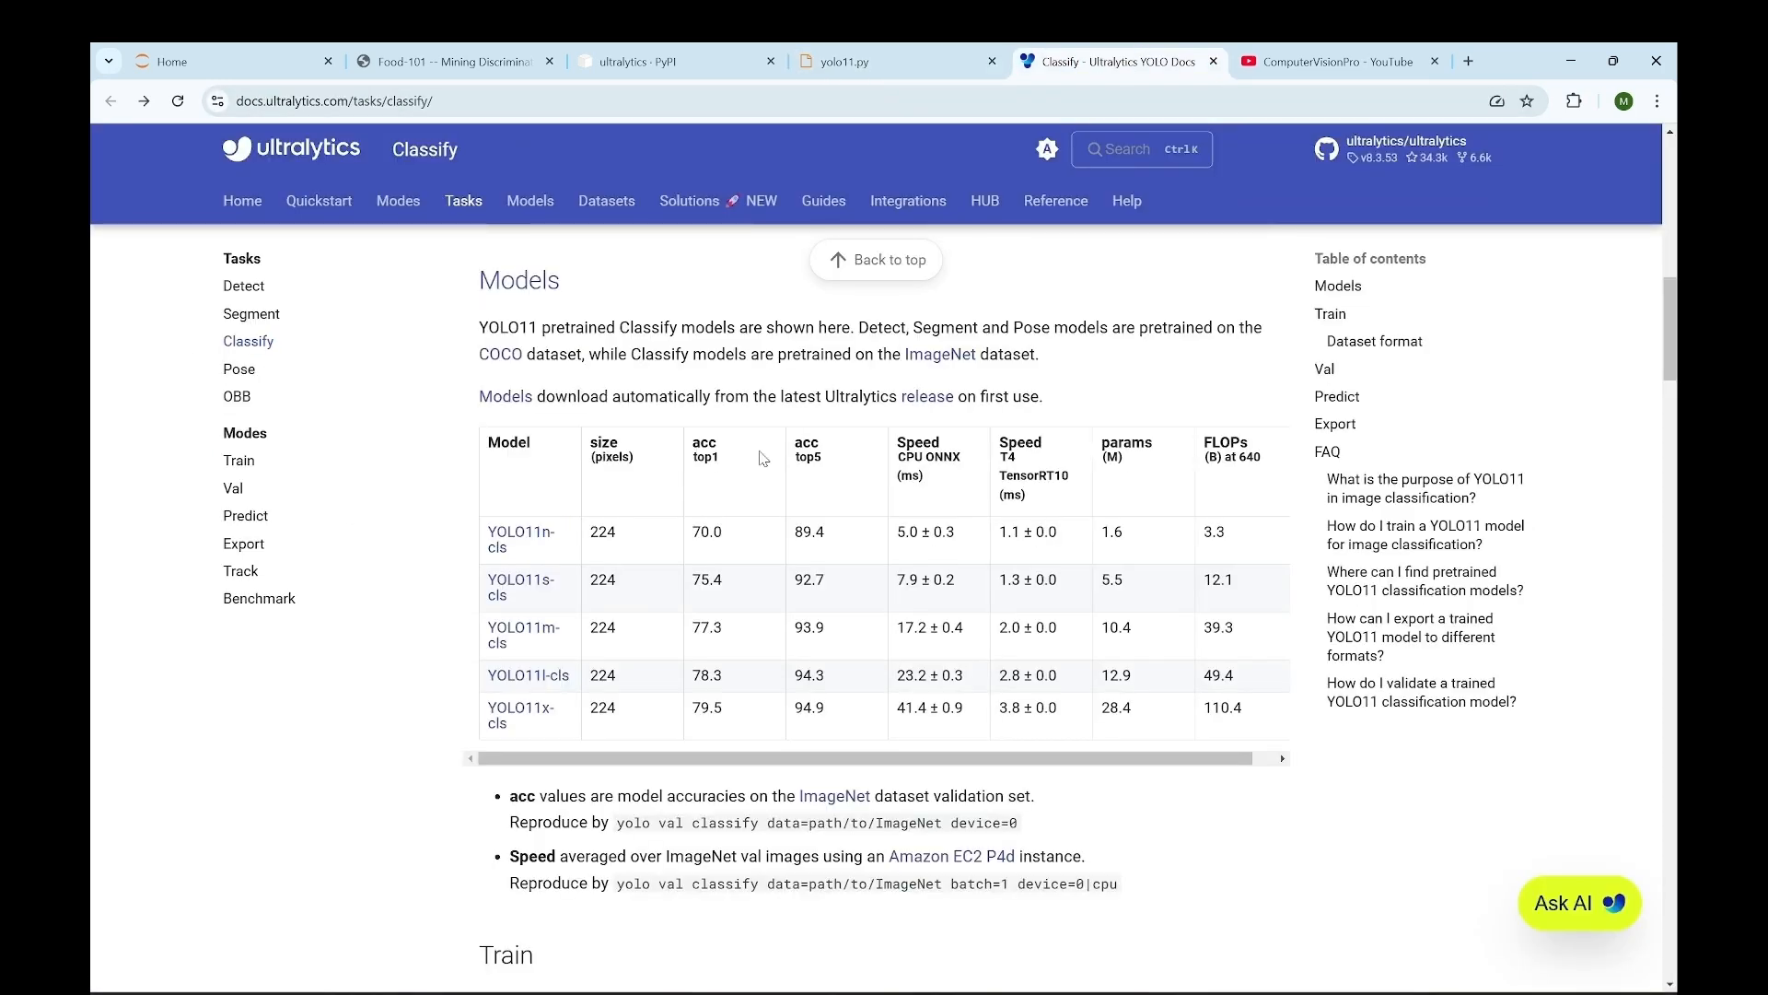
mouse_move(534, 707)
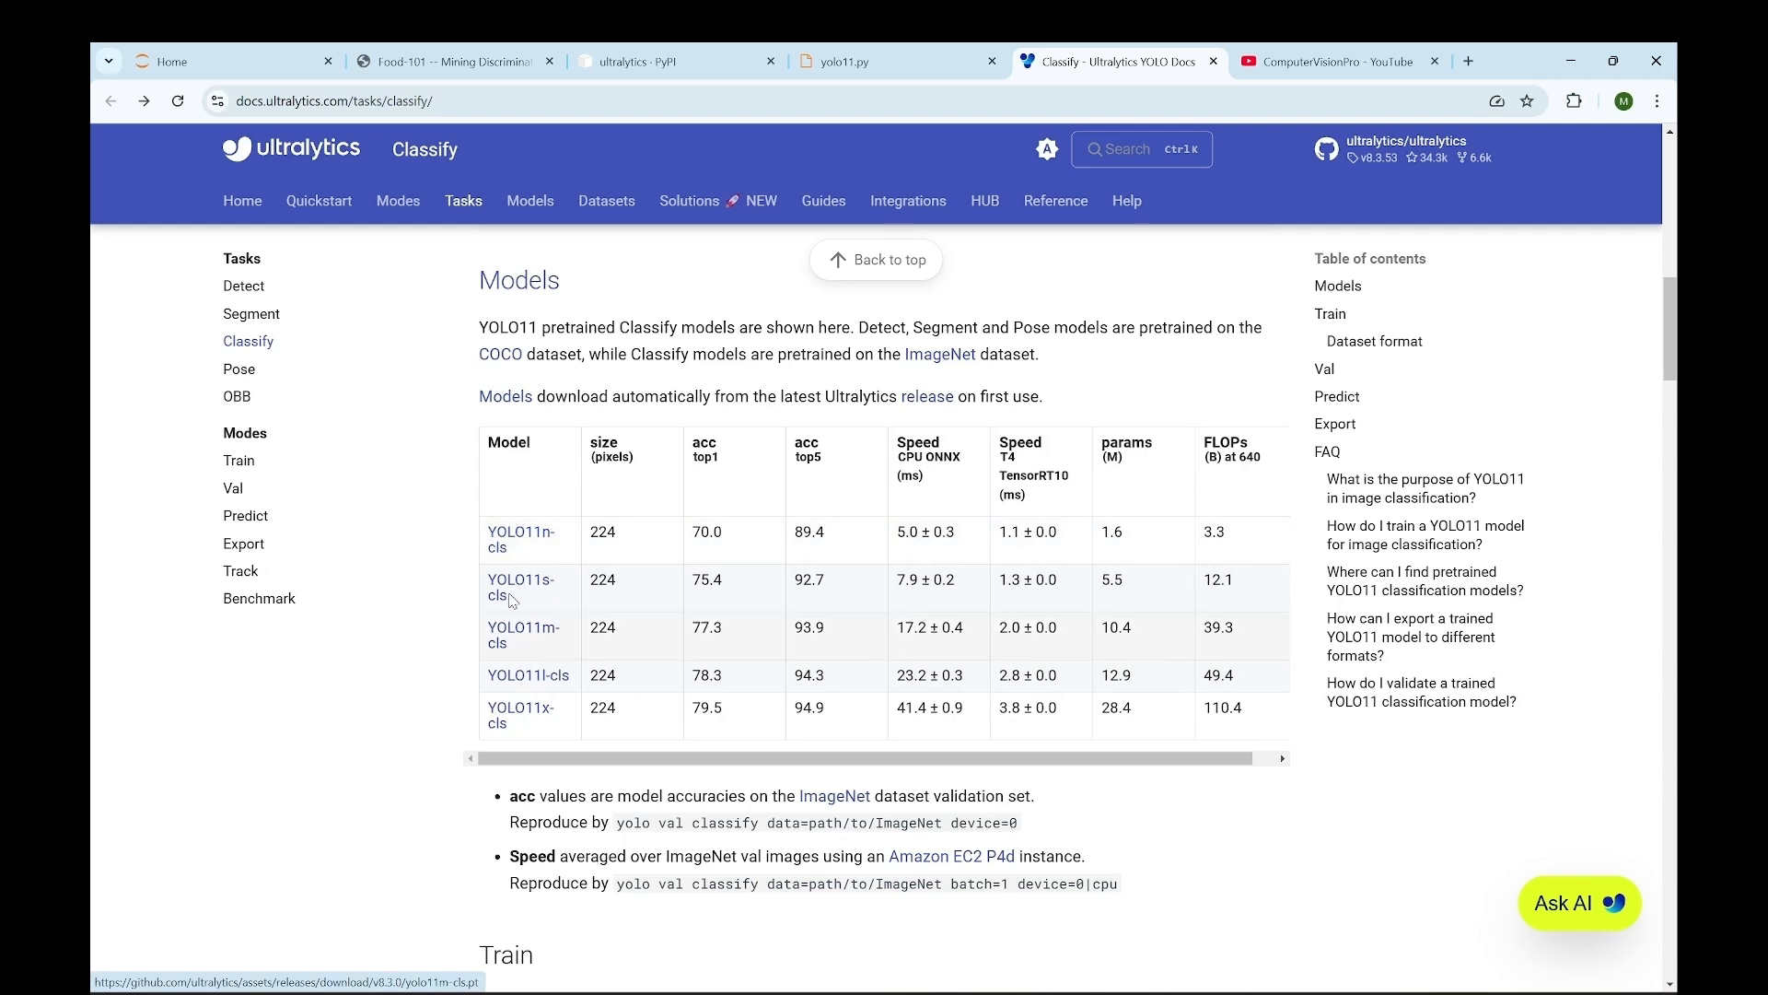
mouse_move(541, 540)
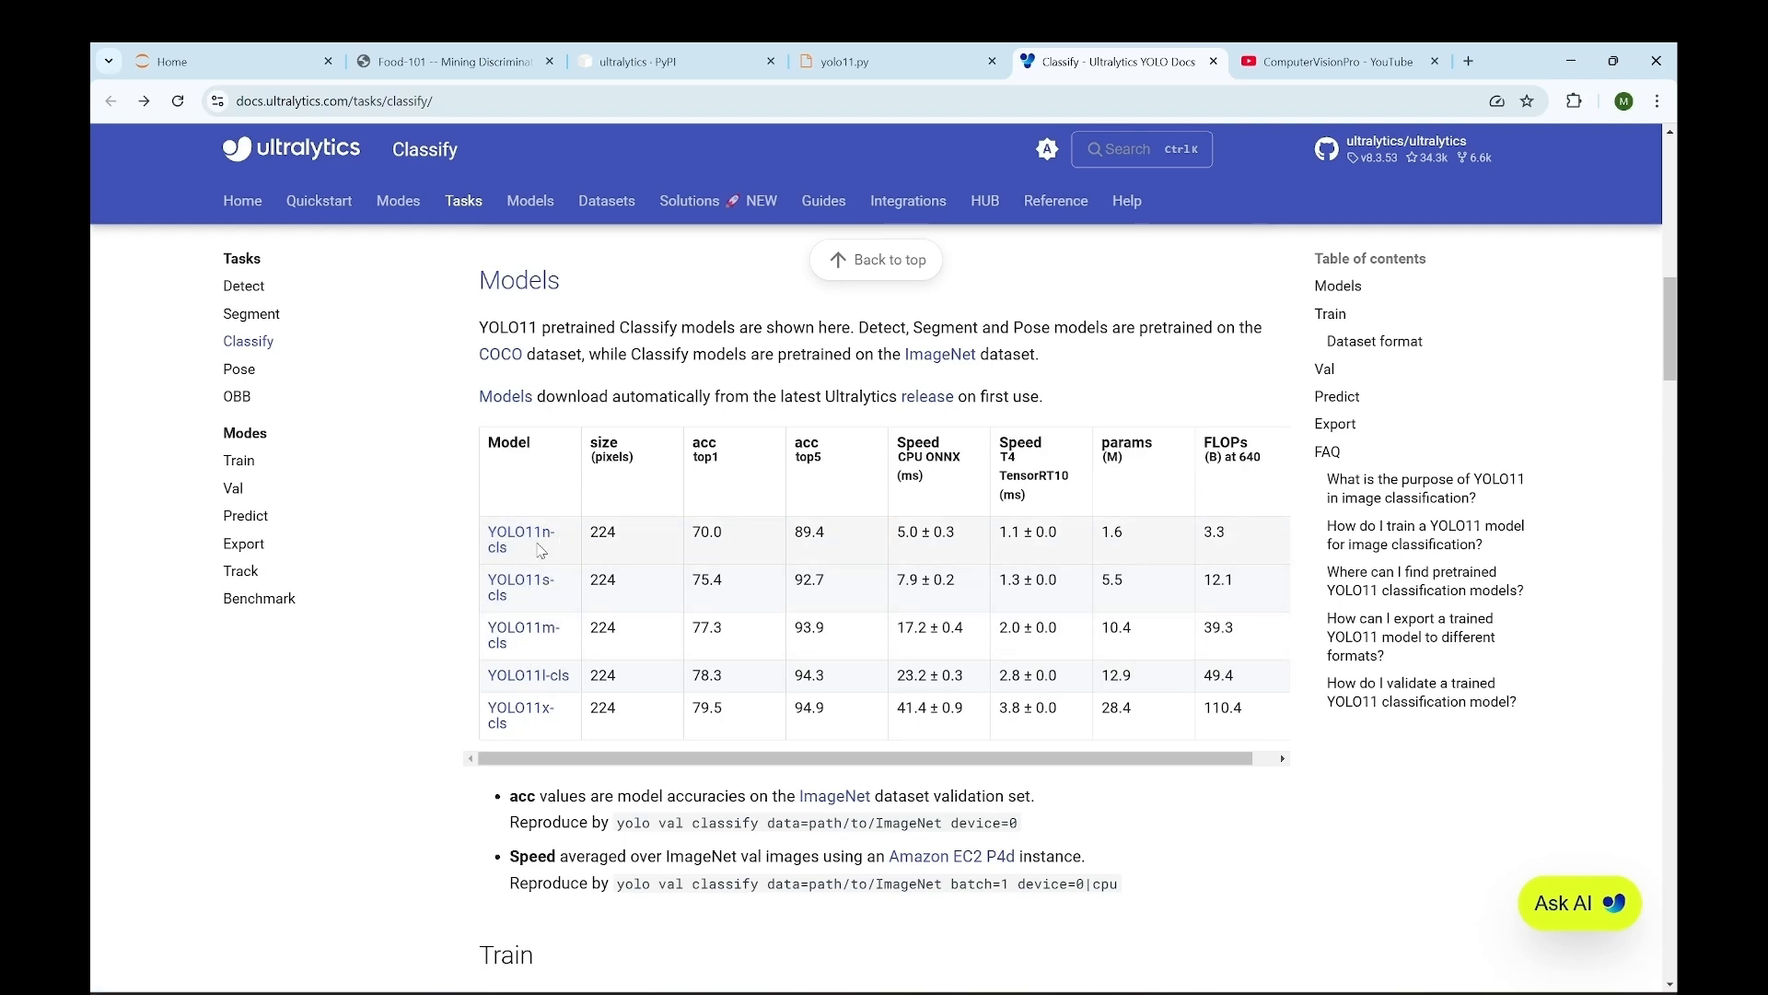
mouse_move(558, 621)
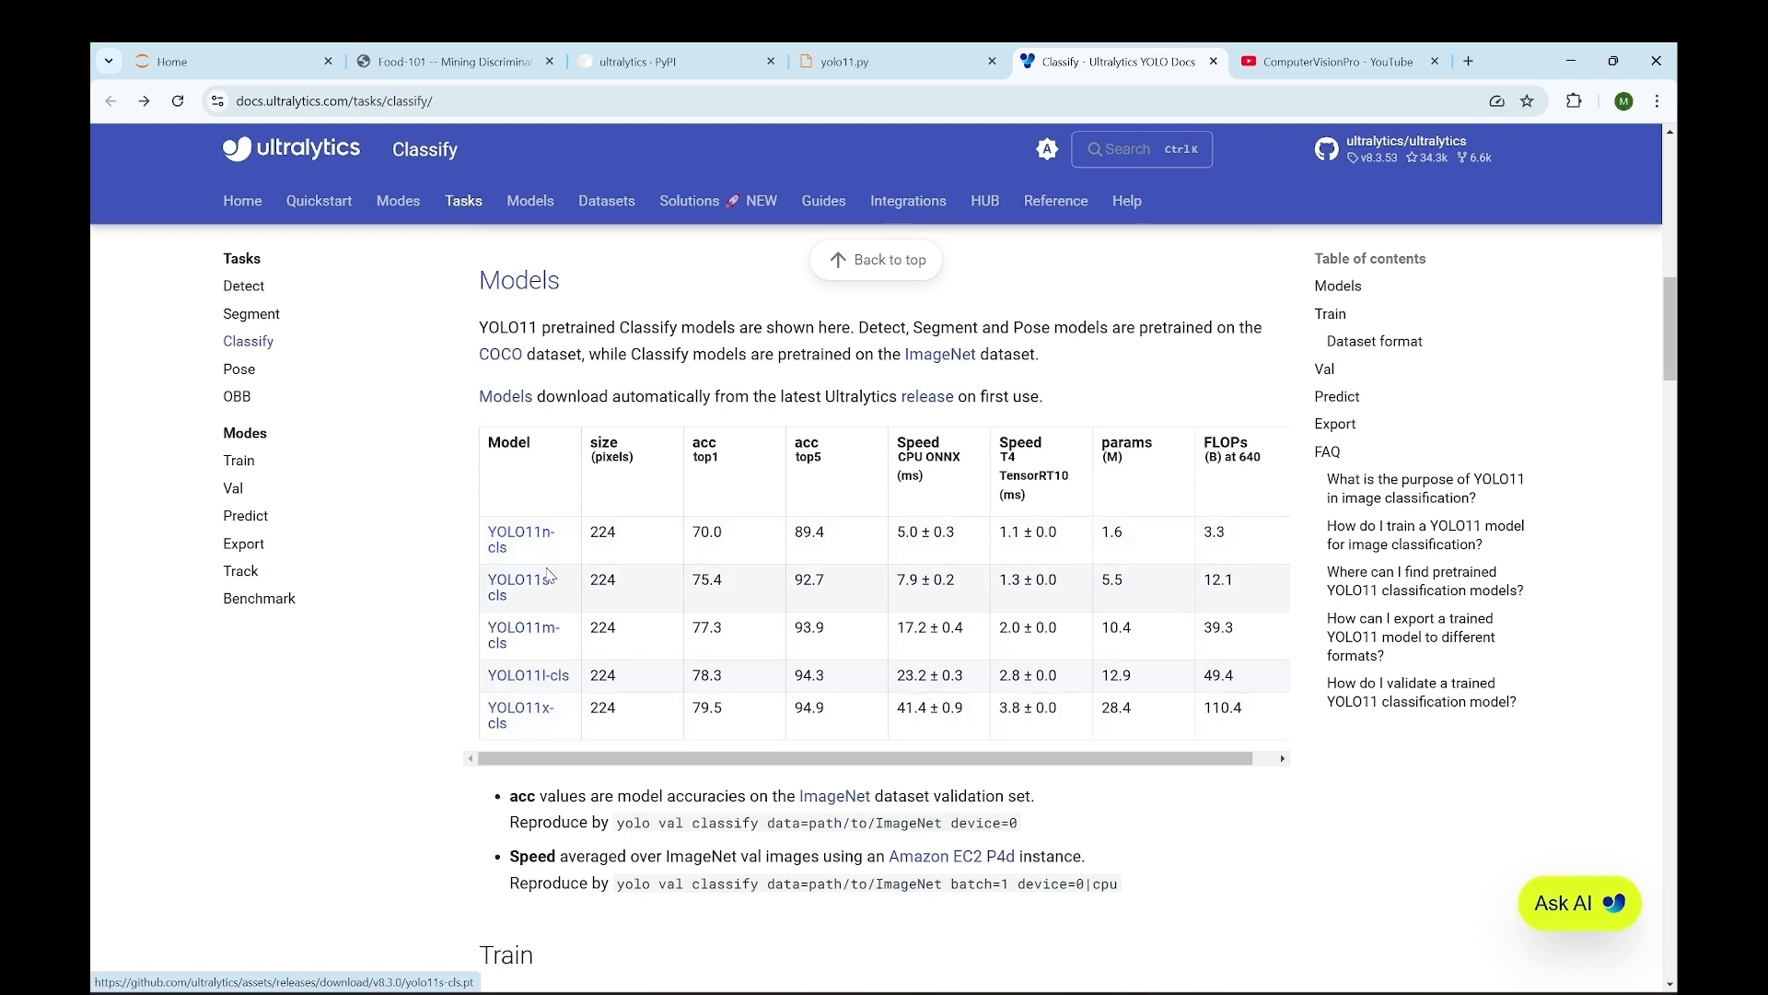
mouse_move(533, 557)
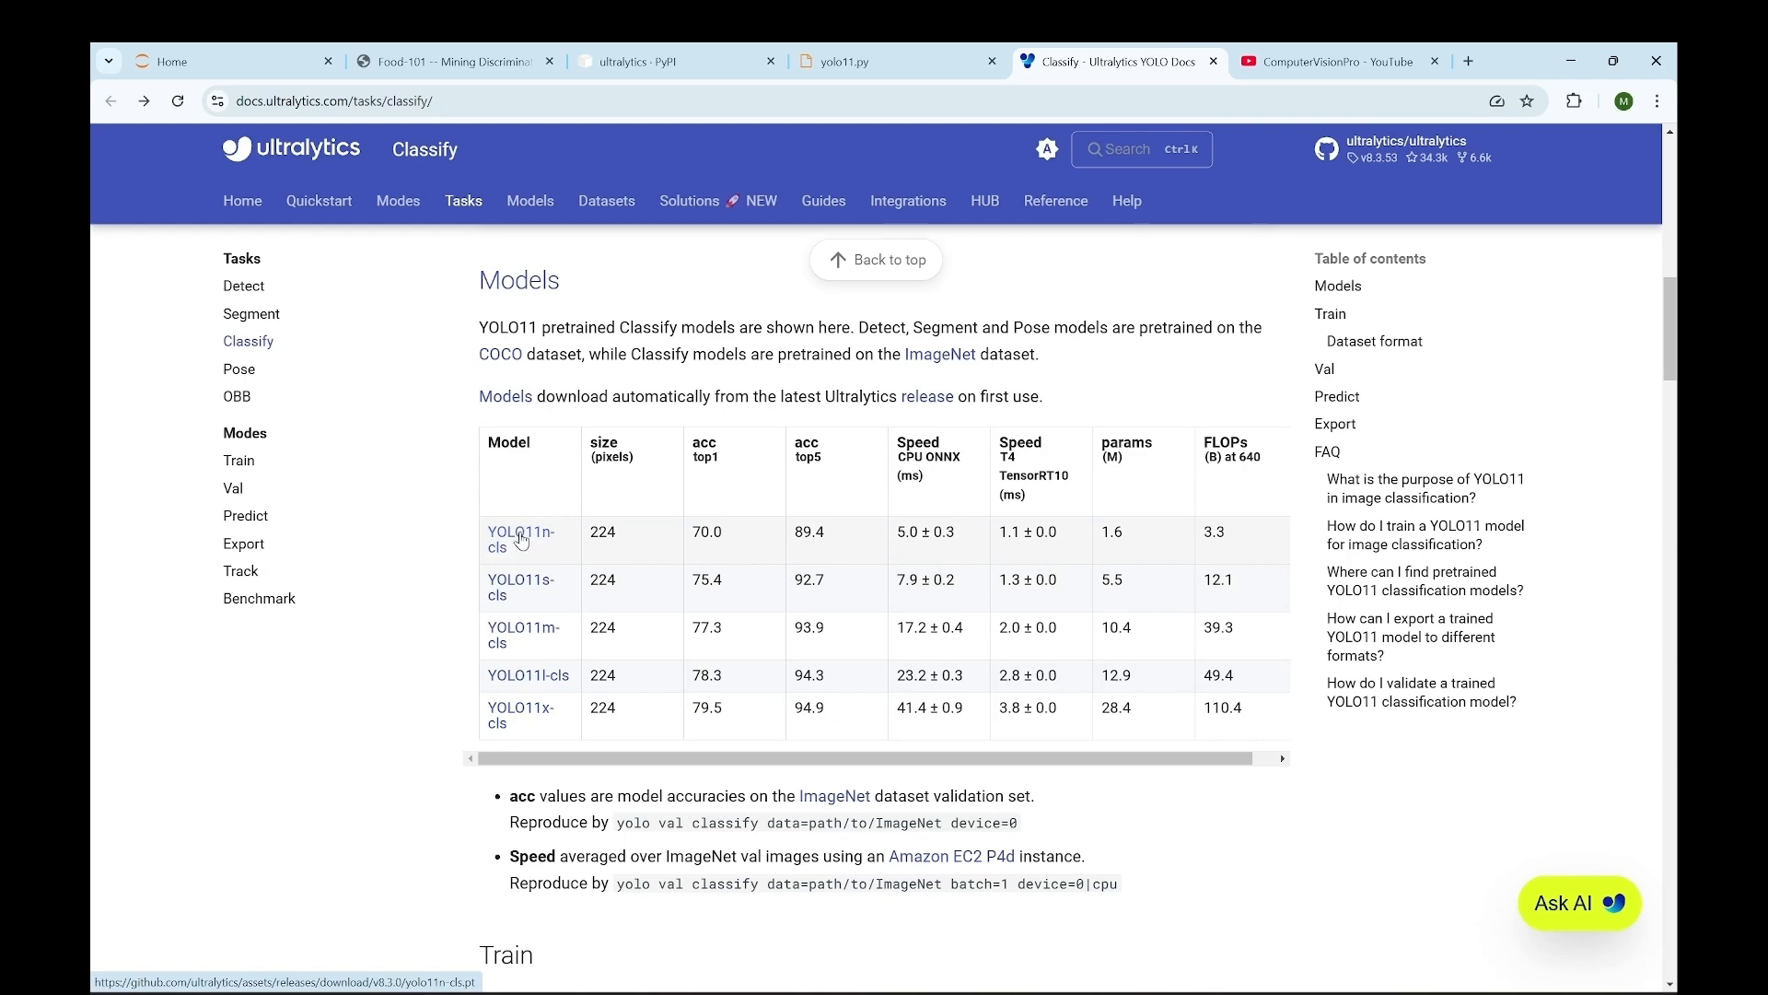
left_click(863, 61)
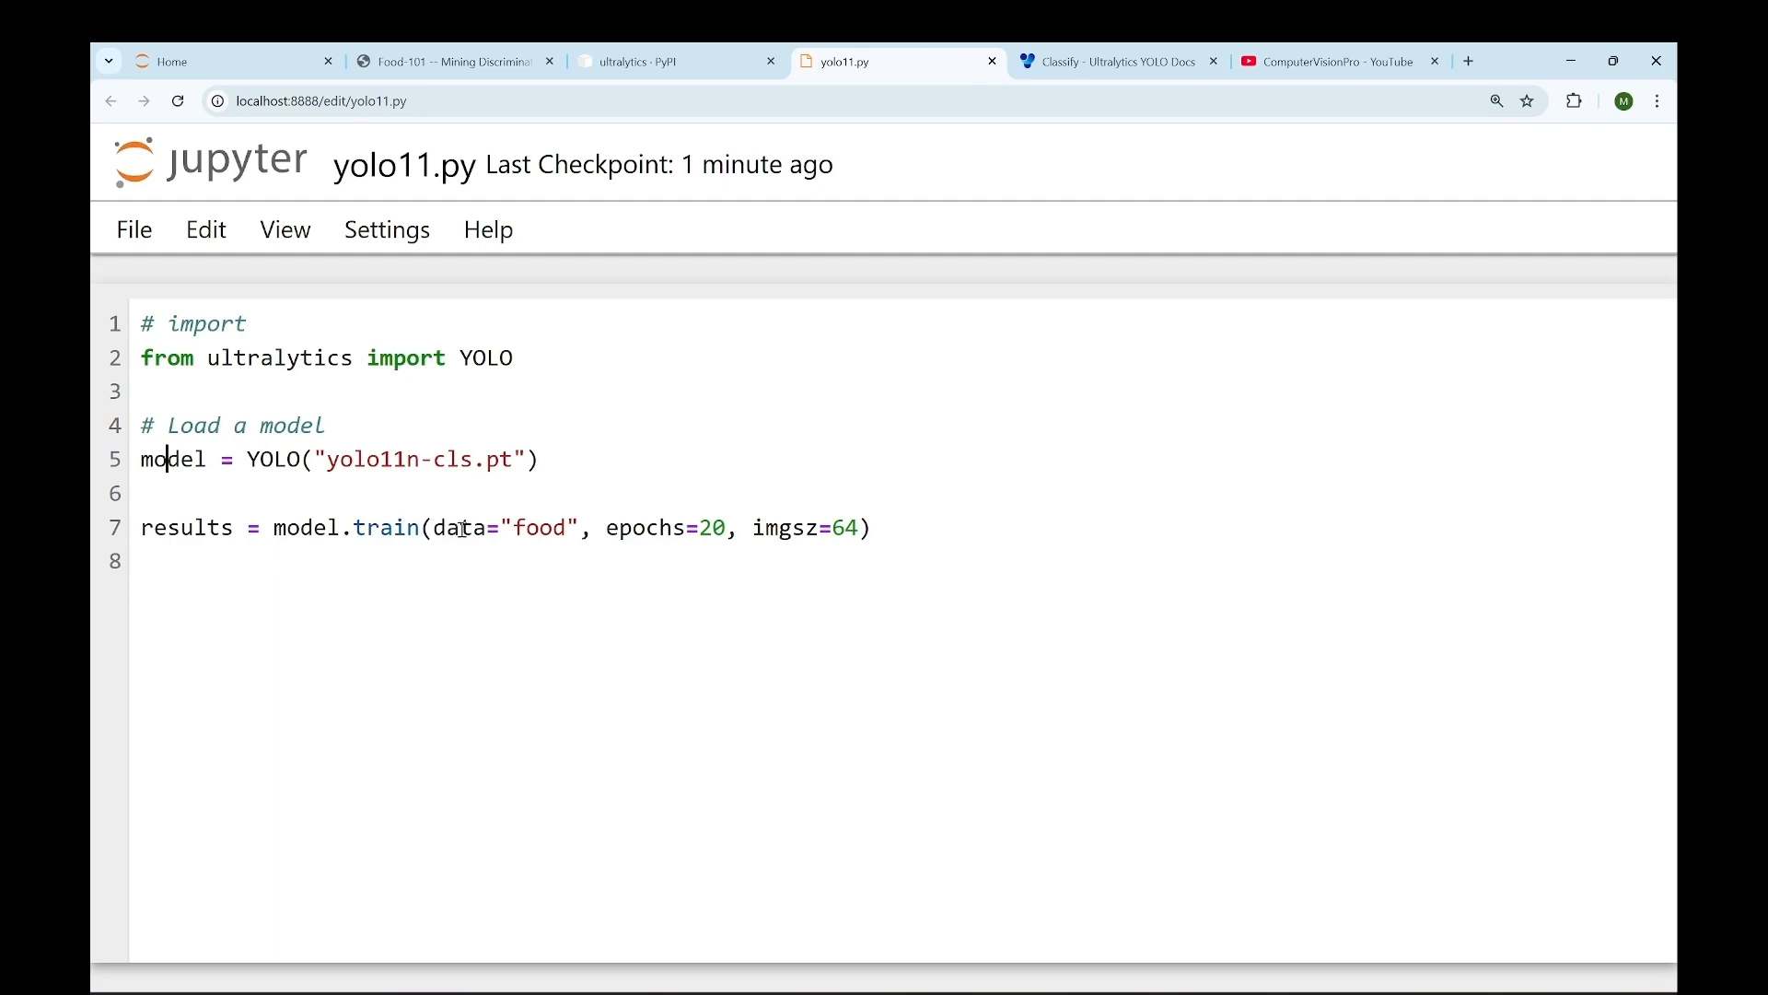
double_click(538, 527)
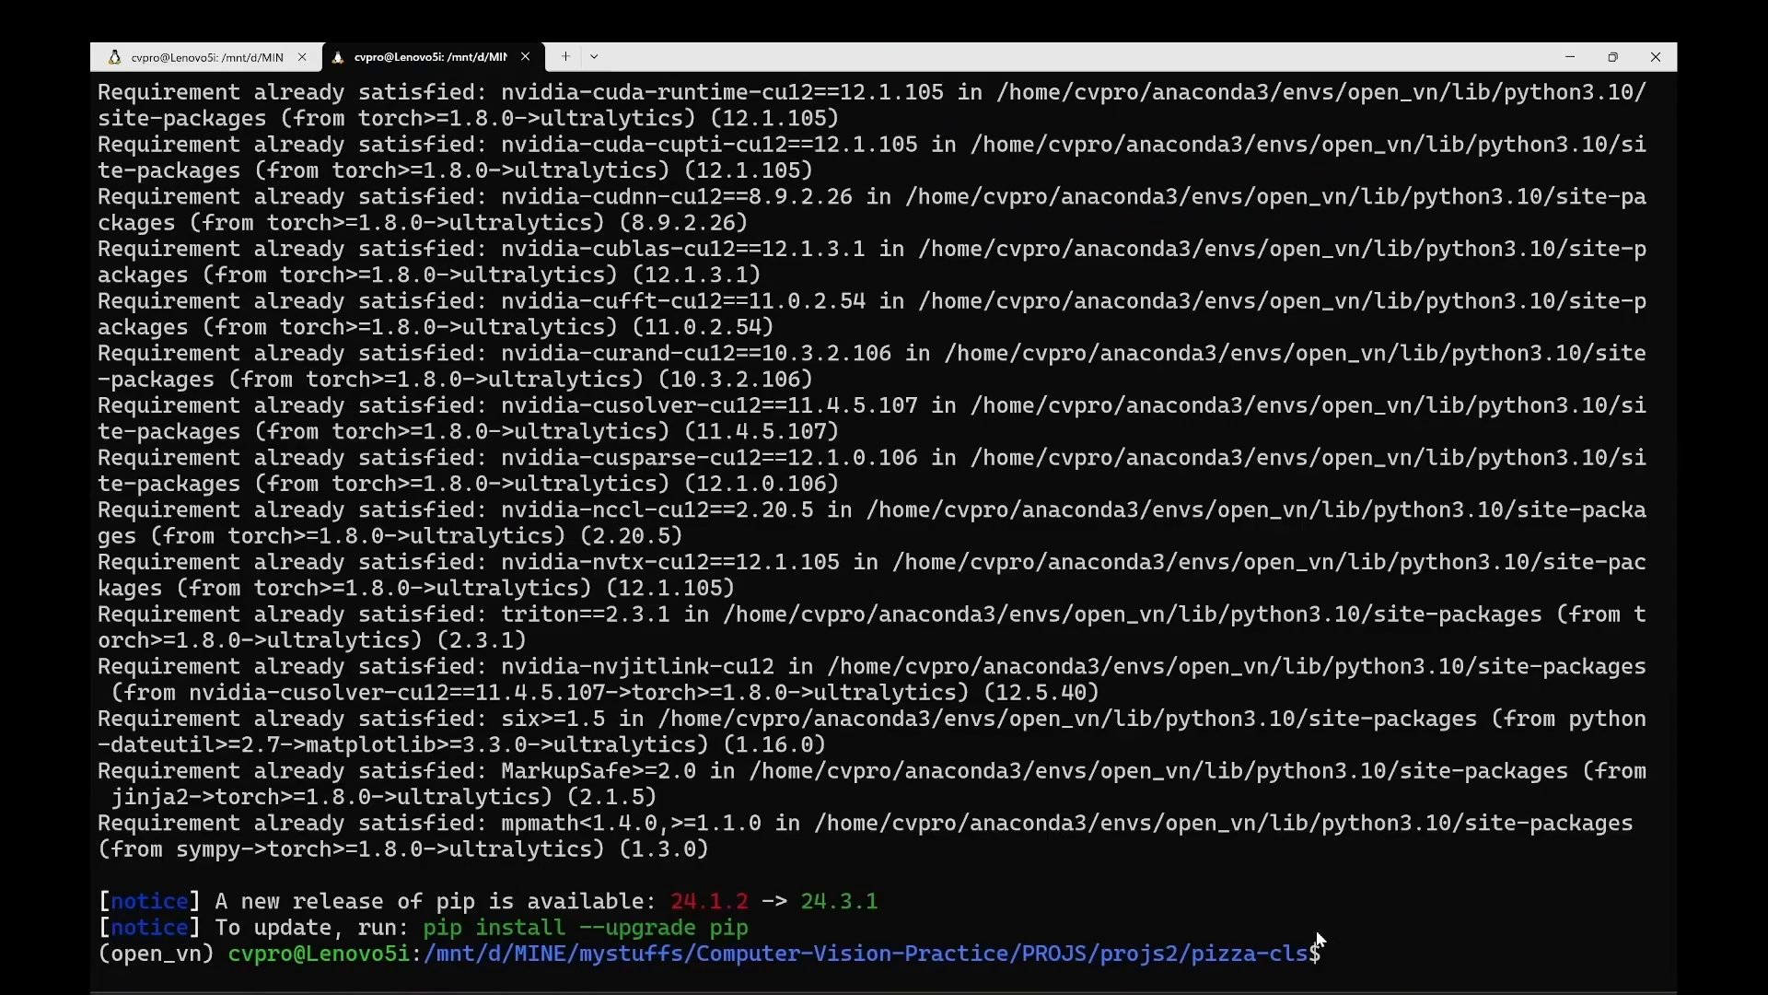
Step: Run python yolo11.py for 20 epochs and select the saved results path runs/classify/train
type("pytho")
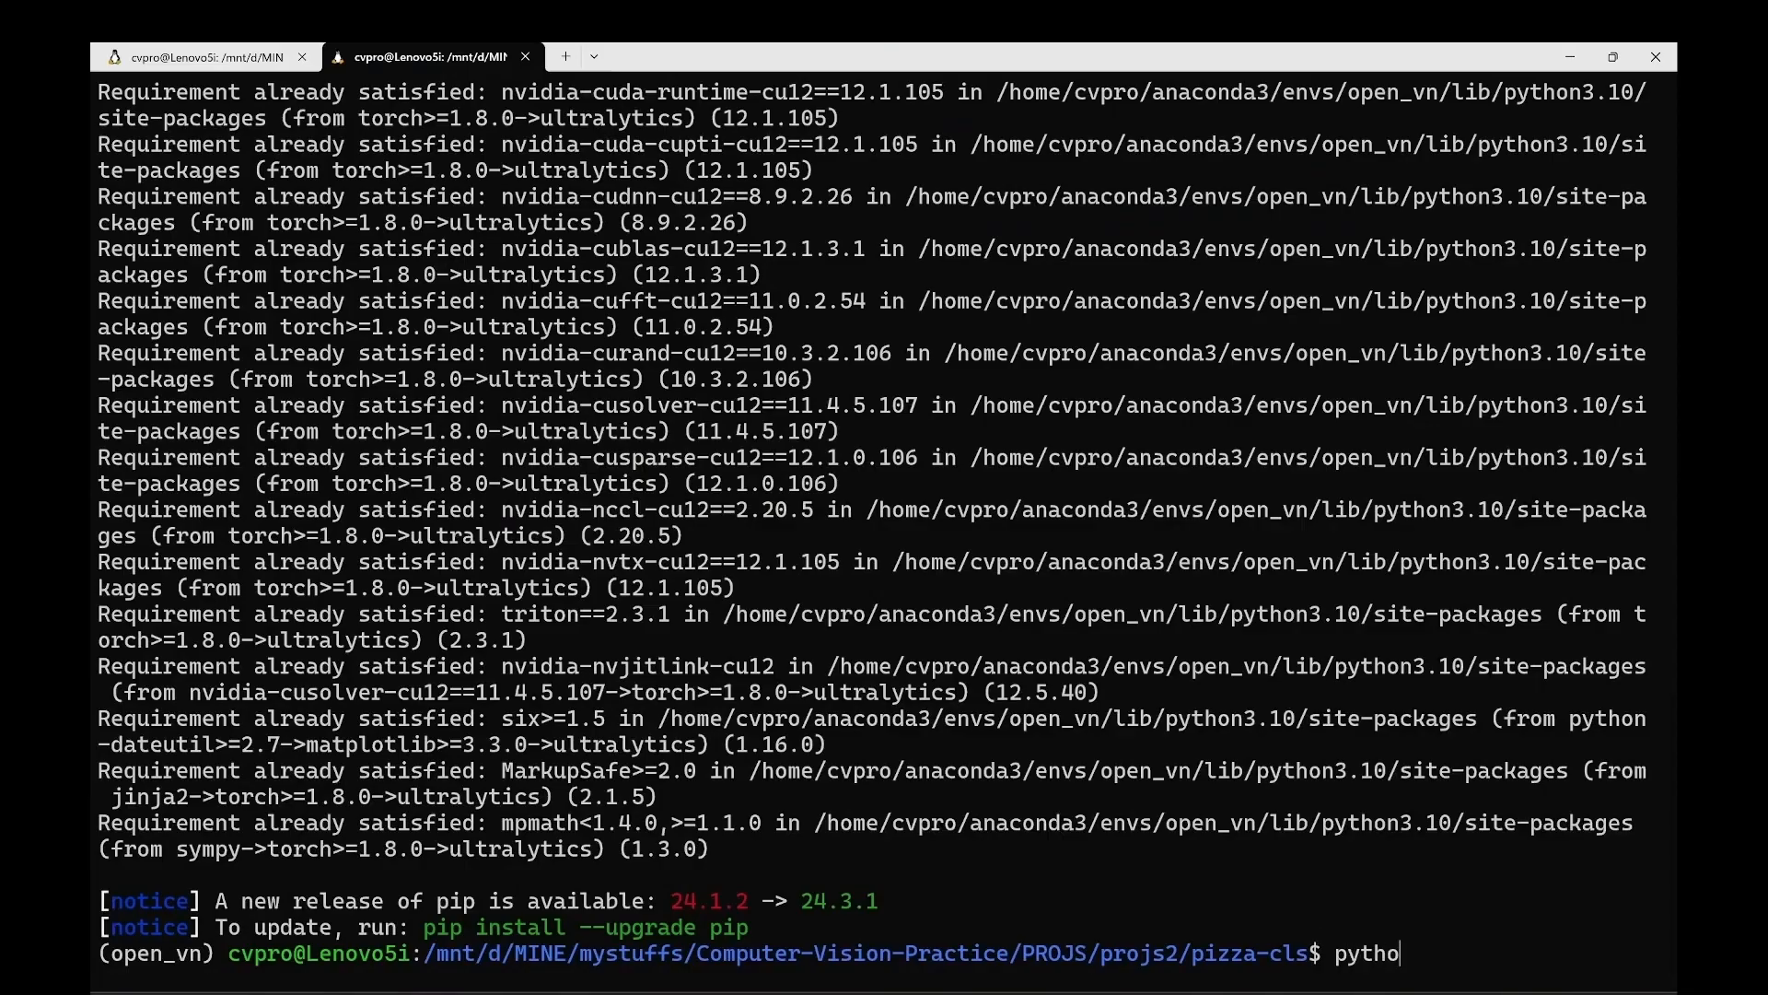
type("n yolo11.py")
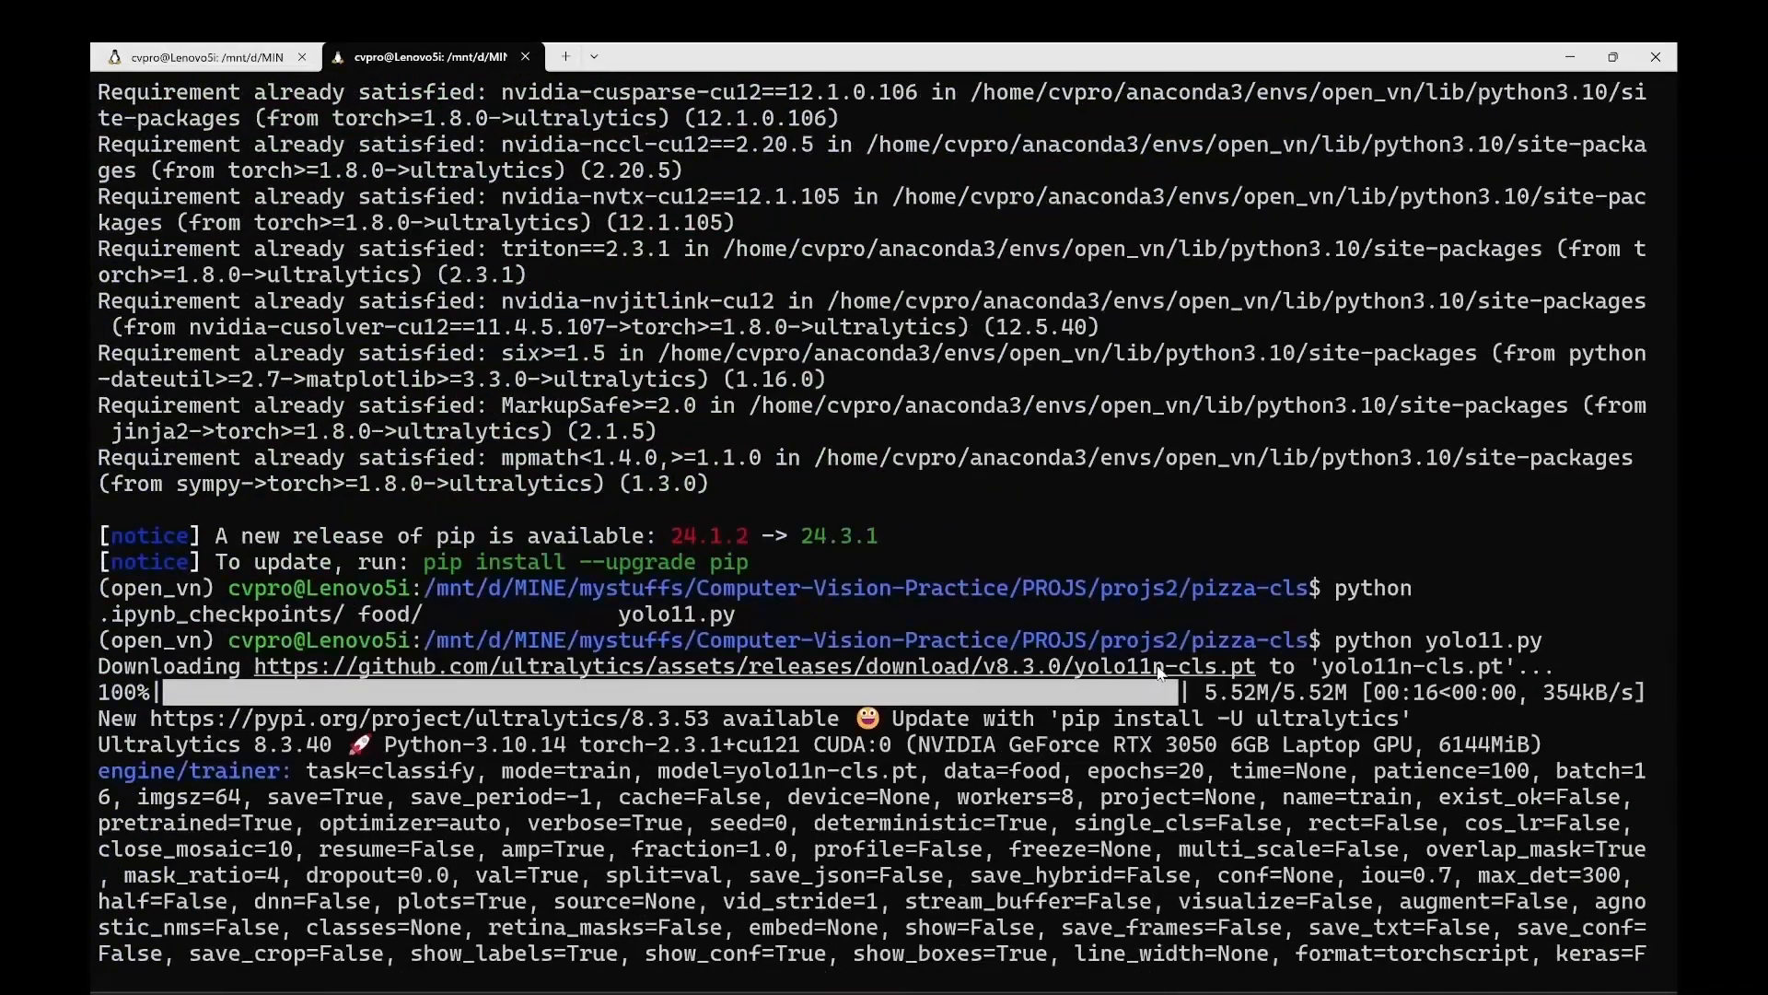
mouse_move(1137, 675)
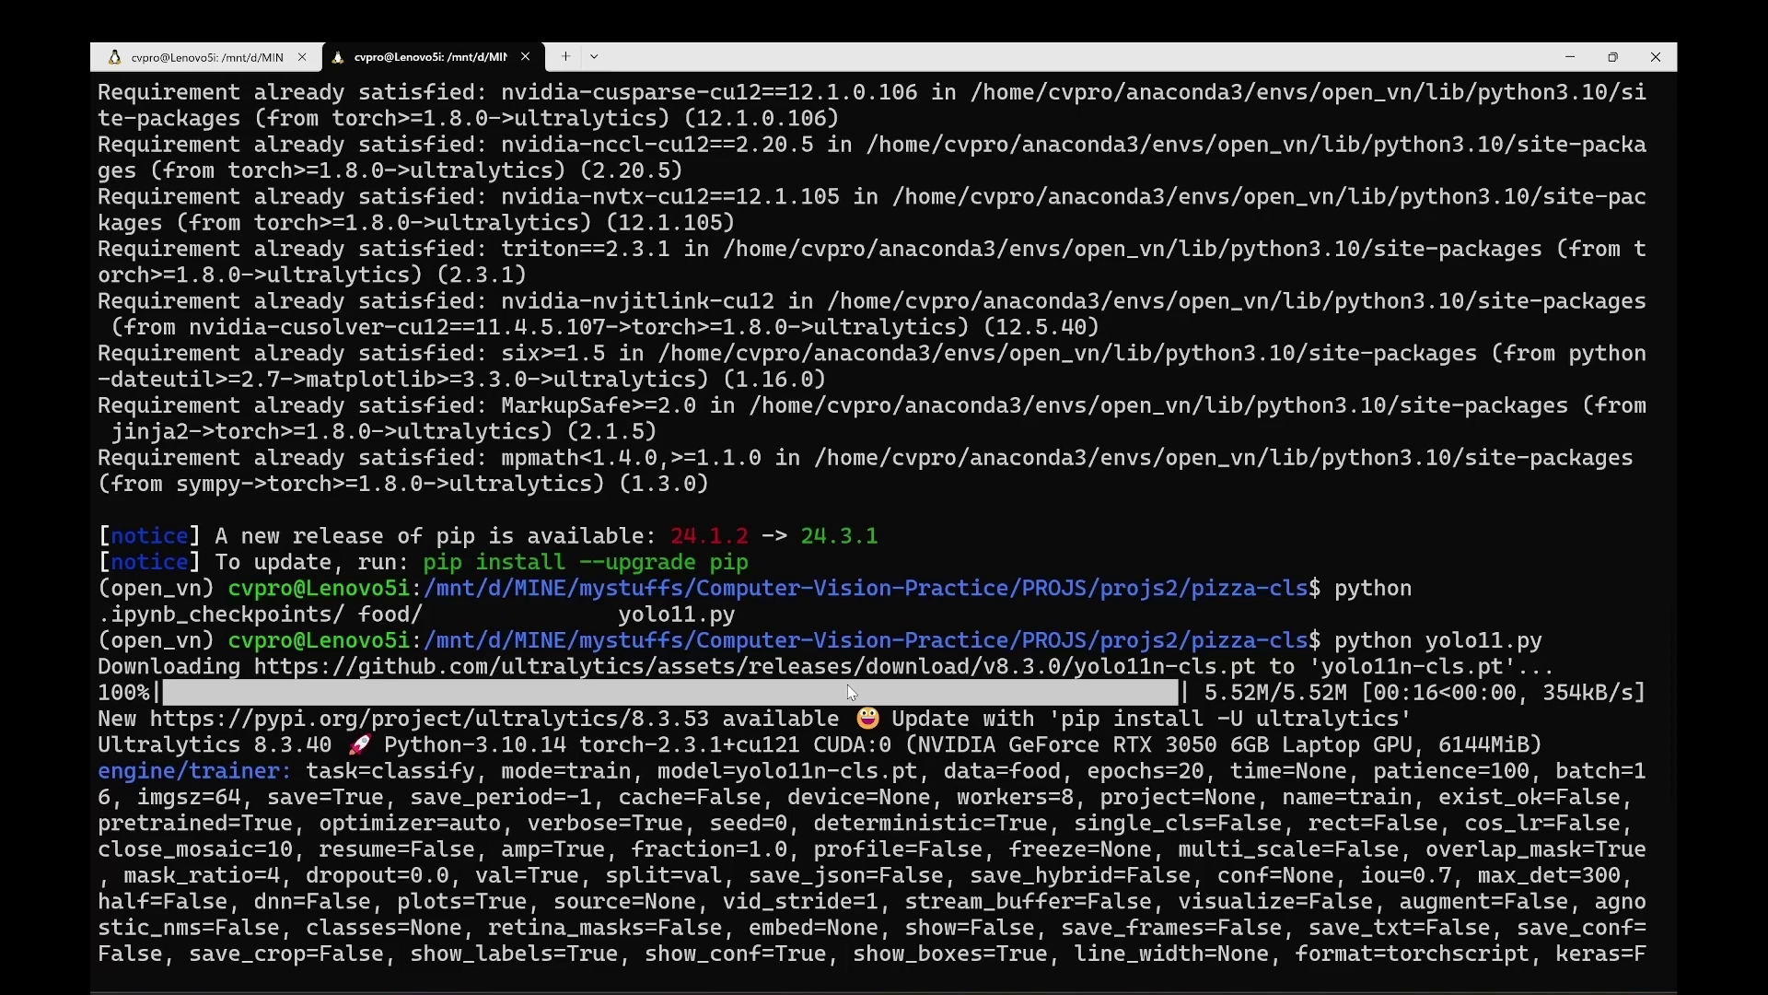
mouse_move(1180, 675)
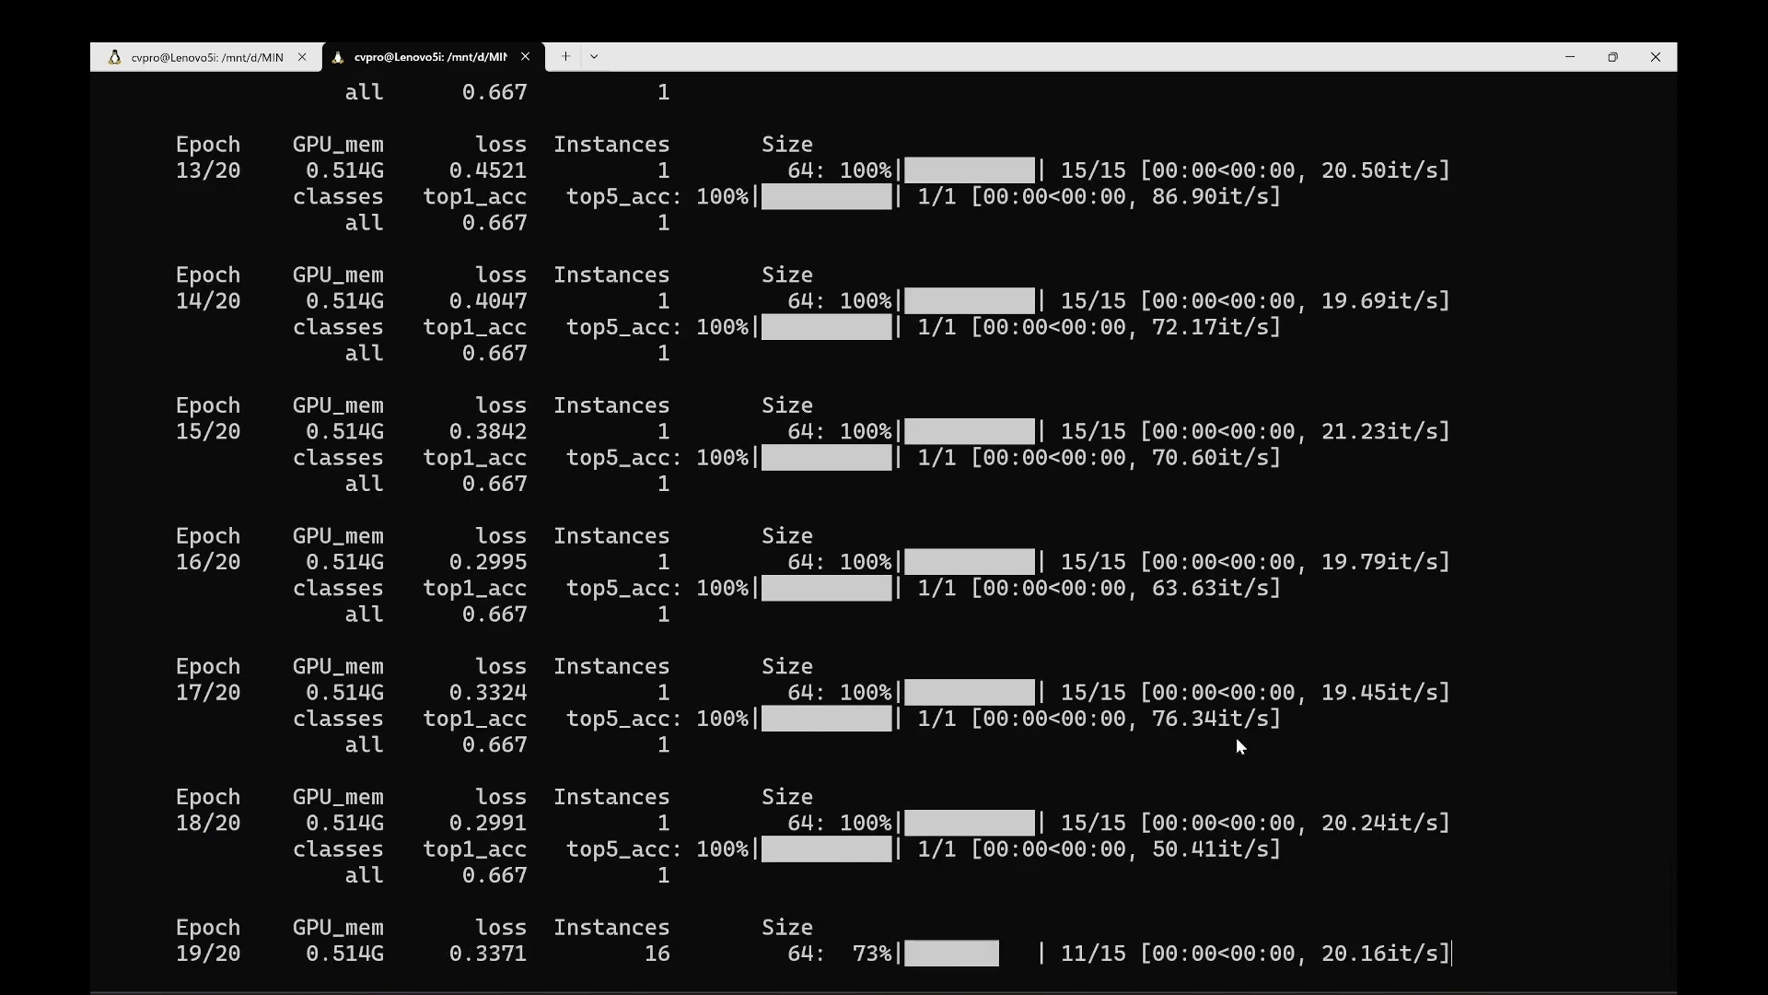
scroll("down", 3)
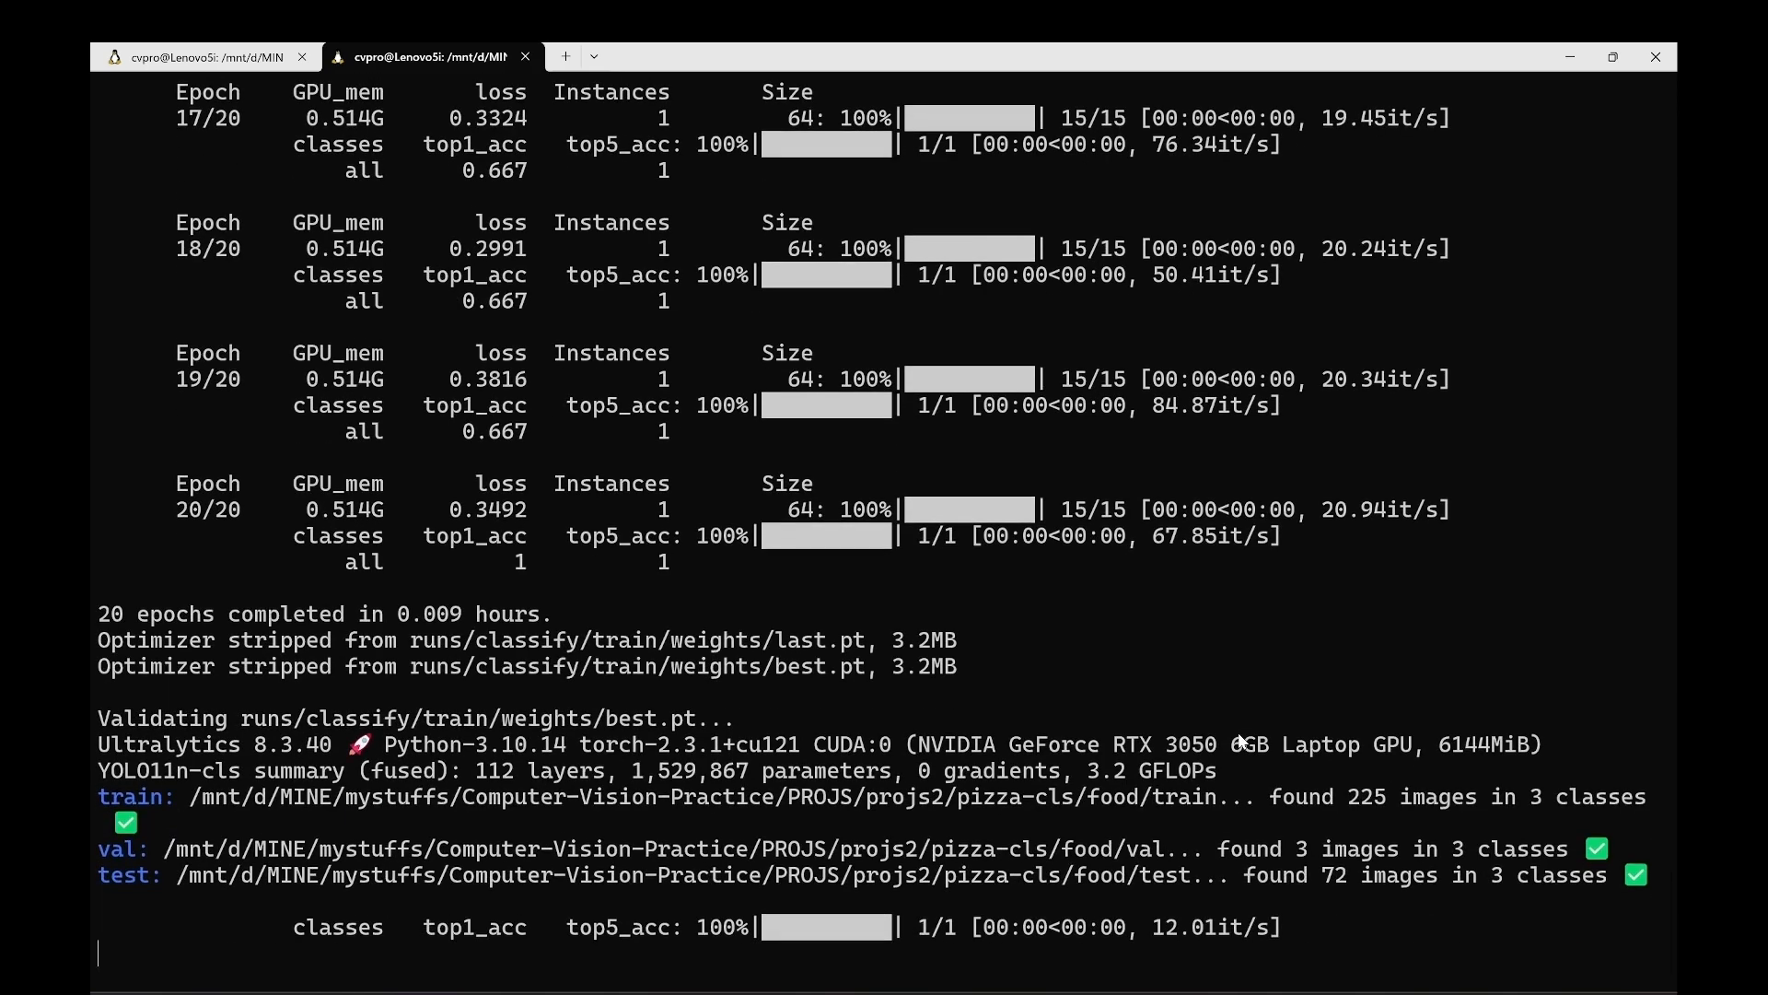
scroll("down", 3)
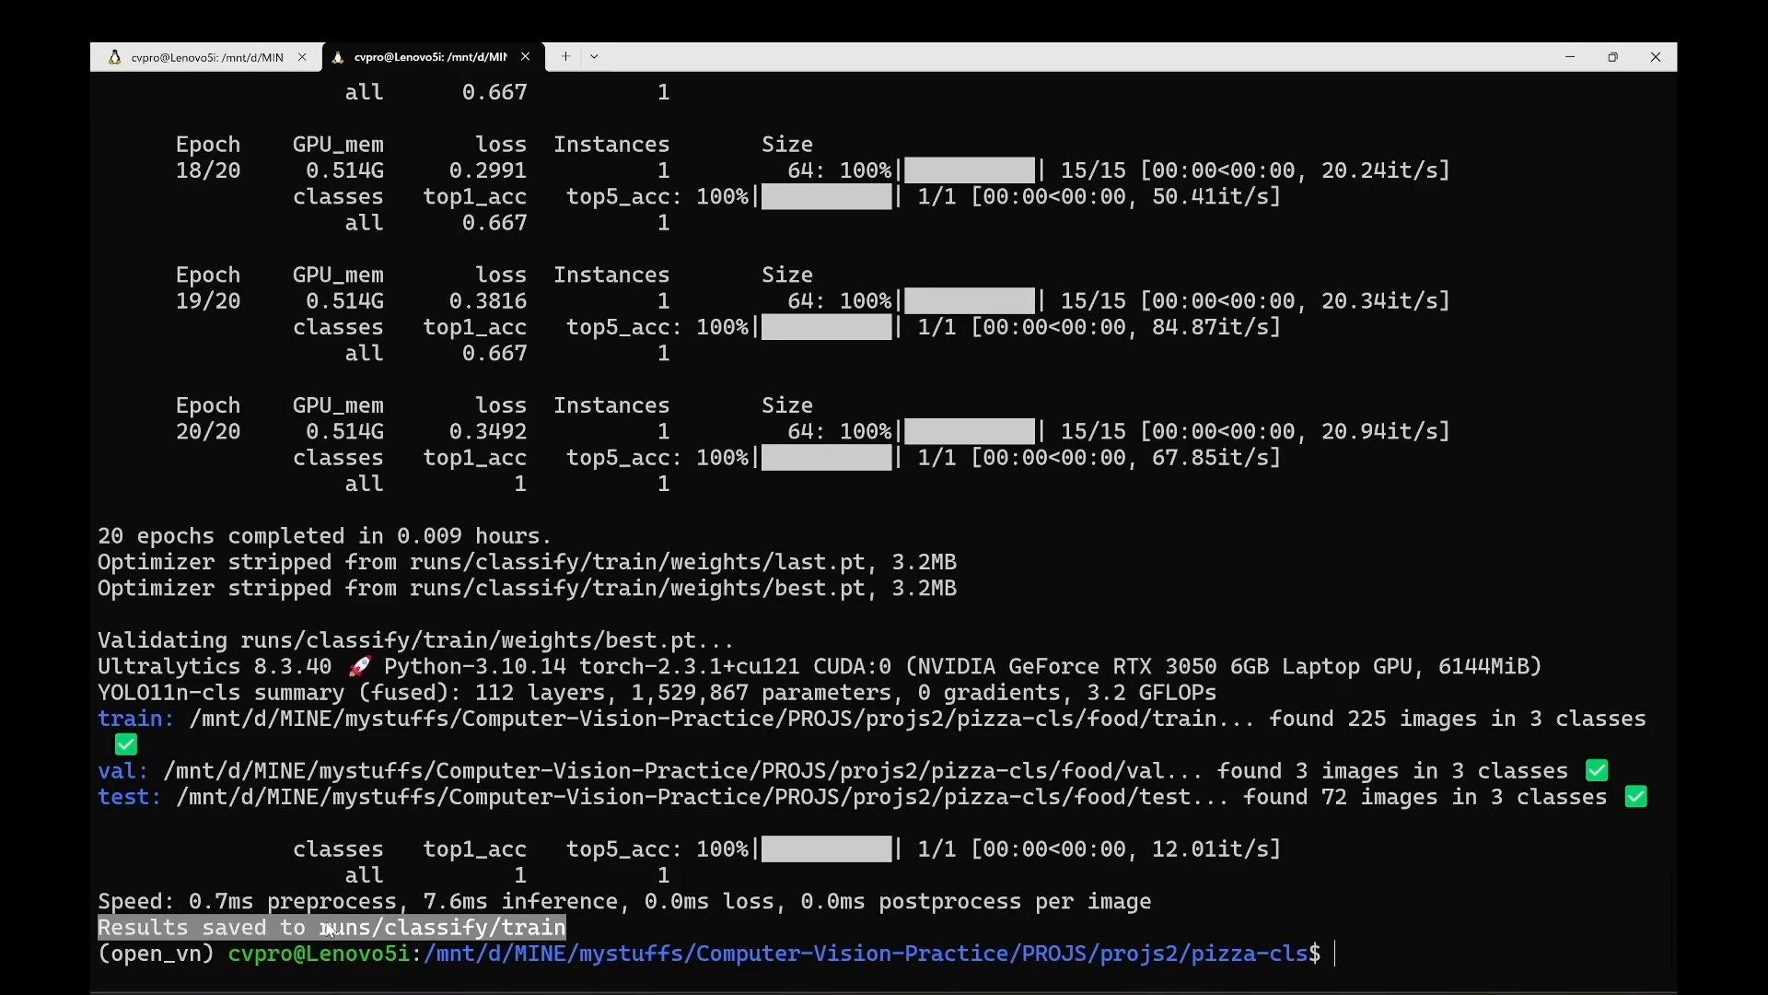
double_click(438, 927)
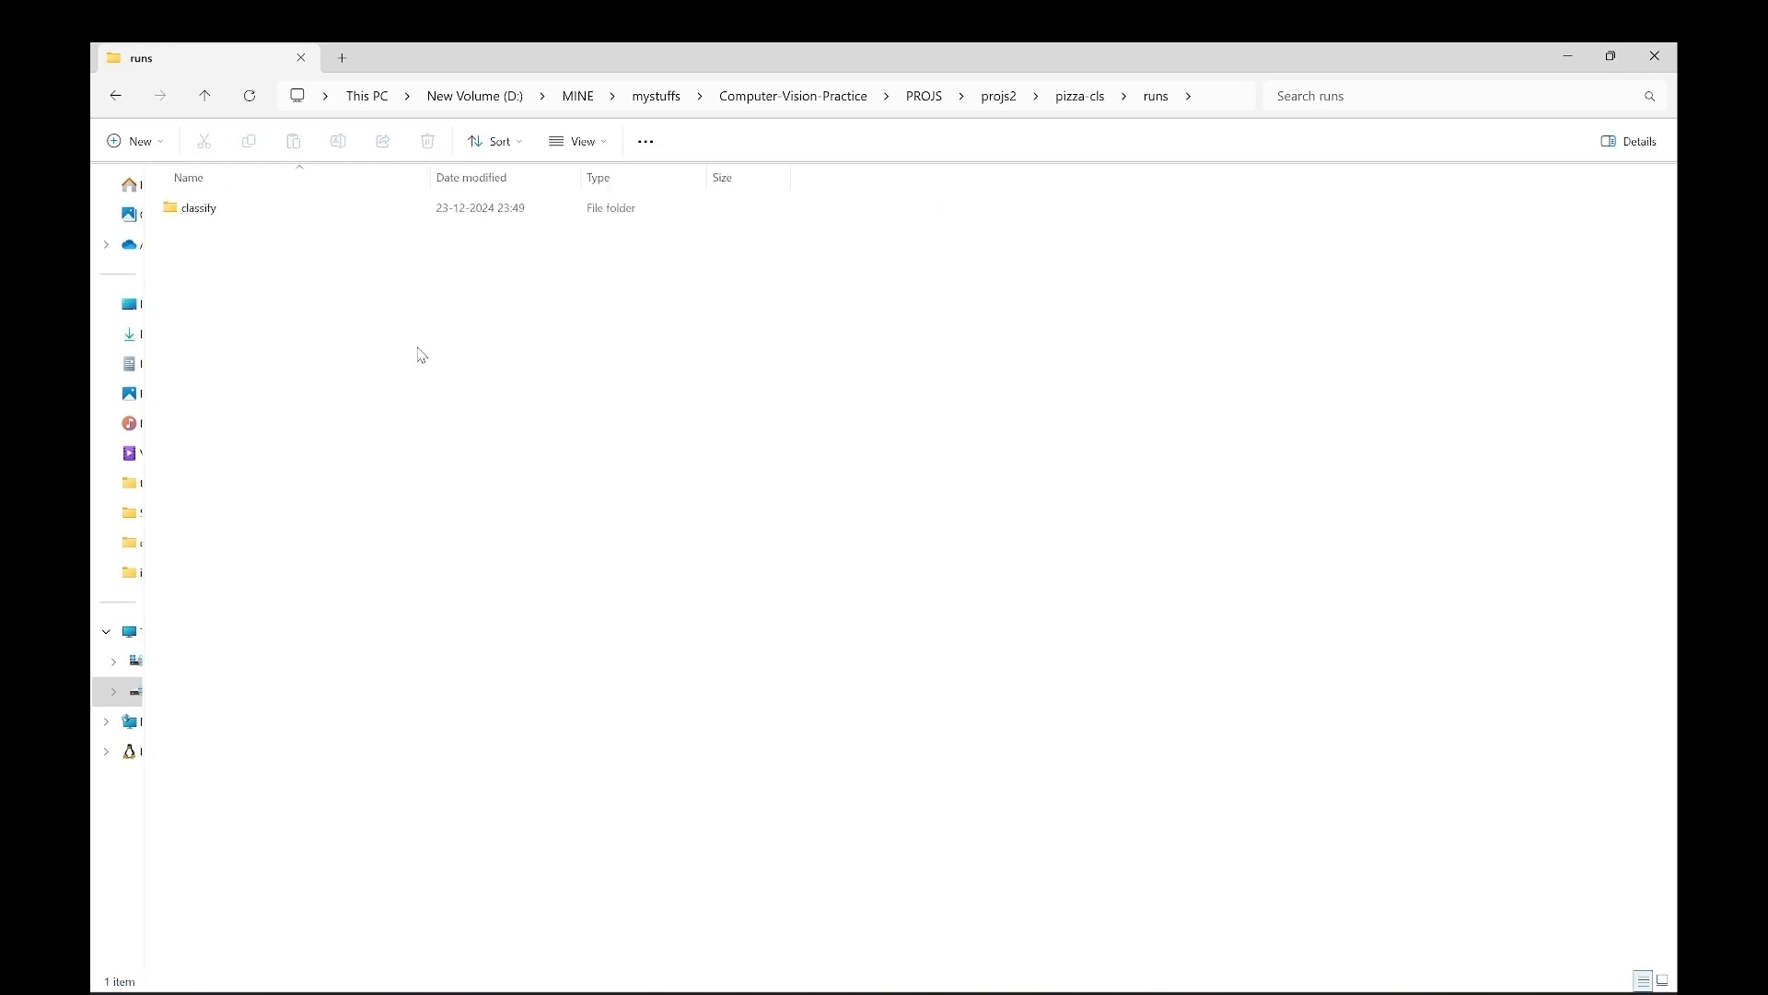
Step: Navigate runs > classify > train > weights and select the best.pt weights file
double_click(198, 207)
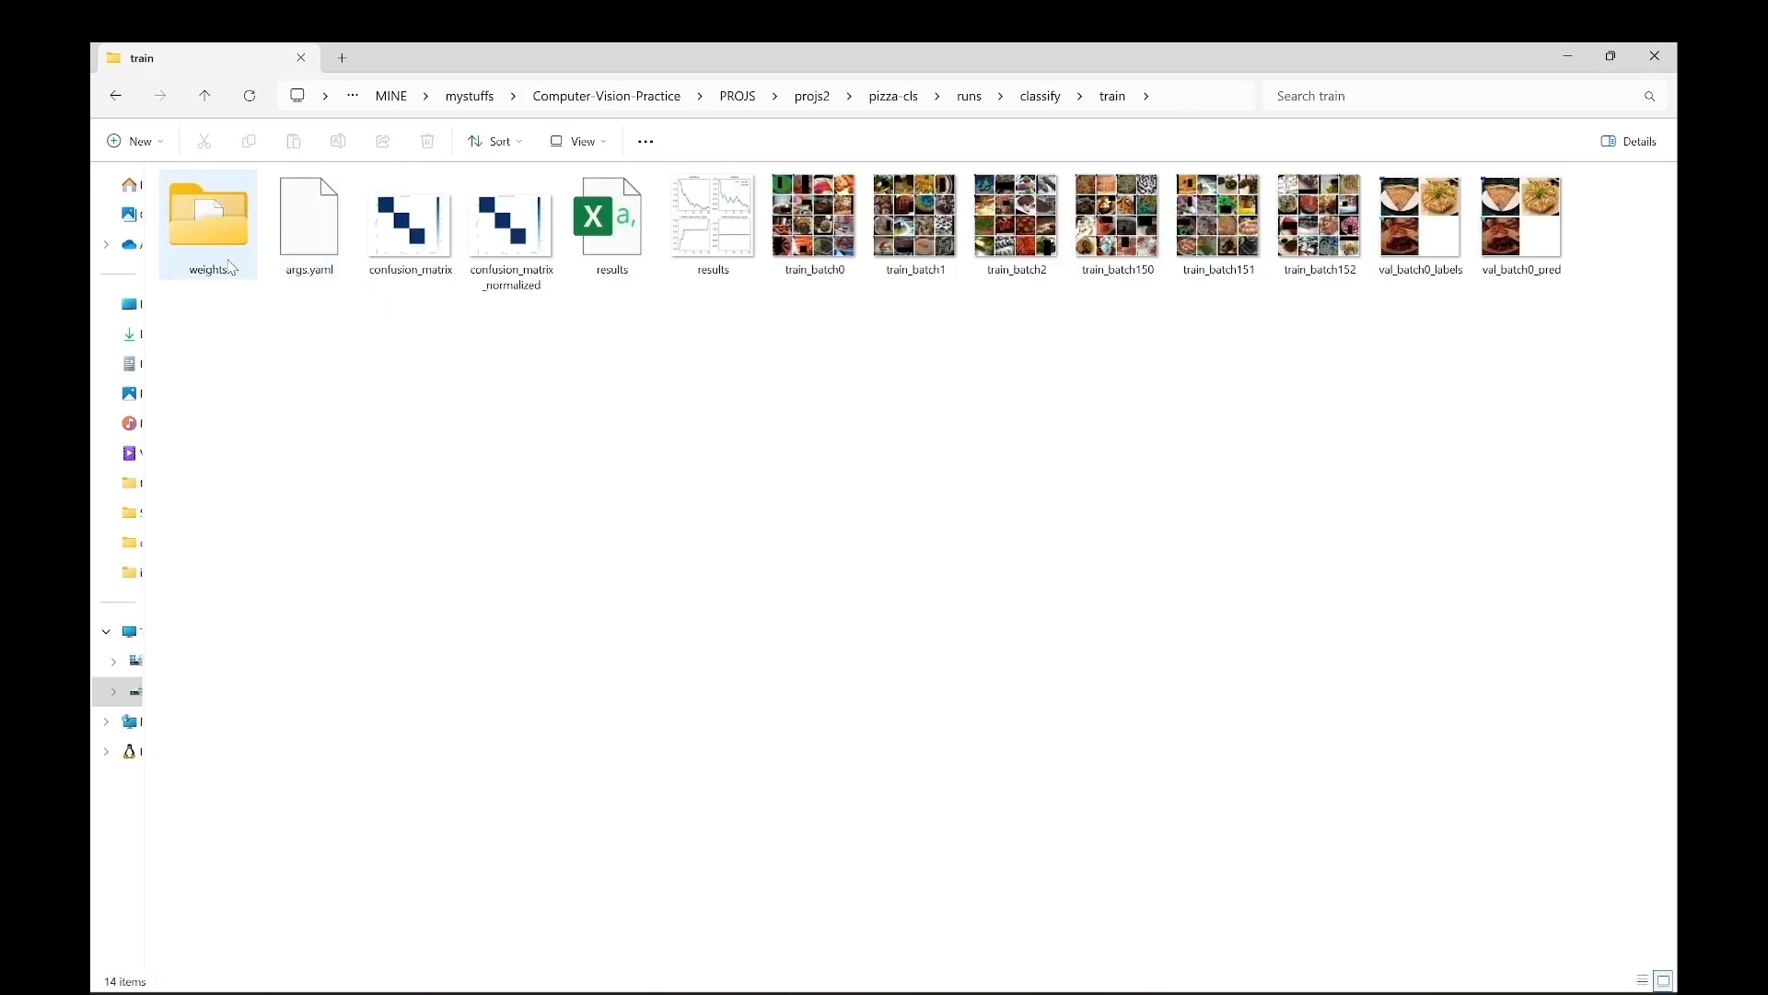
left_click(712, 217)
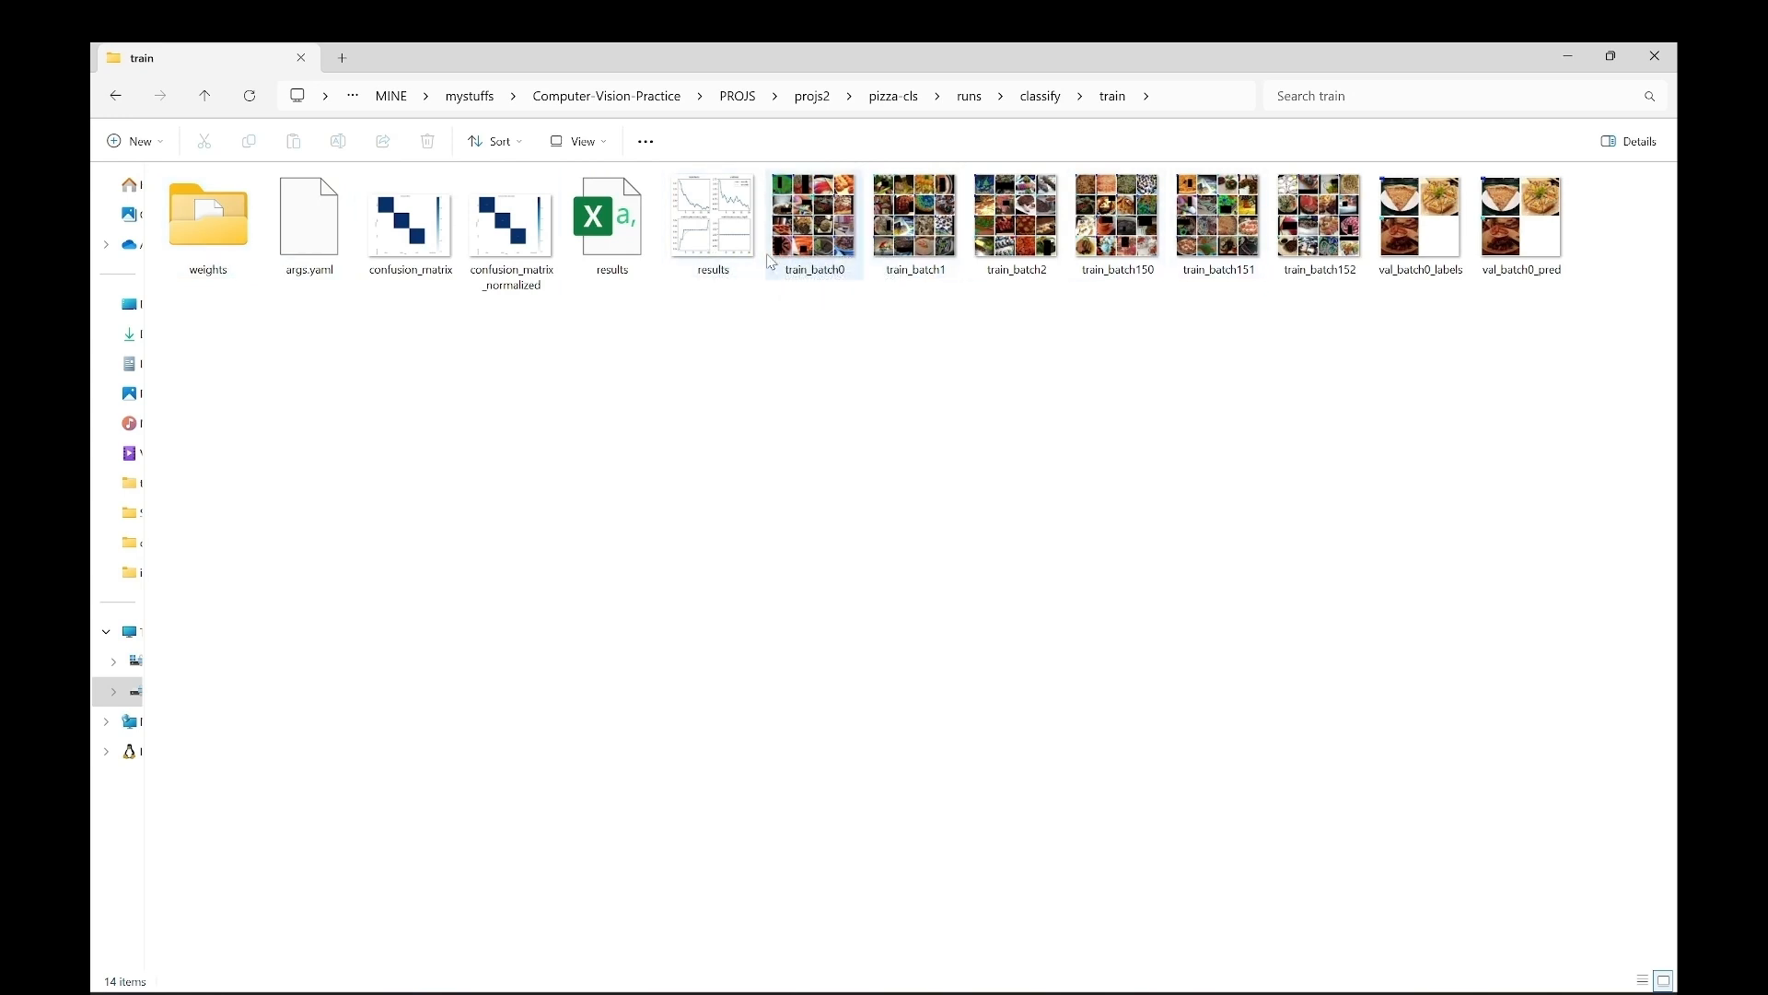
mouse_move(207, 216)
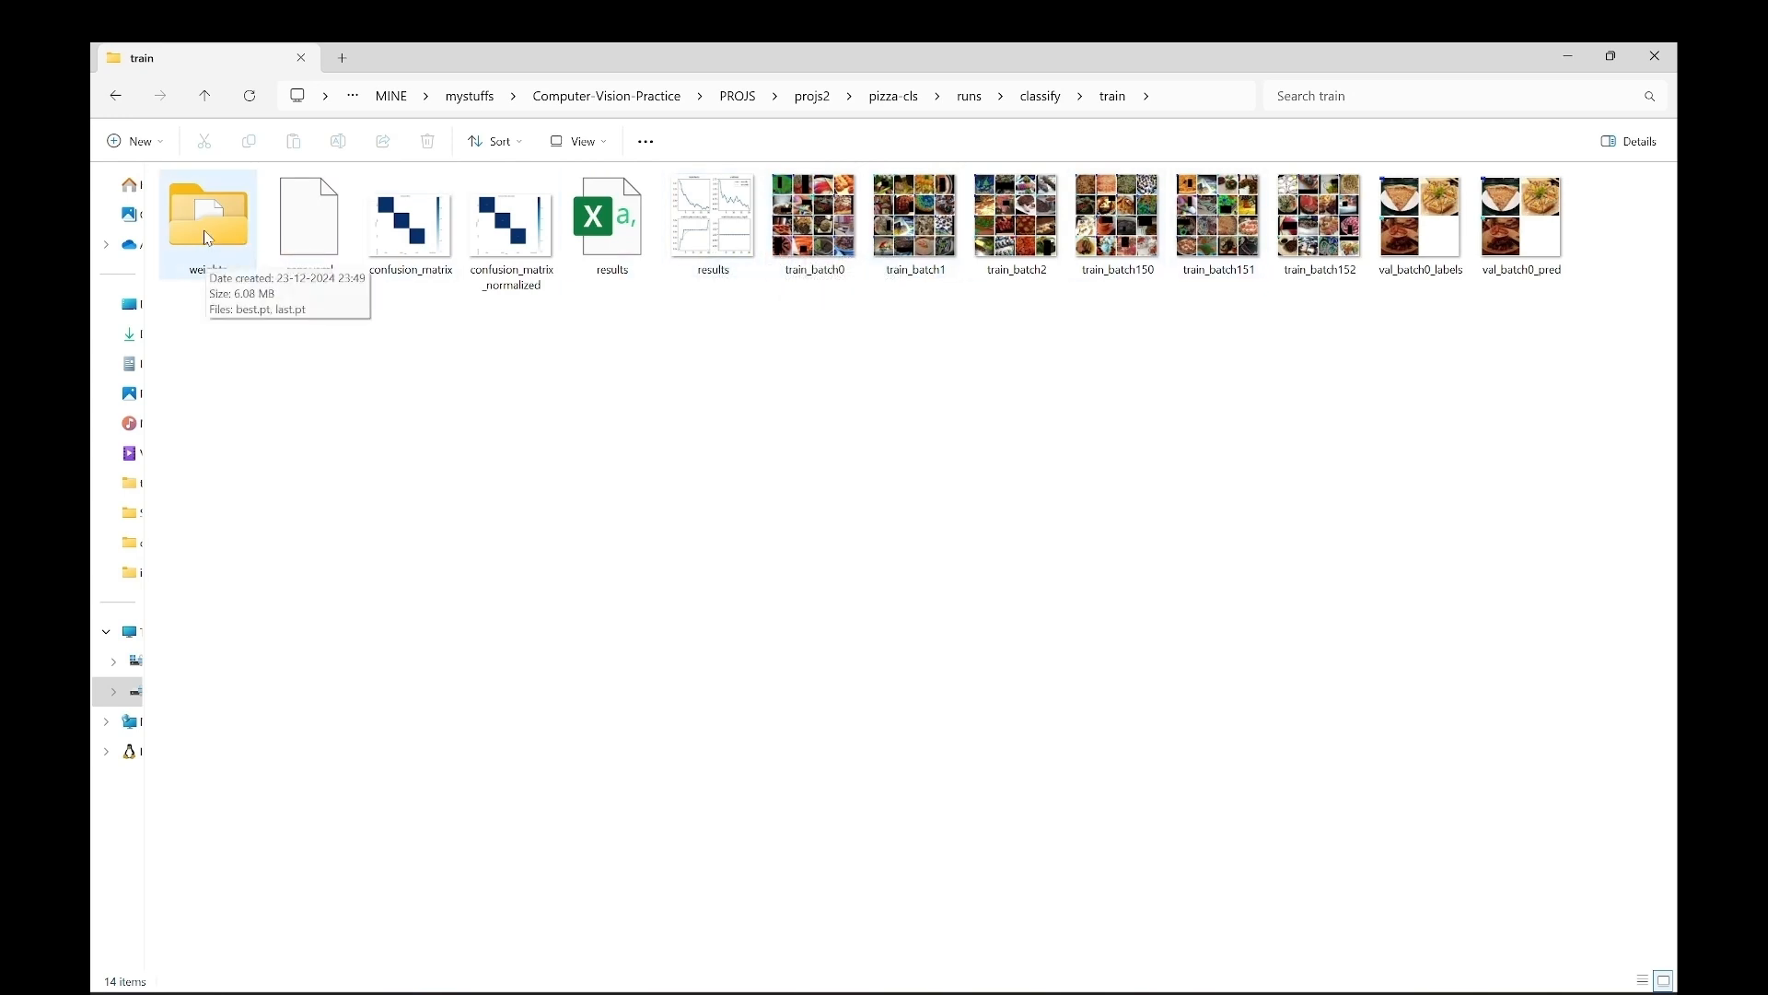
double_click(206, 215)
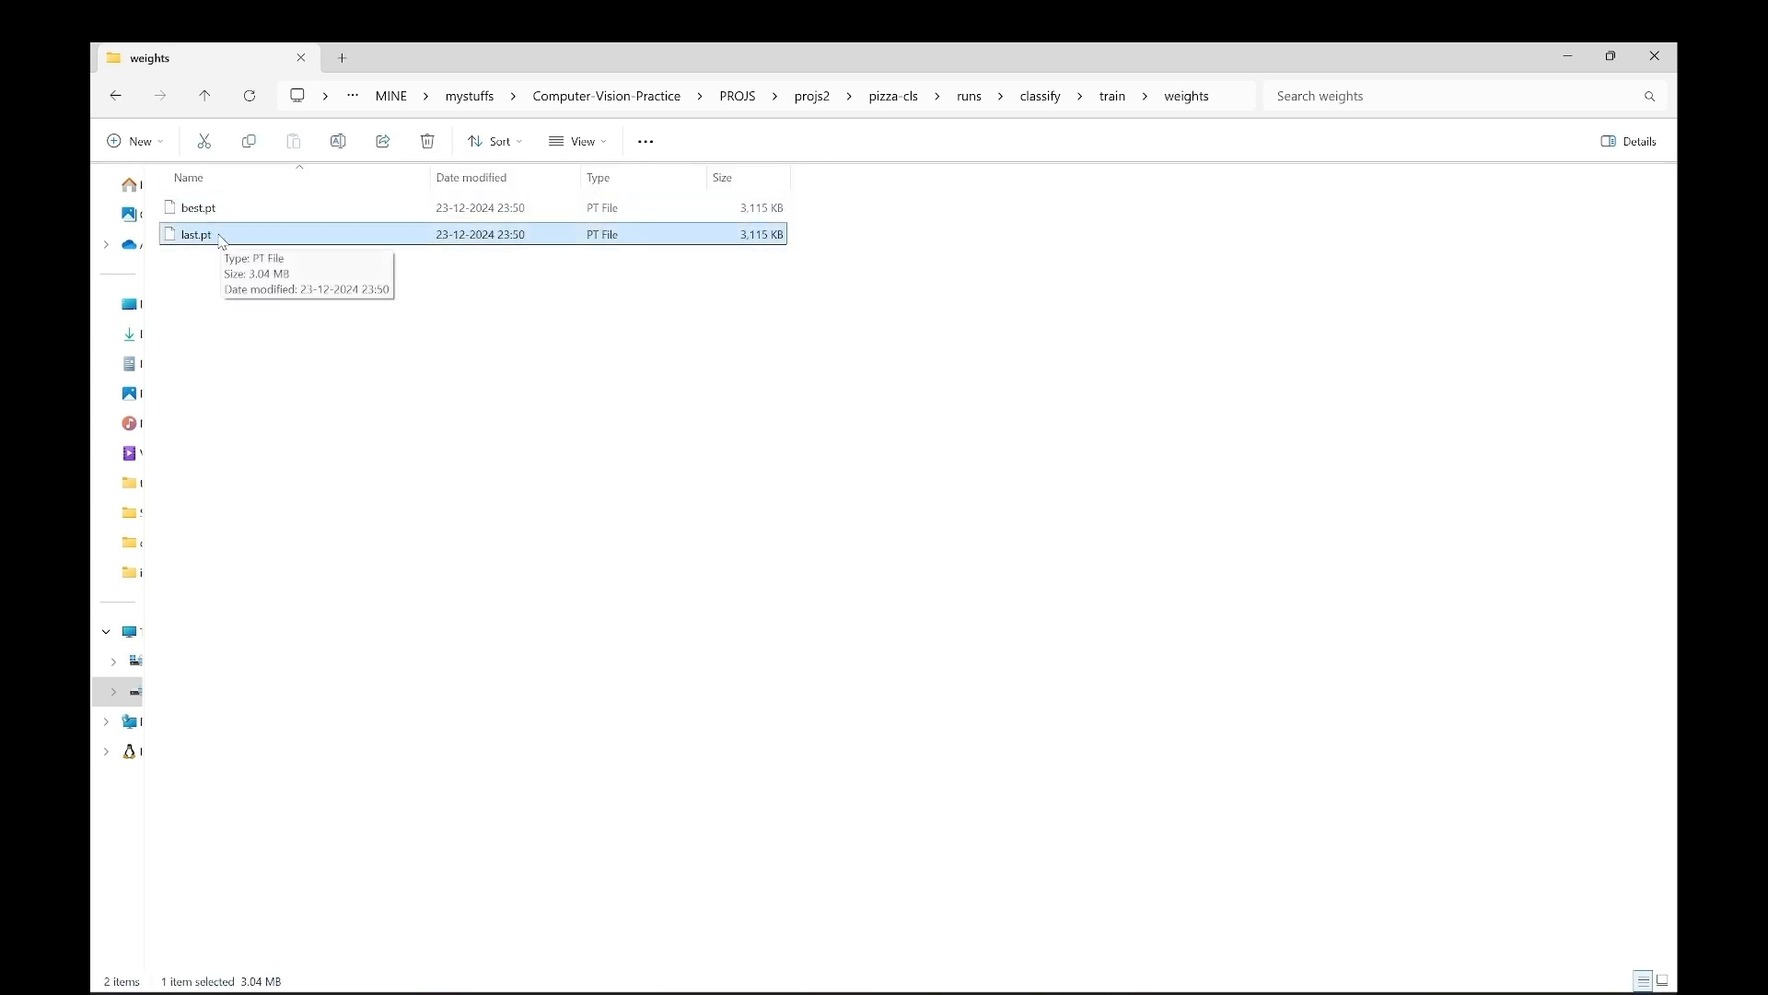
mouse_move(240, 247)
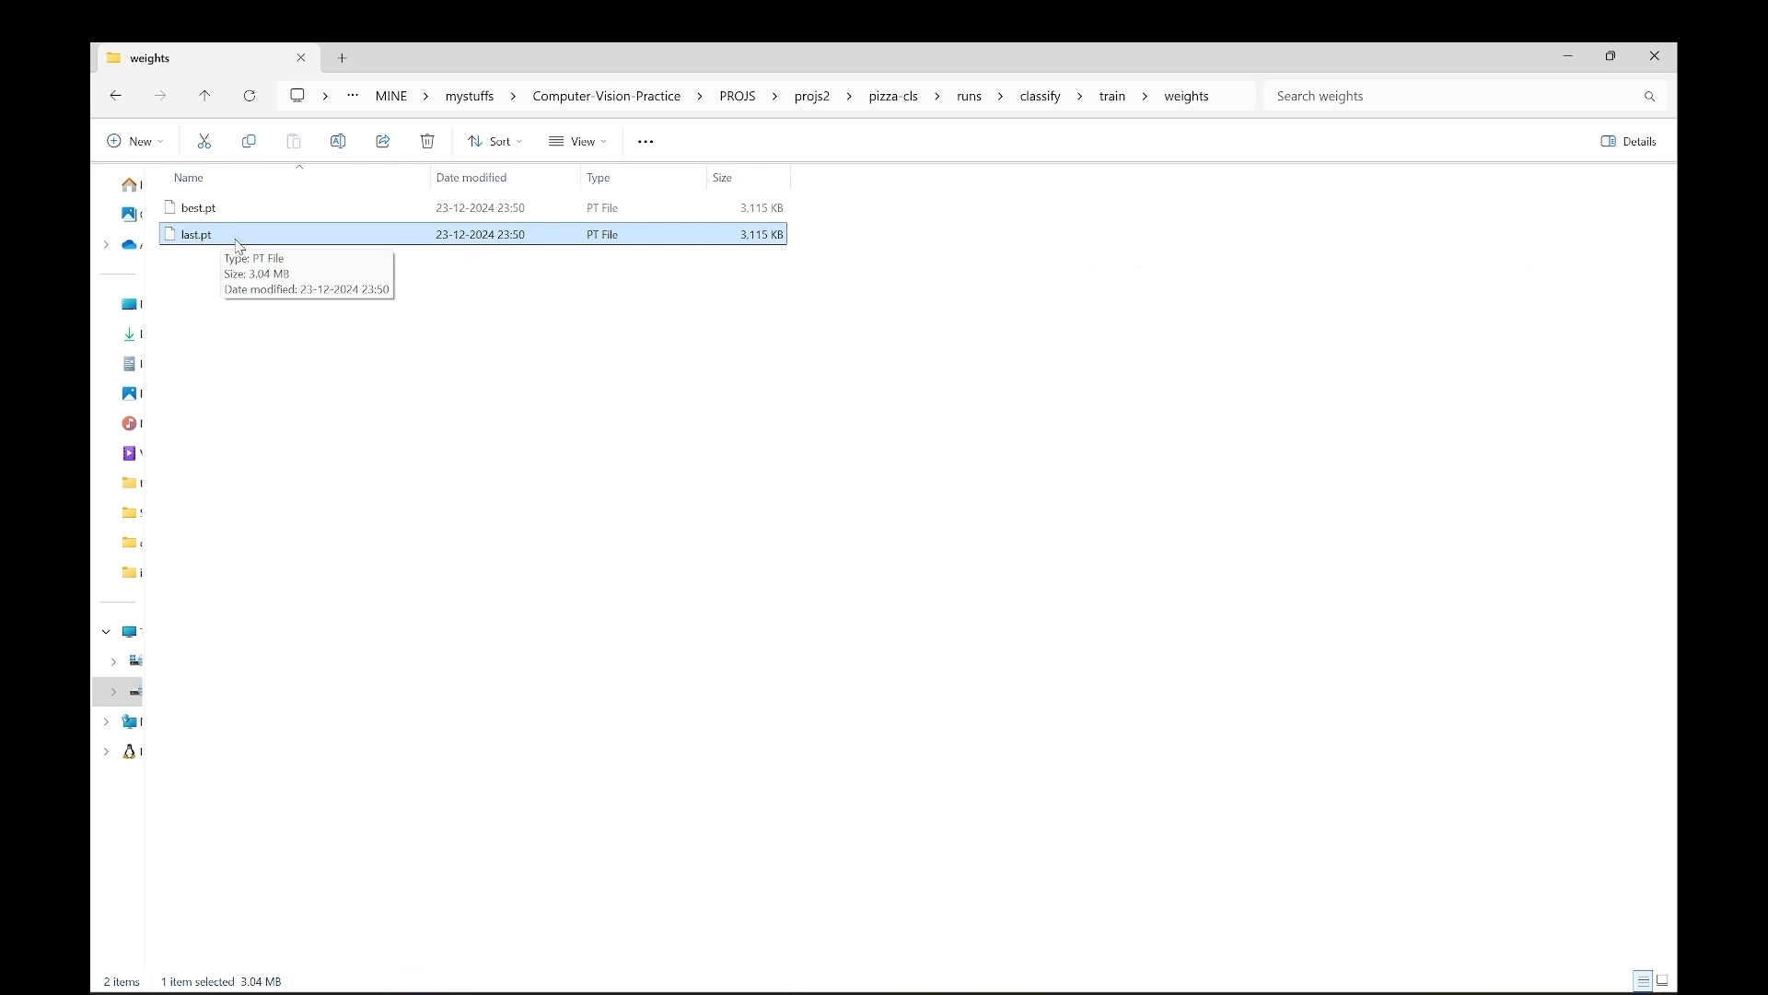
mouse_move(227, 237)
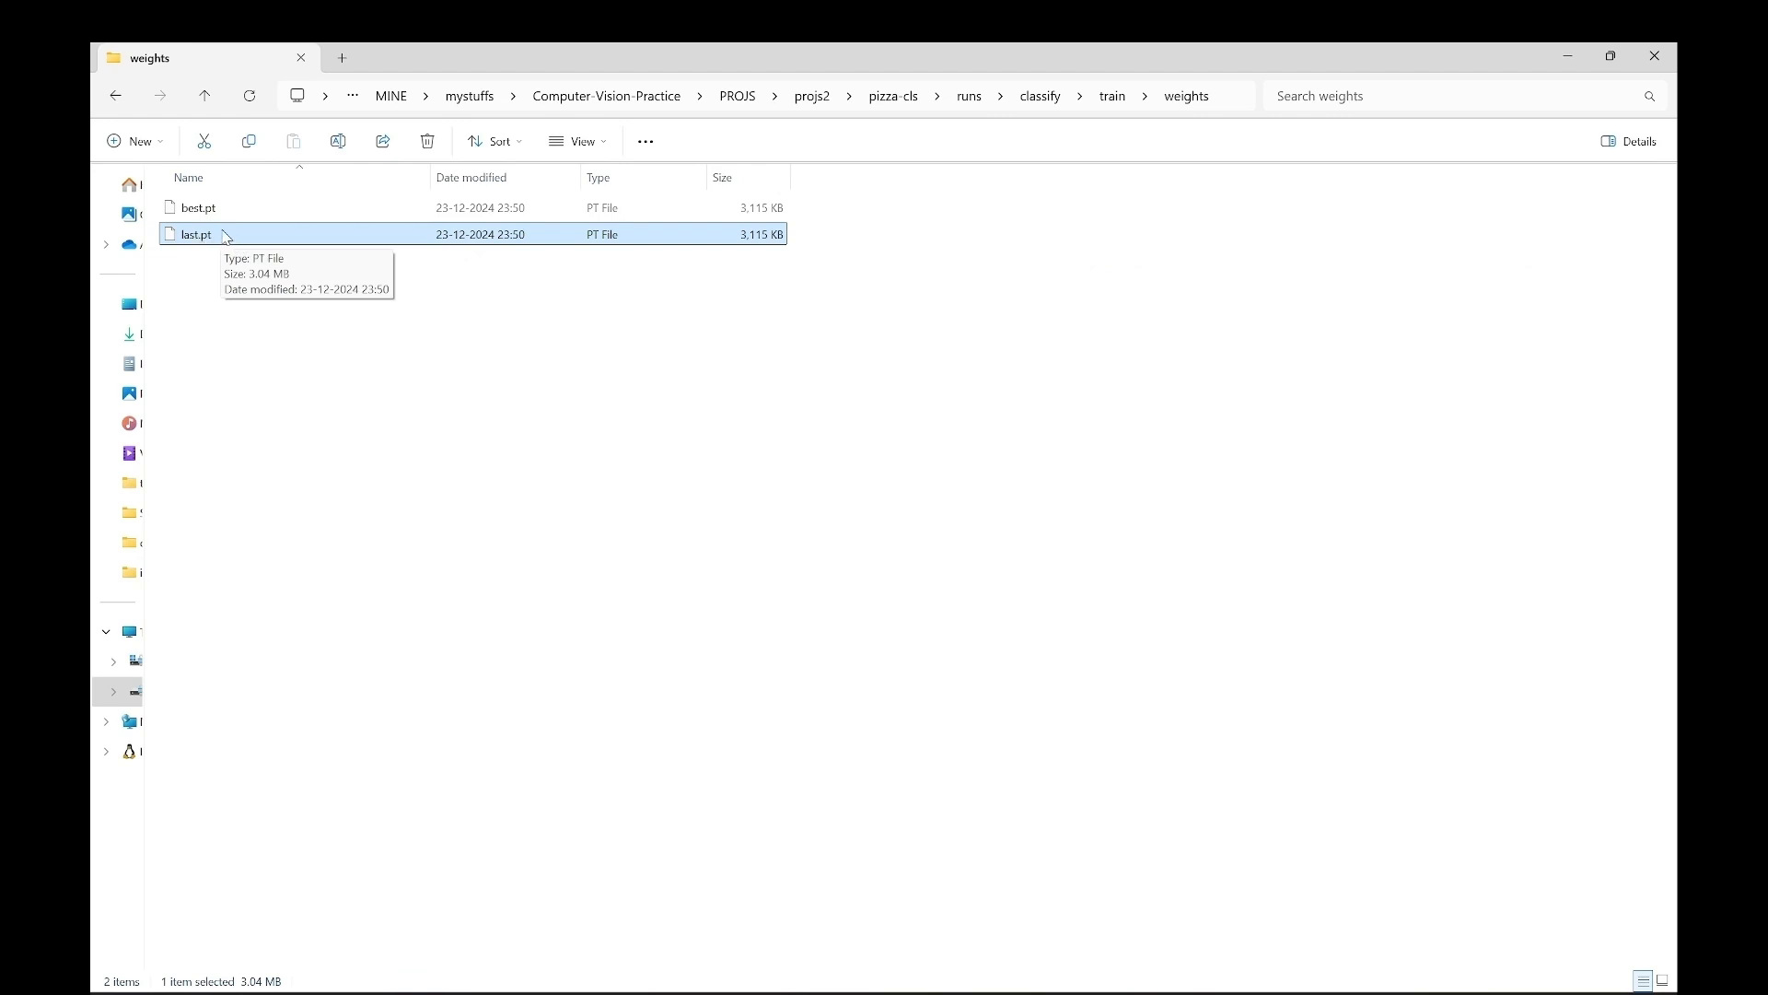
left_click(197, 207)
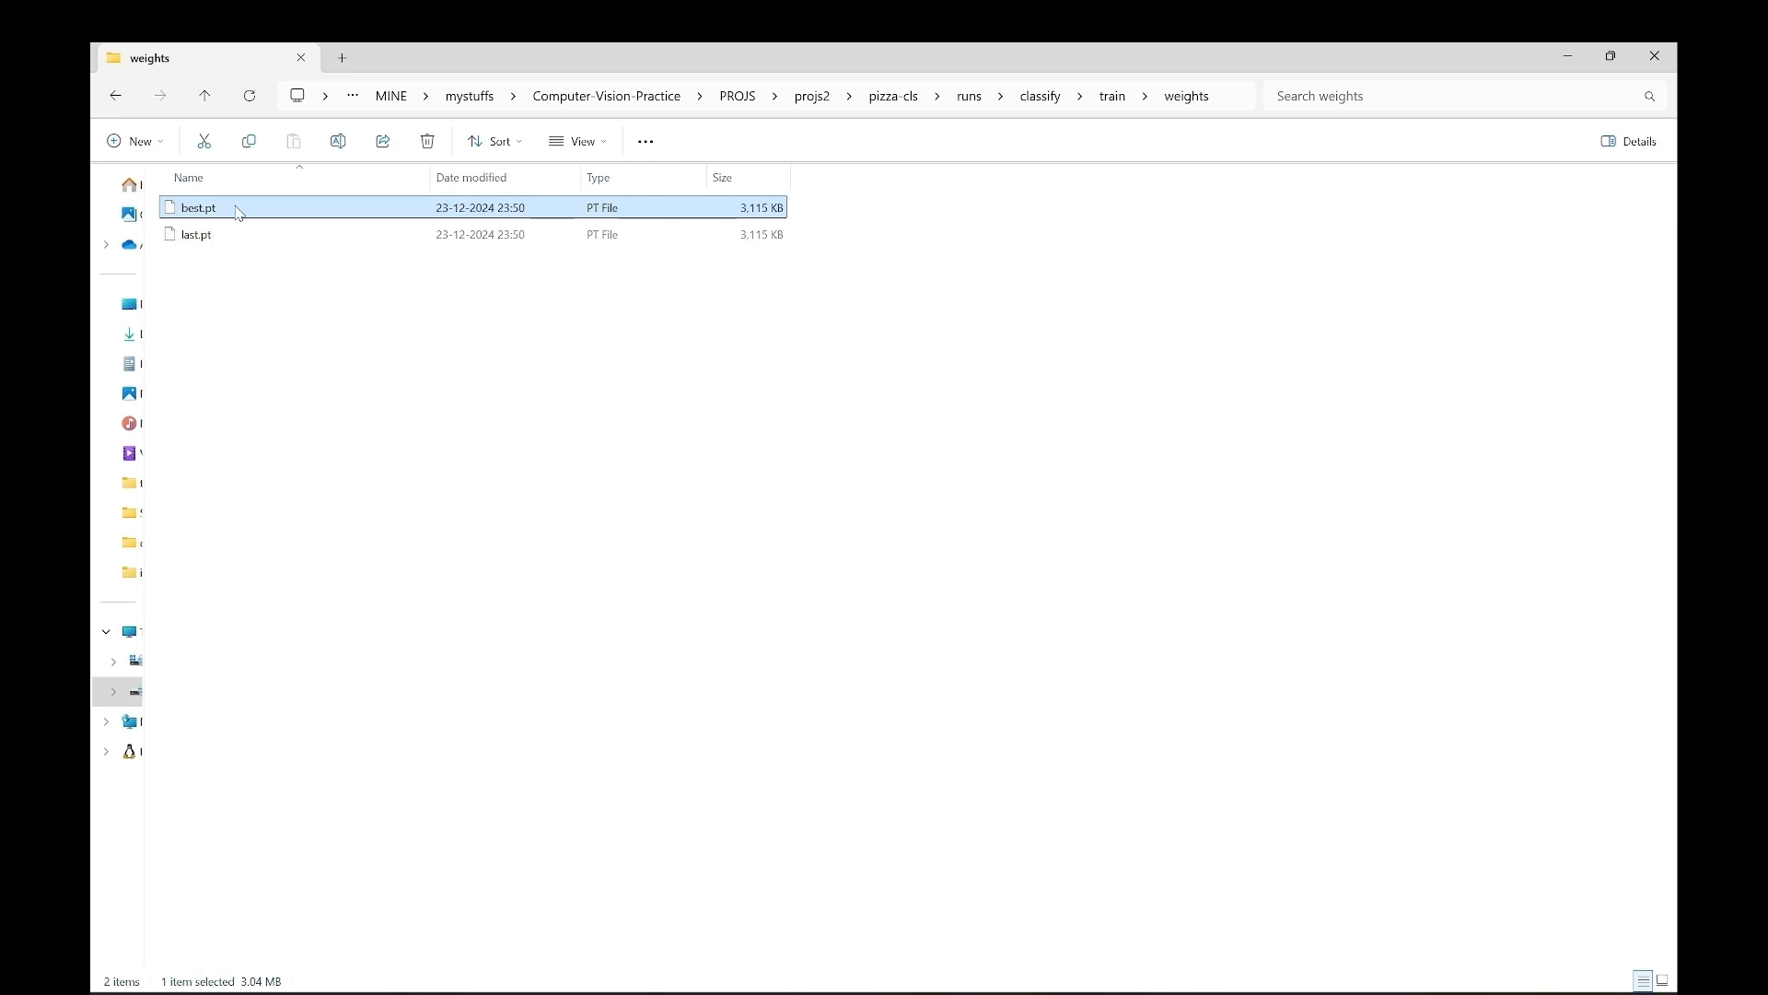
mouse_move(227, 212)
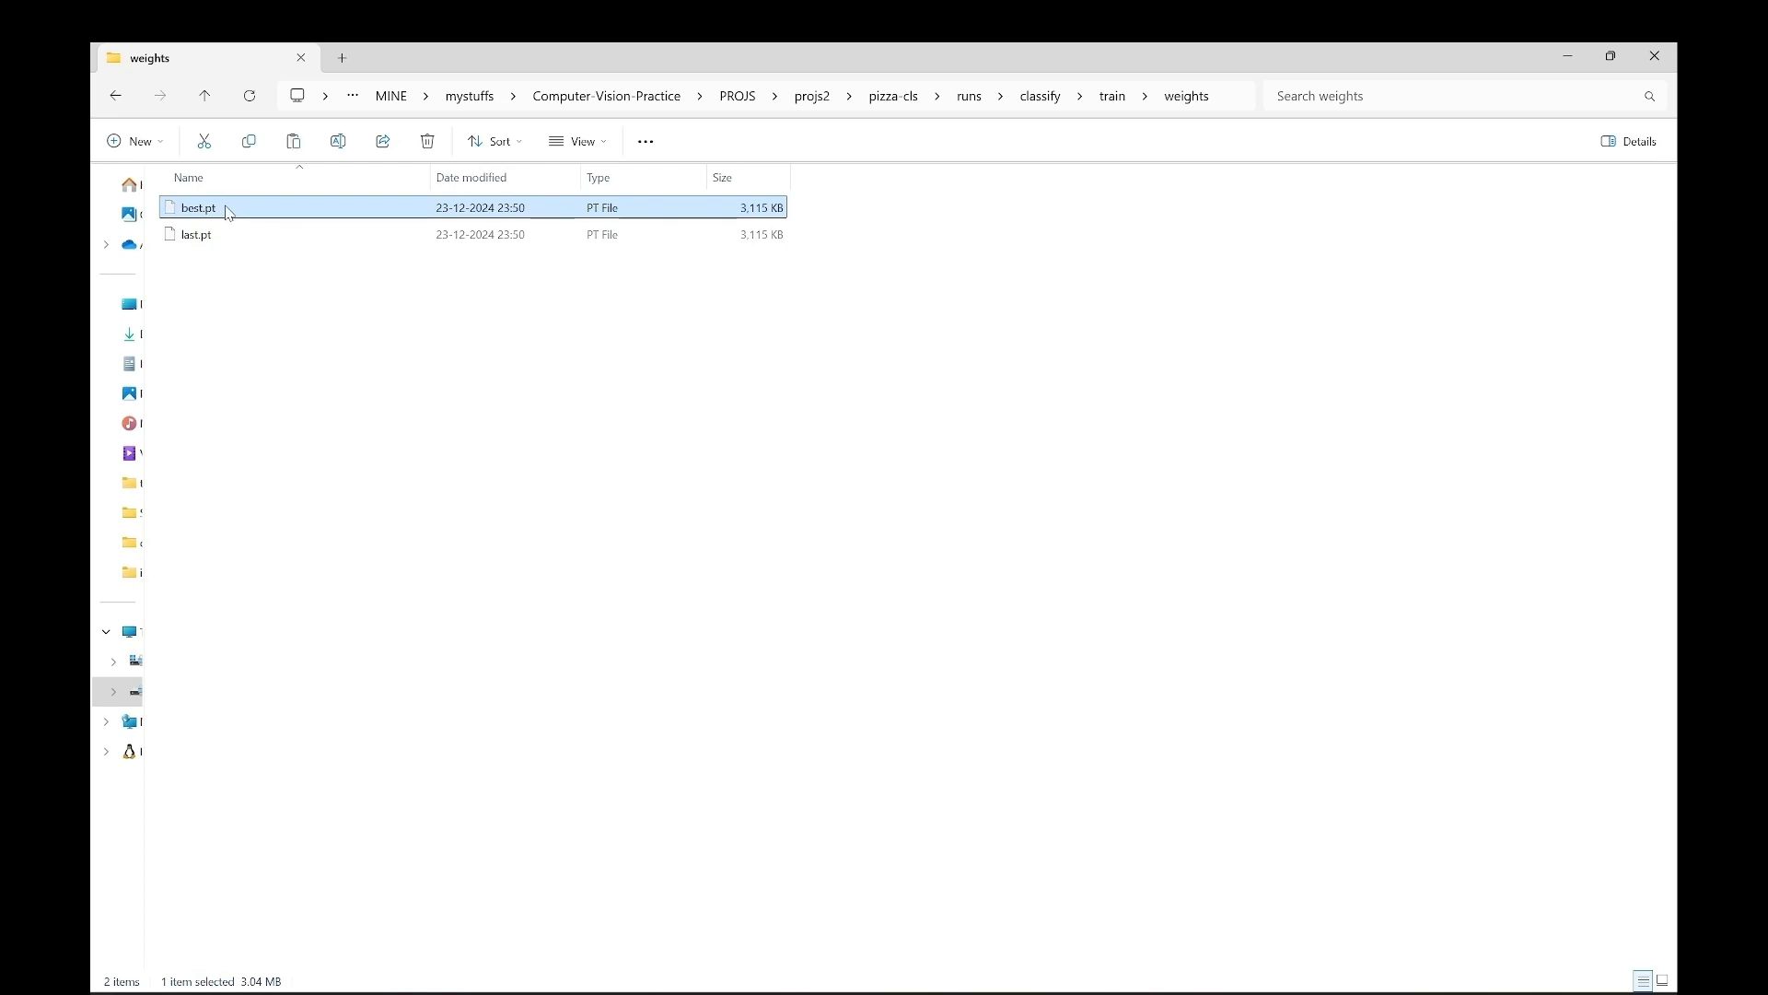
mouse_move(956, 124)
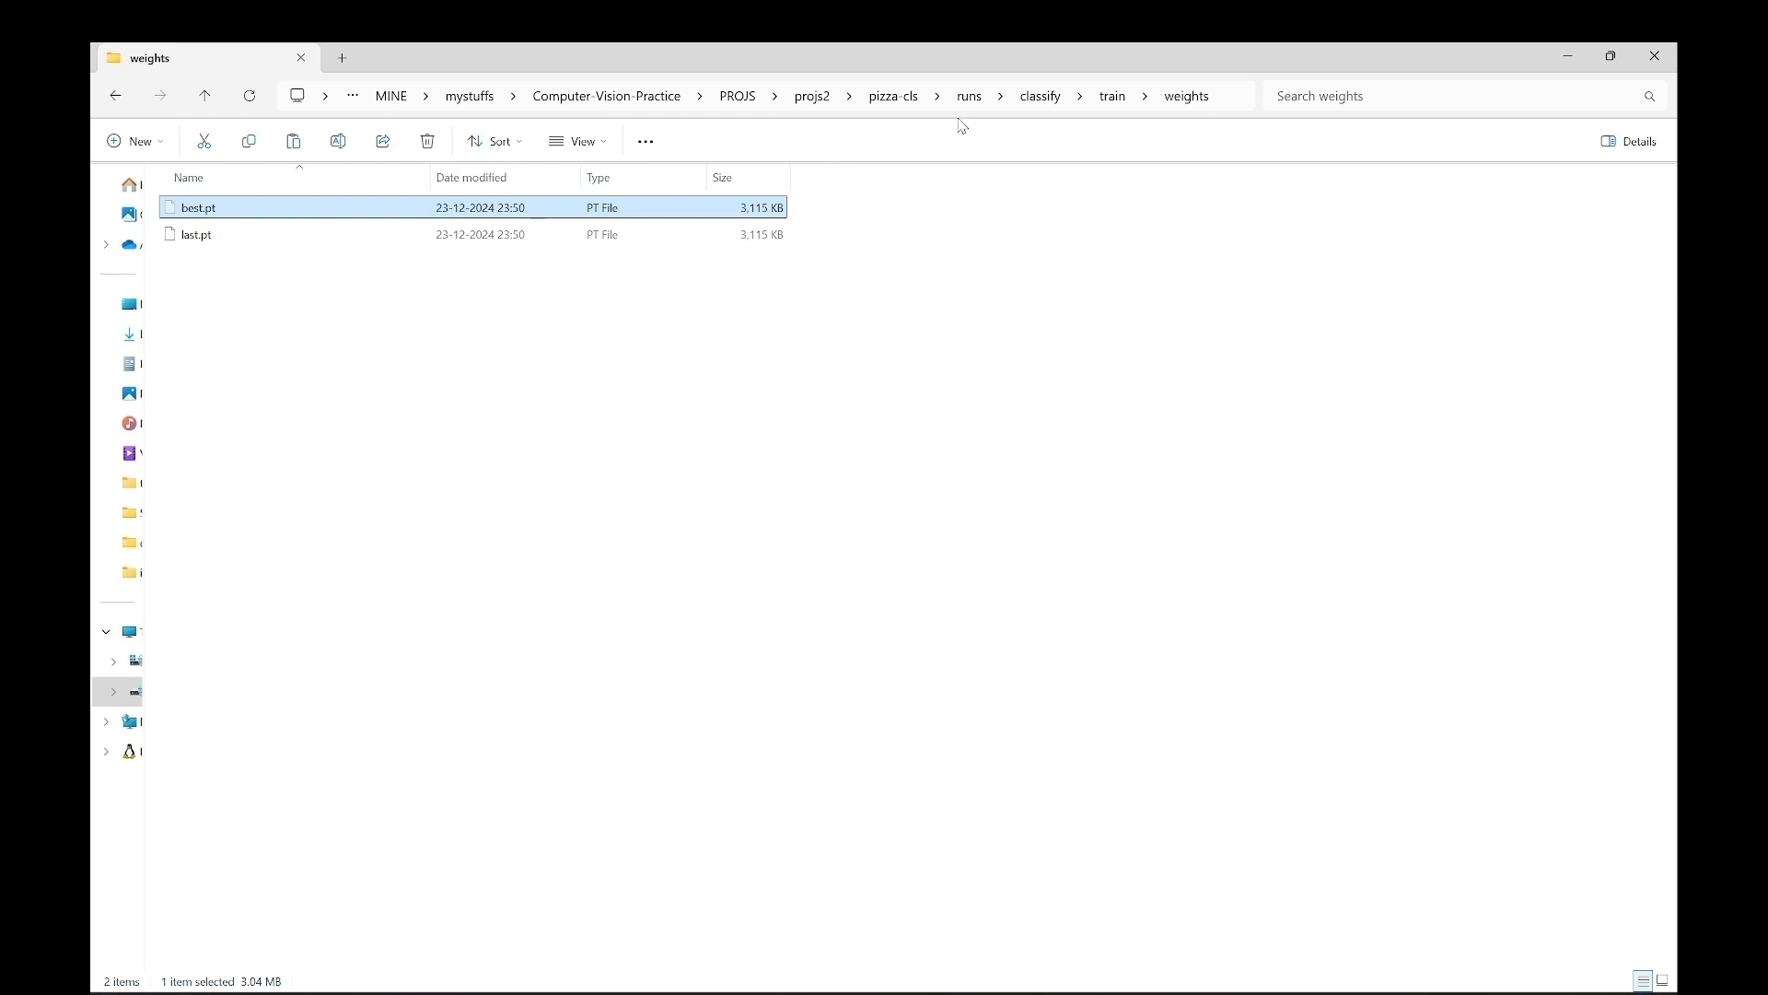
left_click(893, 96)
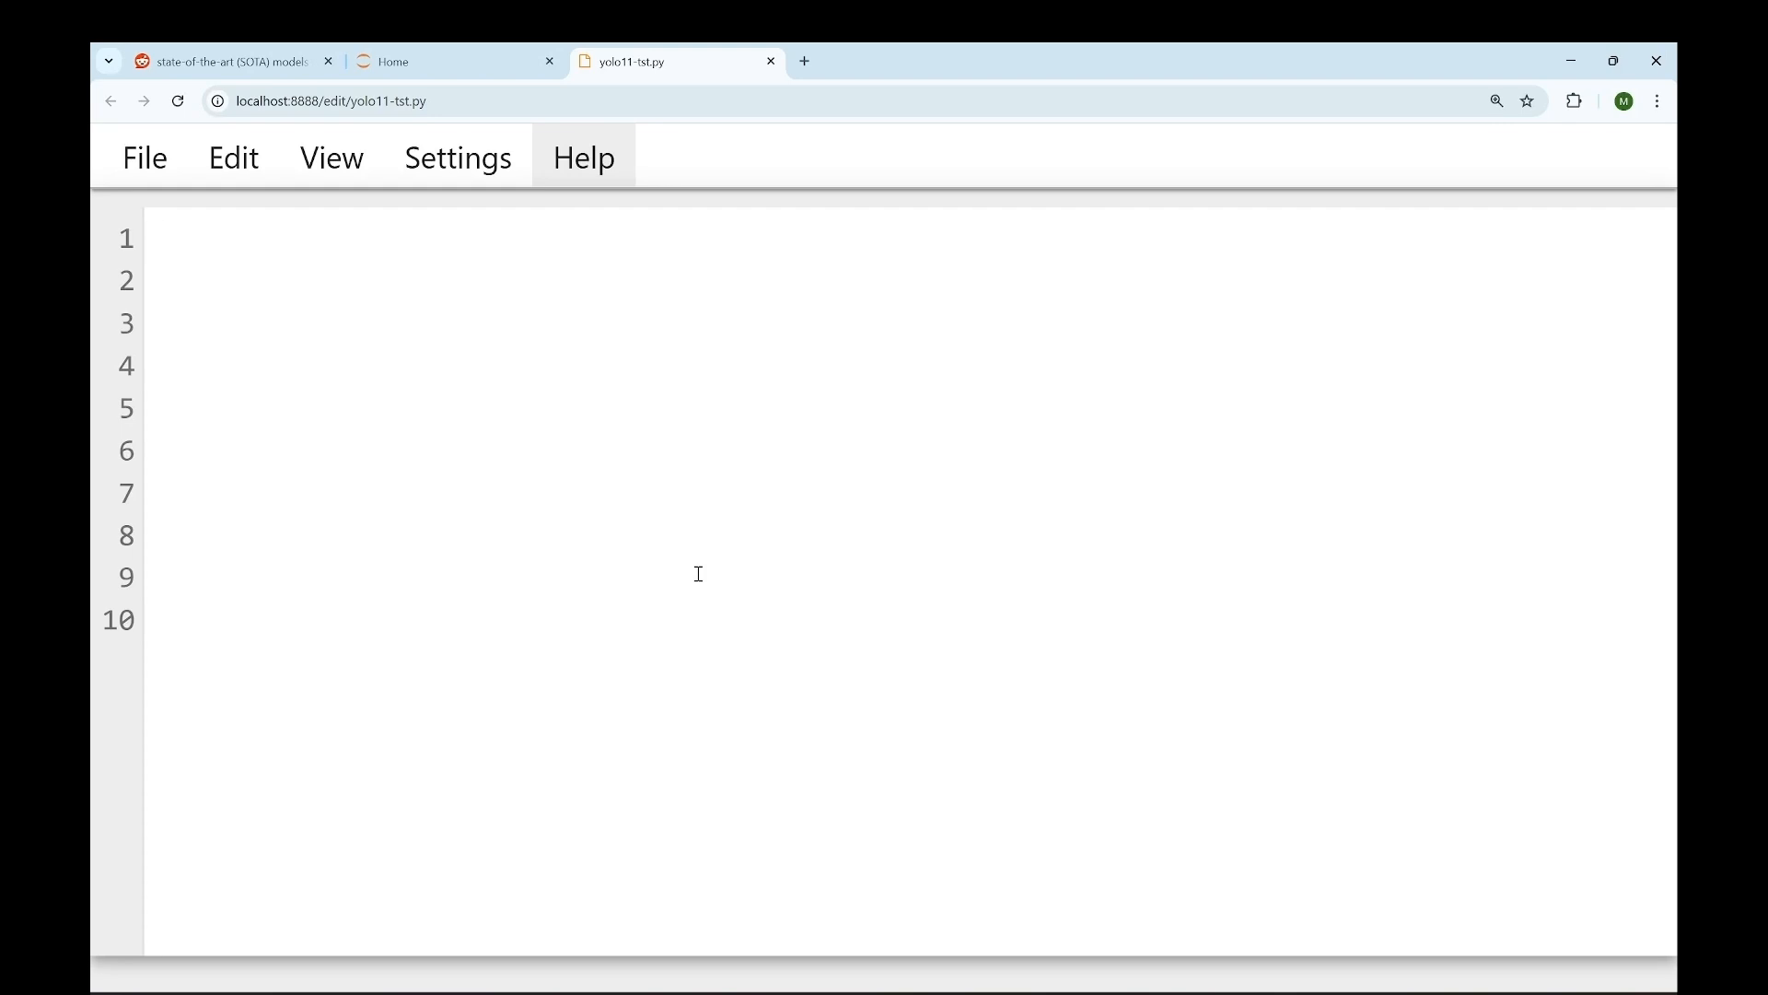
Step: Write the import and '# Load a model' comments and foods = model.names in yolo11-tst.py
type("# import")
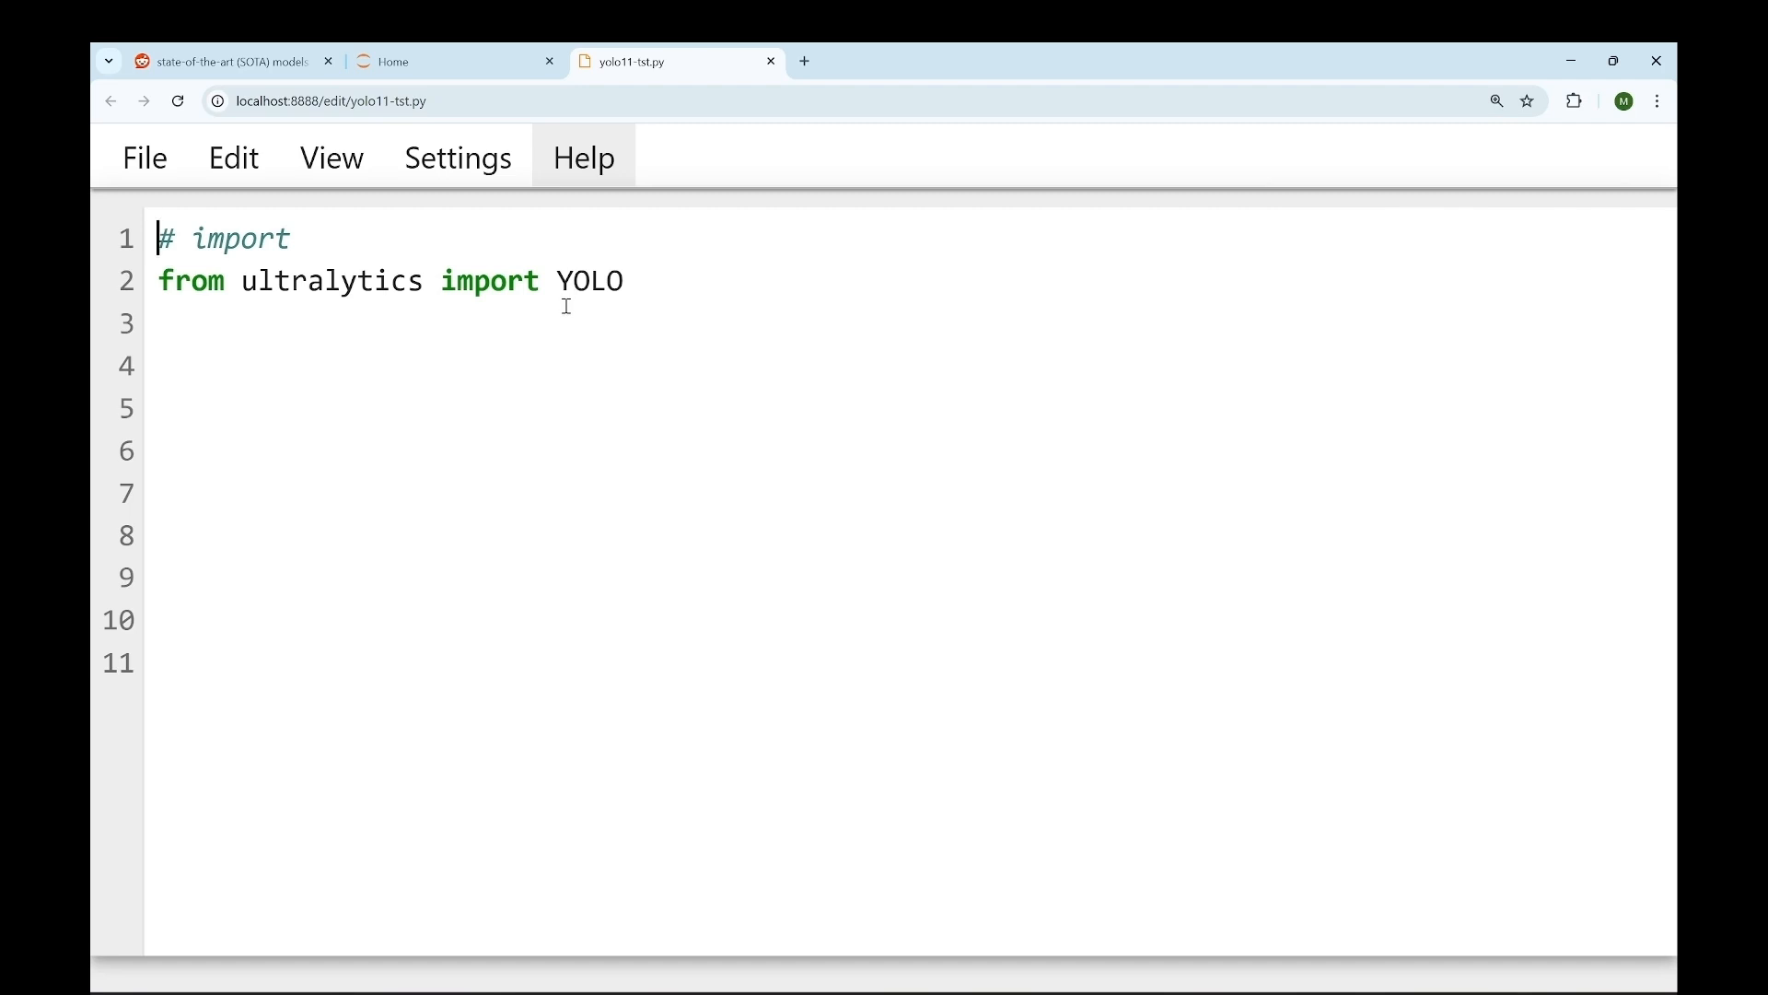
type("# Load a model")
left_click(910, 408)
type("model = YOLO(\"best.pt")
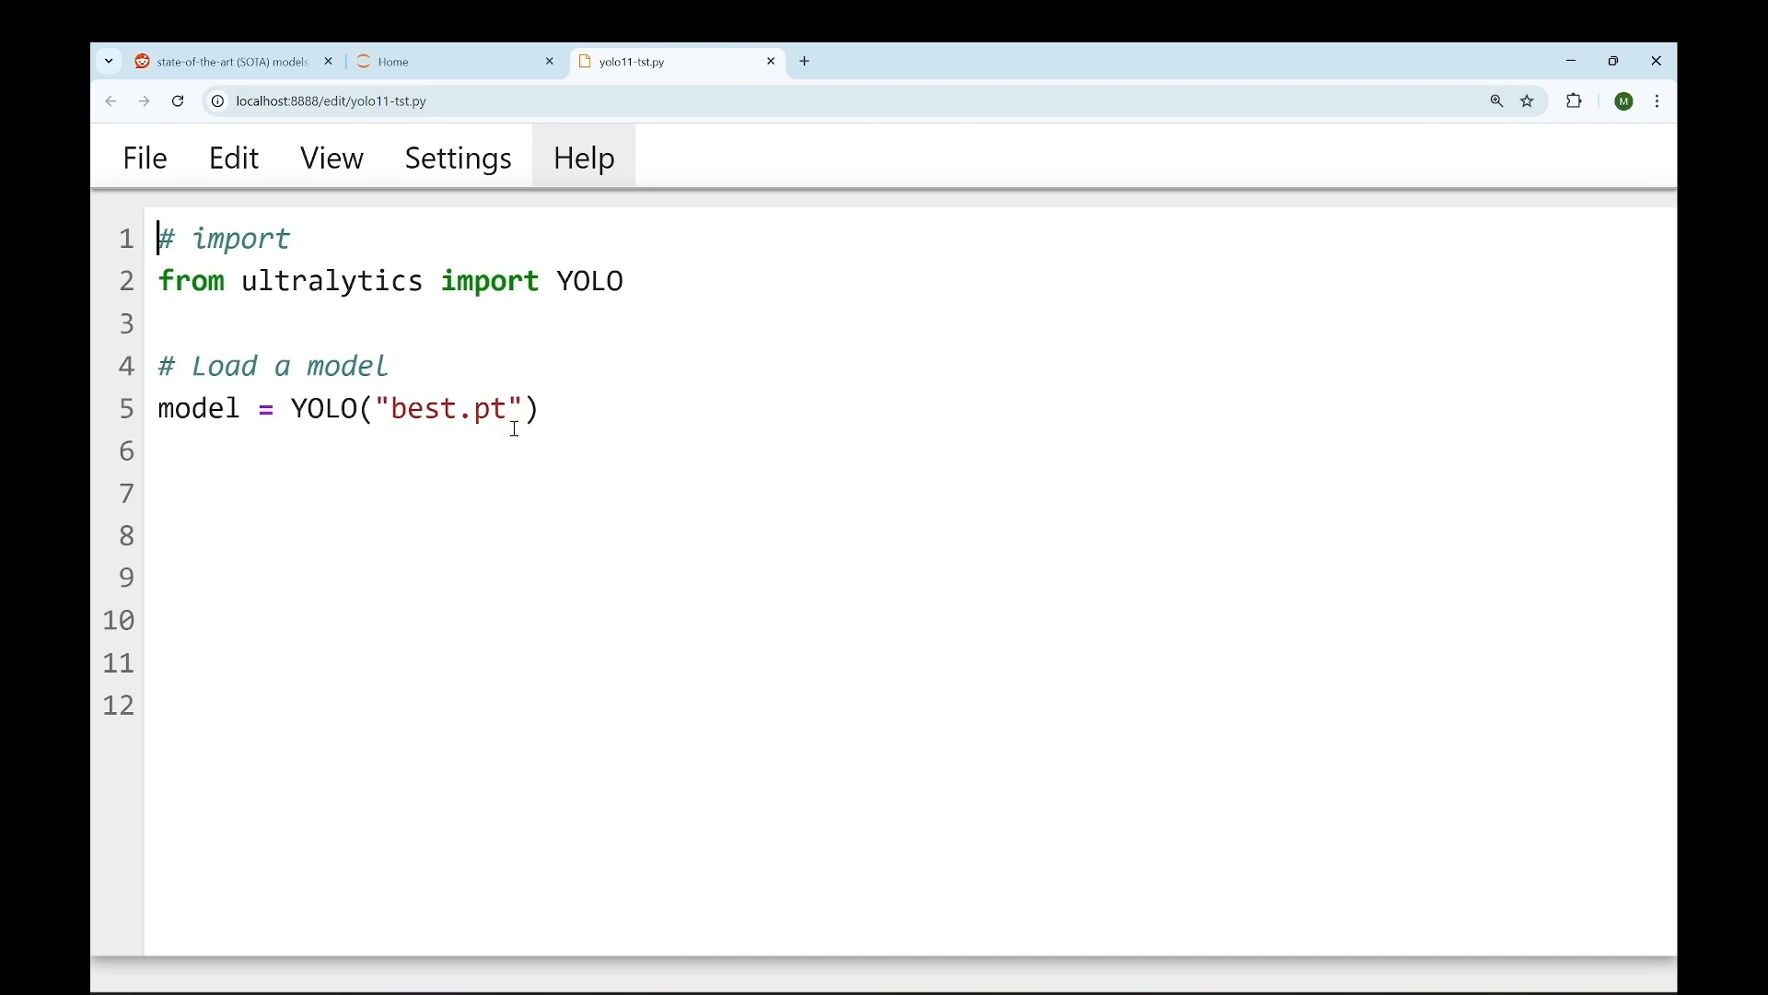
type("foods = model.names")
left_click(910, 492)
type("print(foods)")
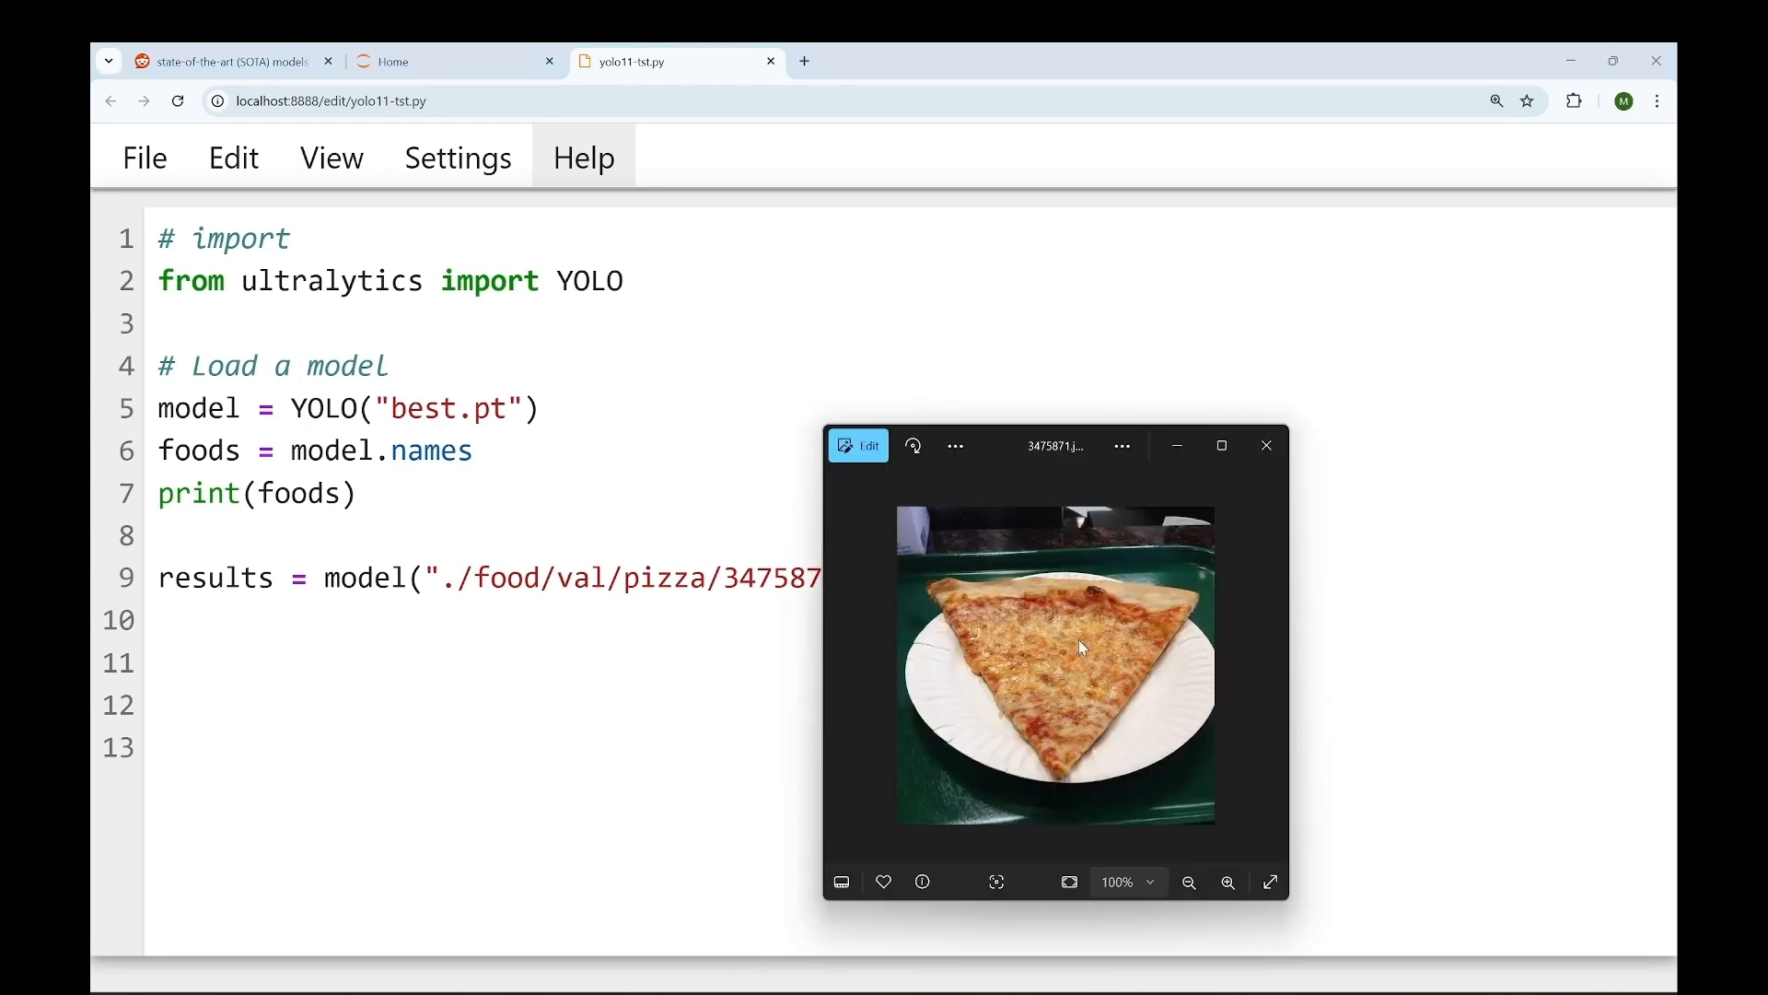
mouse_move(885, 638)
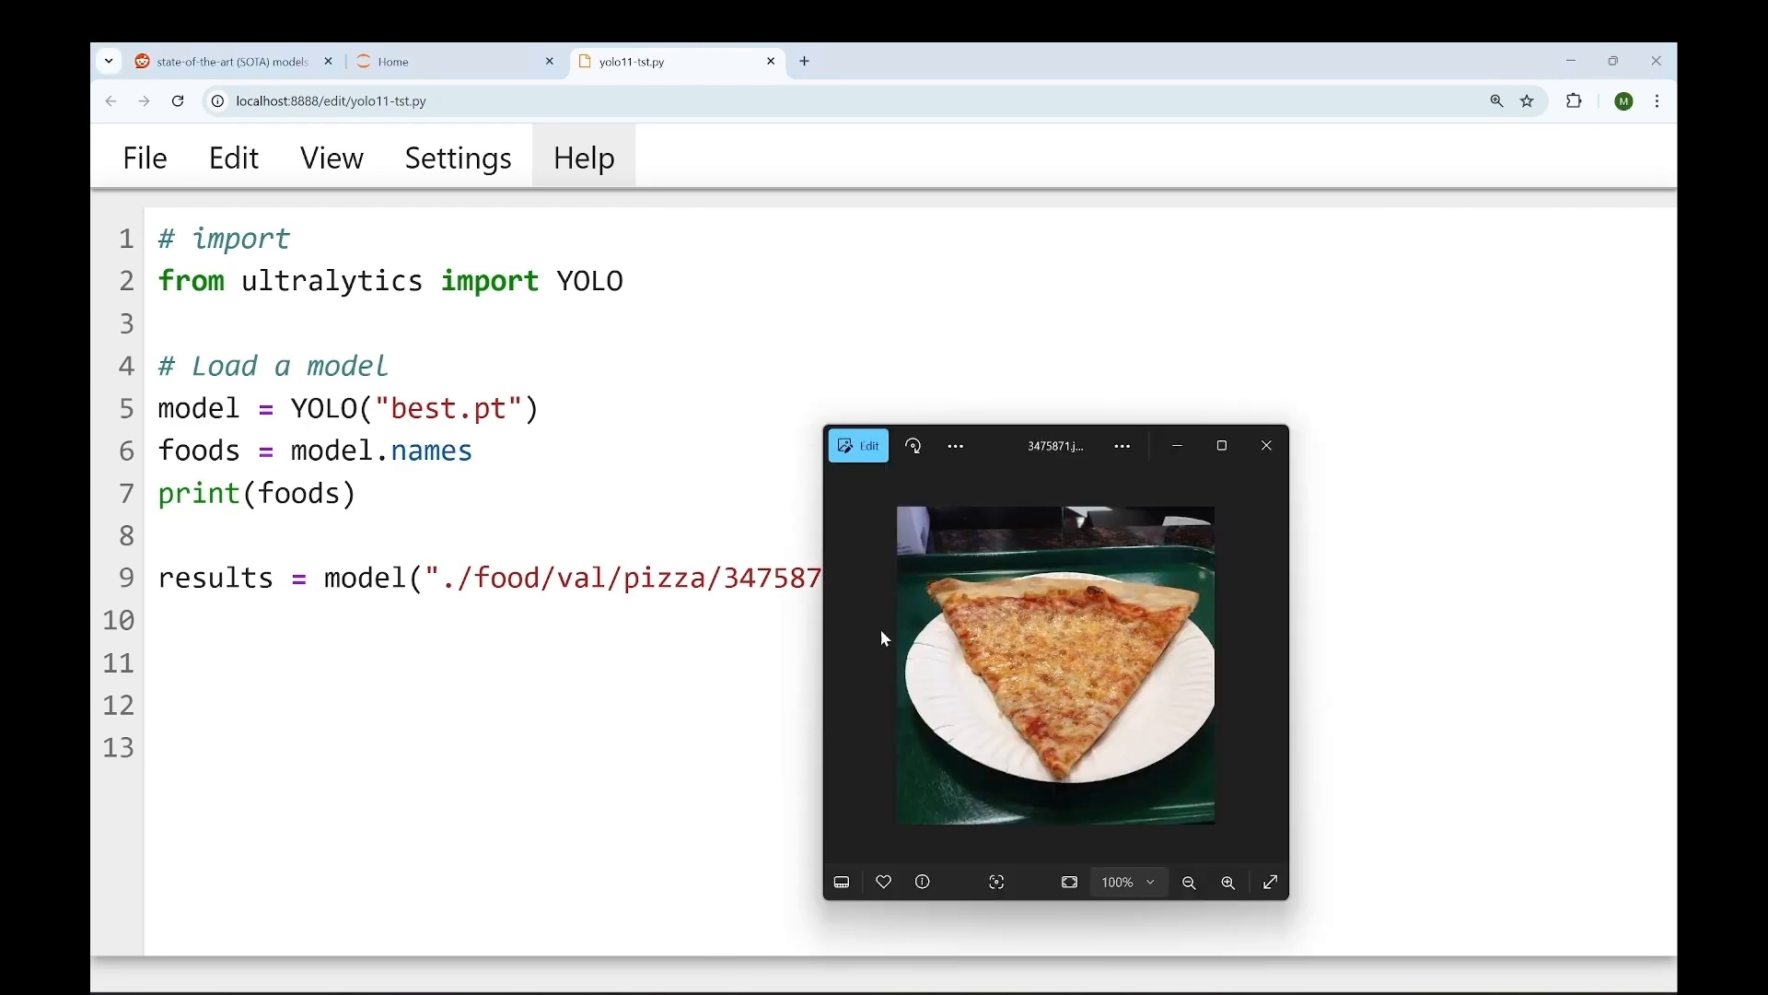
Step: Add print("\n\nThe food in image is:") and class_id = results[0].probs.data.argmax()
left_click(1266, 445)
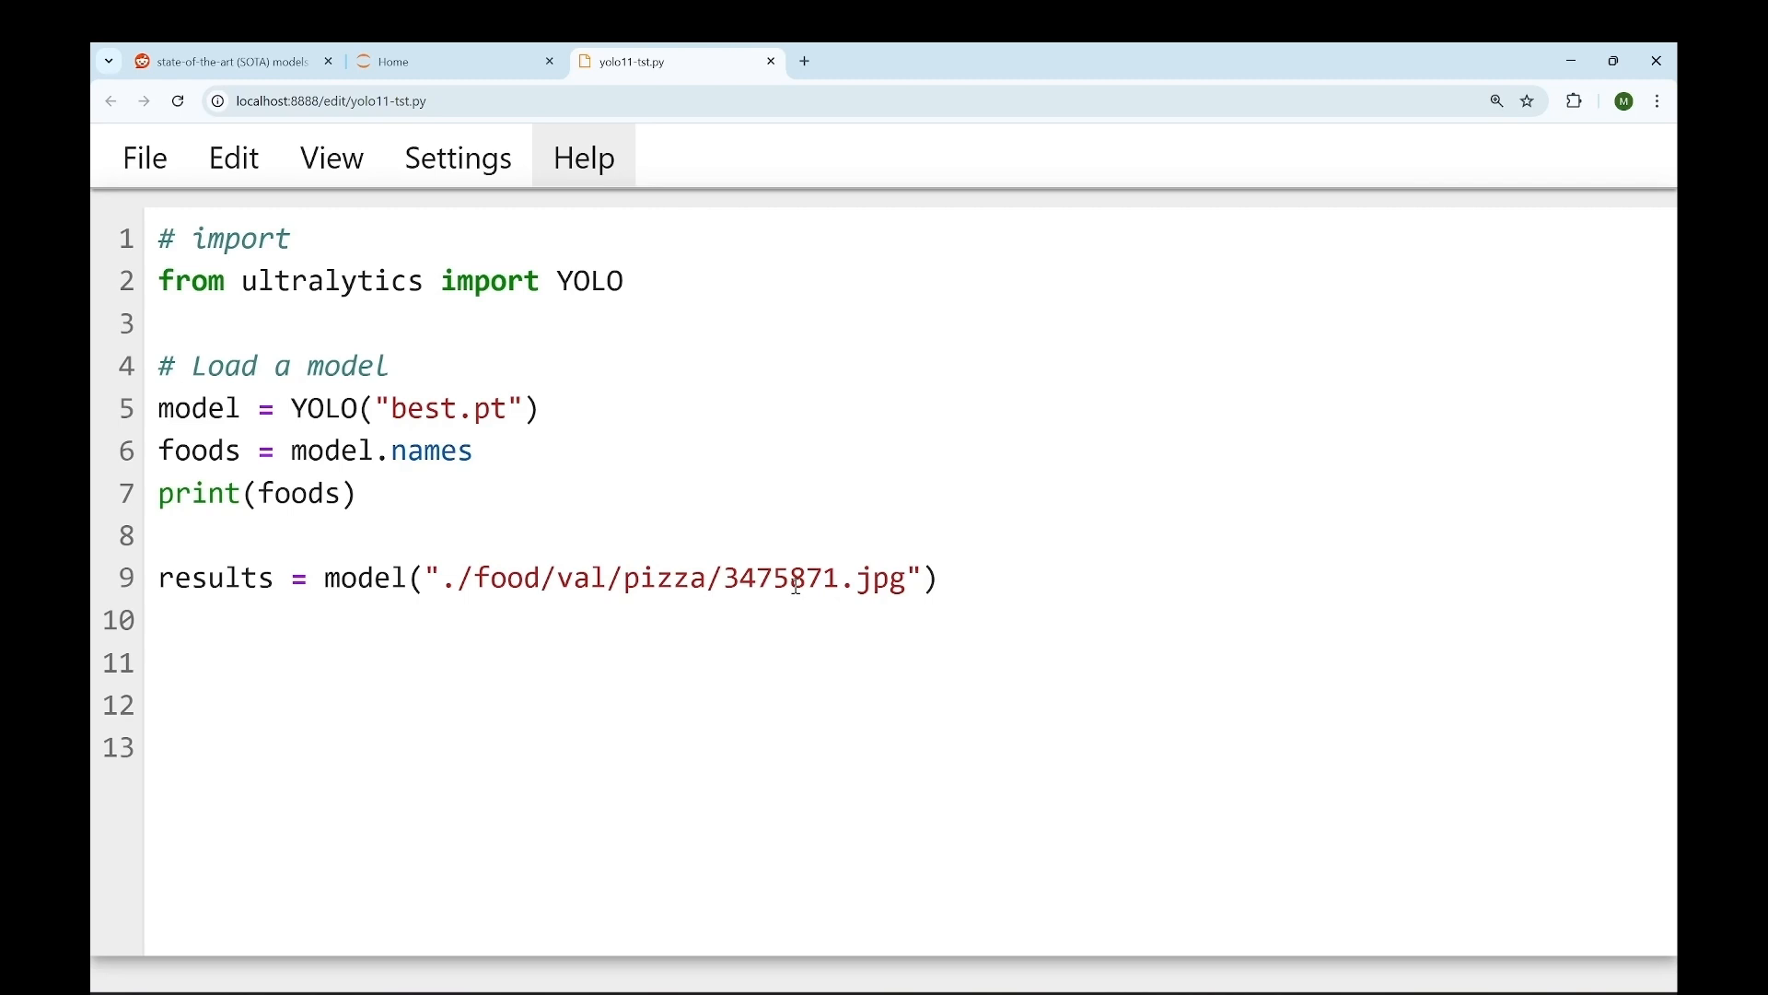
type("print(\"\\n\\nThe food in image is:\")")
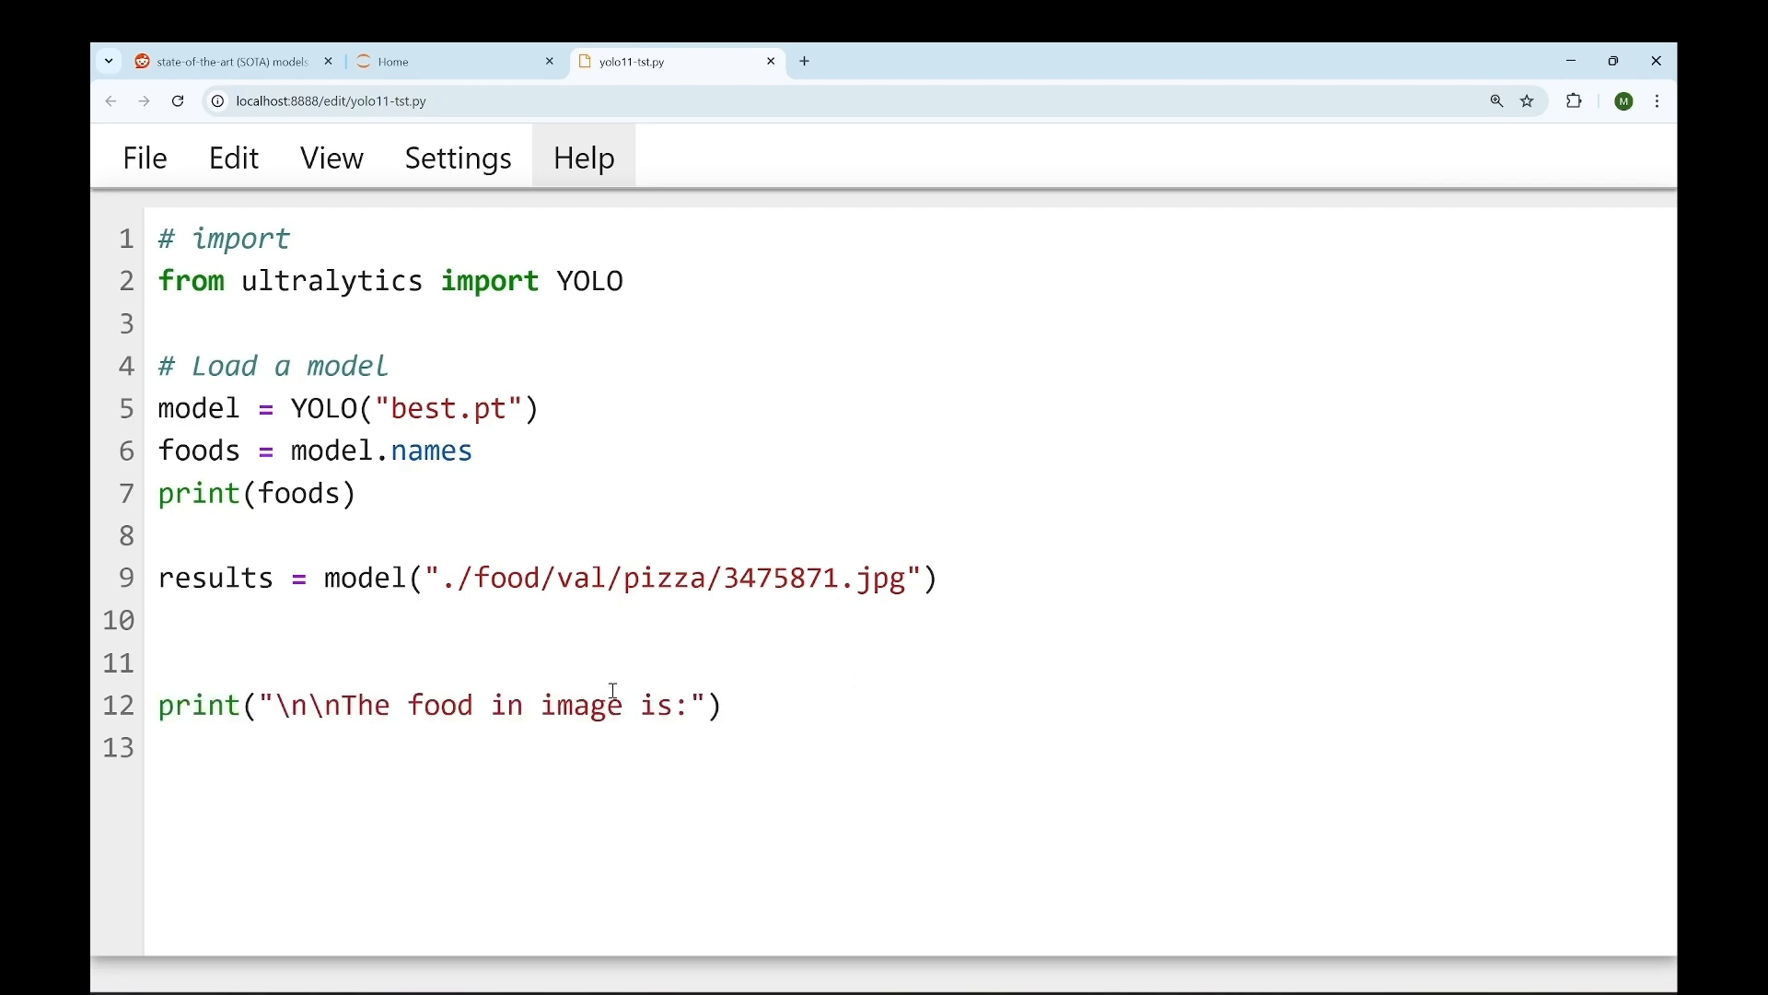
left_click(618, 578)
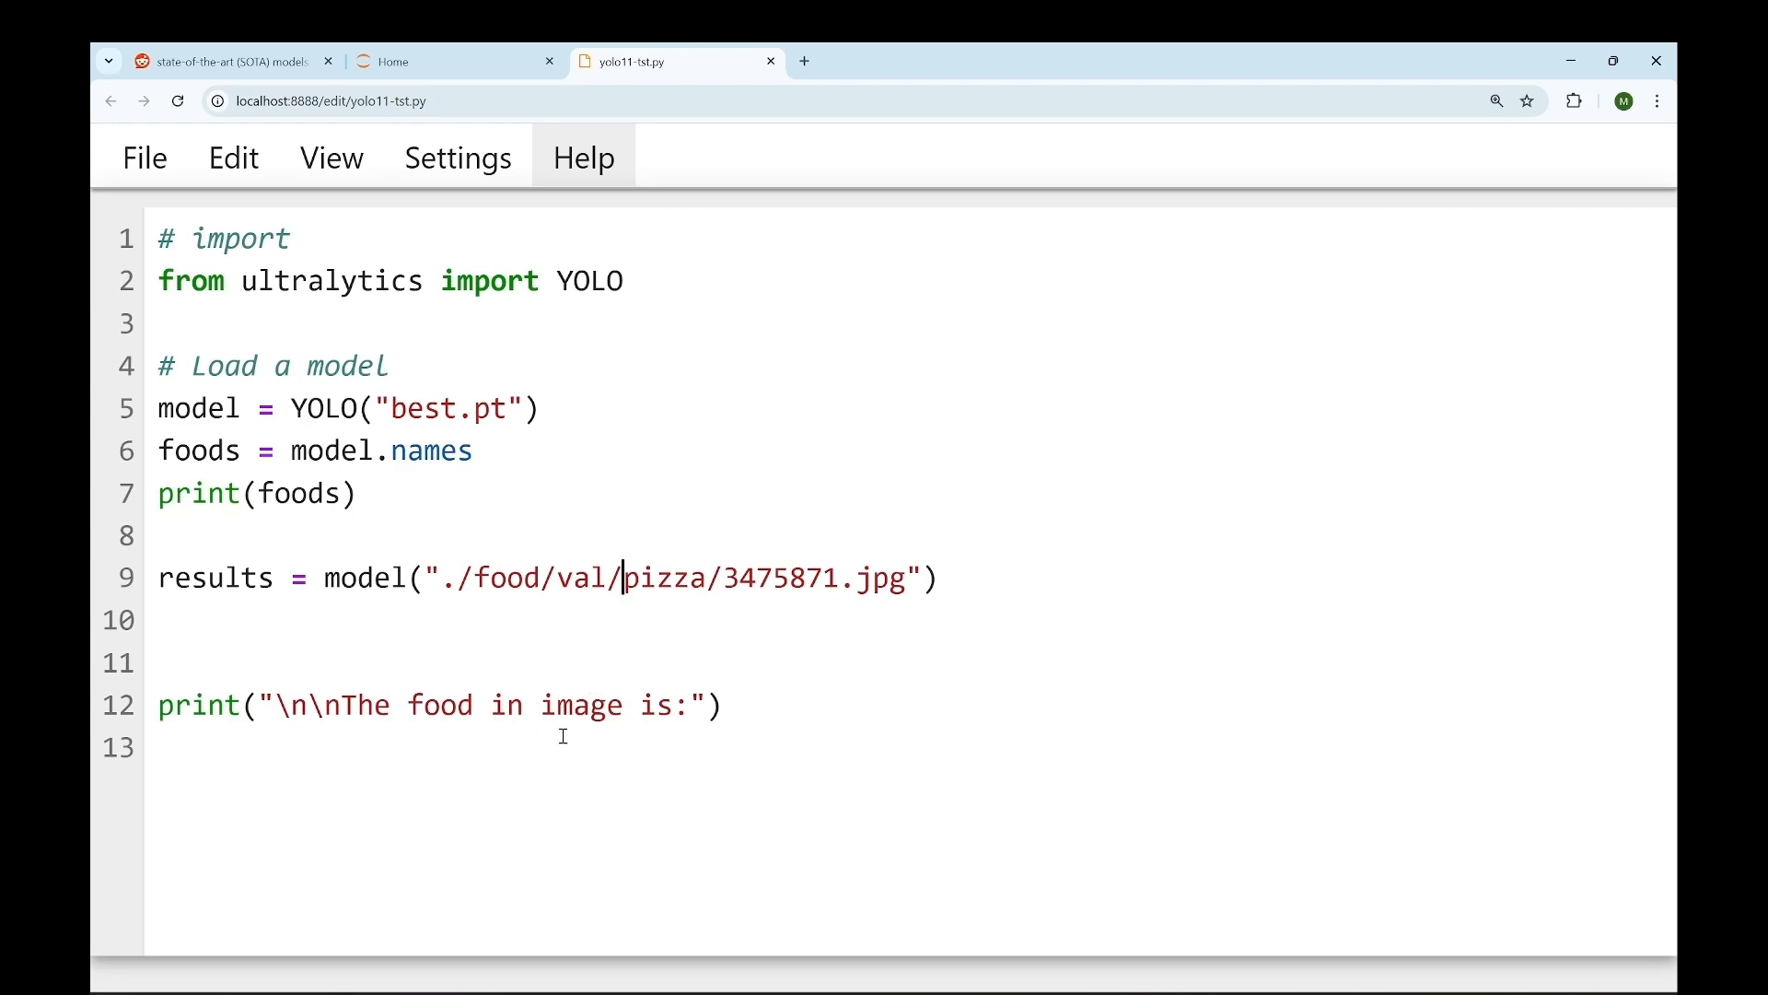
type("class_id = results[0].probs.data.argmax()")
type("print(foods[class_id.item()])")
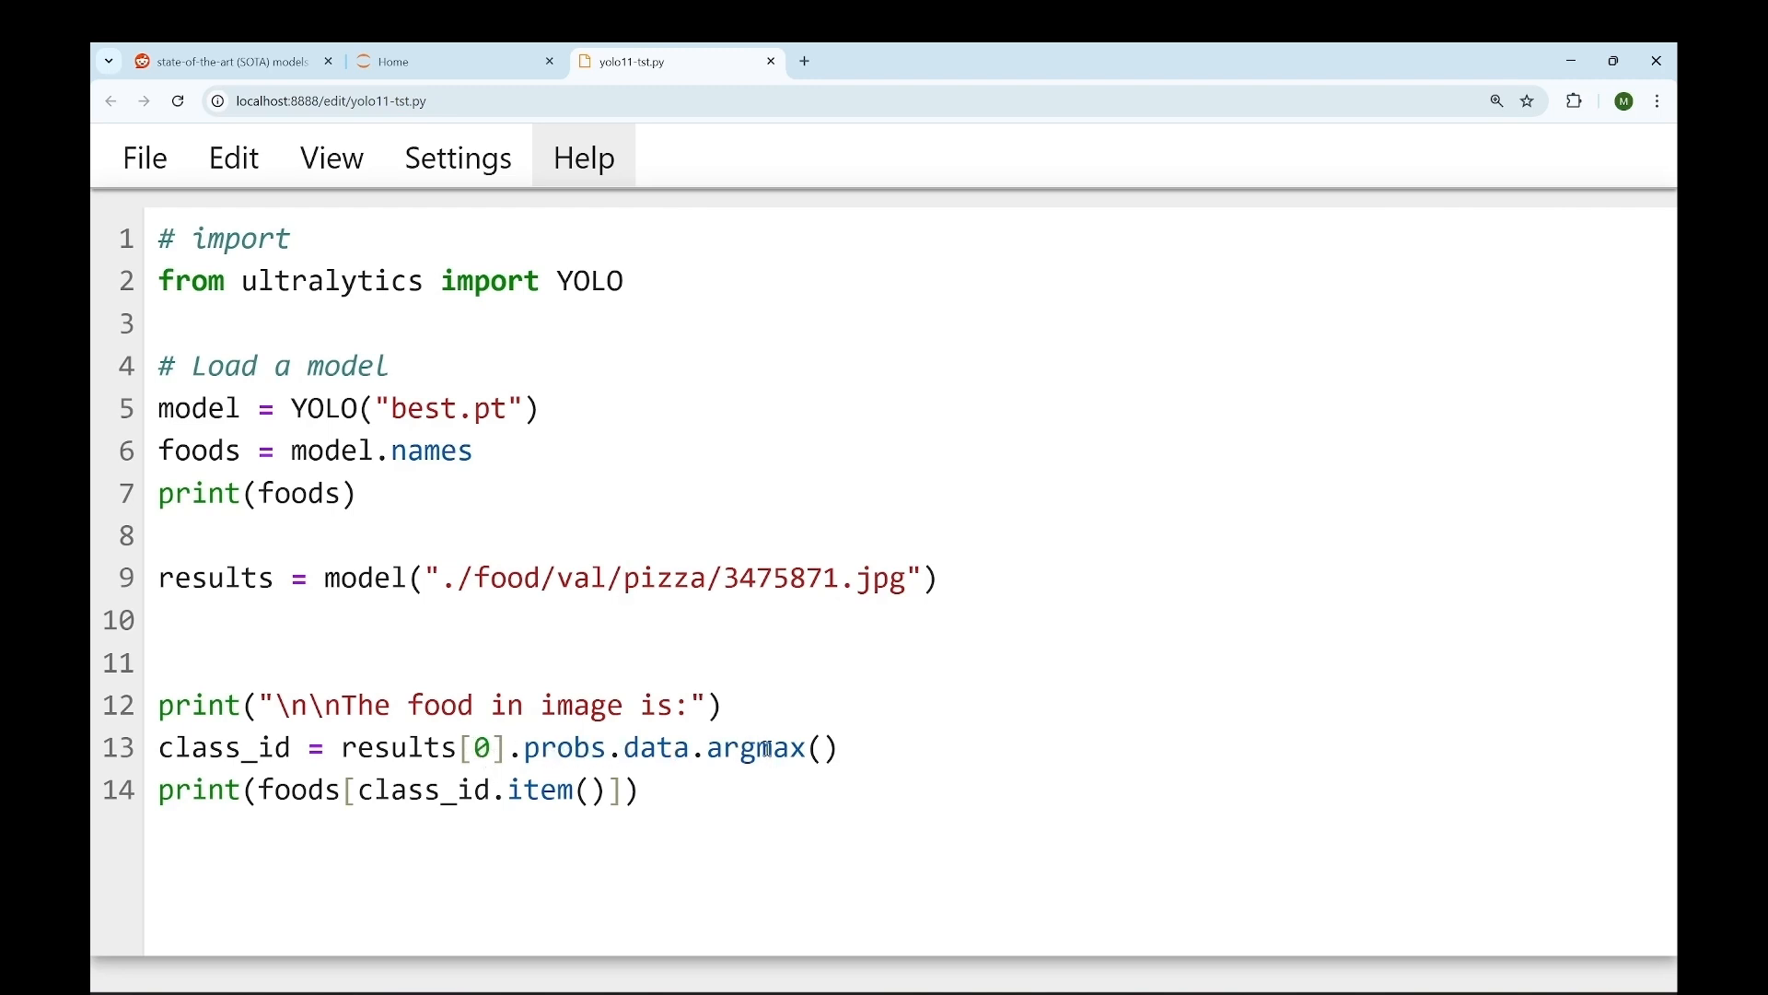
left_click(622, 577)
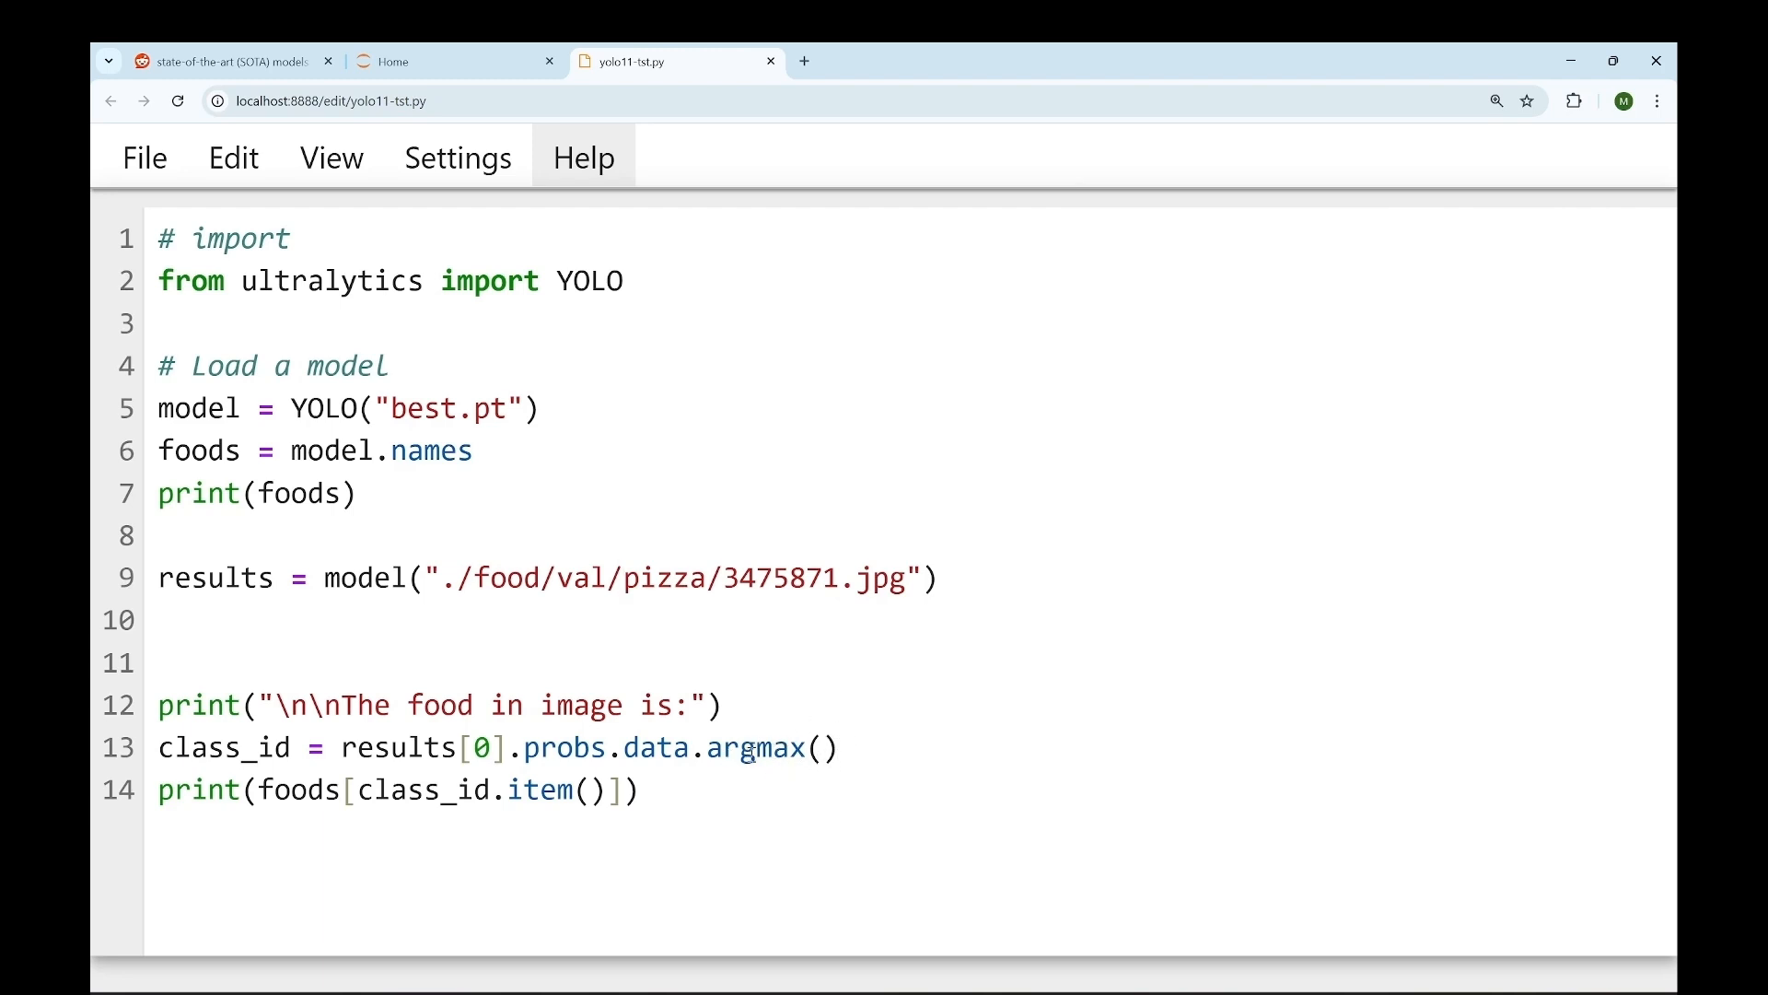
left_click(625, 578)
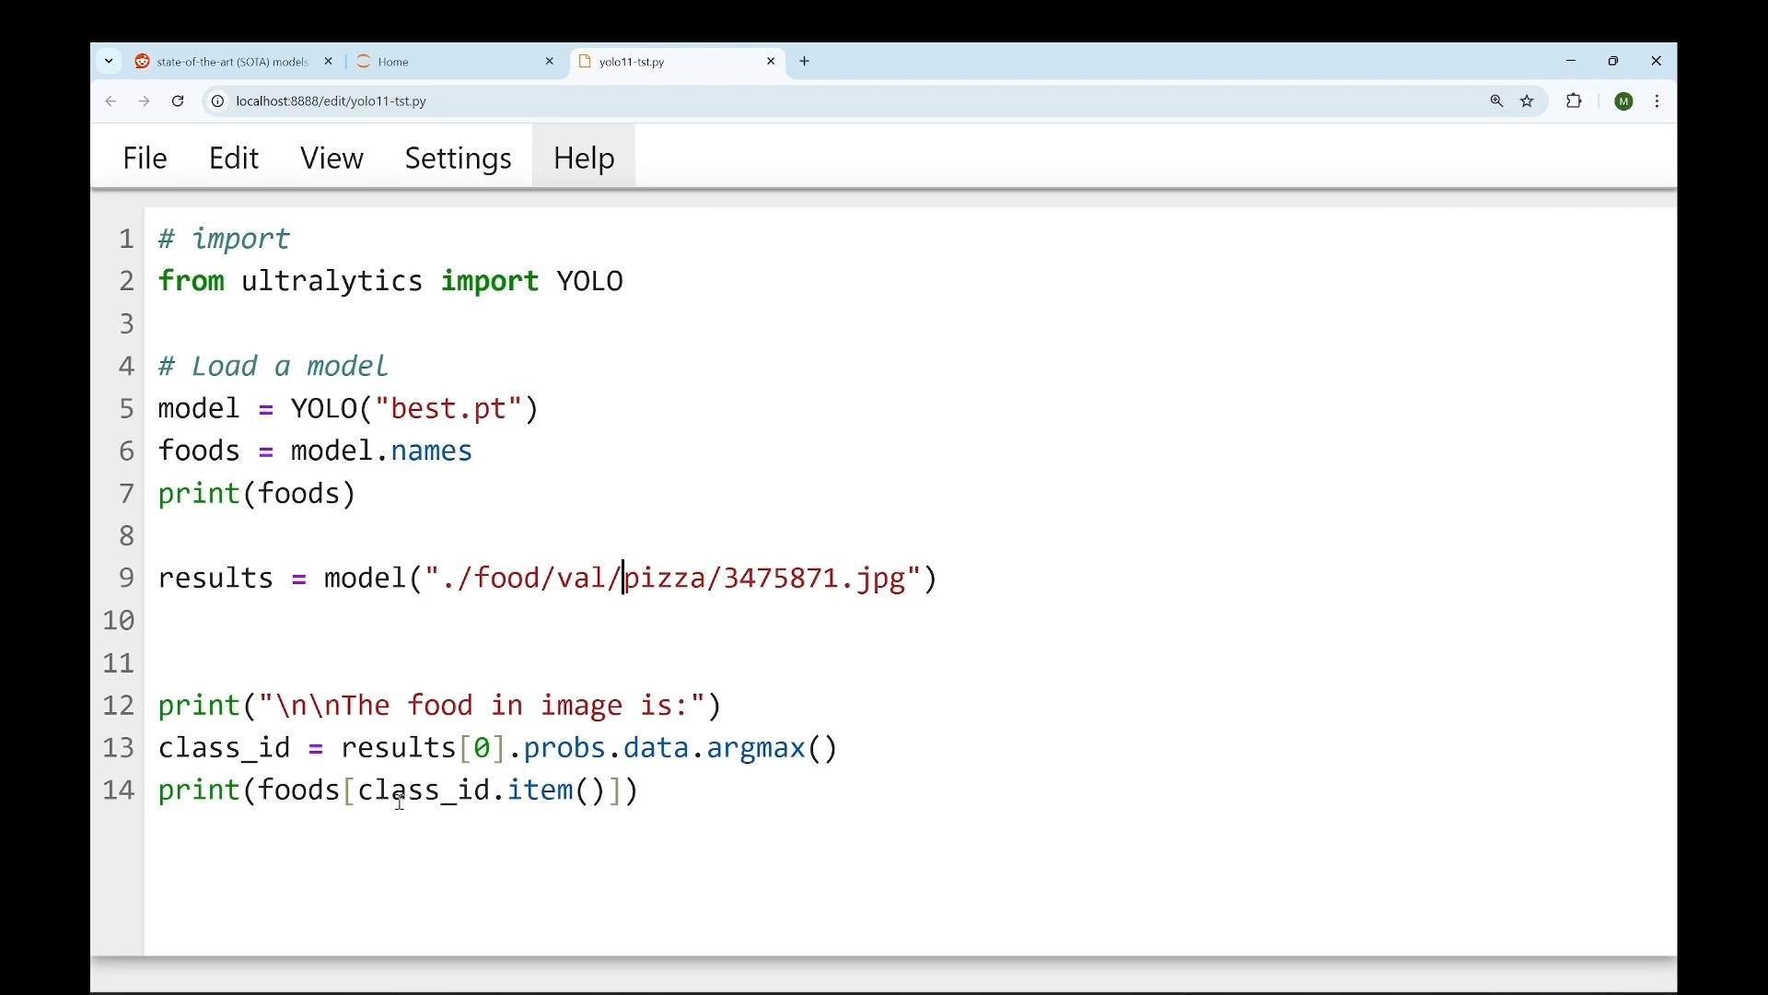
mouse_move(558, 796)
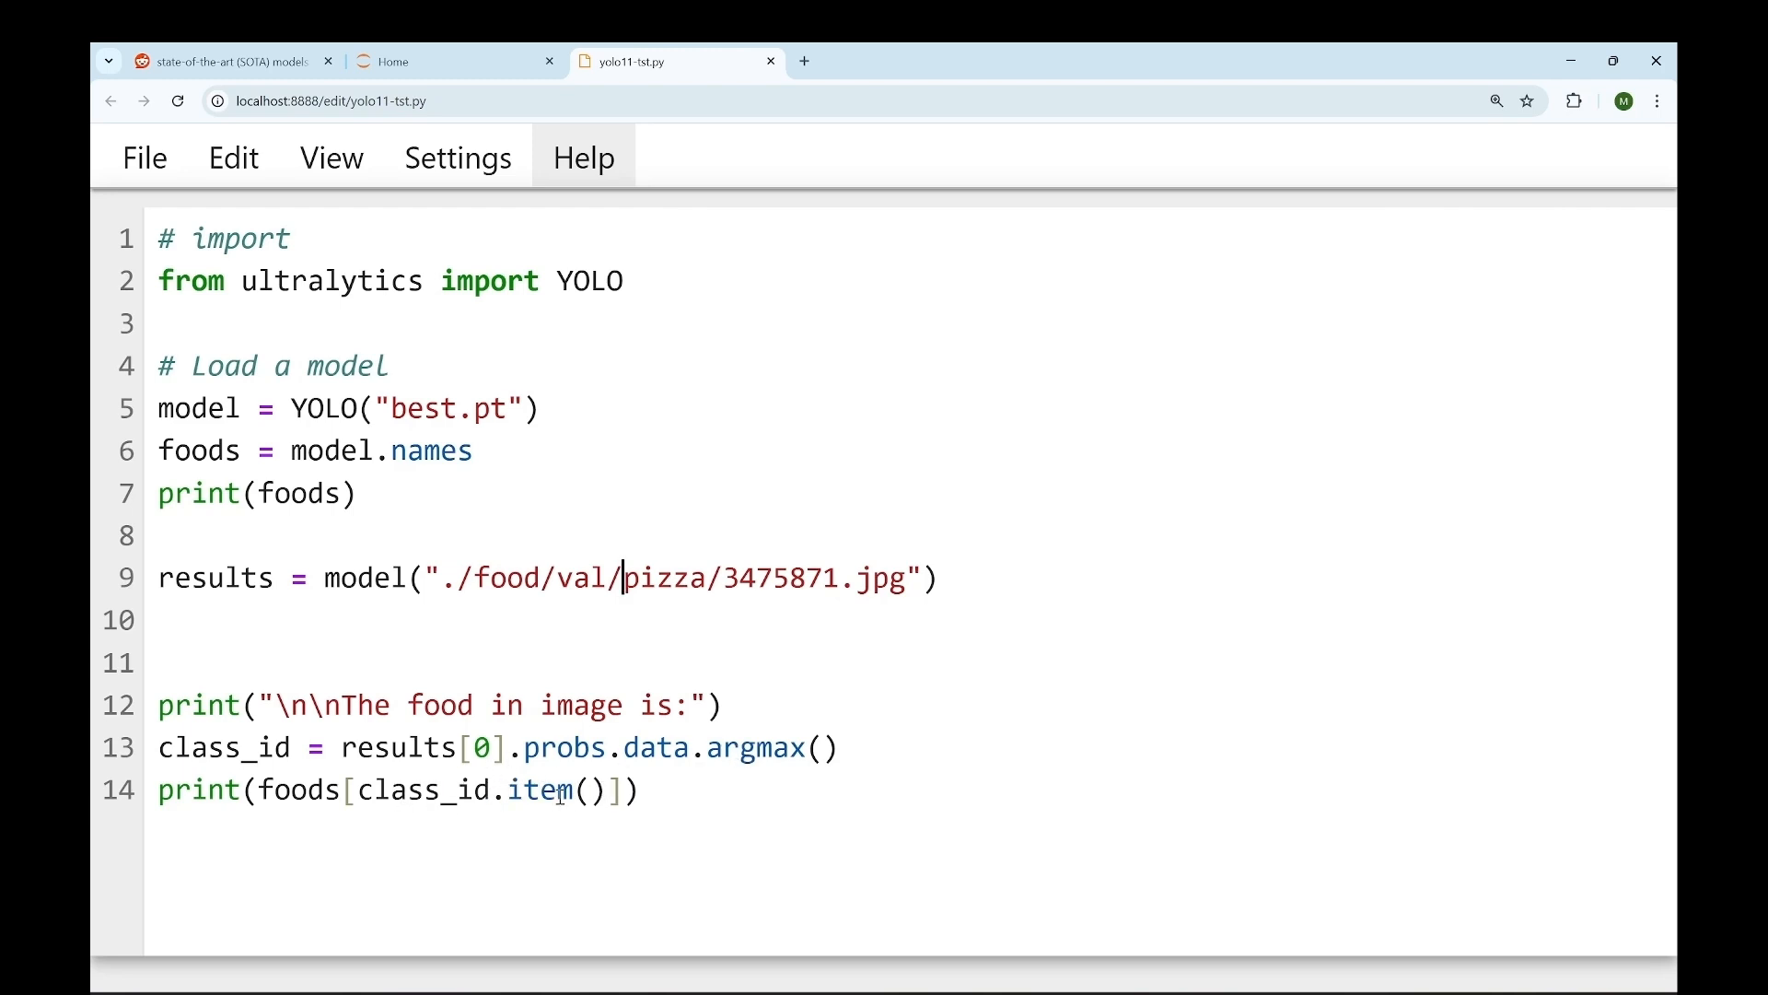
Step: Review the class_id variable and the item() call on the print(foods[class_id.item()]) line
left_click(246, 748)
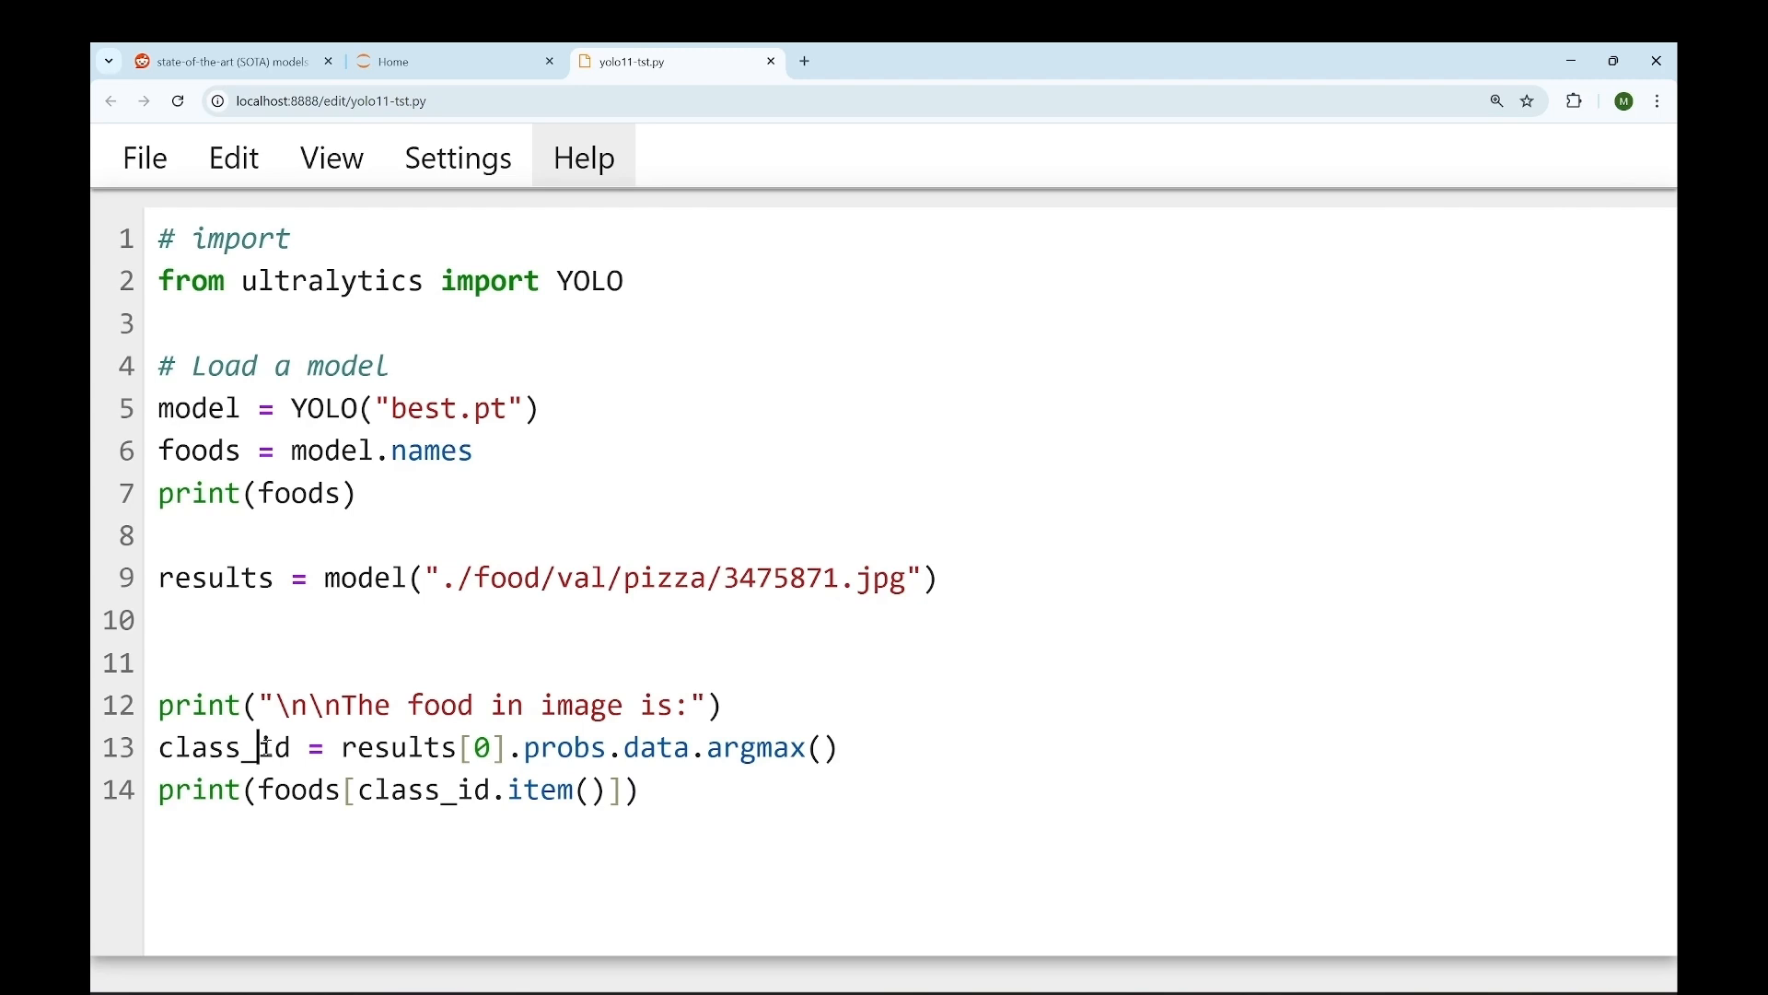
double_click(223, 747)
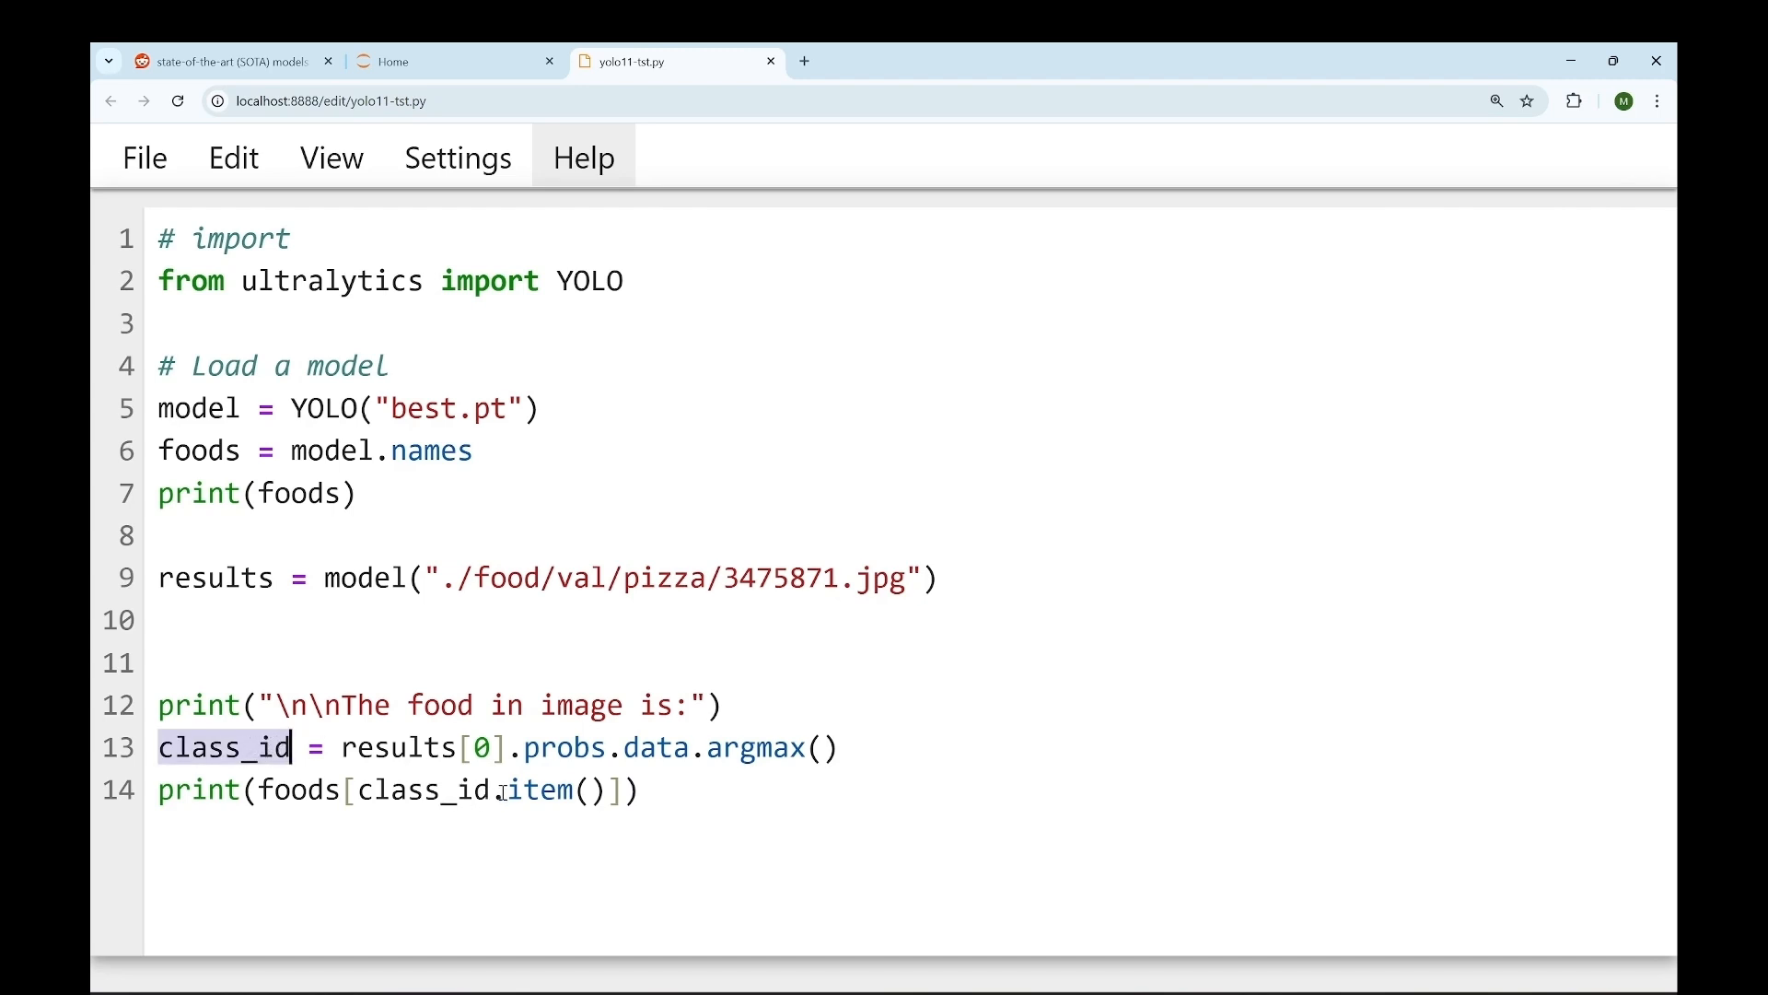
double_click(398, 790)
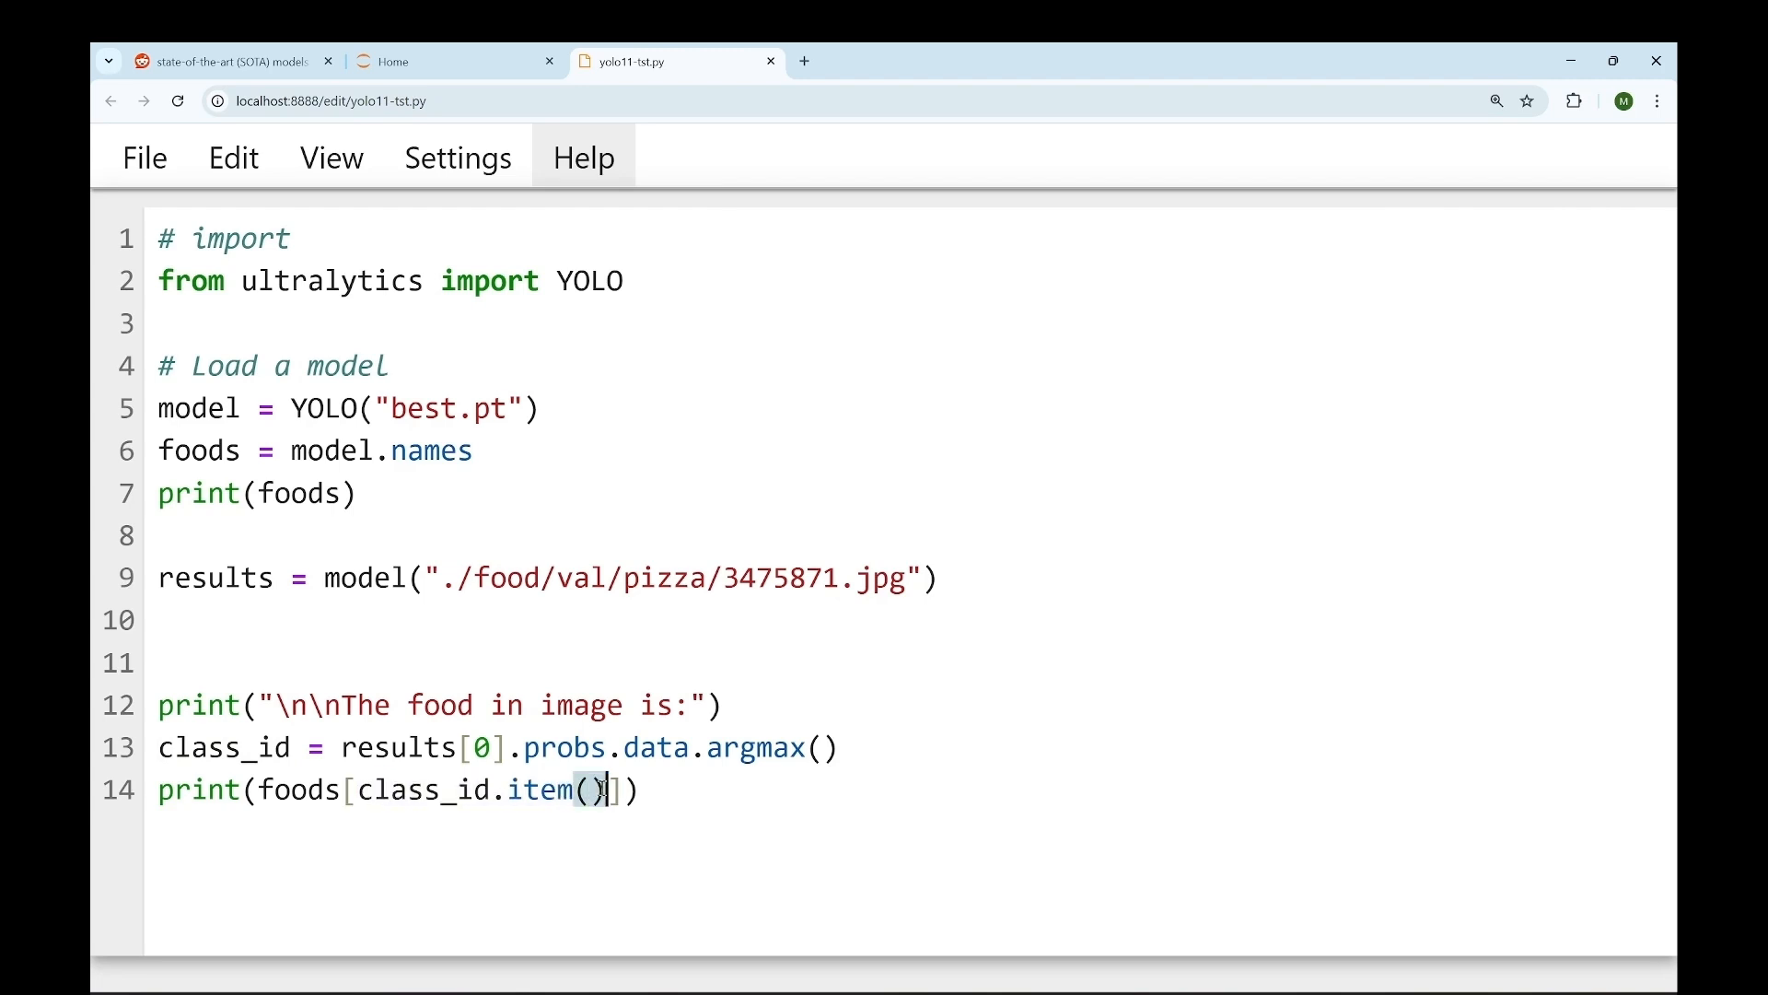
left_click(521, 789)
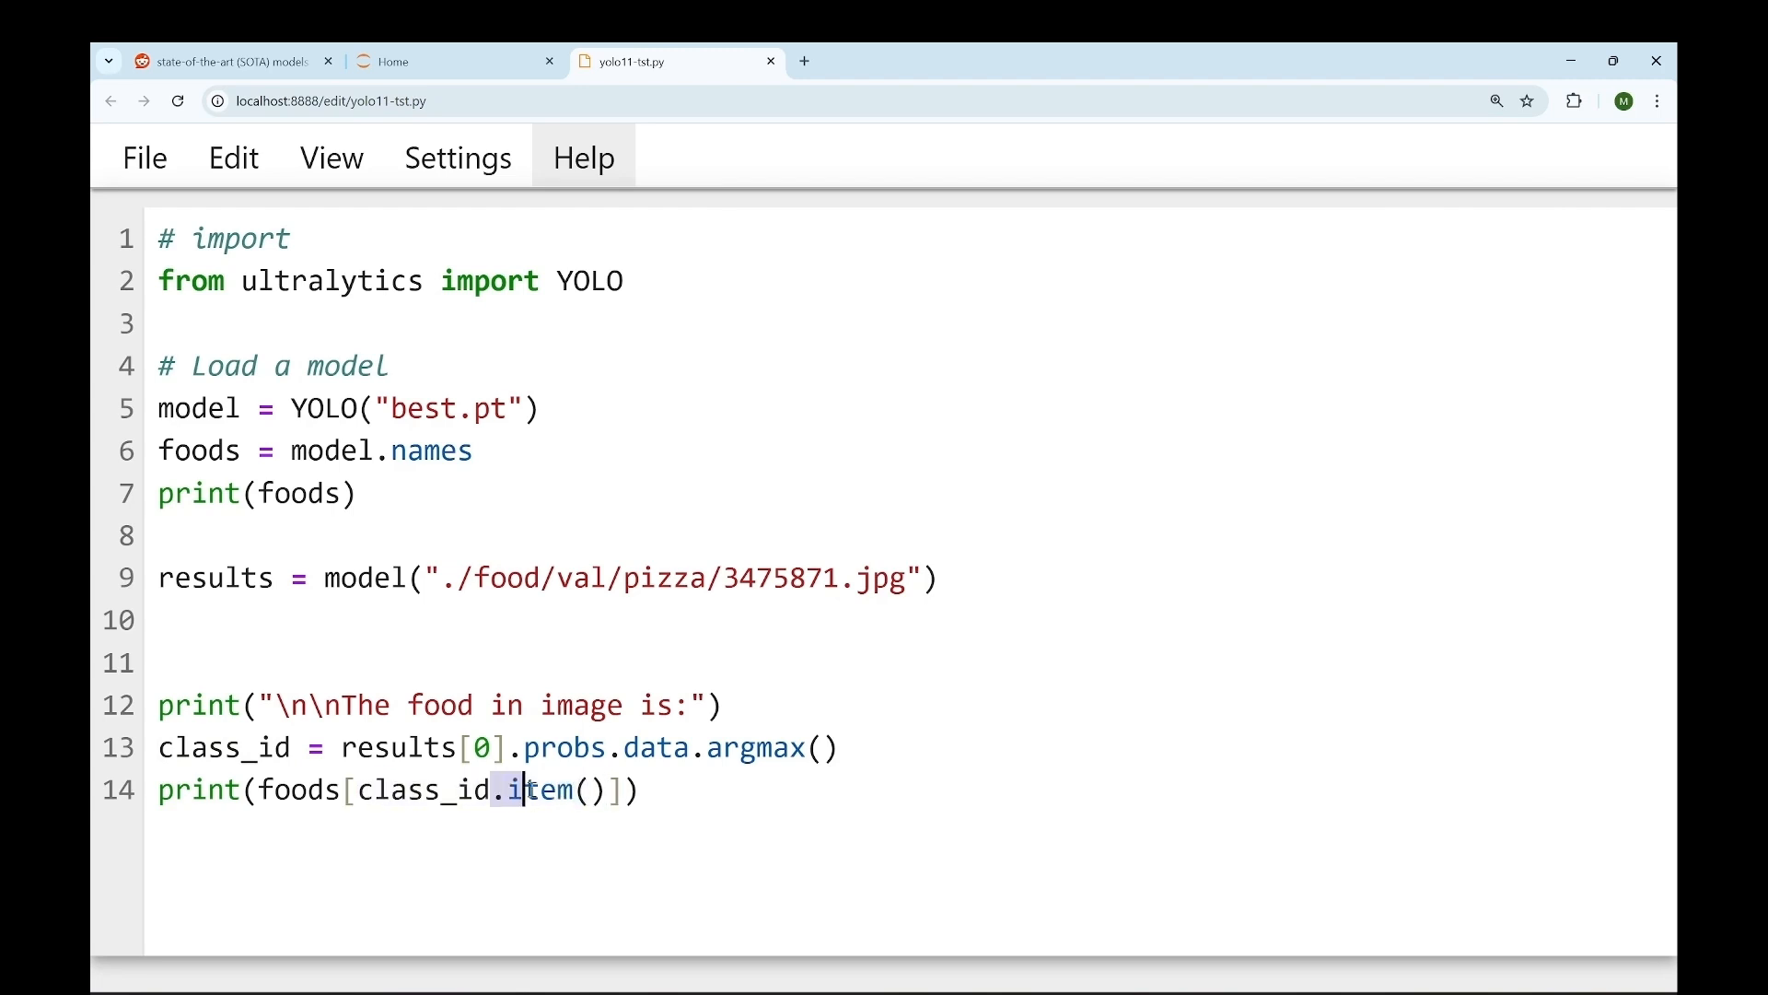
double_click(297, 789)
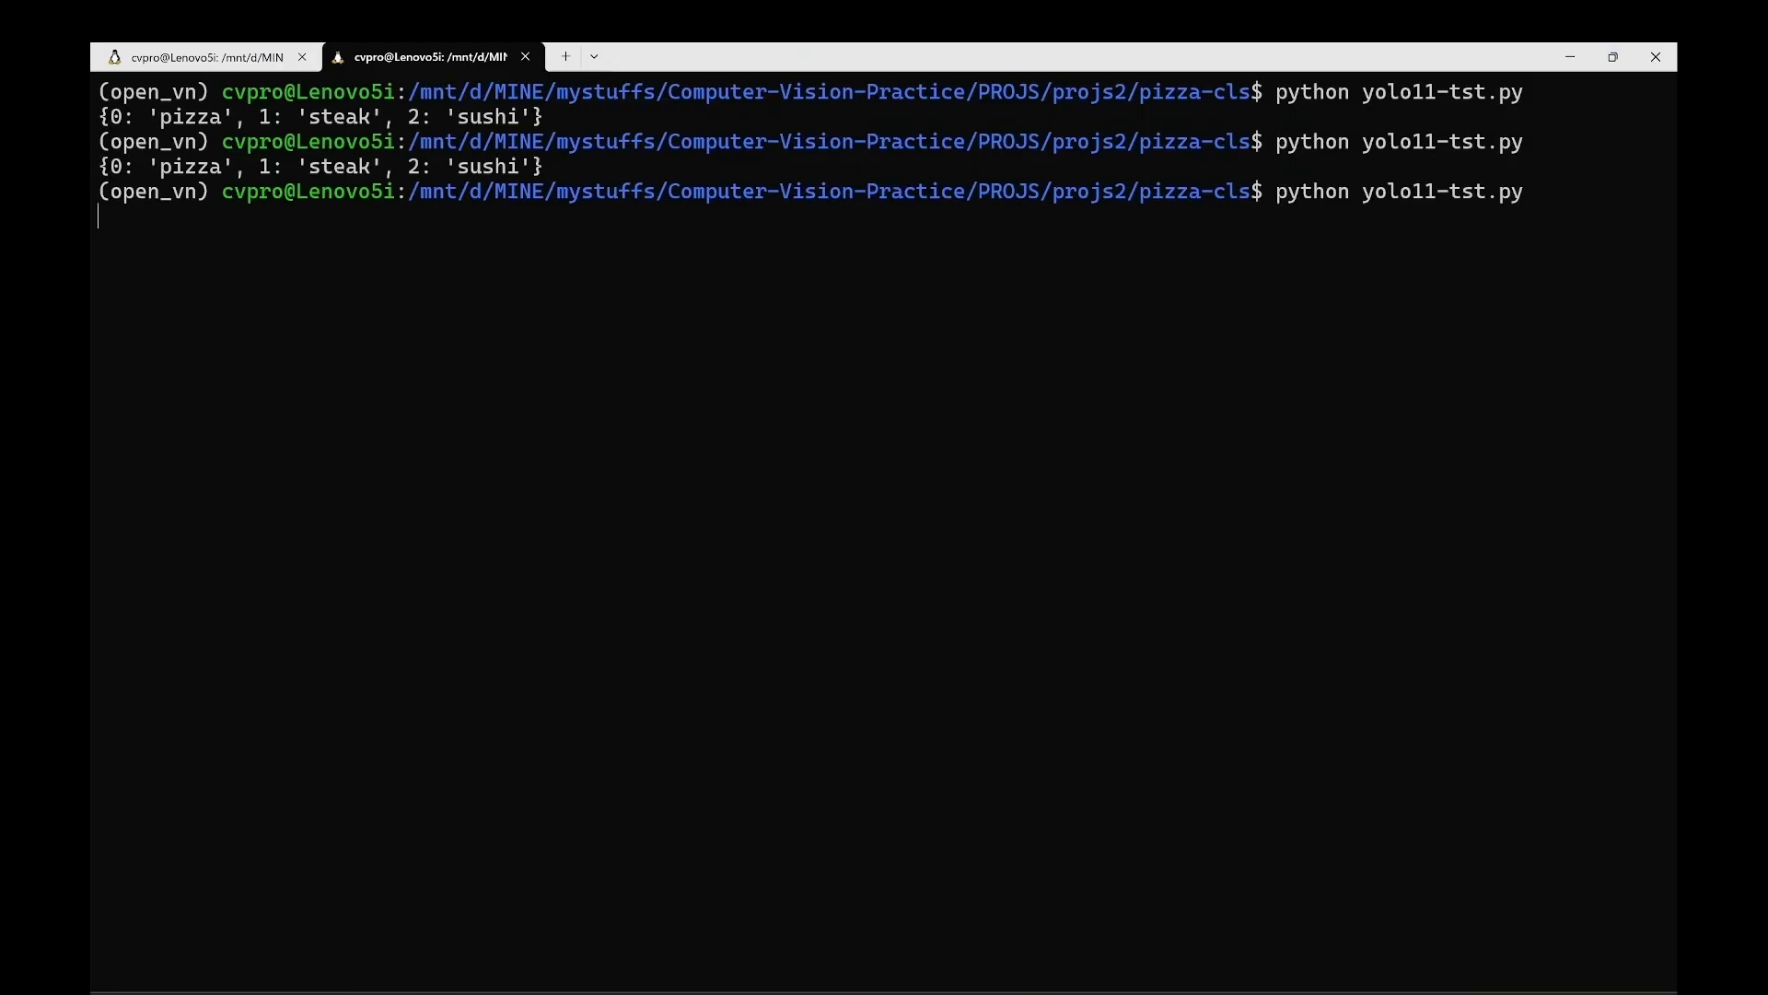
Step: Run python yolo11-tst.py and highlight the 0.94 pizza prediction and printed label 'pizza'
key("Enter")
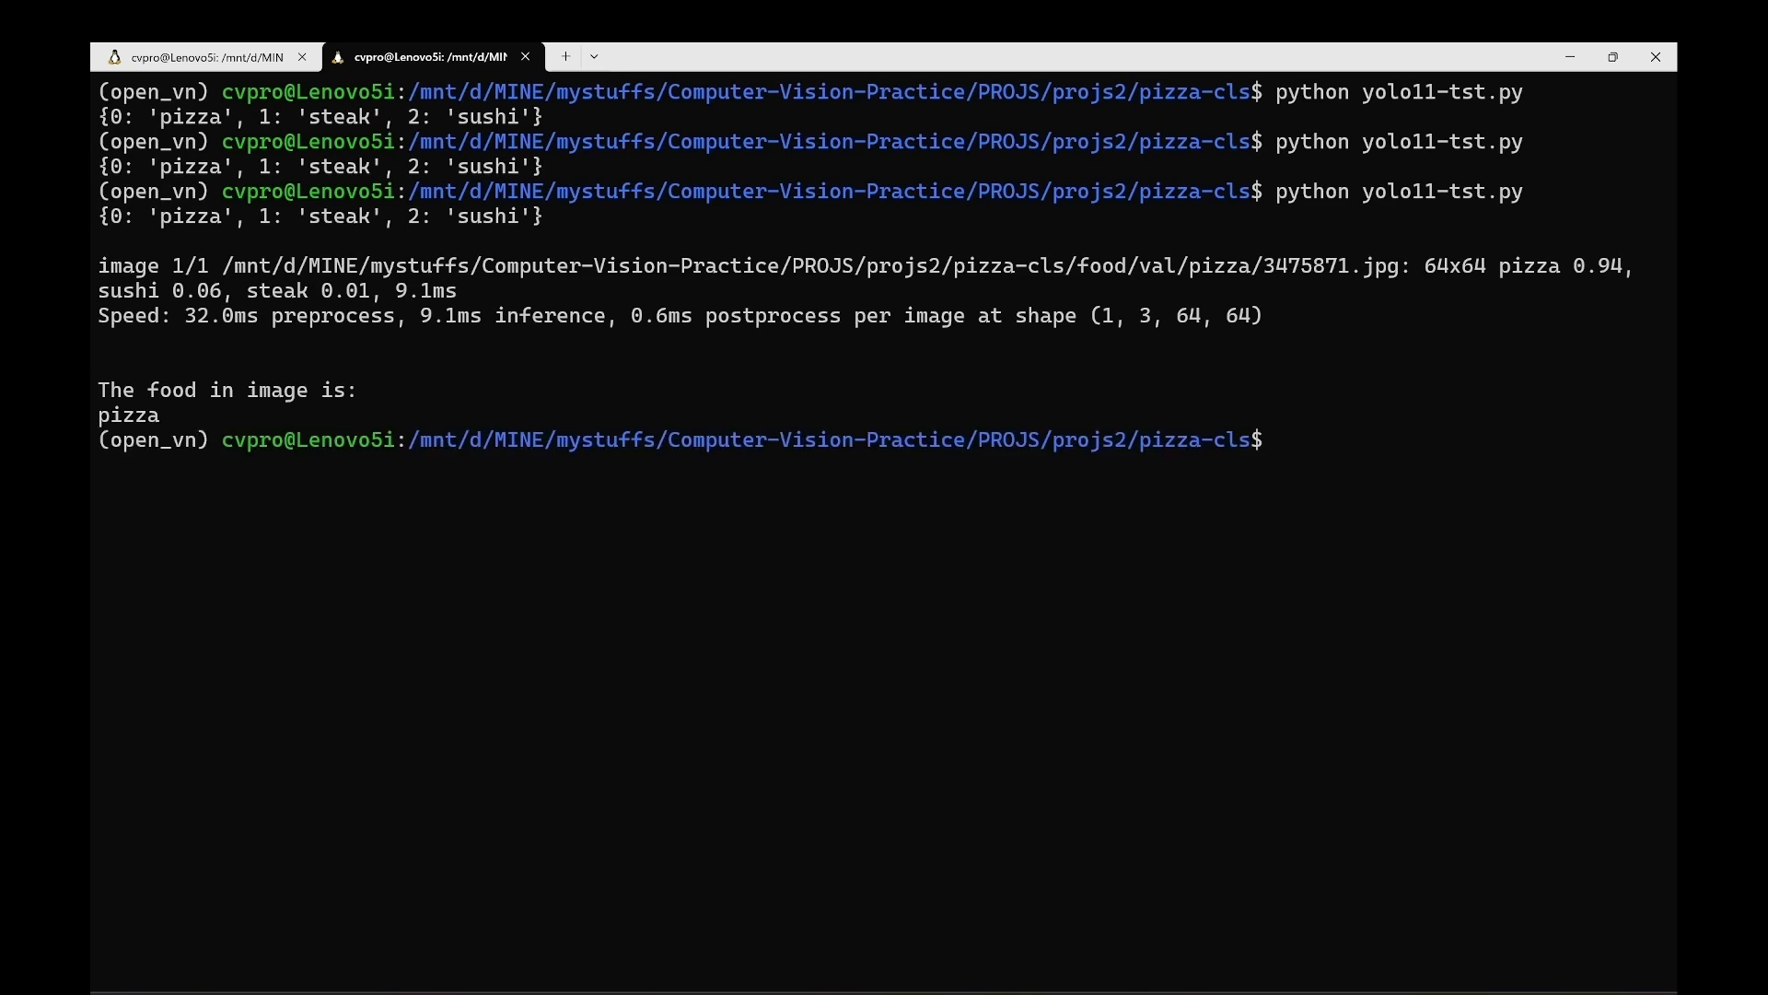
mouse_move(150, 429)
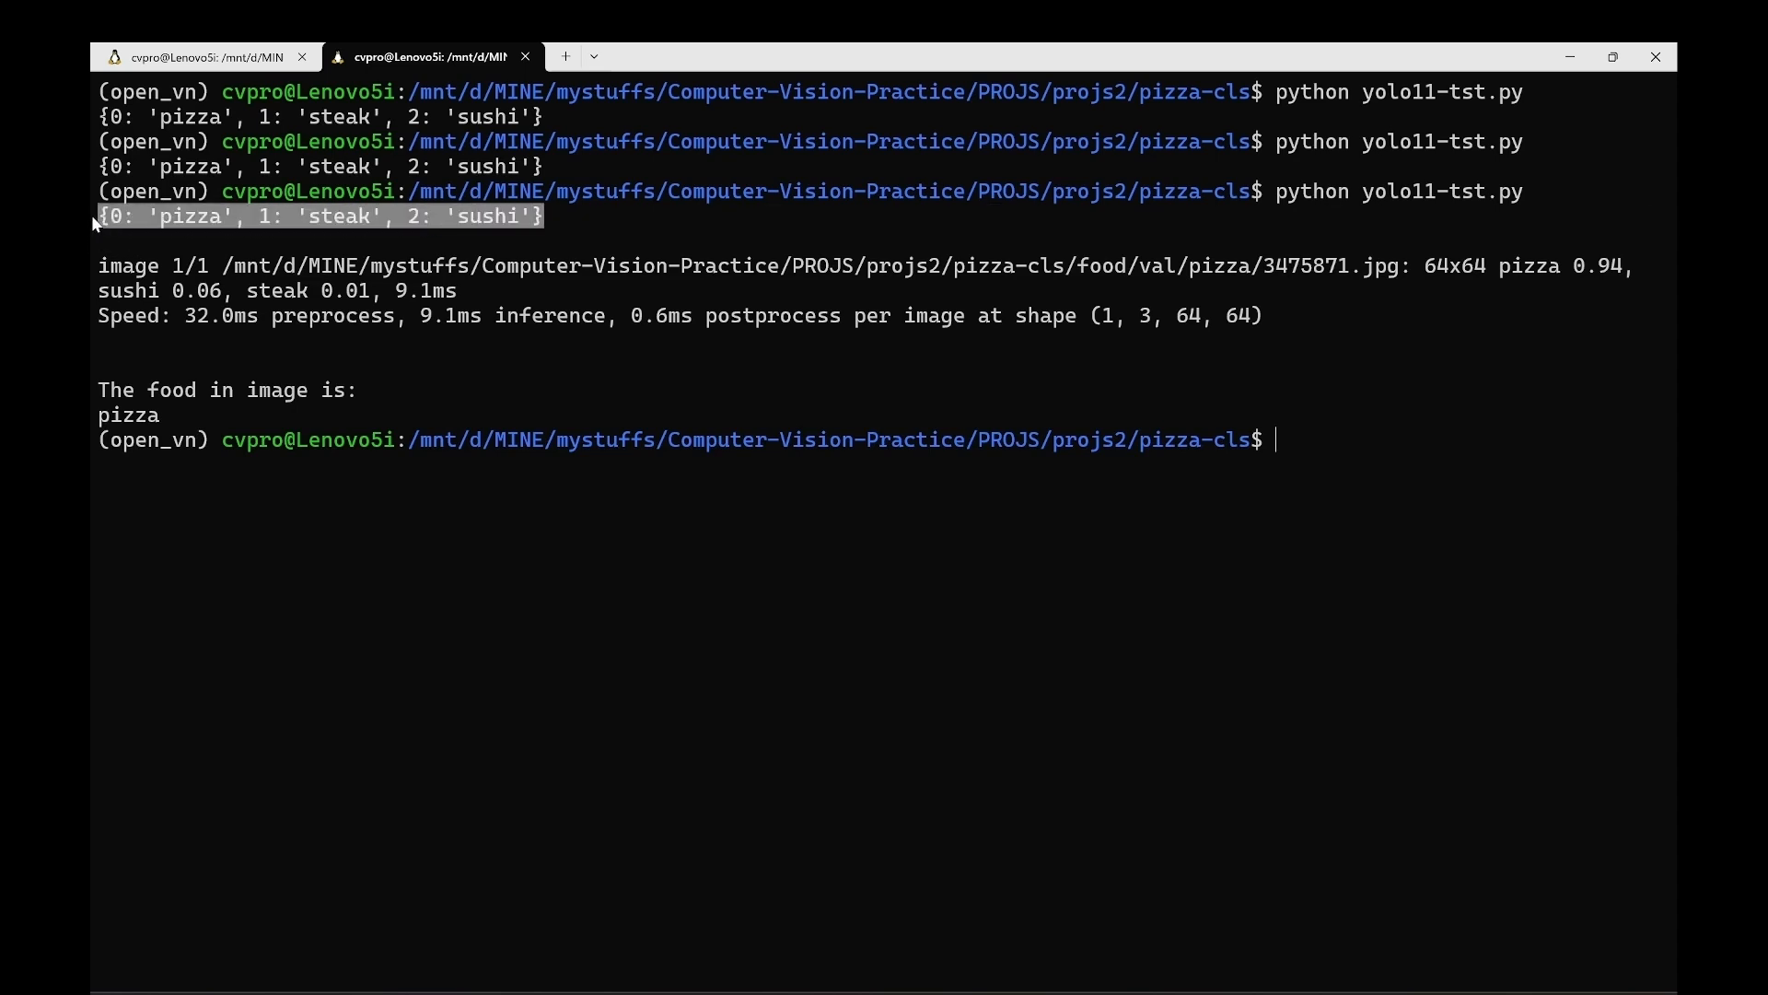
mouse_move(130, 258)
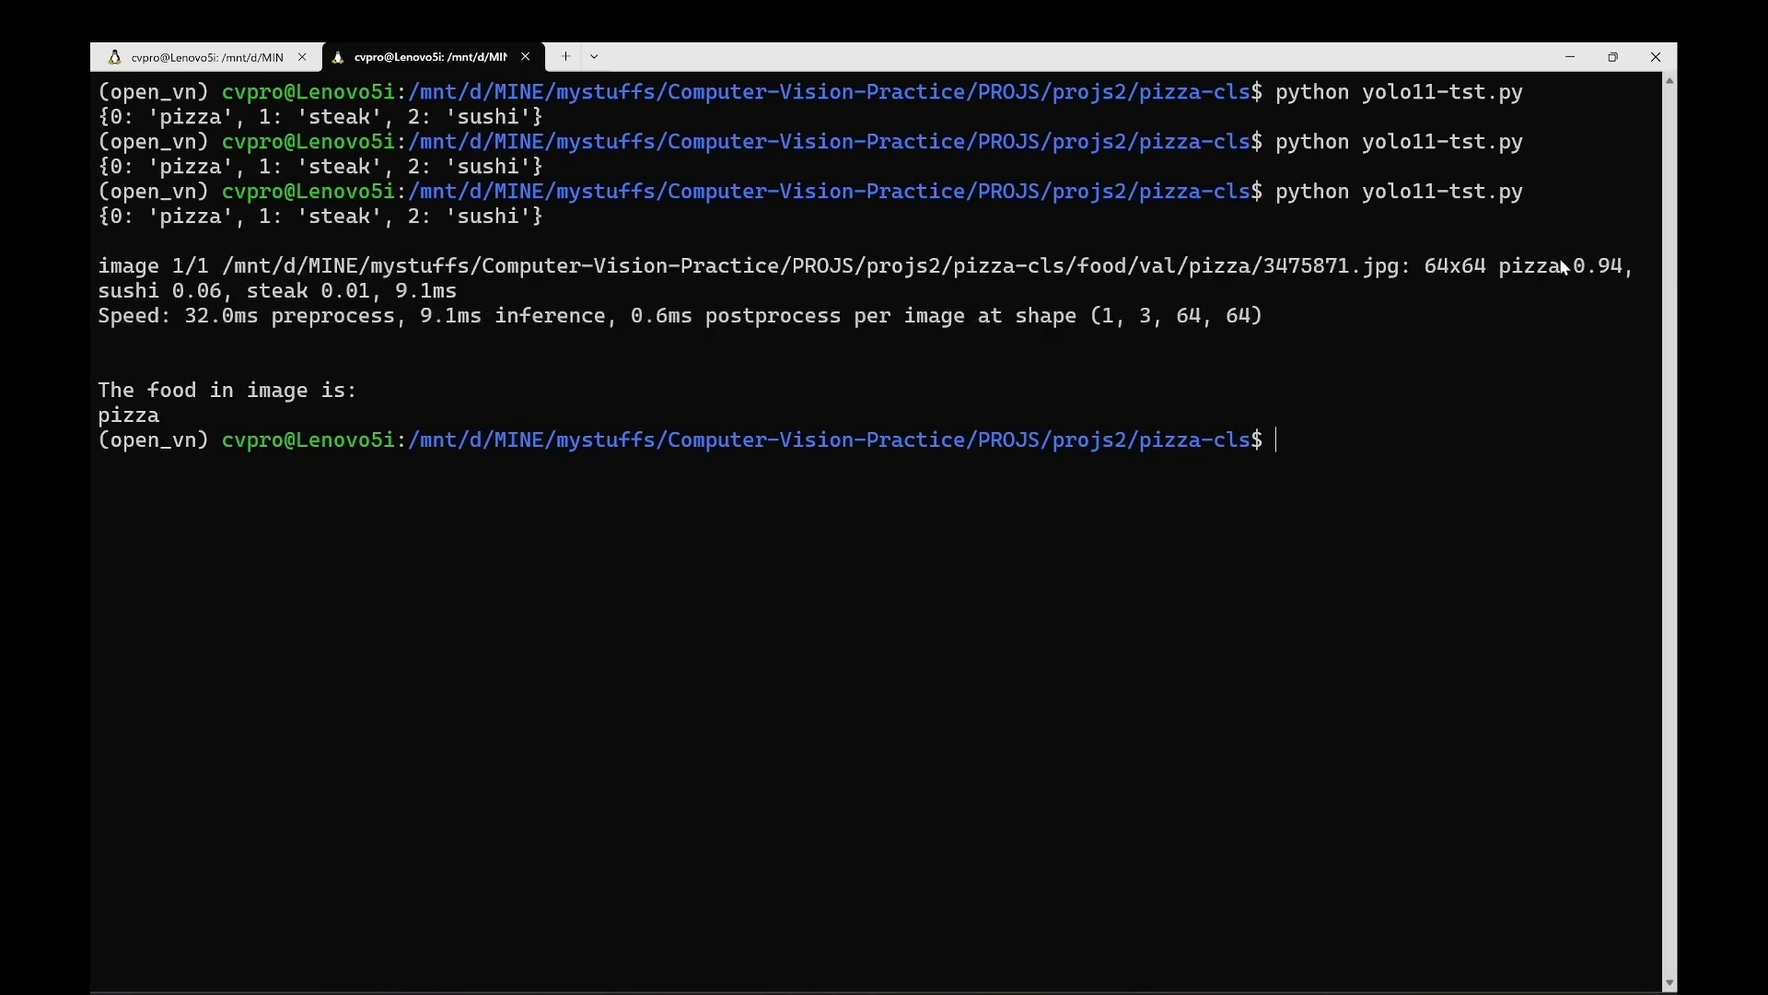
mouse_move(356, 304)
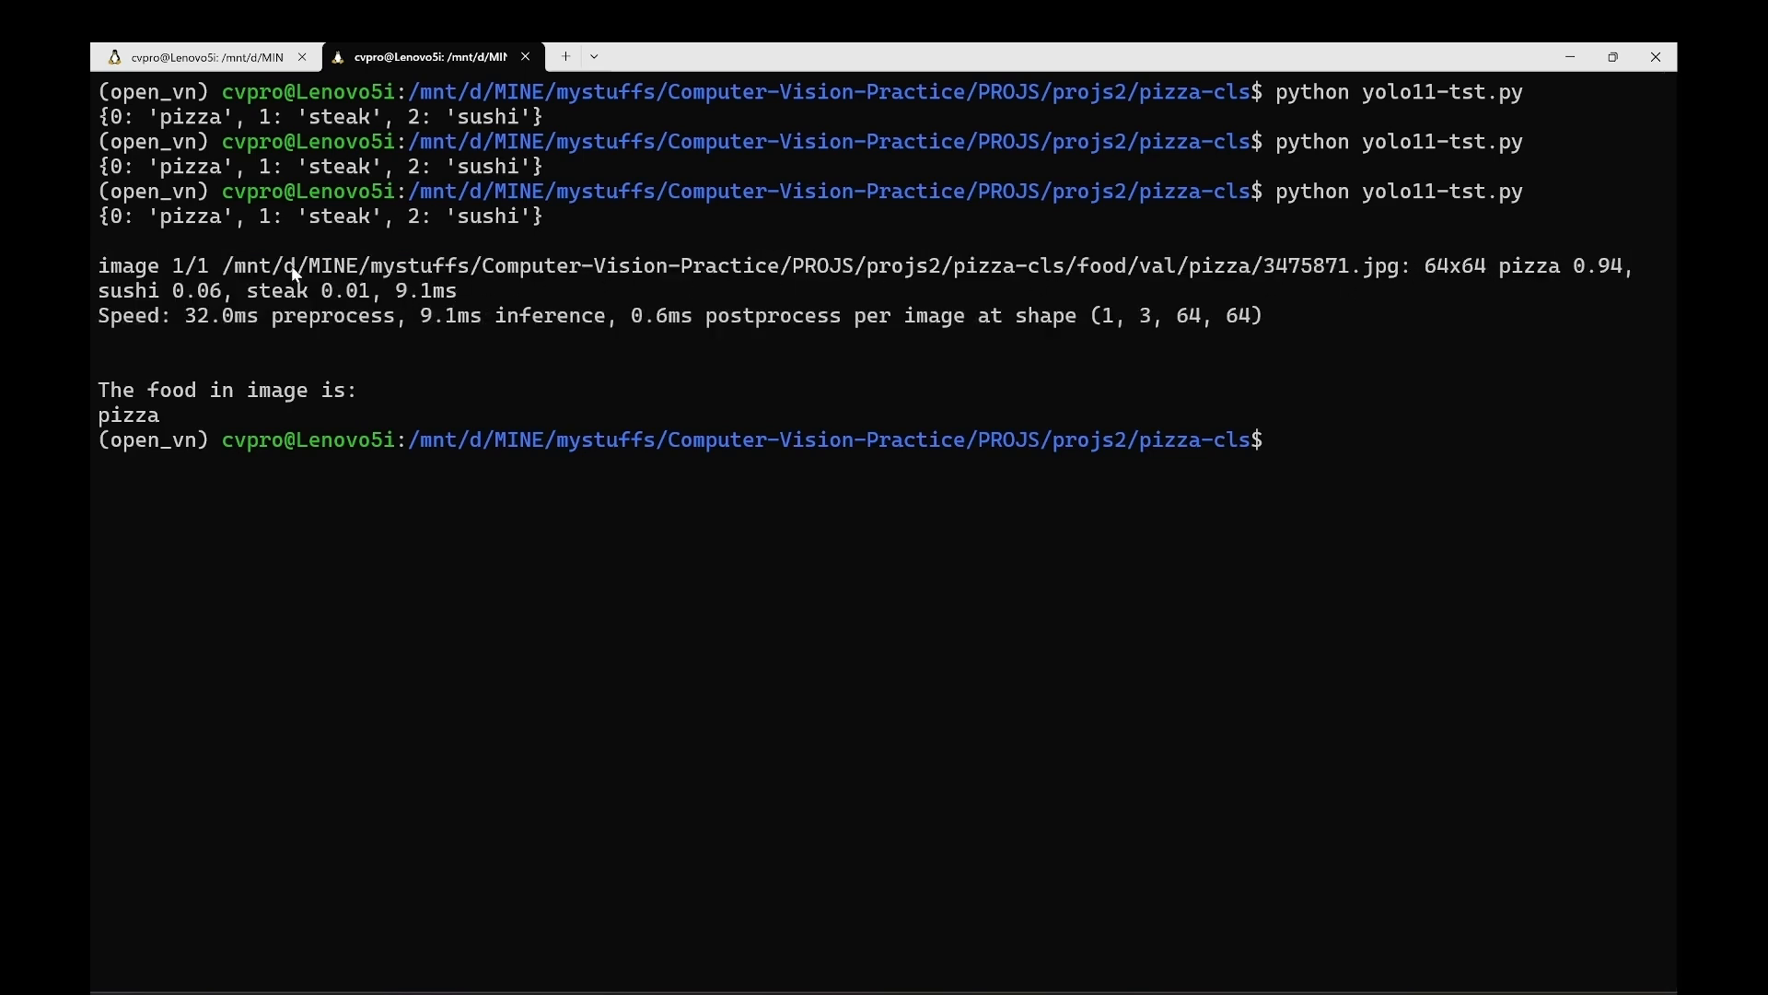
double_click(431, 290)
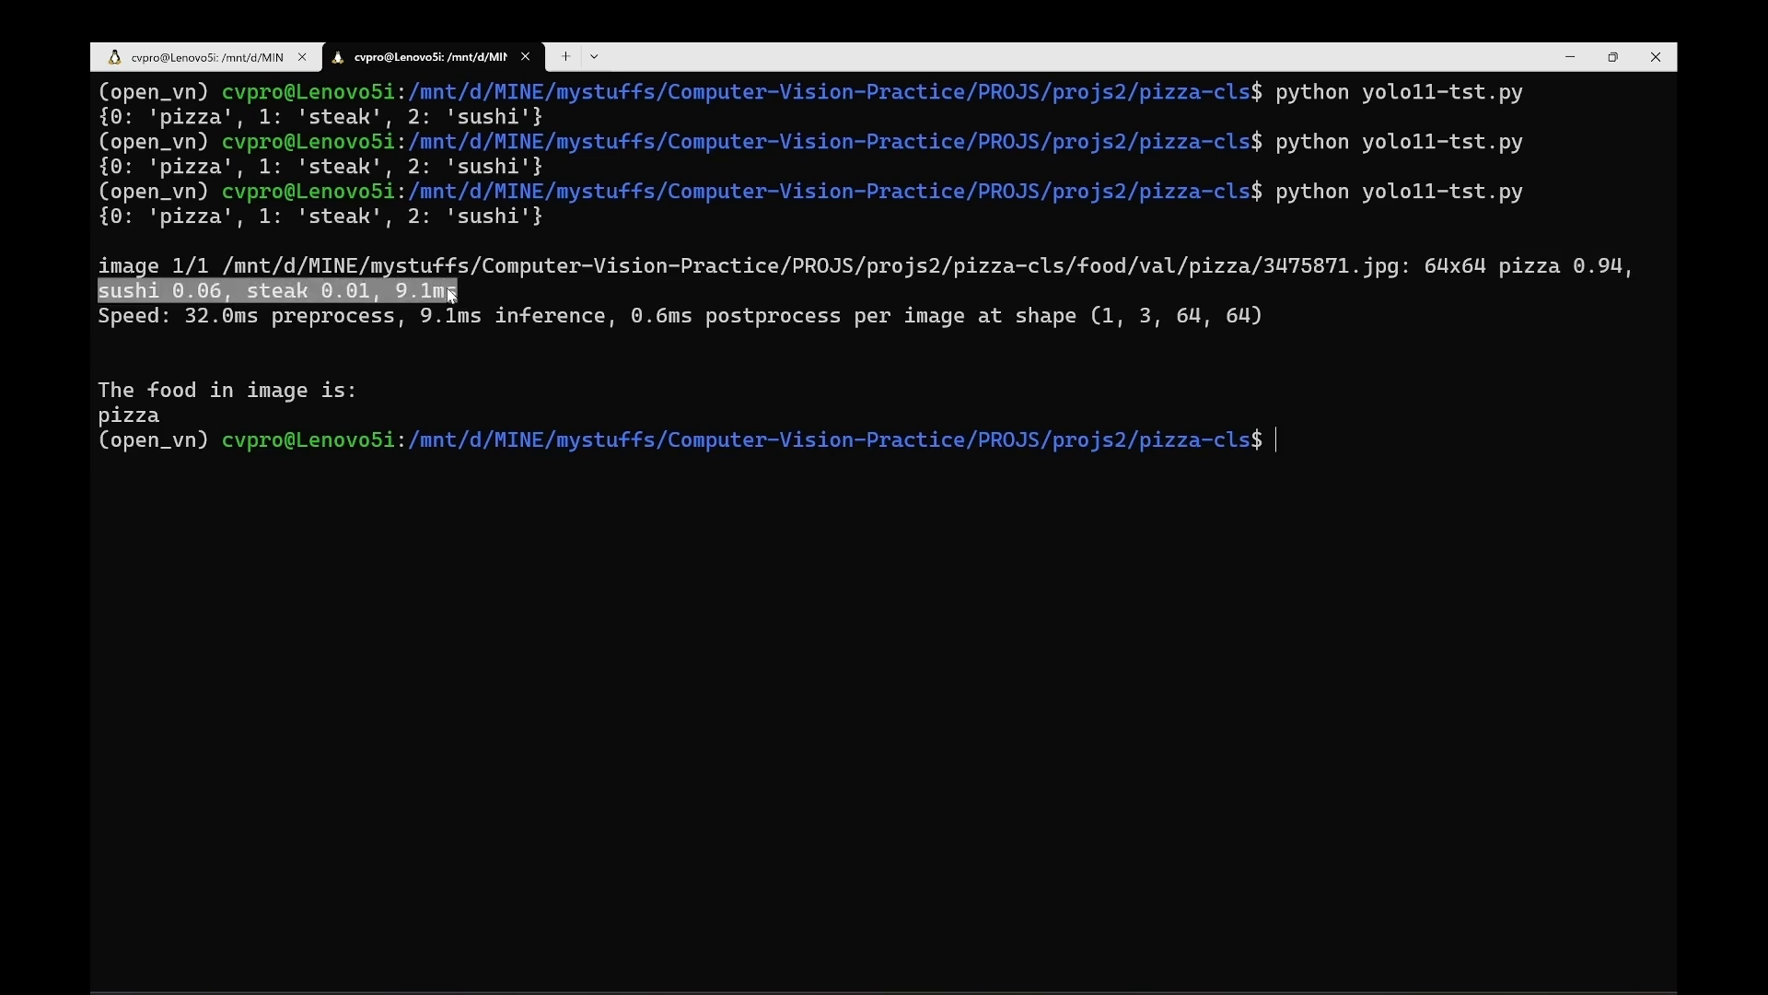
mouse_move(633, 334)
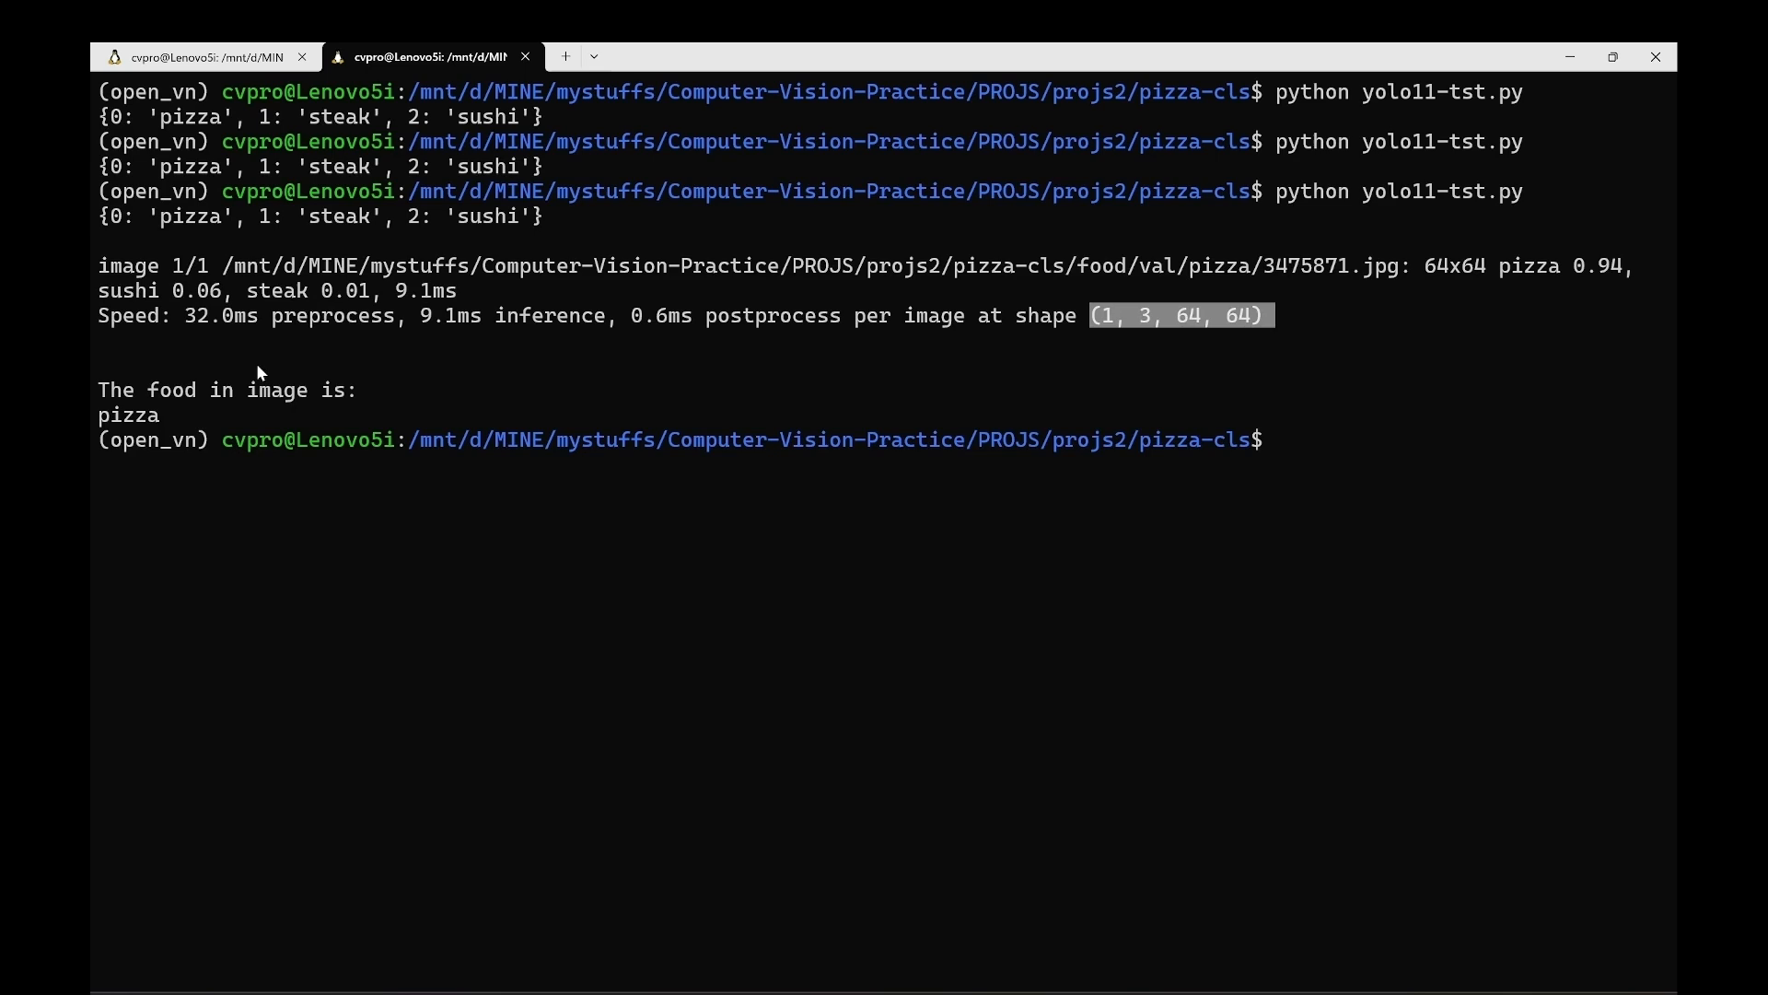
mouse_move(304, 276)
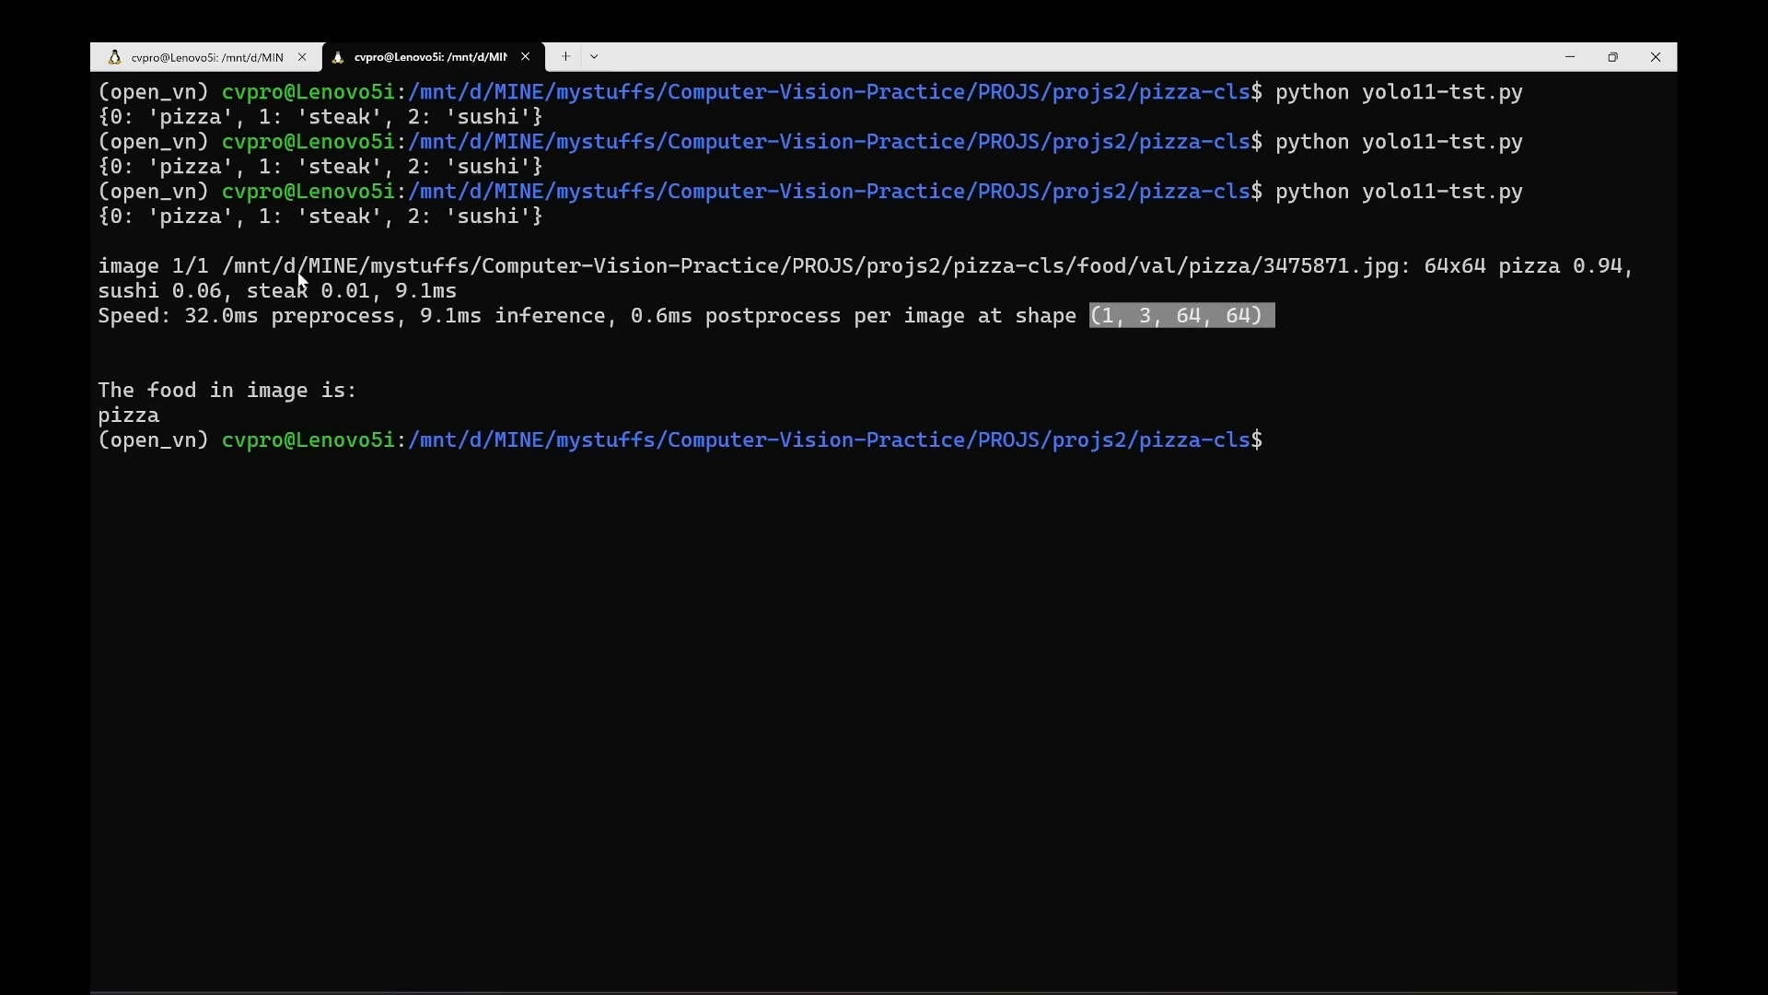
mouse_move(99, 397)
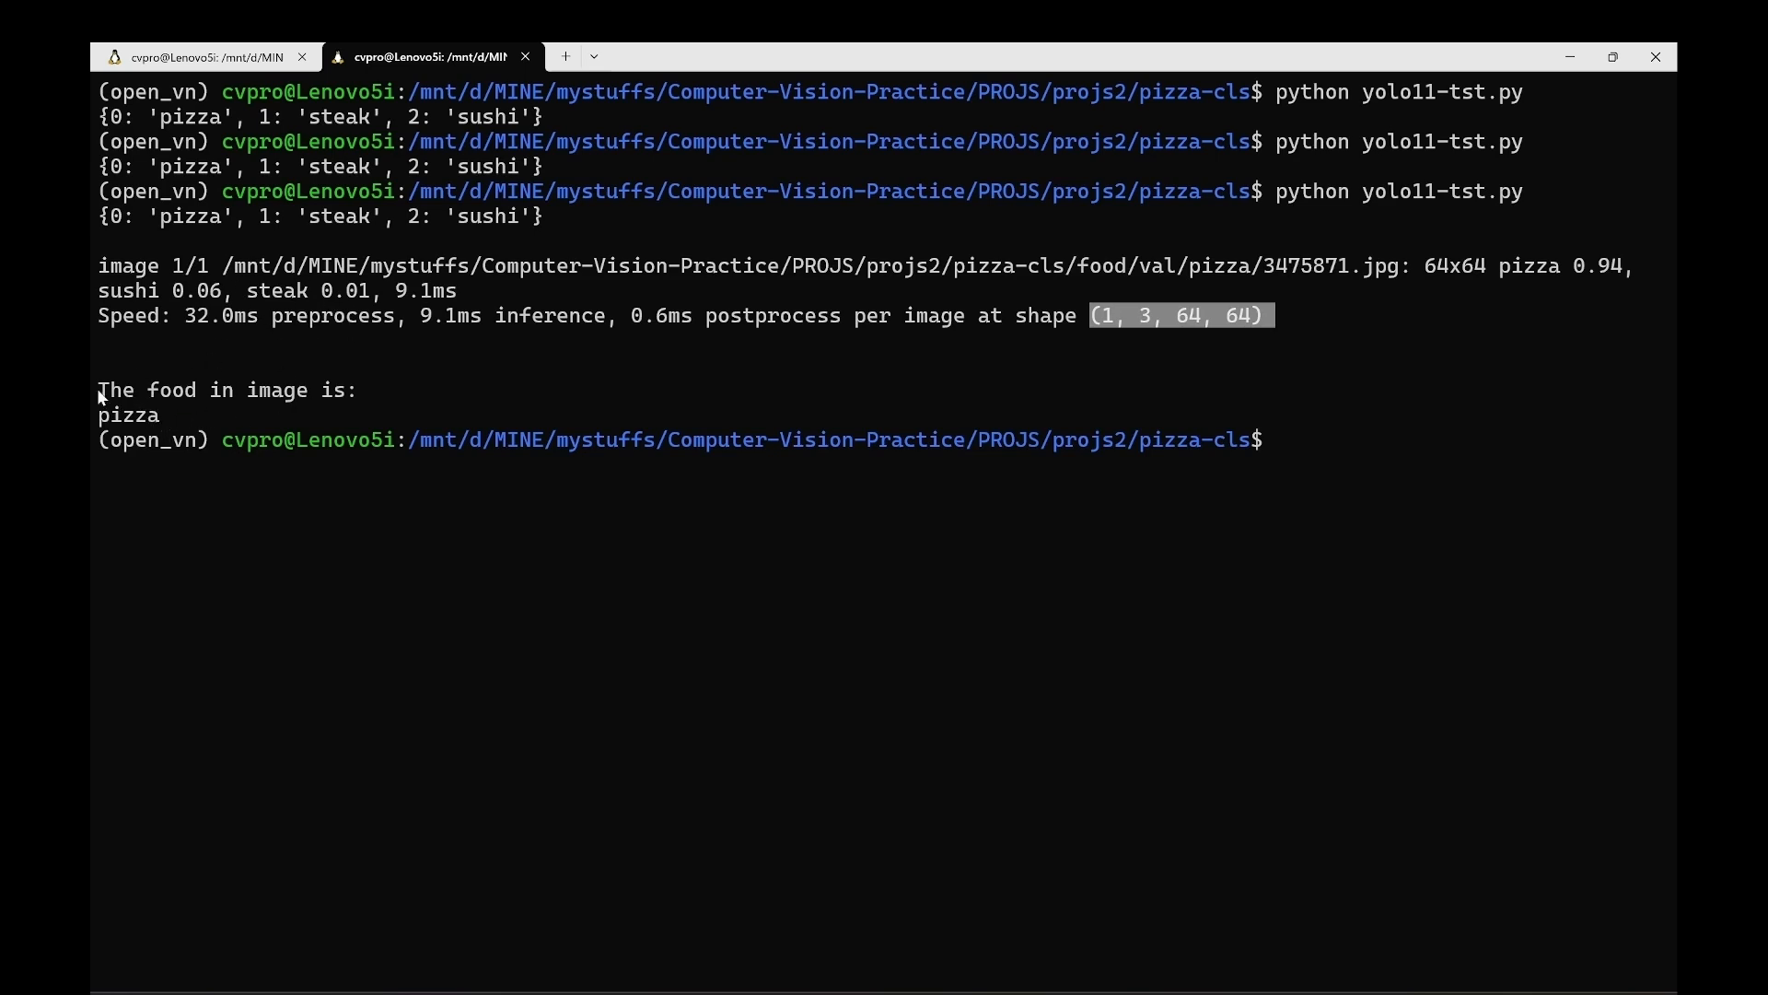
double_click(127, 416)
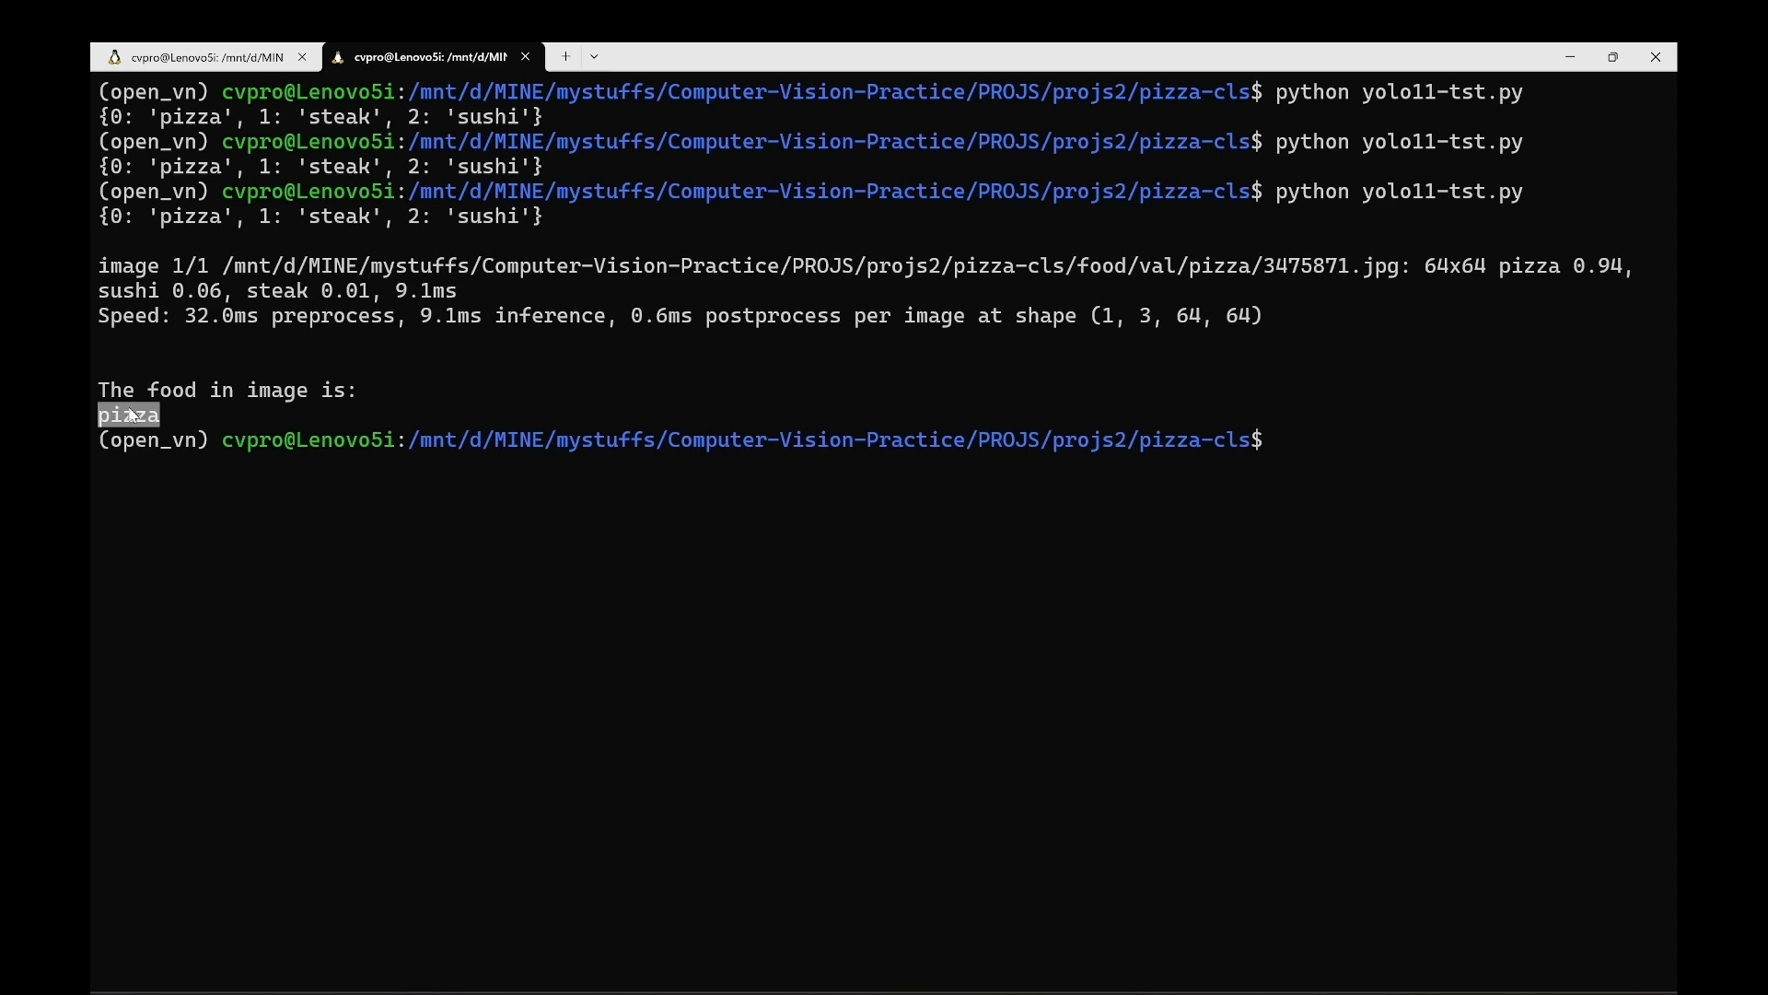